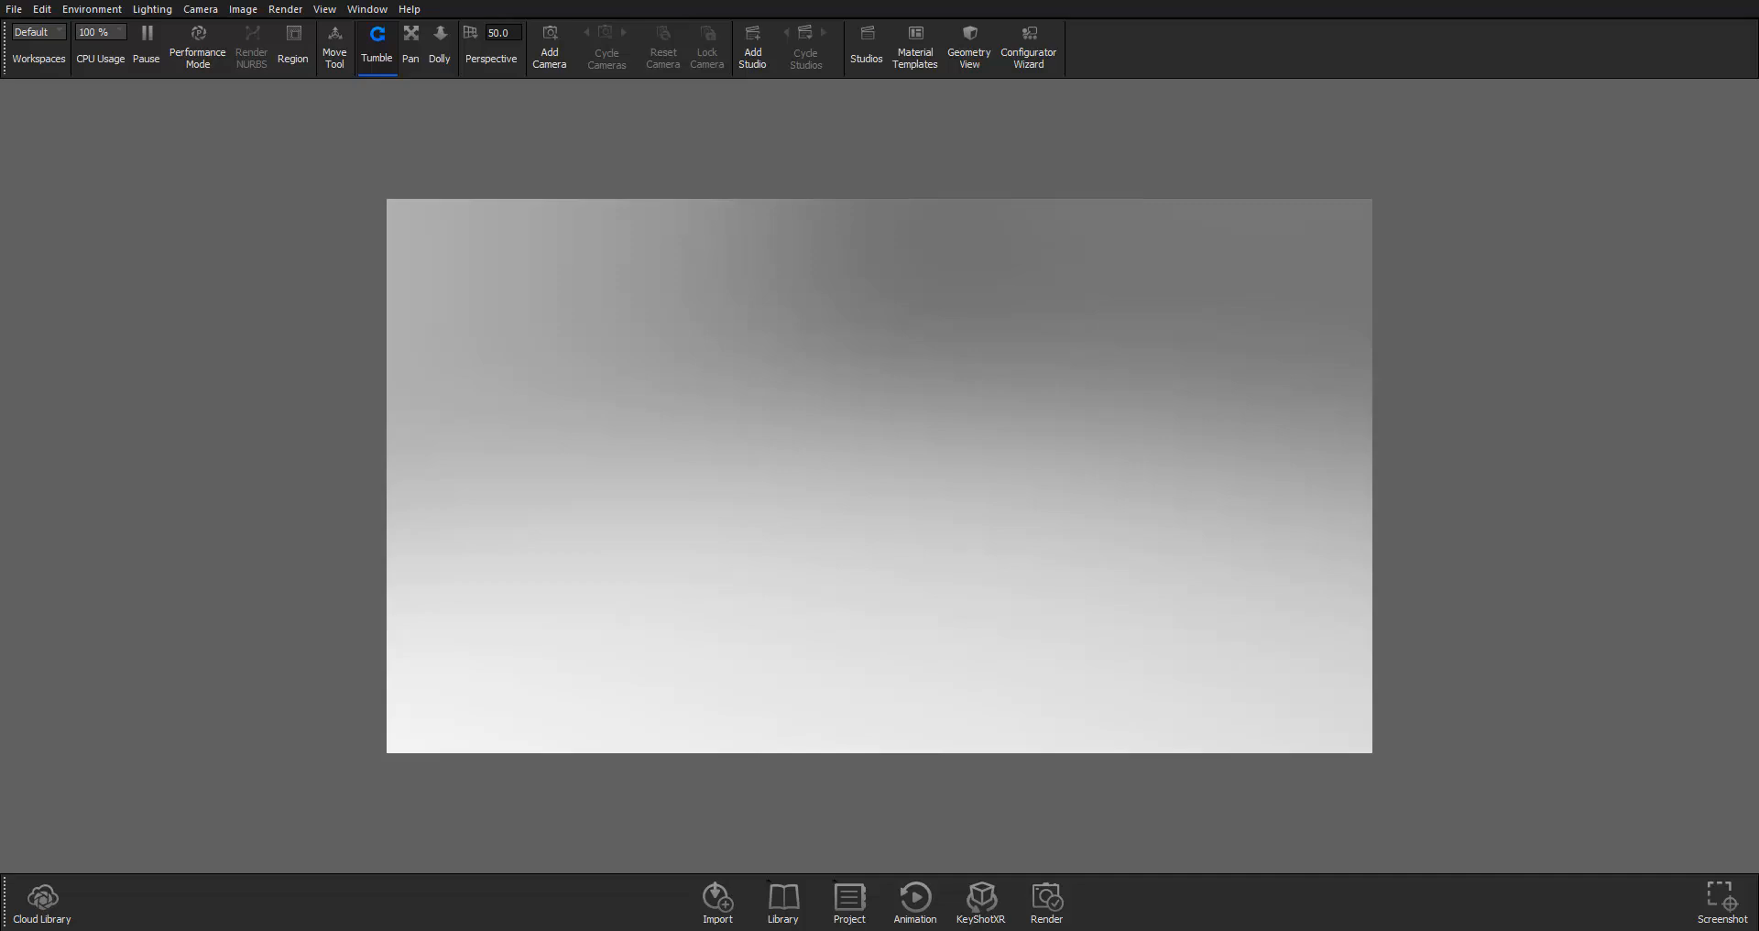
mouse_move(981, 724)
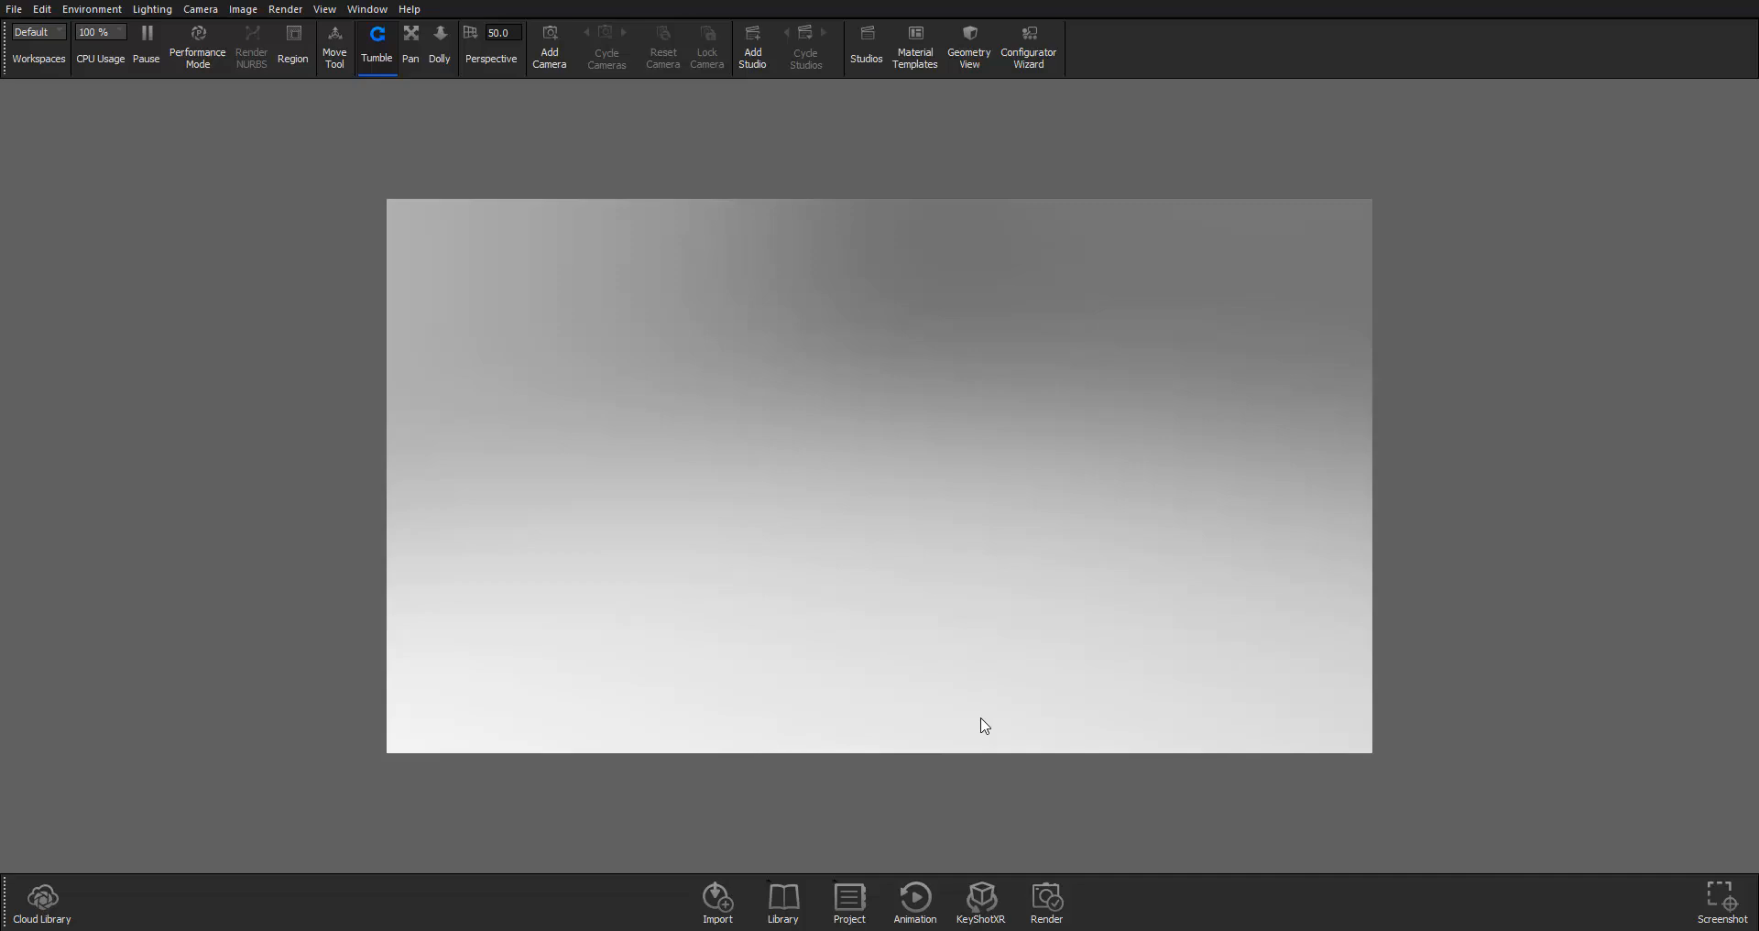
Step: Revert KeyShot's layout to the saved Default workspace from the Workspaces list
left_click(35, 30)
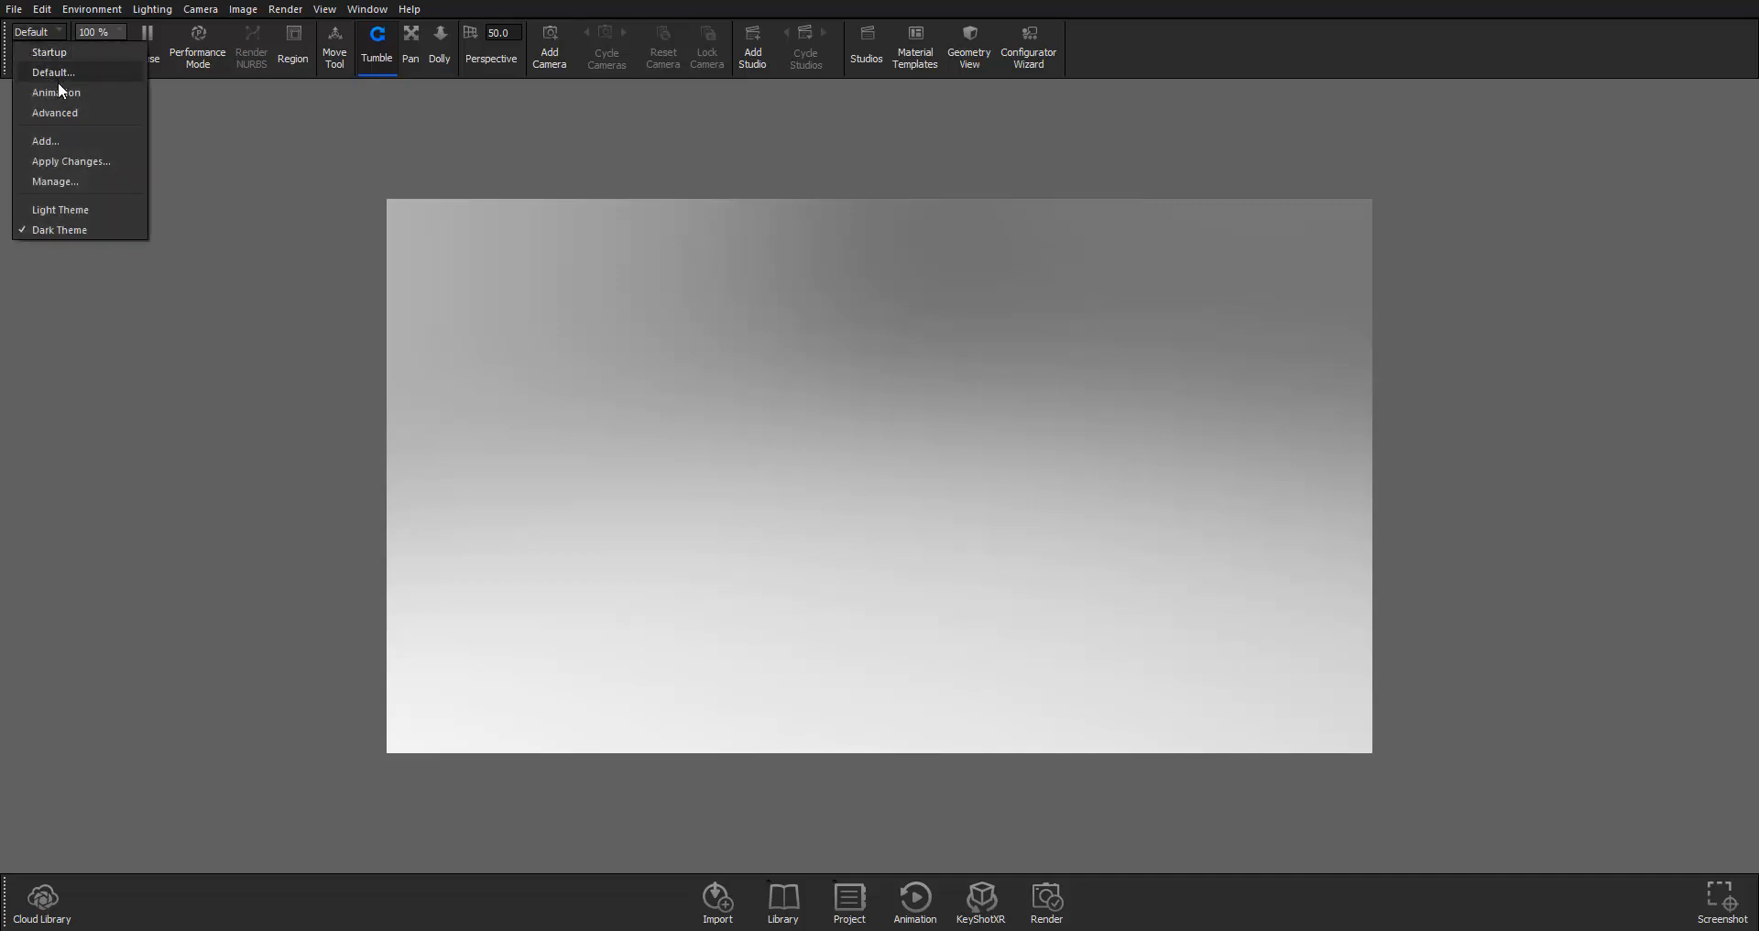
left_click(51, 72)
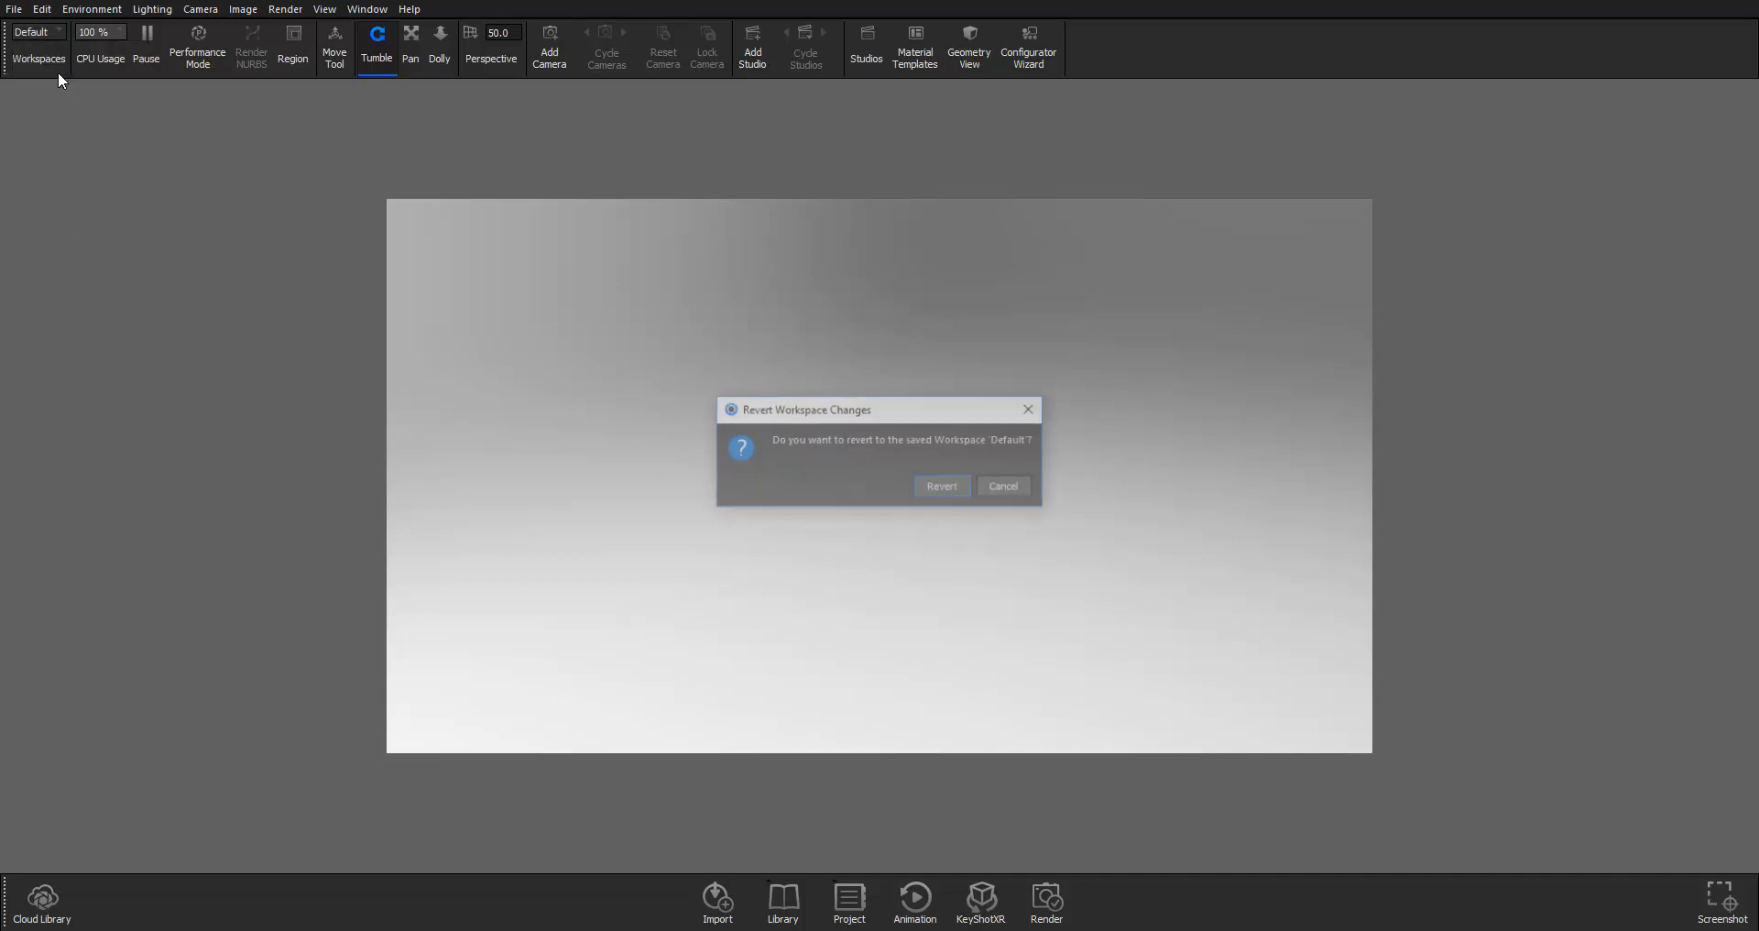
left_click(941, 486)
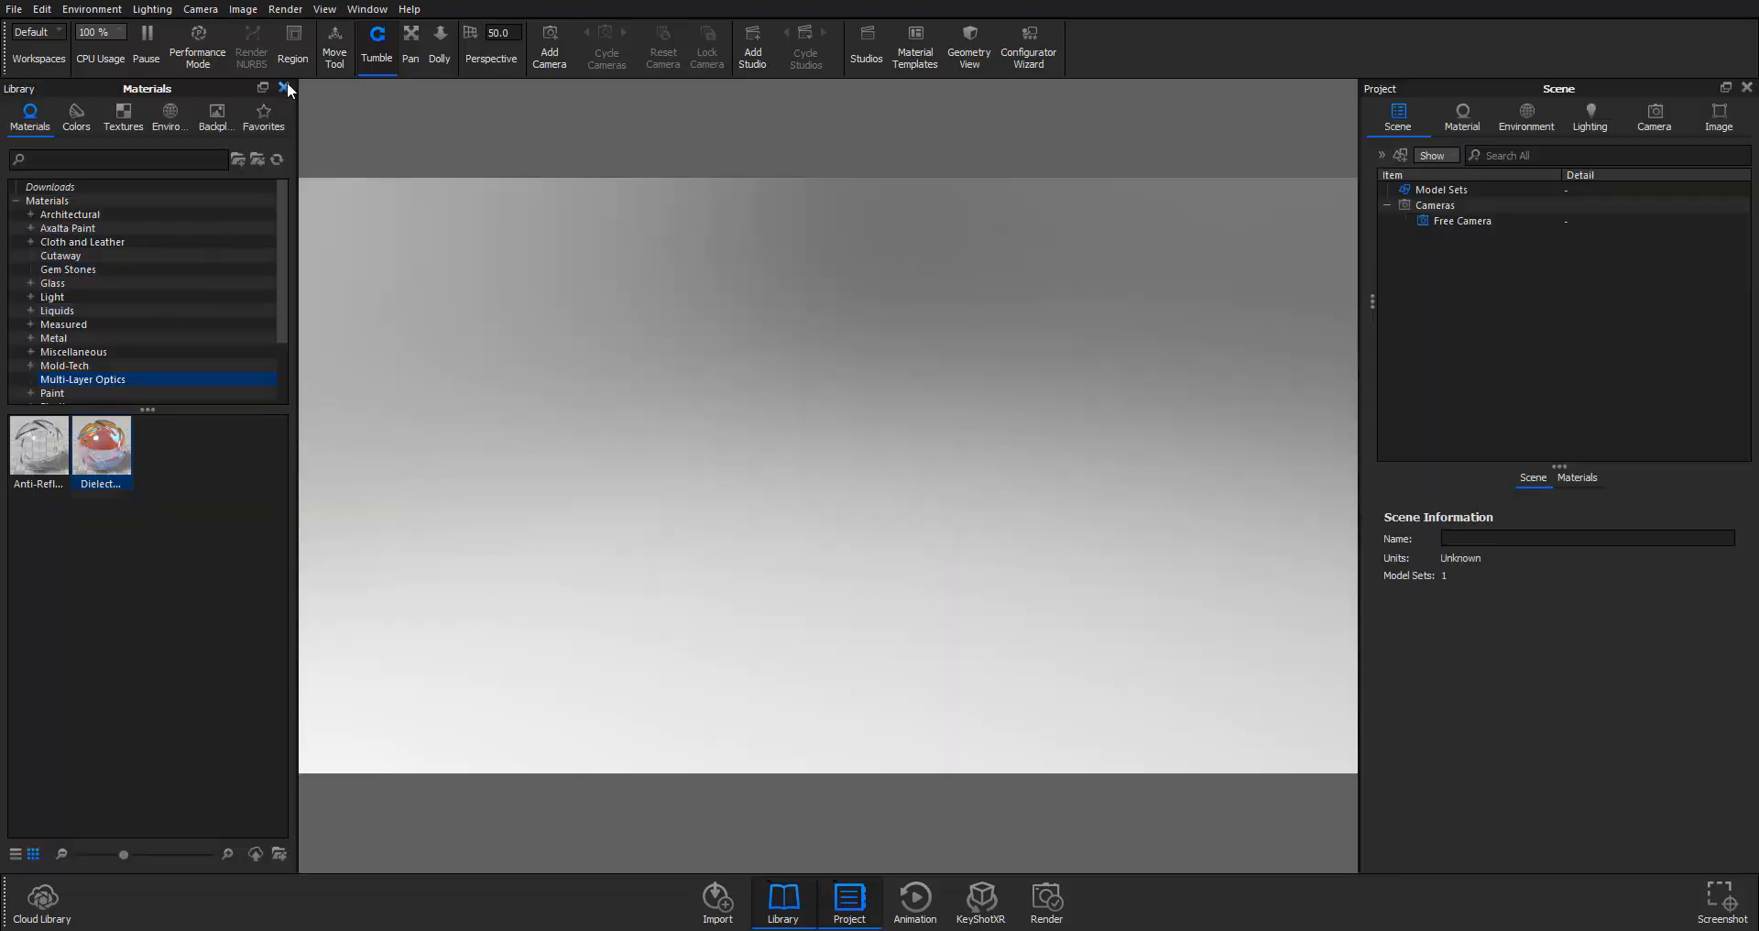
Step: Close the Library panel, leaving the Project panel beside the viewport
left_click(287, 89)
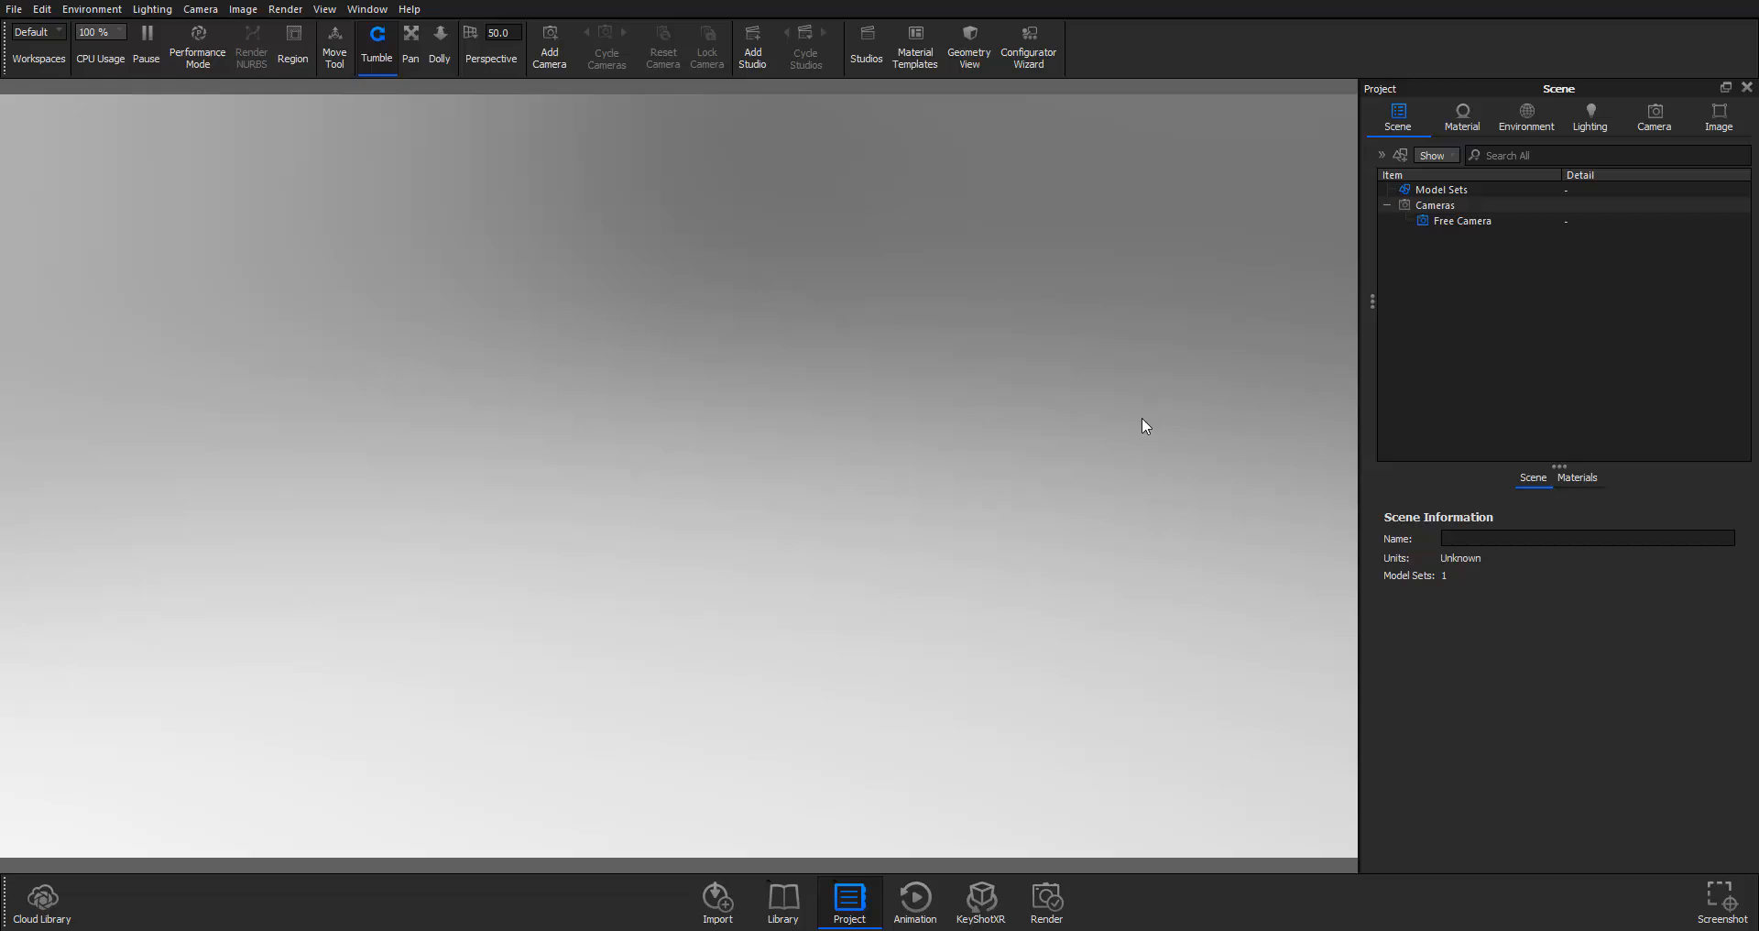
mouse_move(496, 265)
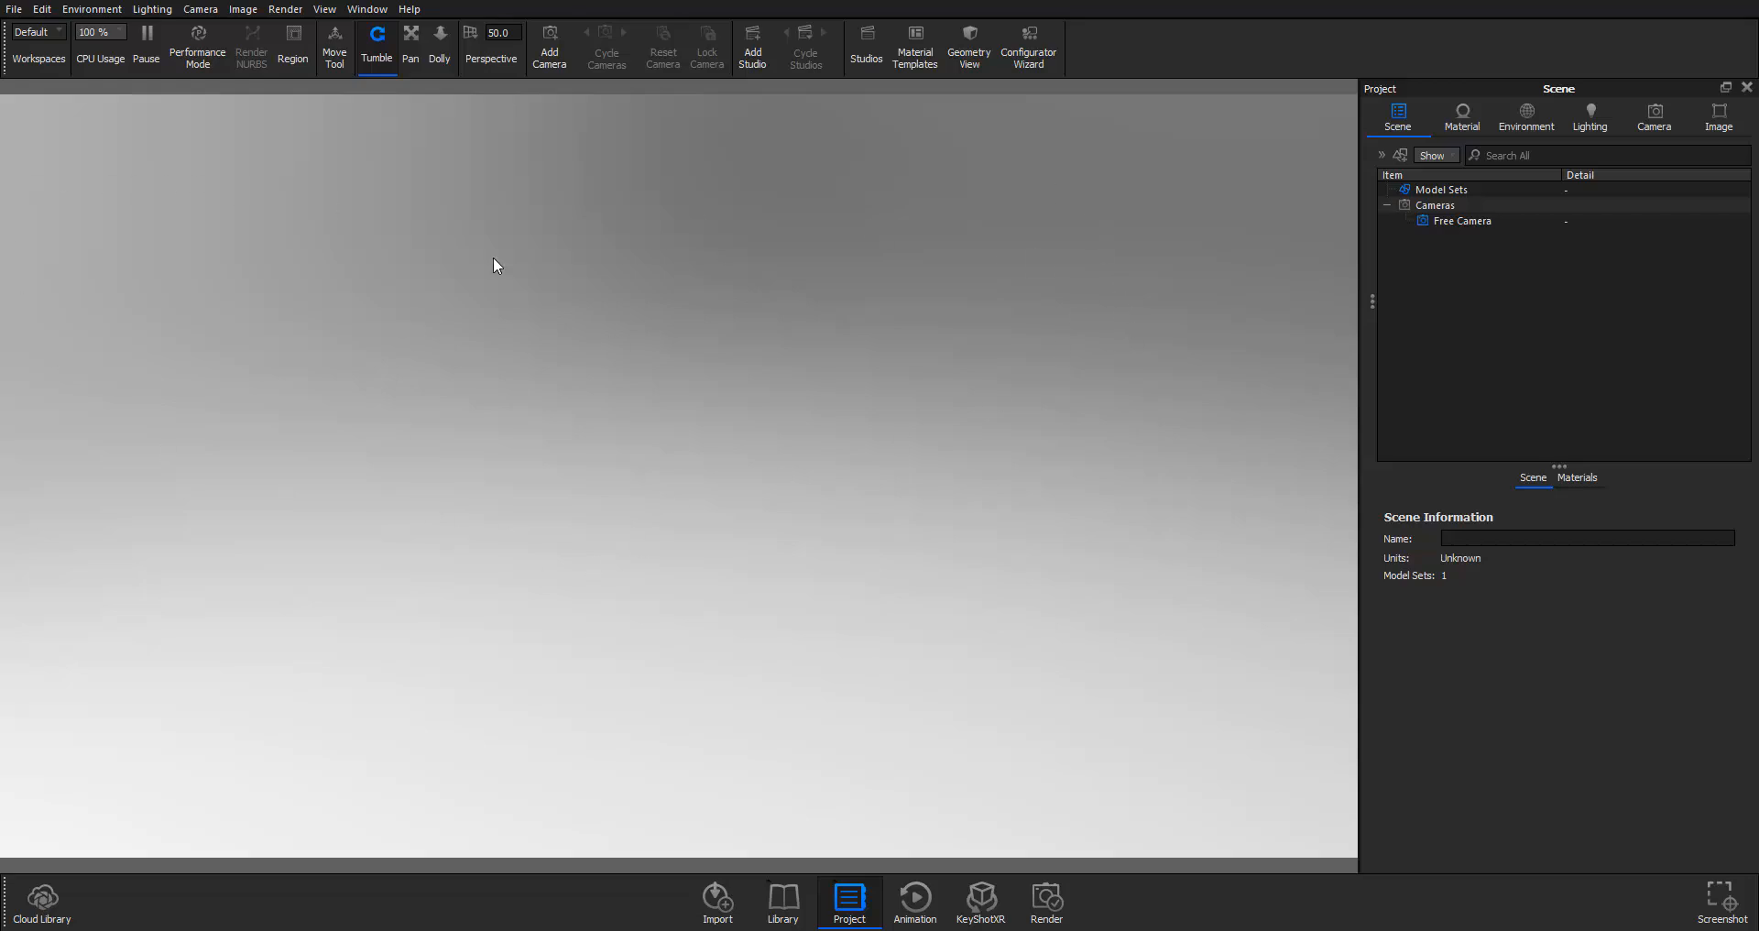
mouse_move(231, 590)
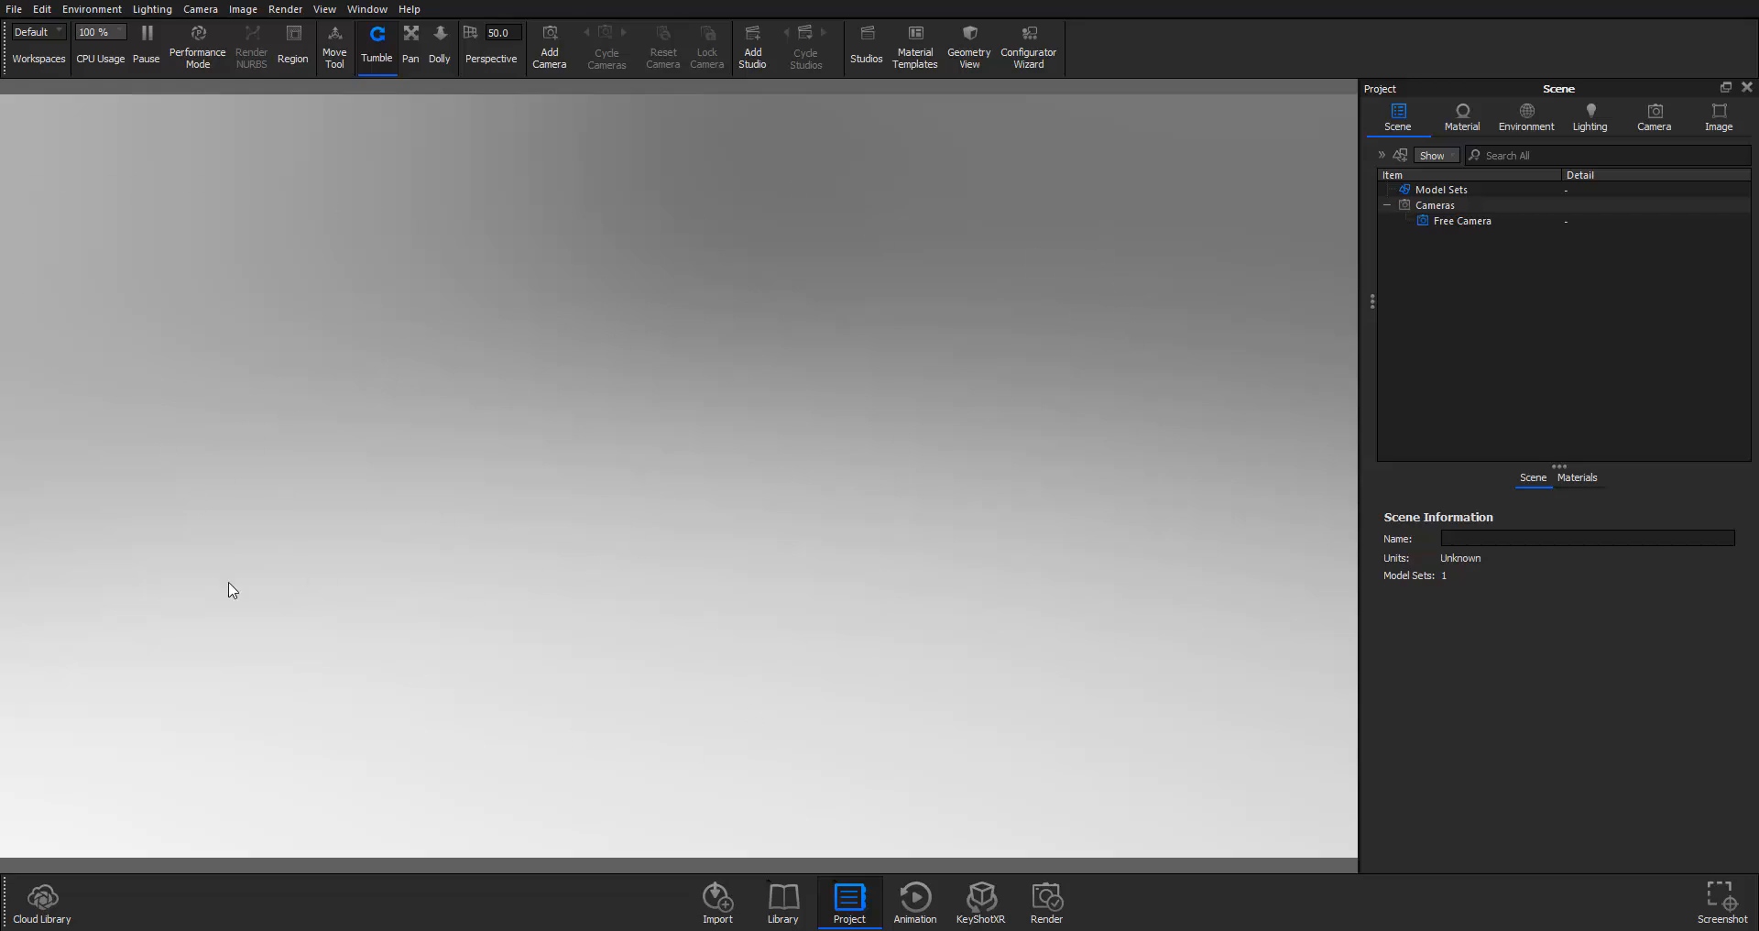
mouse_move(510, 579)
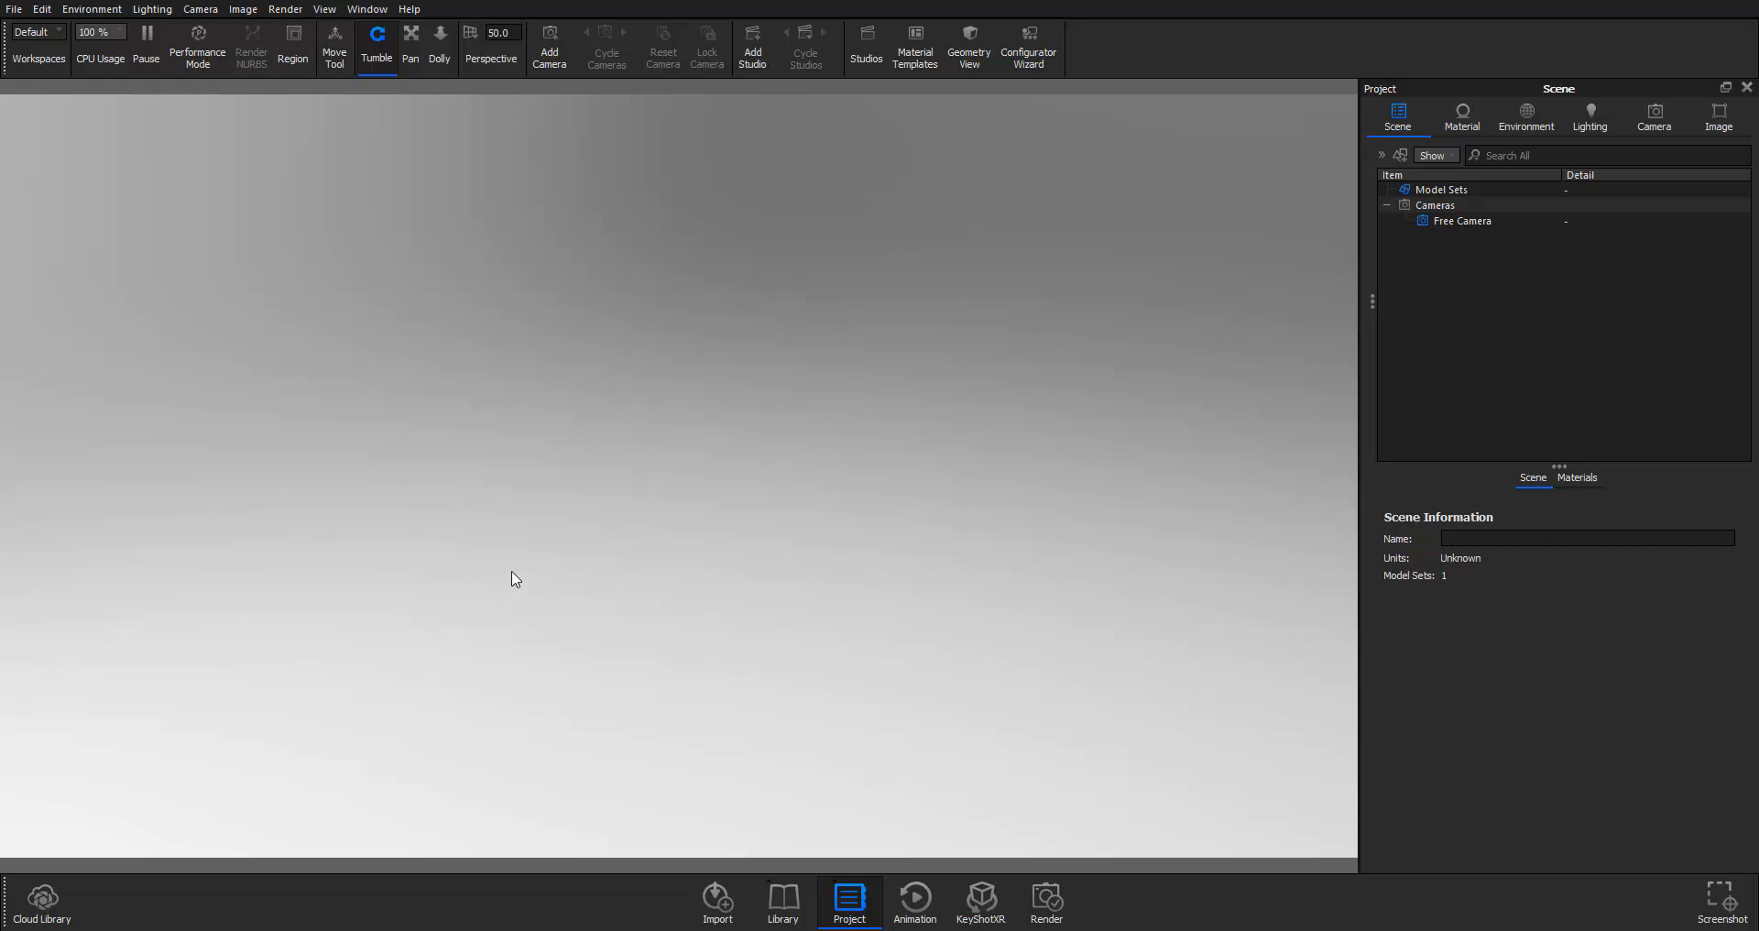
Step: Add a cylinder primitive from the Edit menu and view its Cylinder Material properties
left_click(41, 10)
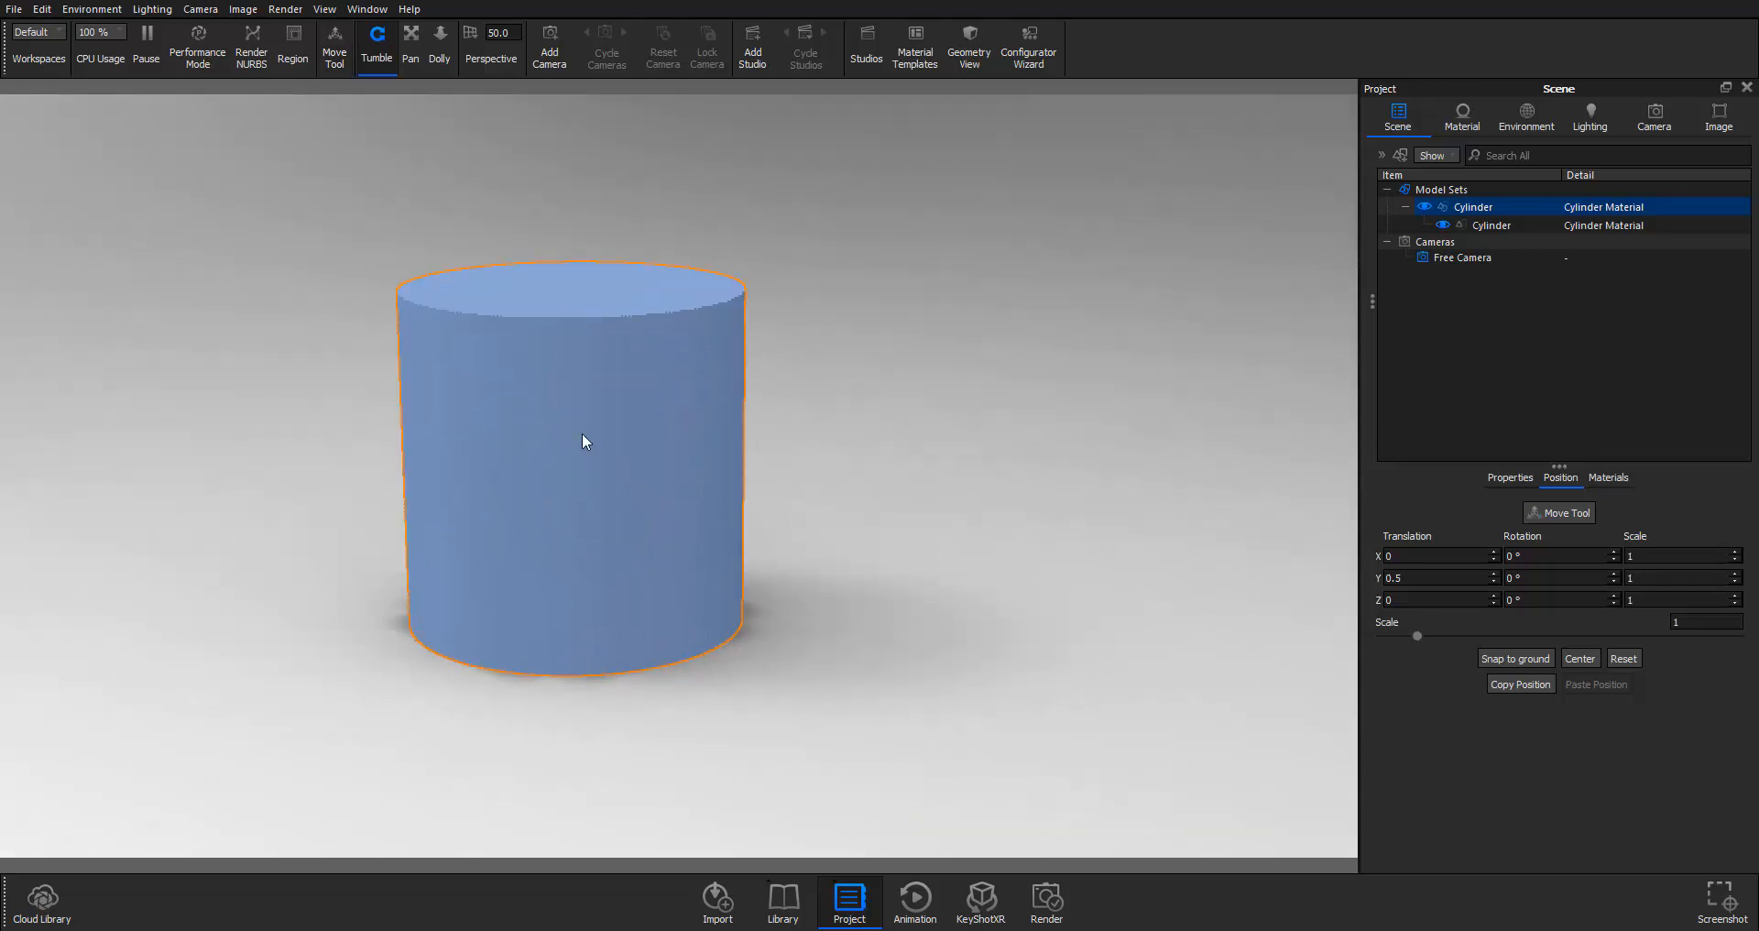
left_click(1460, 116)
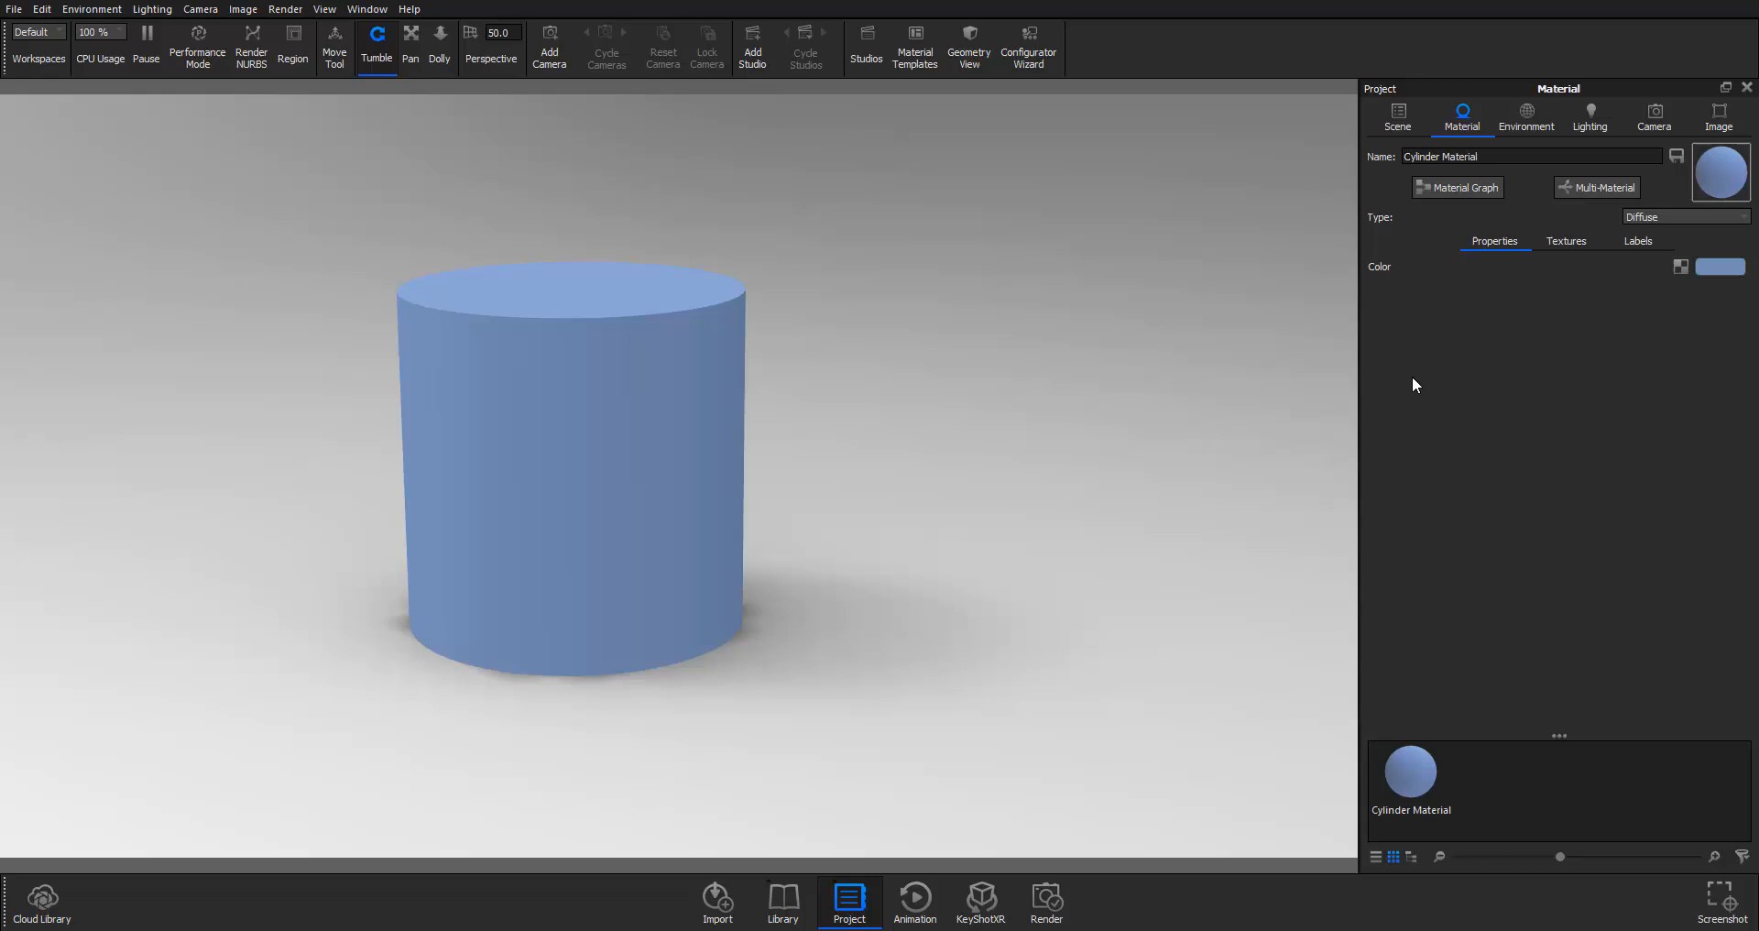
mouse_move(1404, 394)
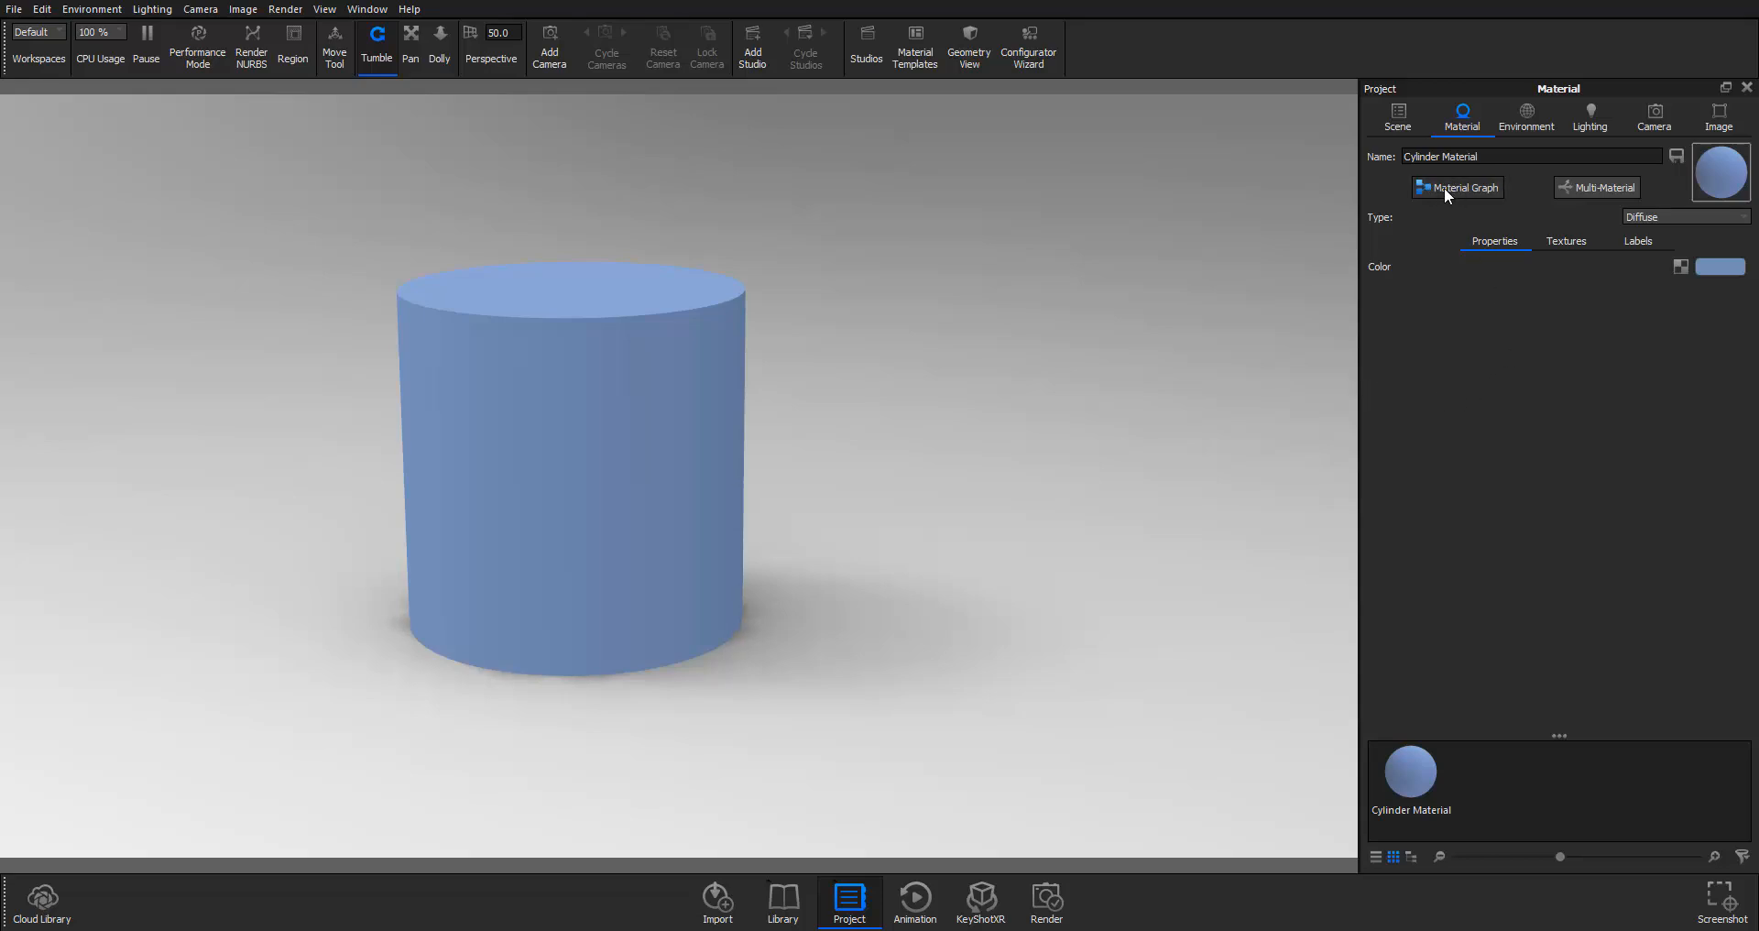
Step: Open the Material Graph for Cylinder Material from the Project panel's Material tab
left_click(1456, 187)
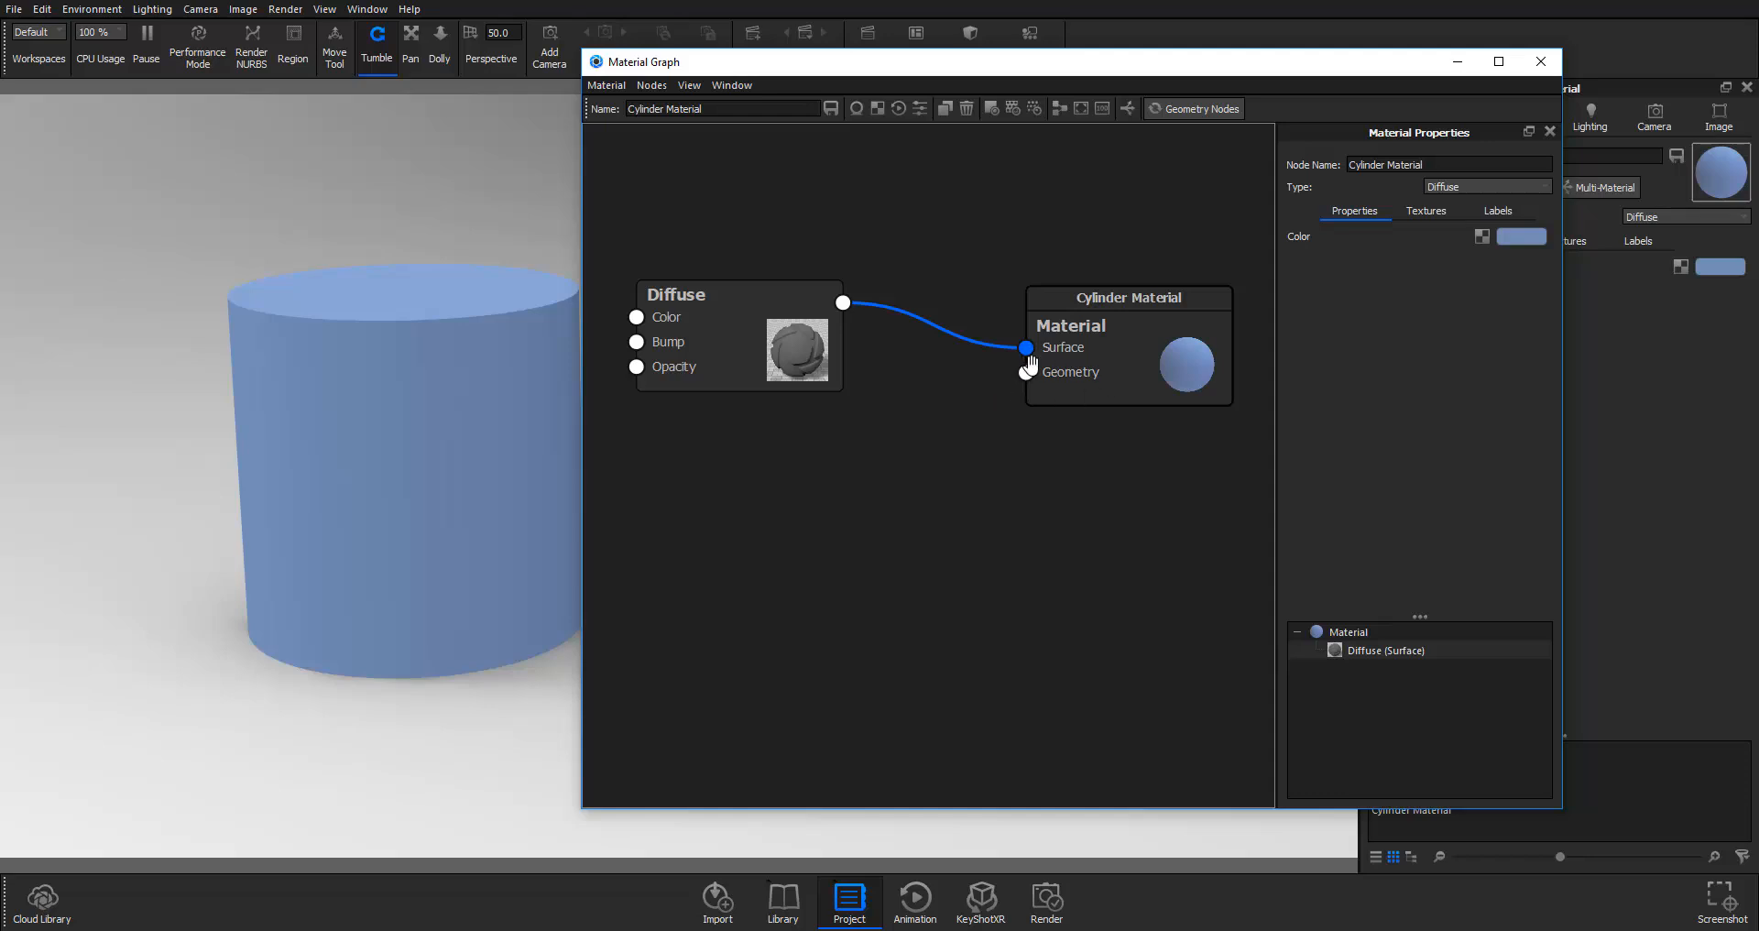
mouse_move(1009, 340)
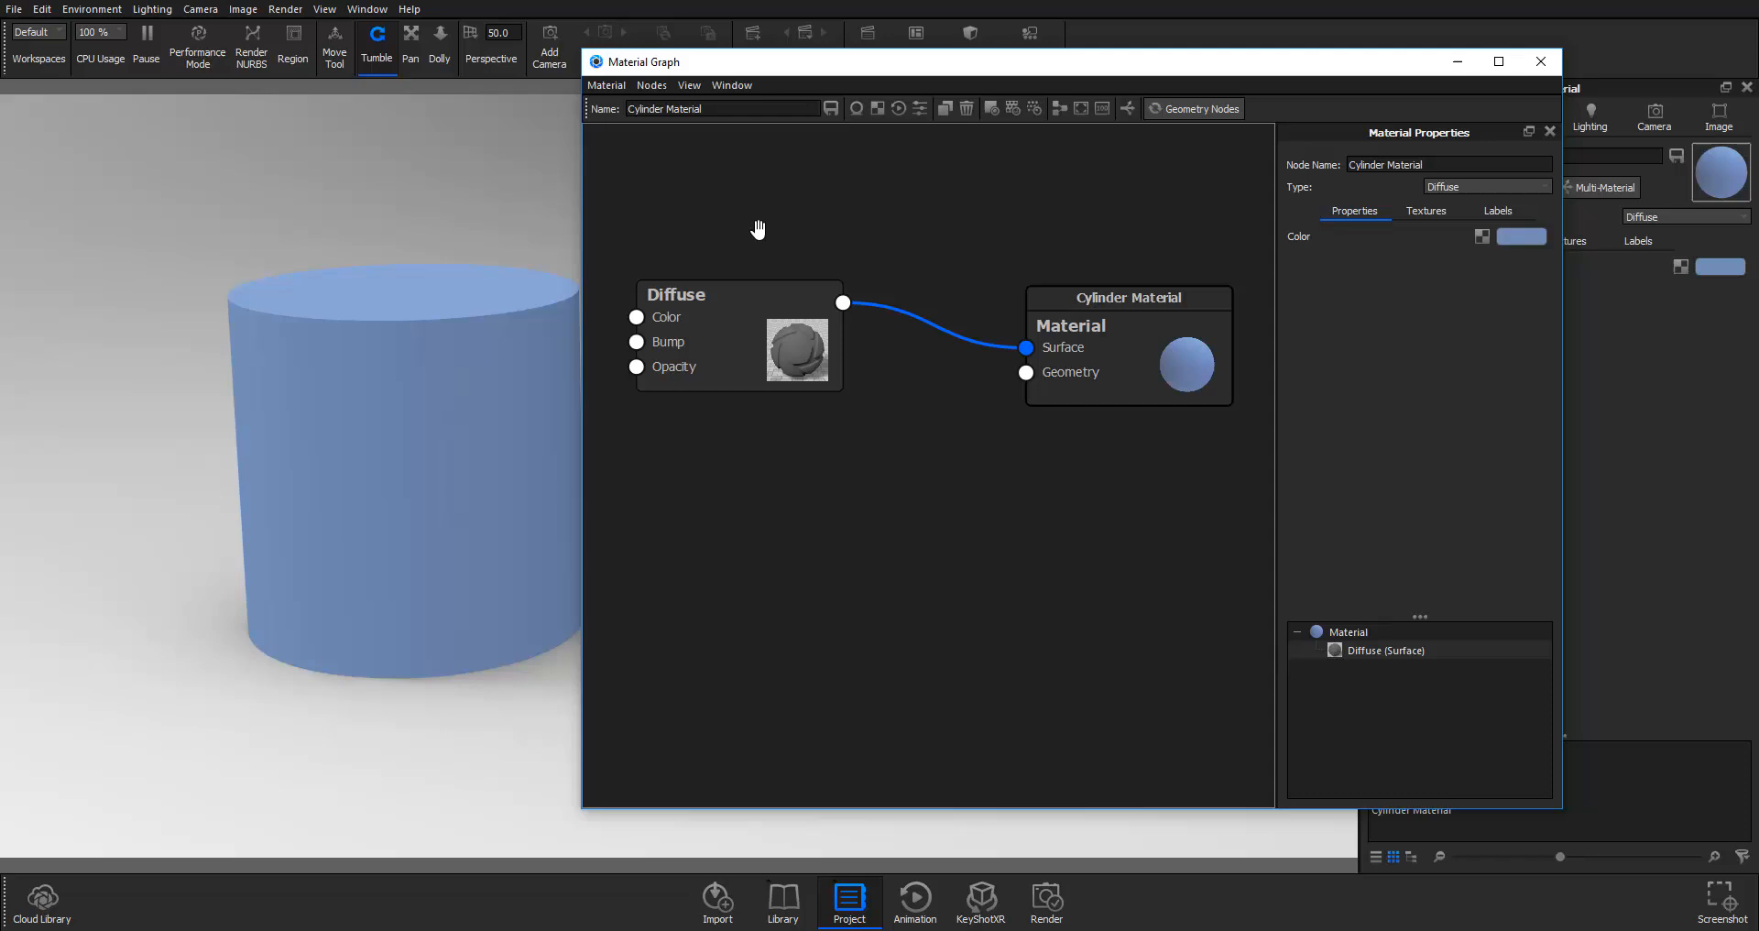
mouse_move(723, 491)
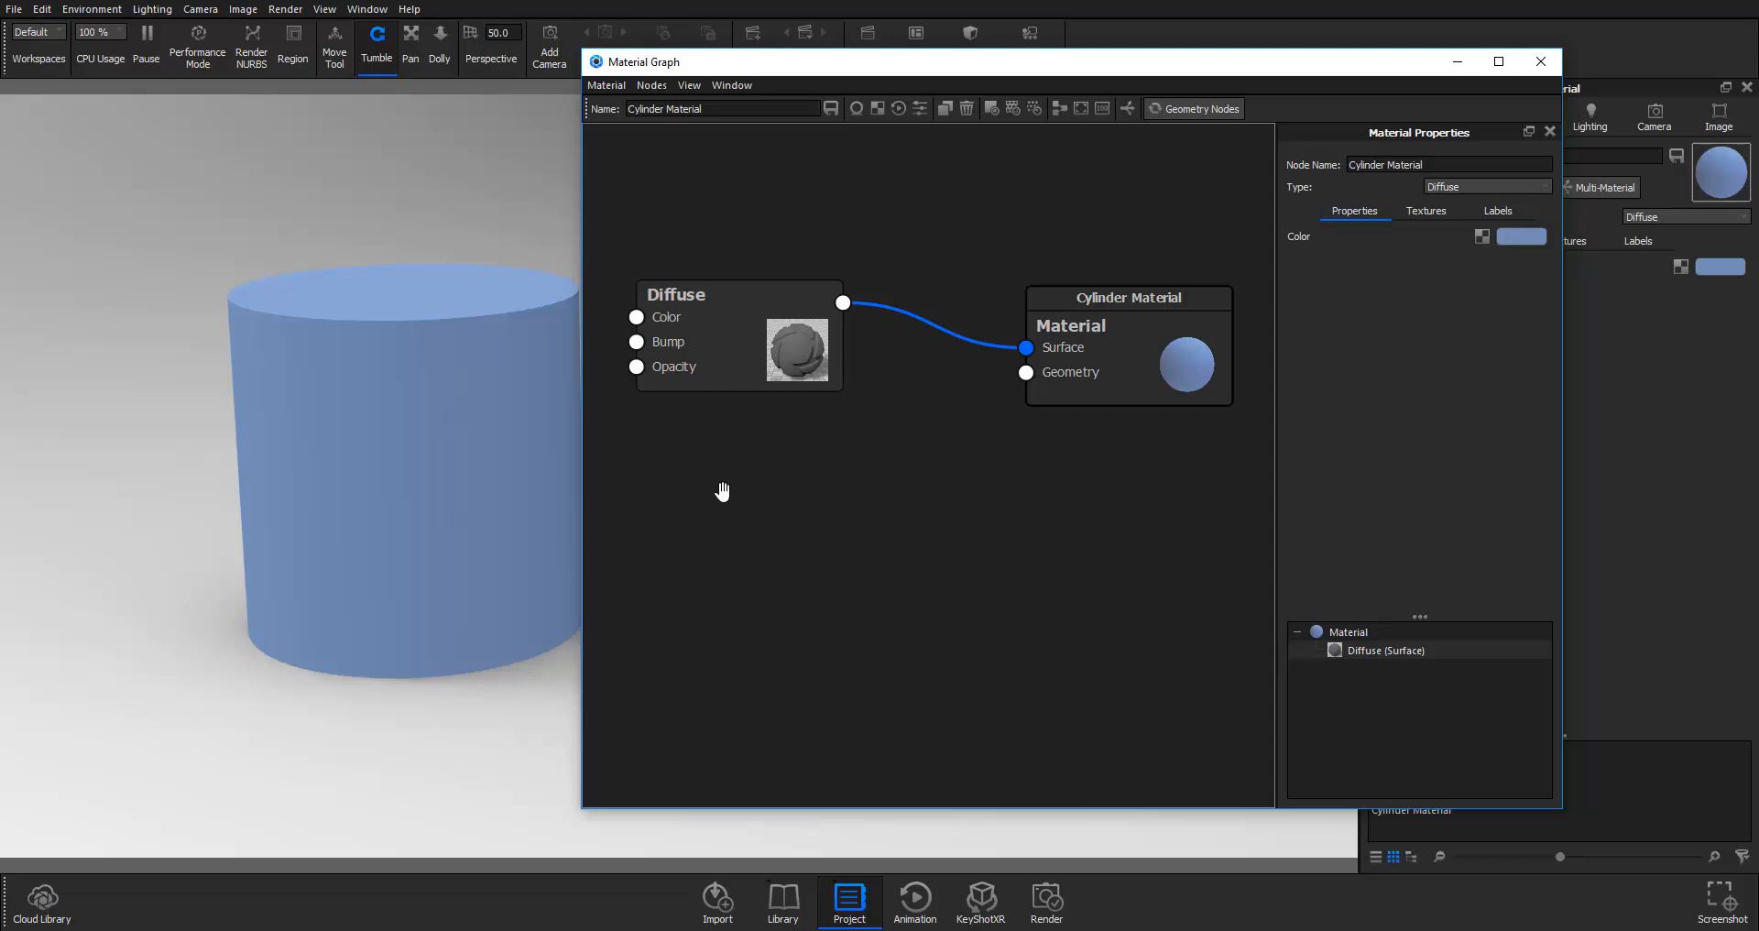
mouse_move(819, 256)
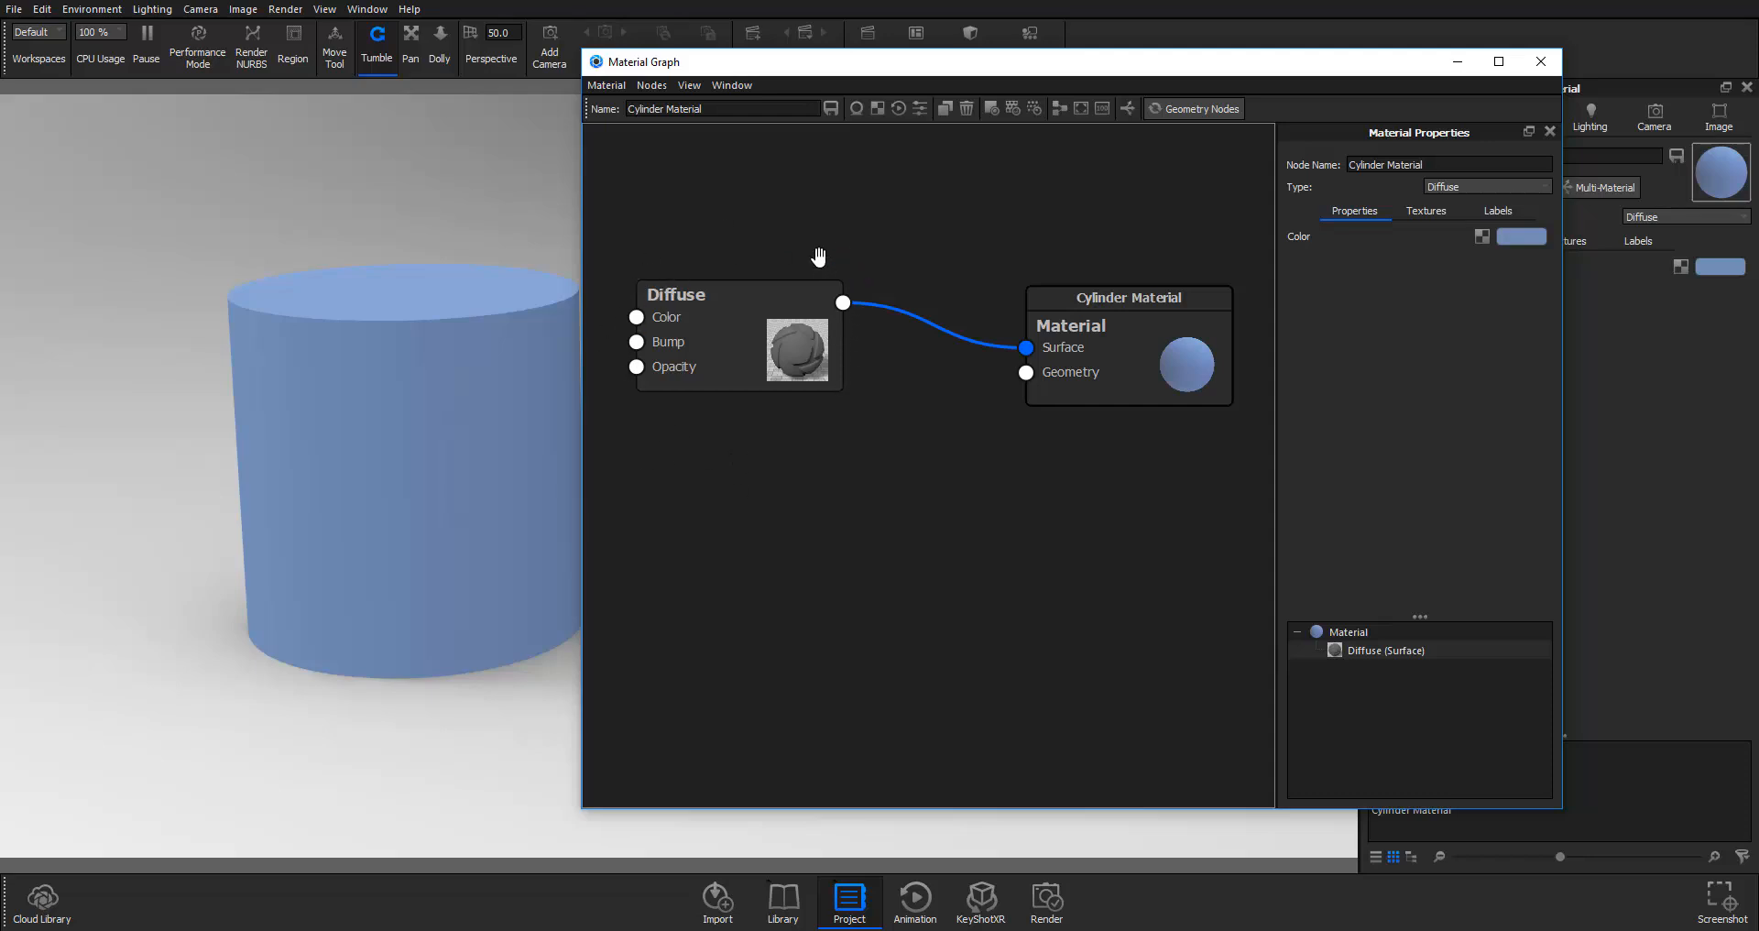
mouse_move(749, 339)
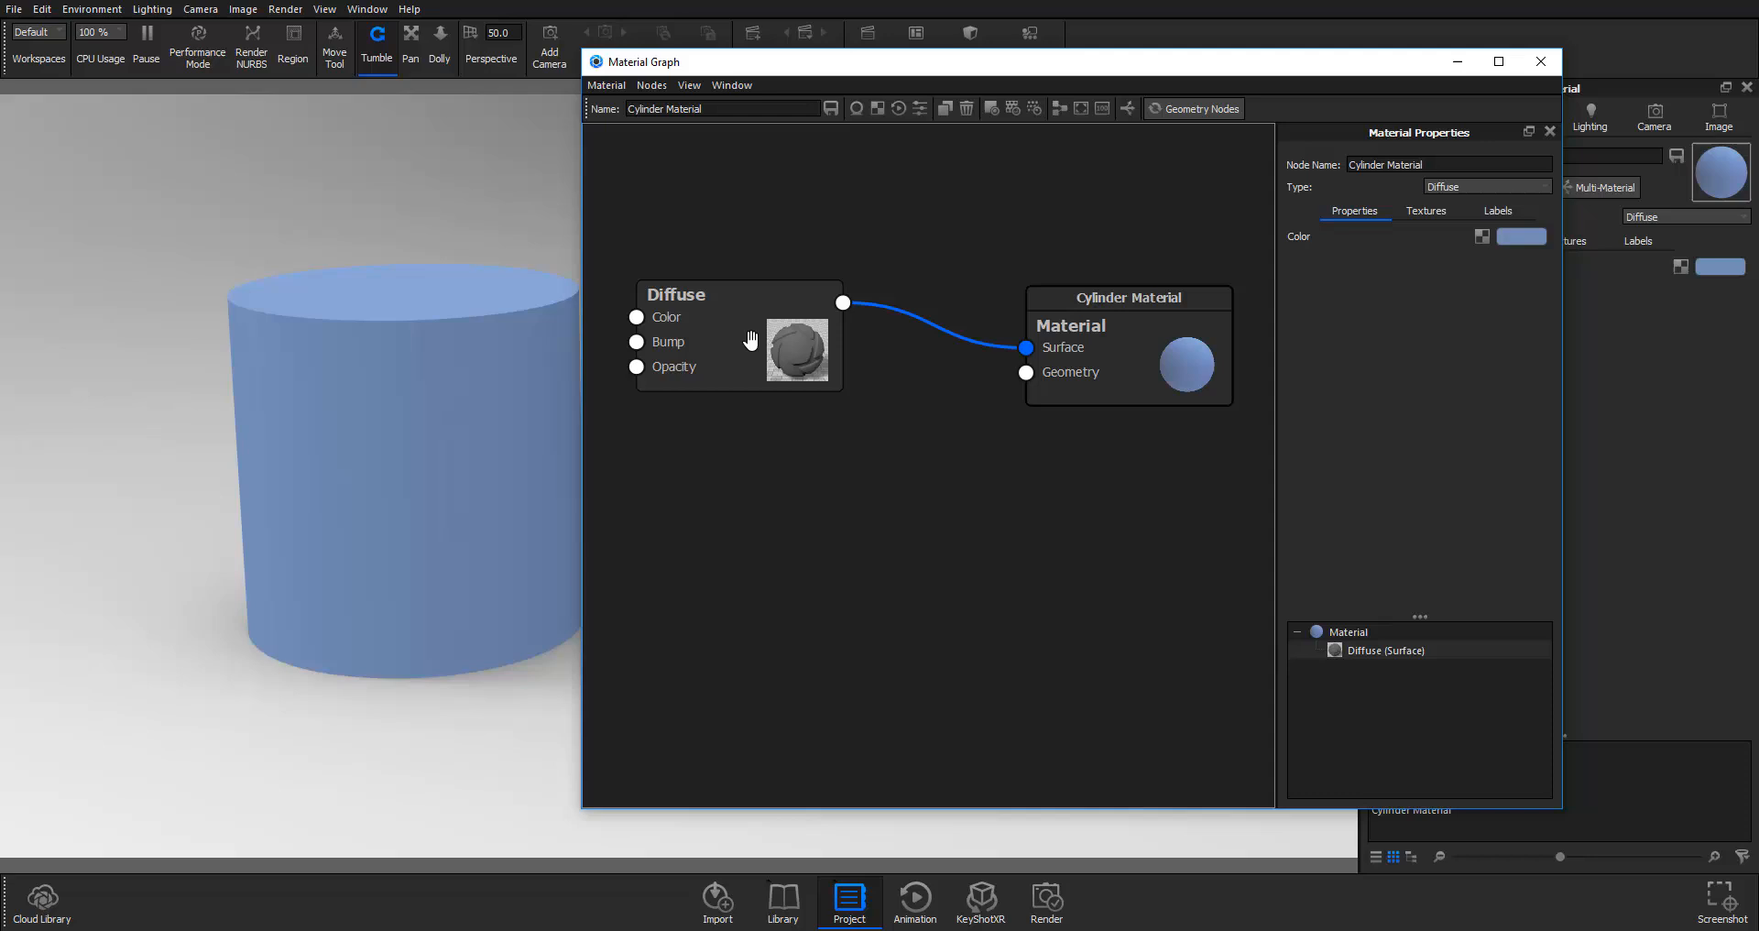
mouse_move(777, 350)
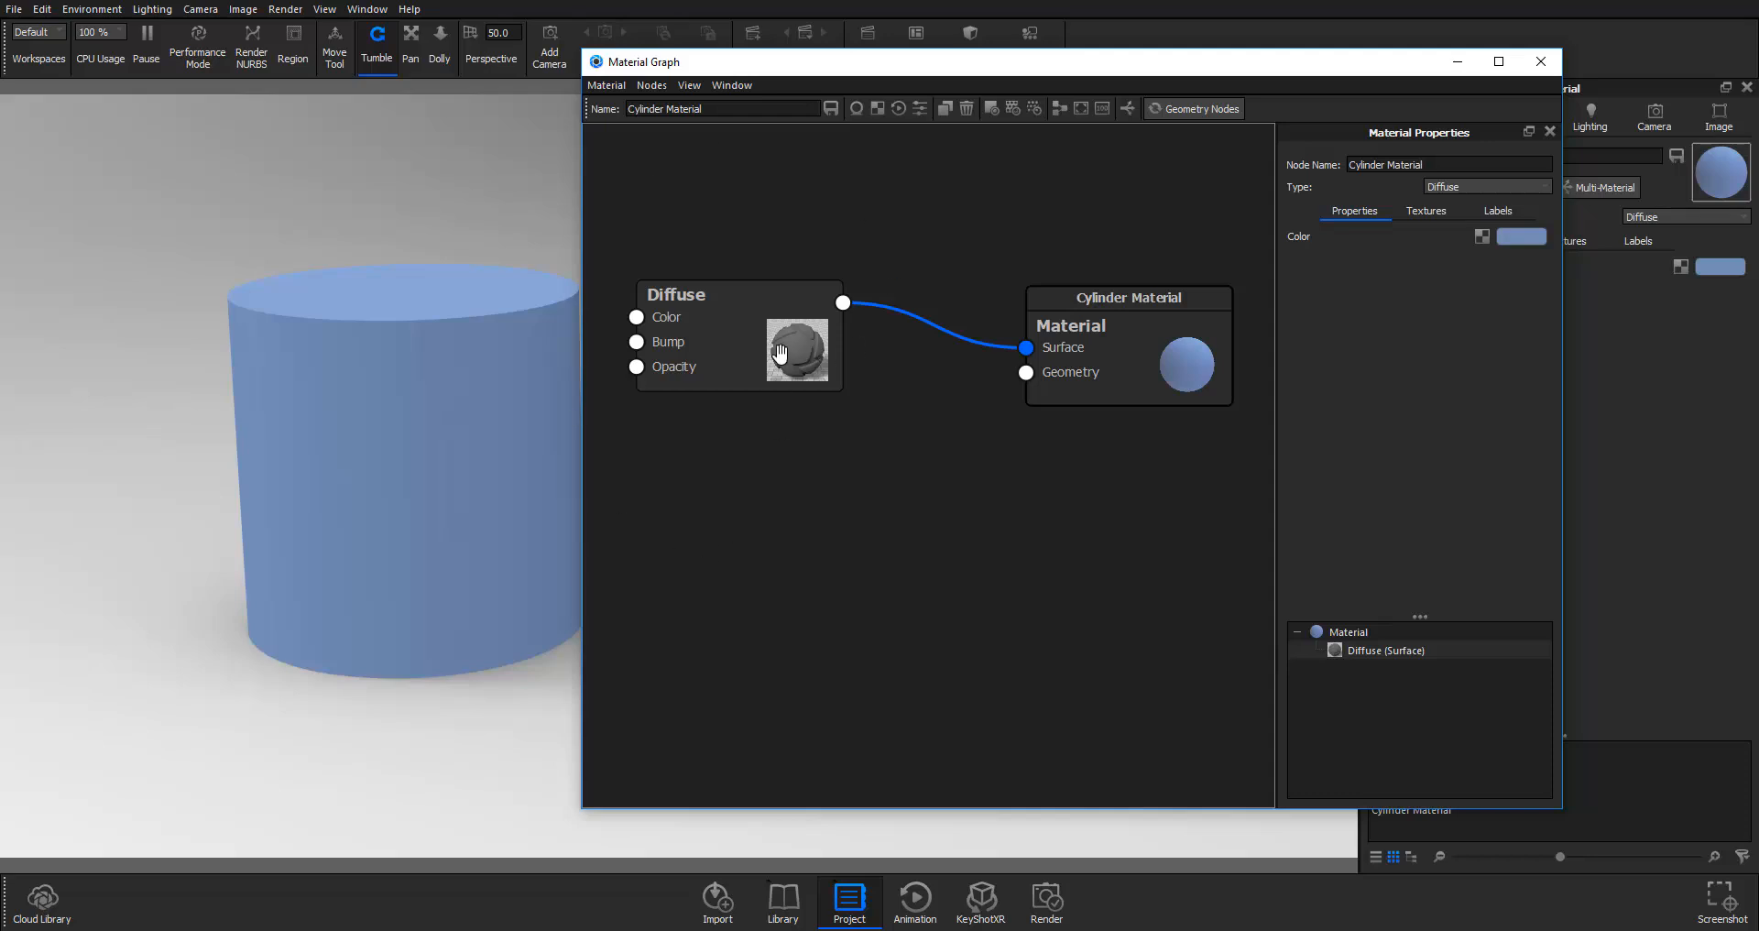
mouse_move(850, 441)
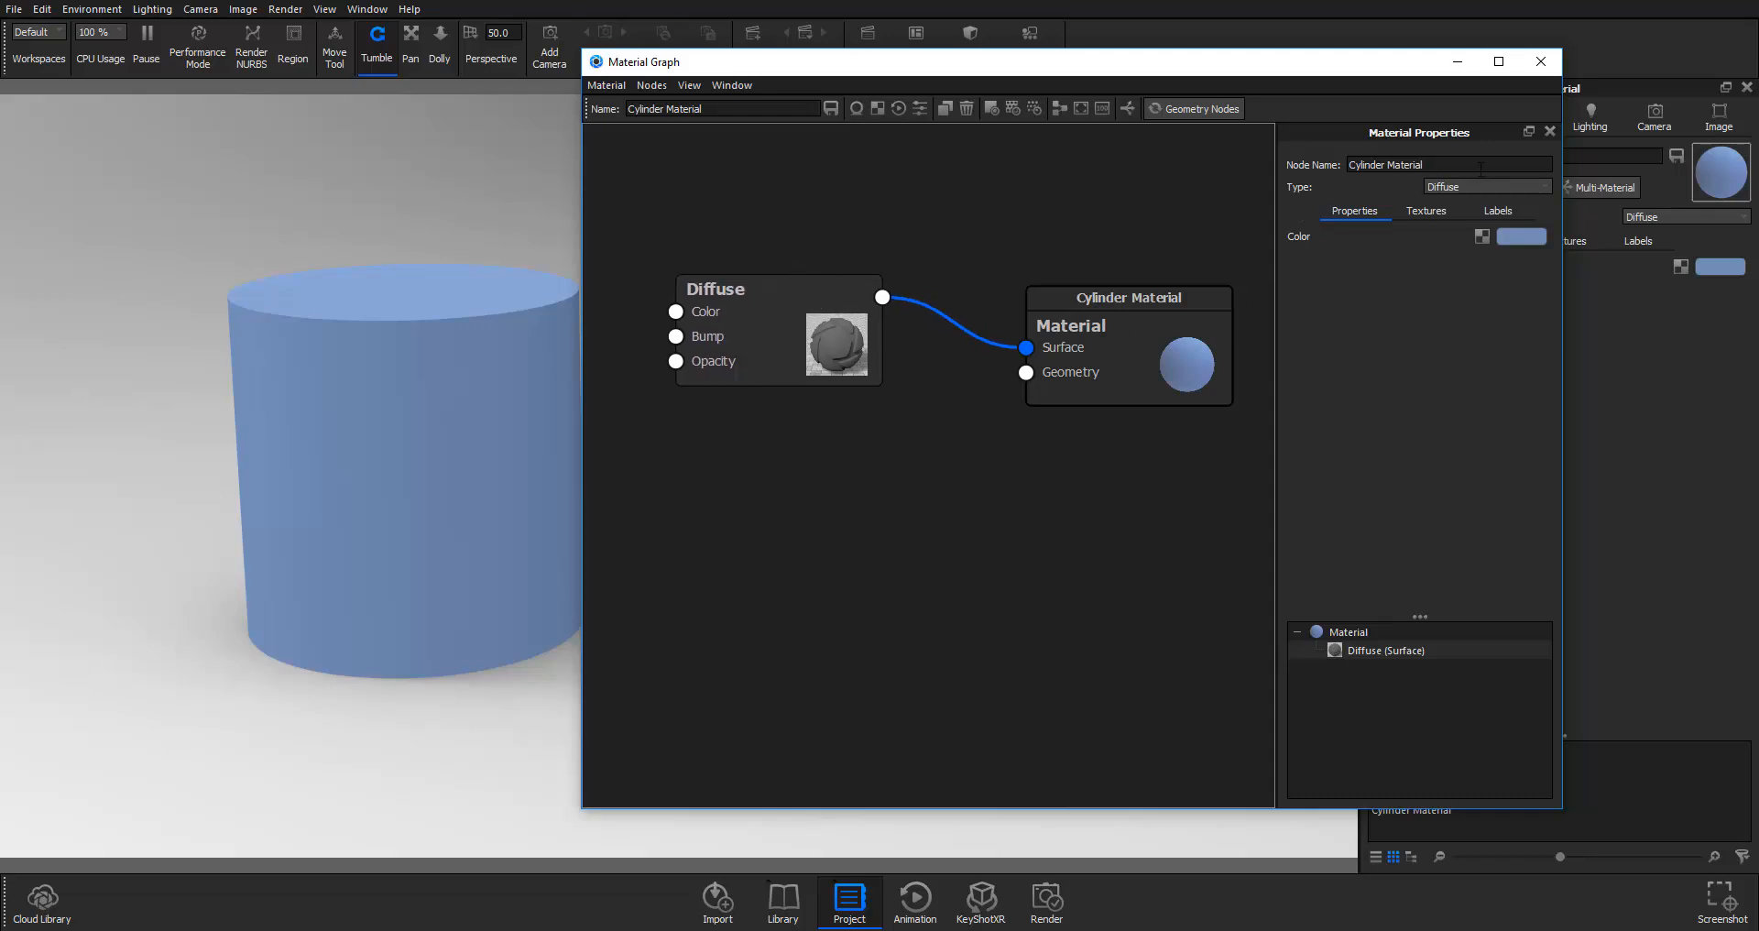
left_click(1485, 186)
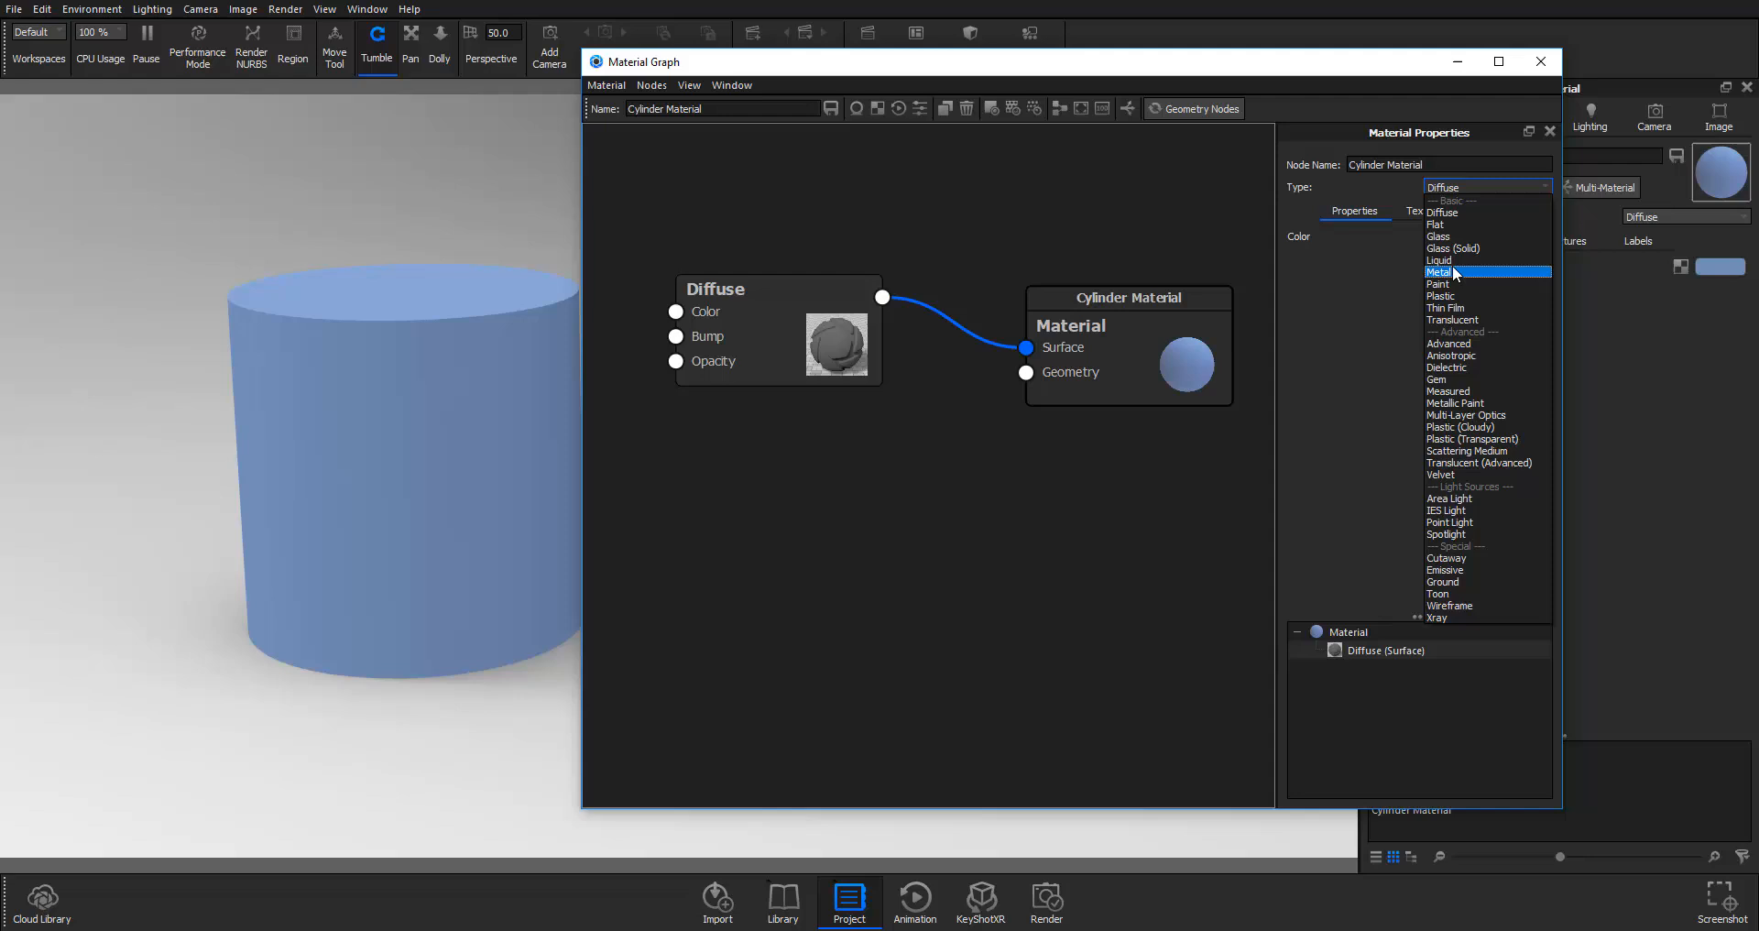
mouse_move(1451, 320)
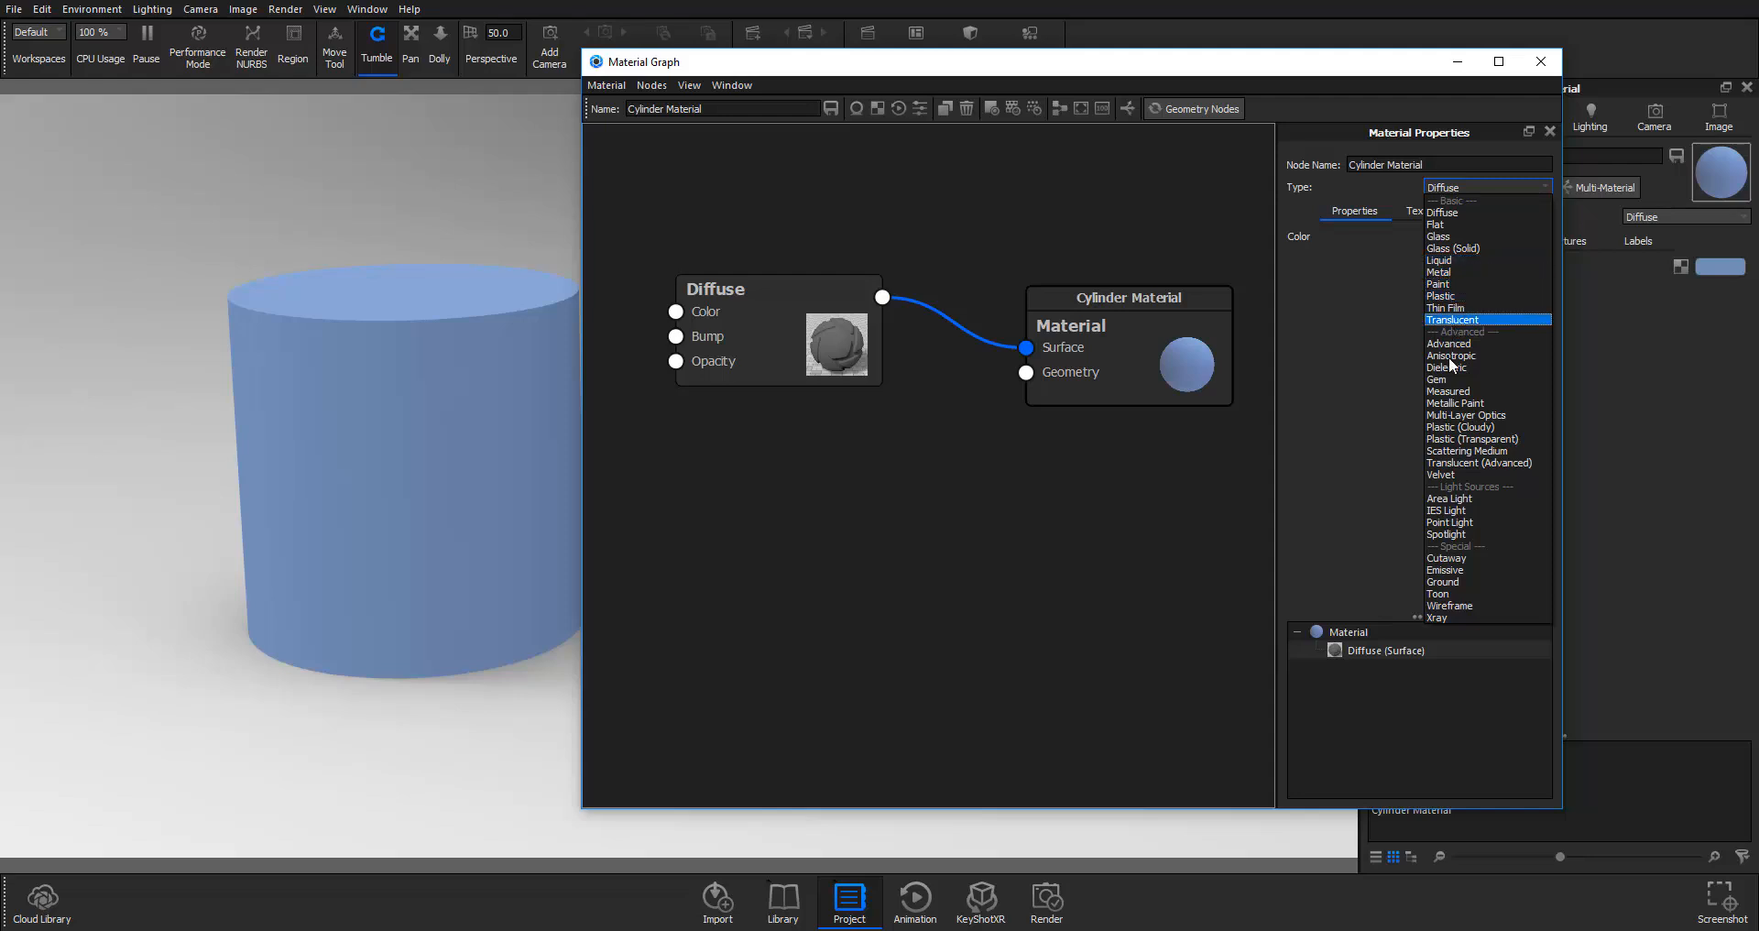
left_click(1443, 212)
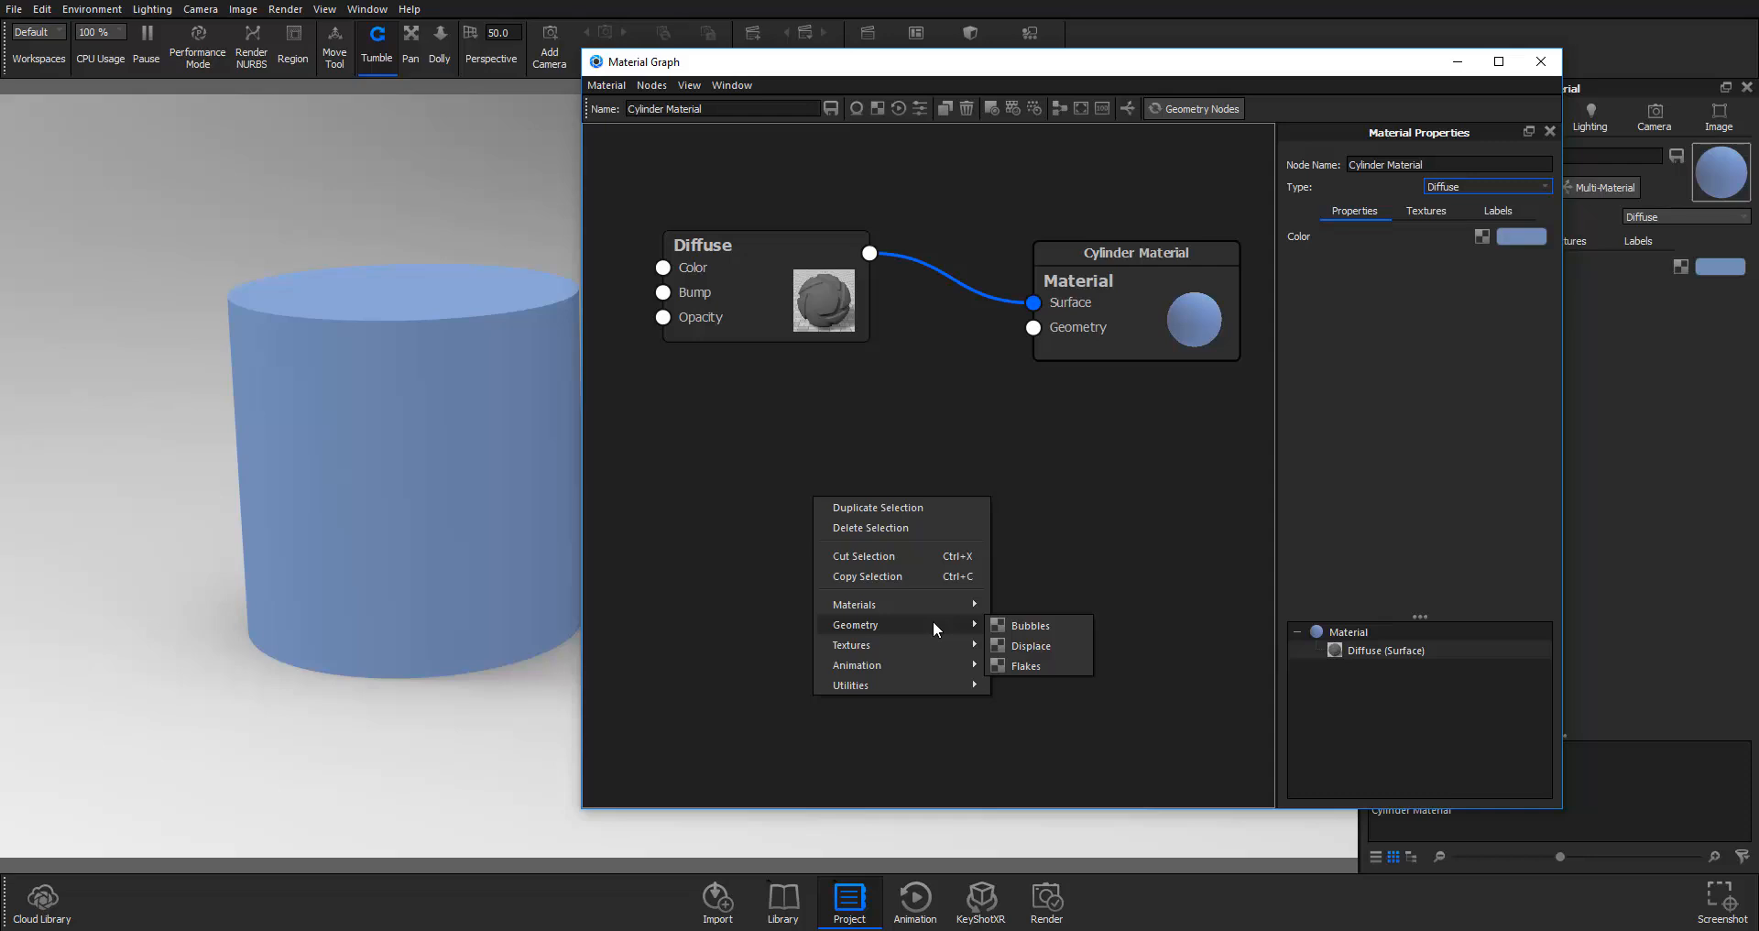
mouse_move(1040, 644)
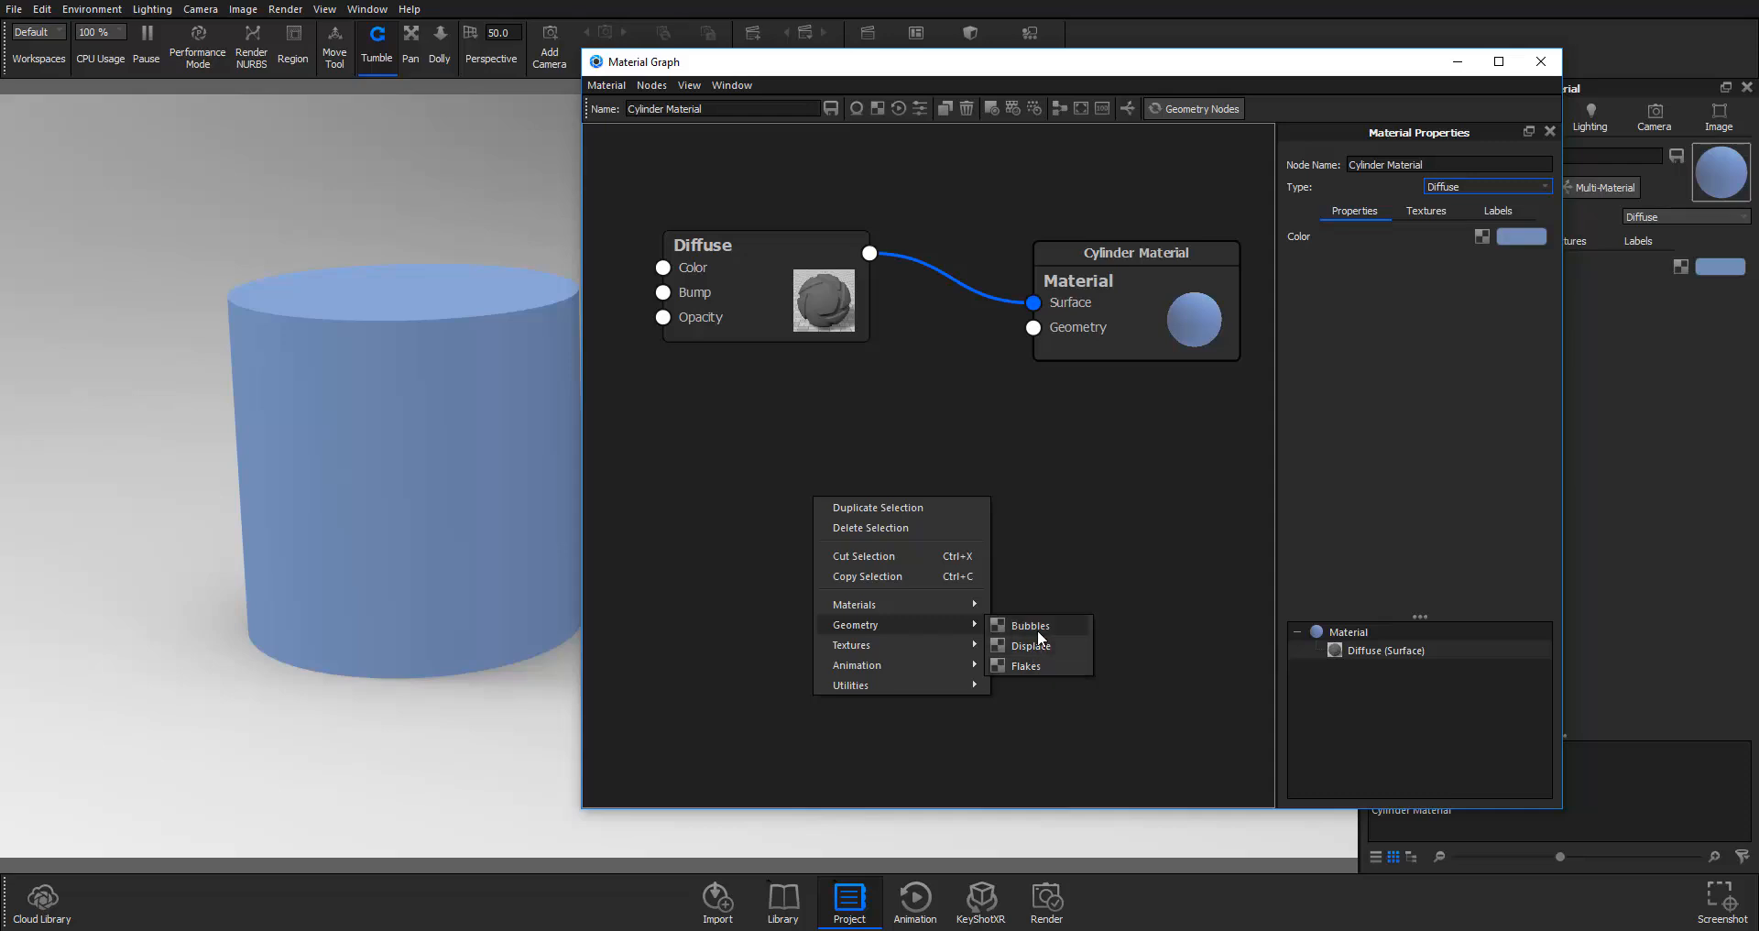
mouse_move(1044, 501)
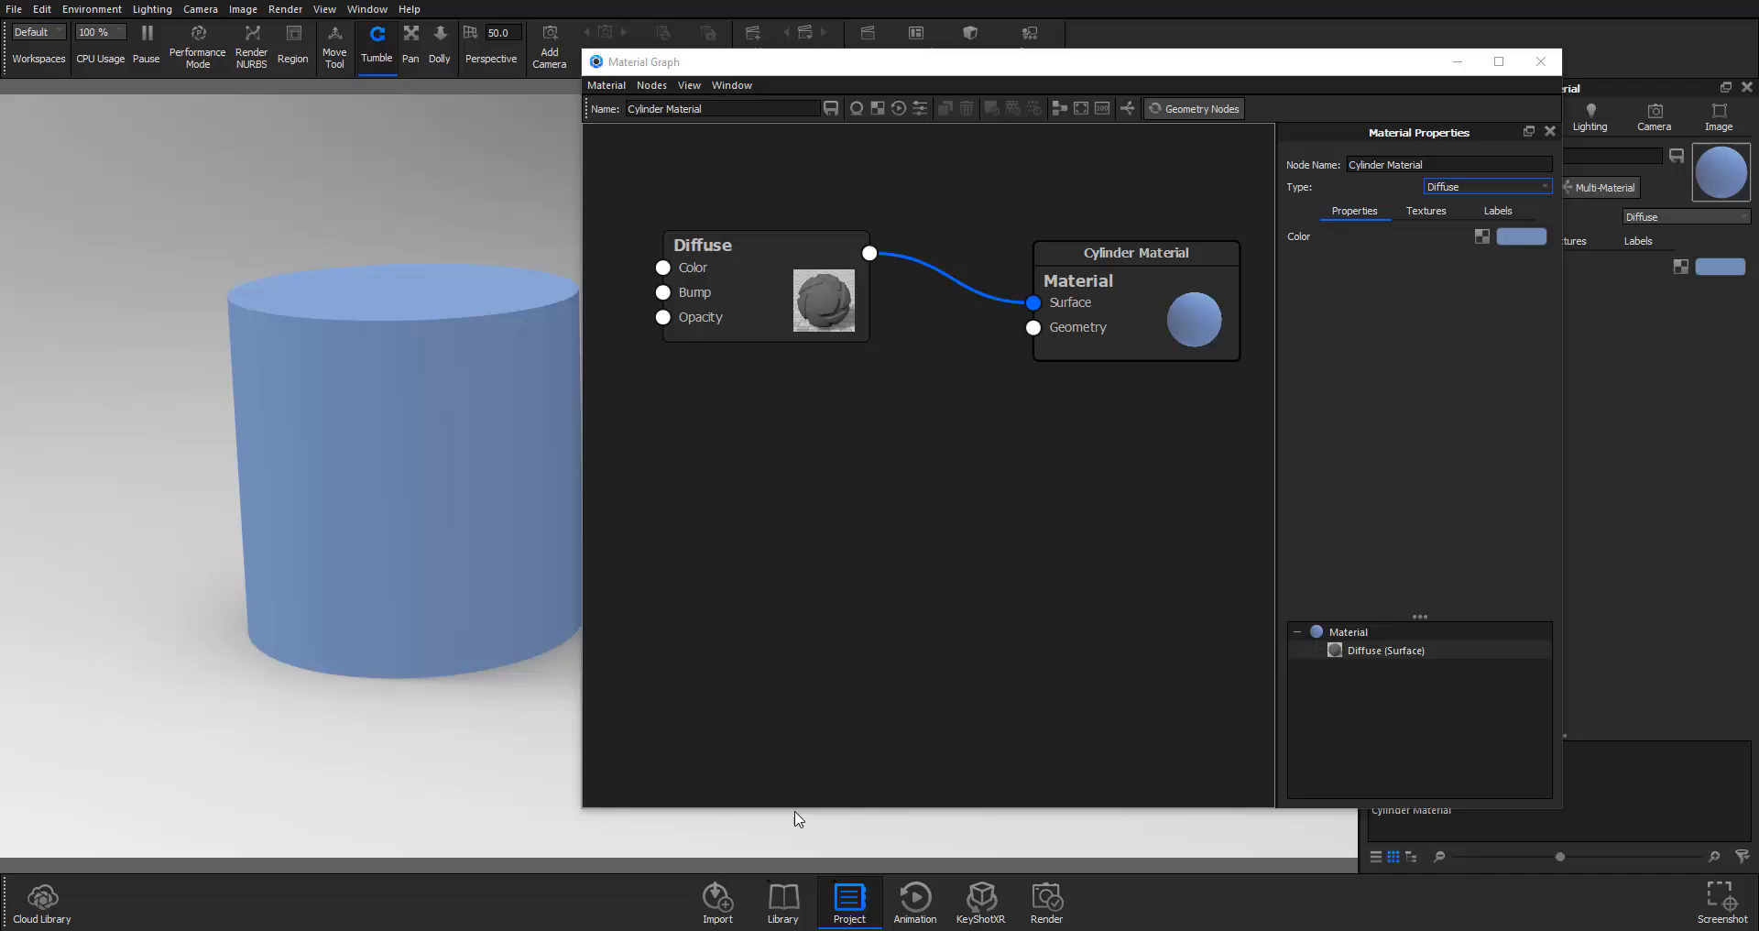
Step: Show the graph's node menu with Materials, Geometry, Textures, Animation and Utilities
right_click(819, 630)
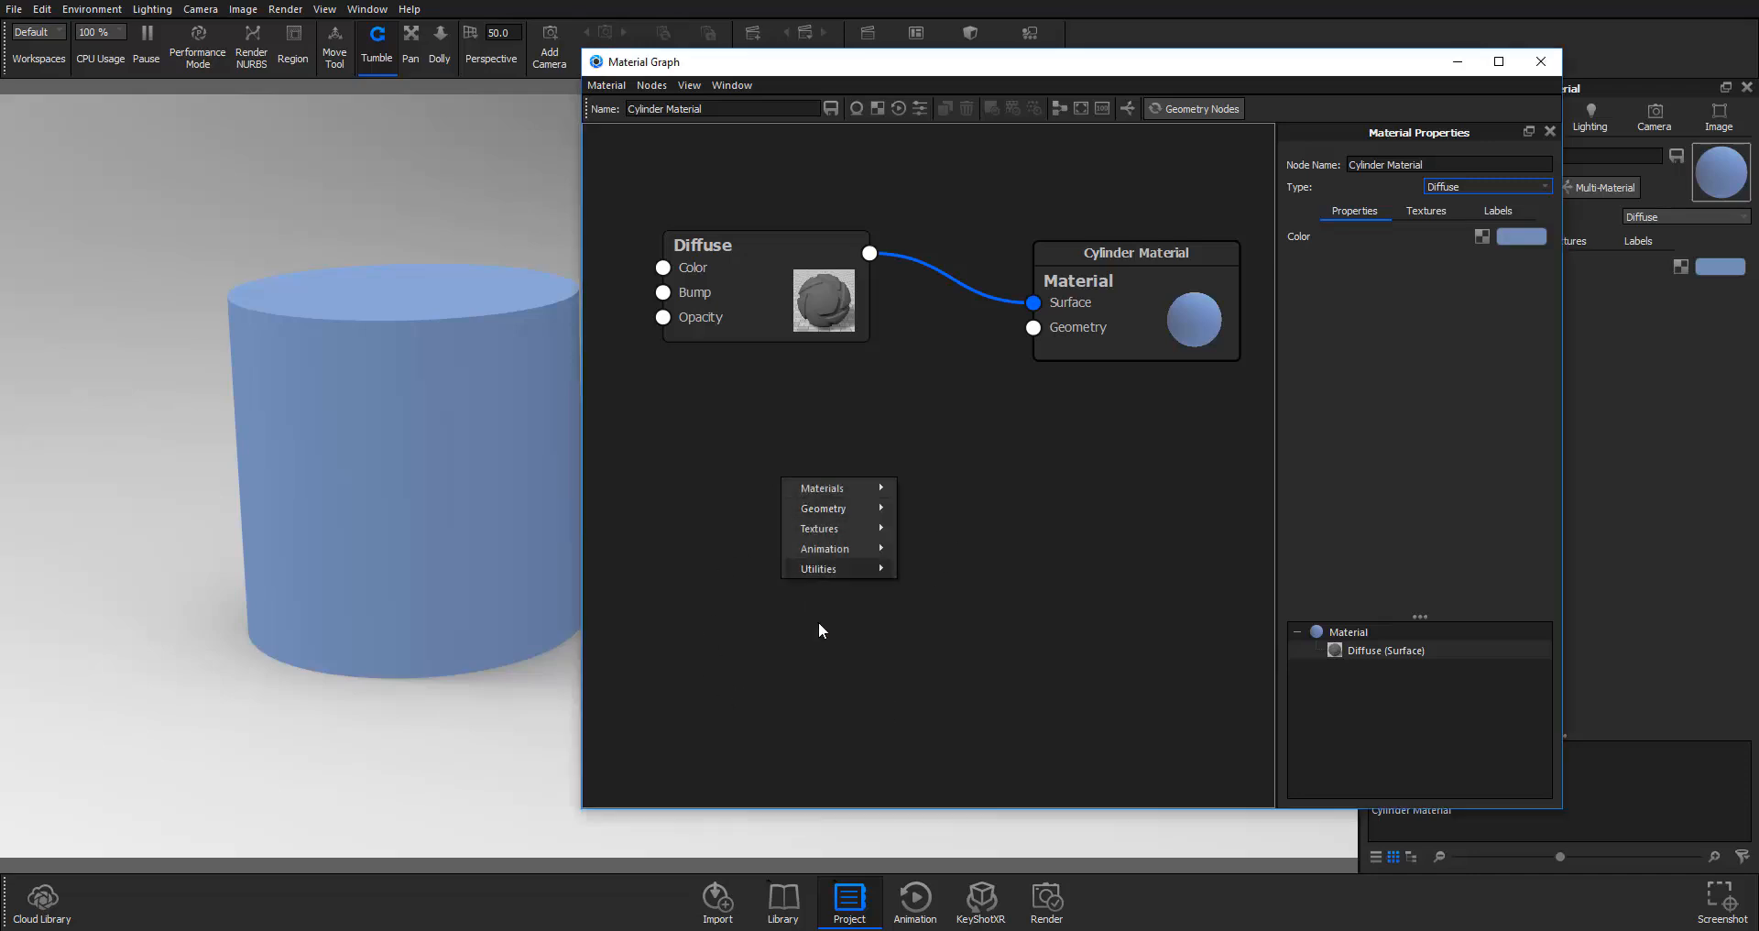
mouse_move(816, 511)
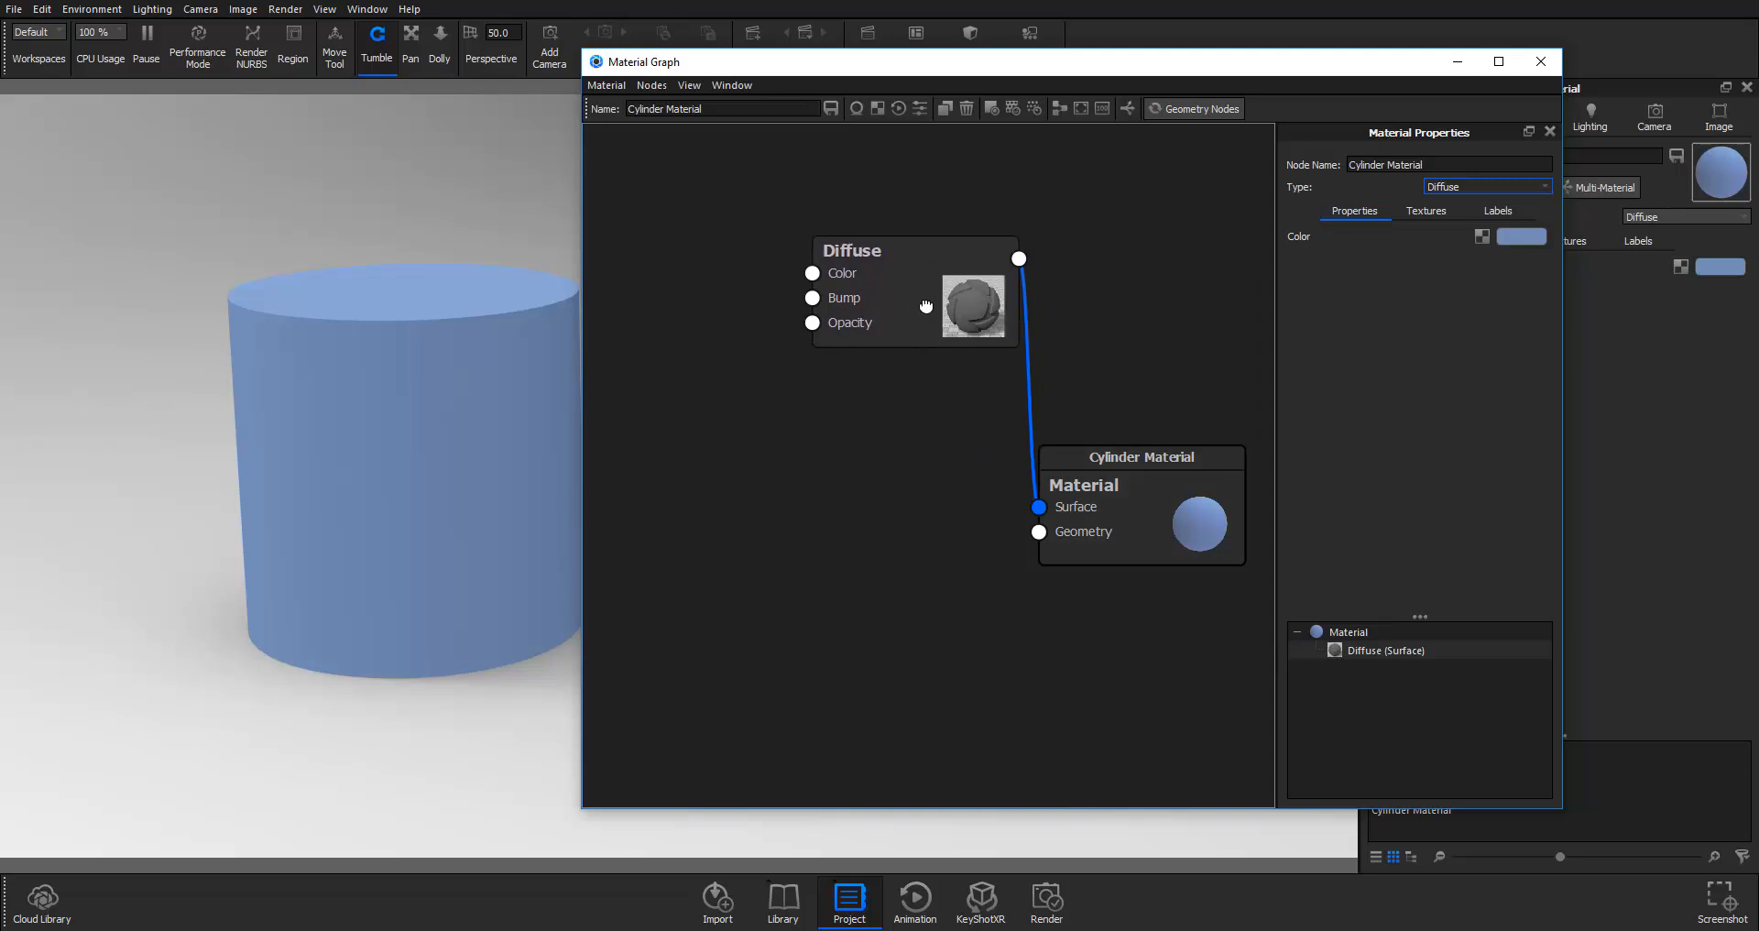
Step: Move the Diffuse node left, above and left of the Cylinder Material node
left_click_drag(926, 306, 858, 375)
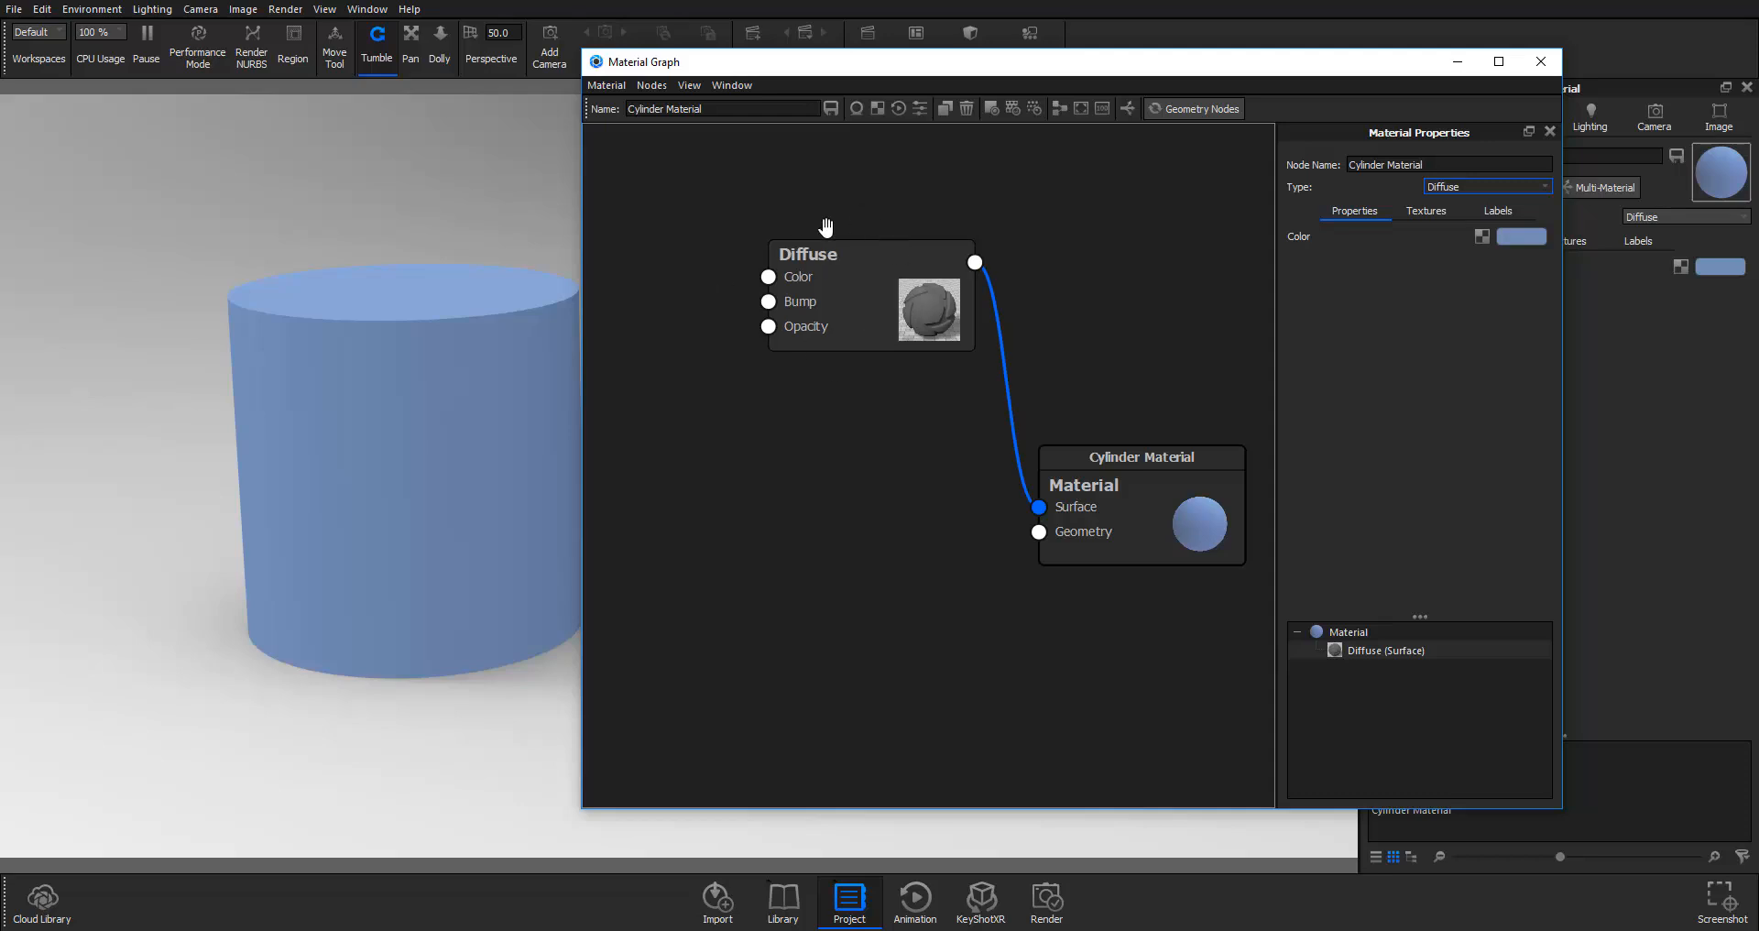
mouse_move(736, 282)
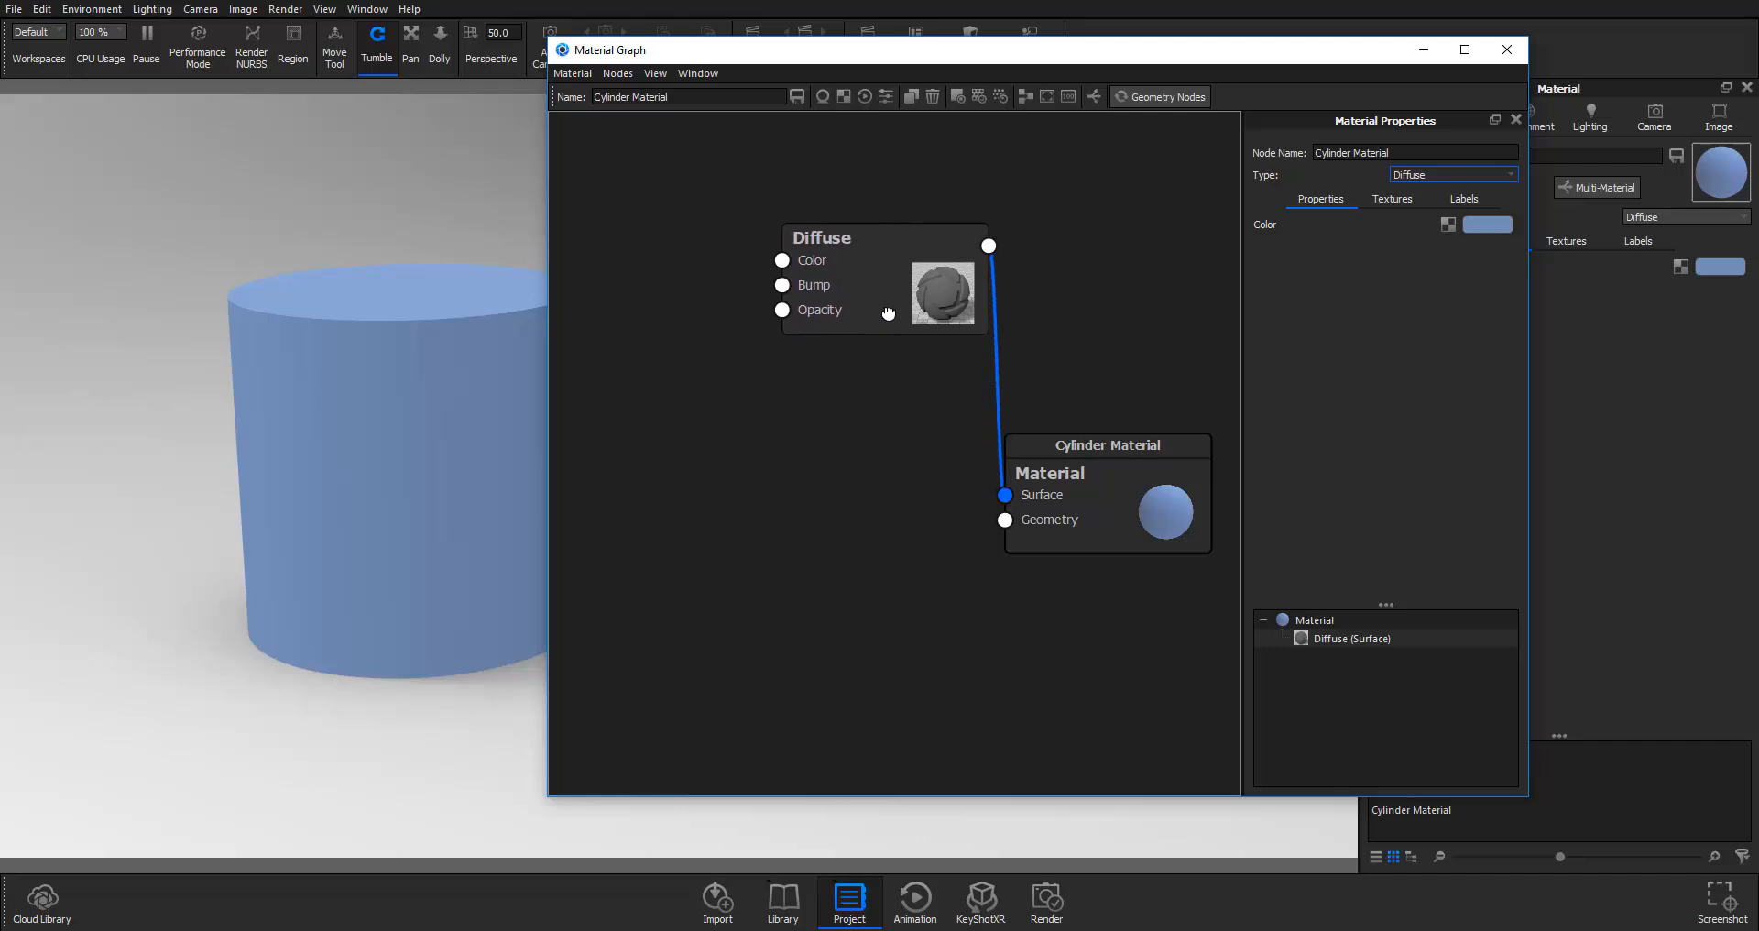
left_click(1451, 174)
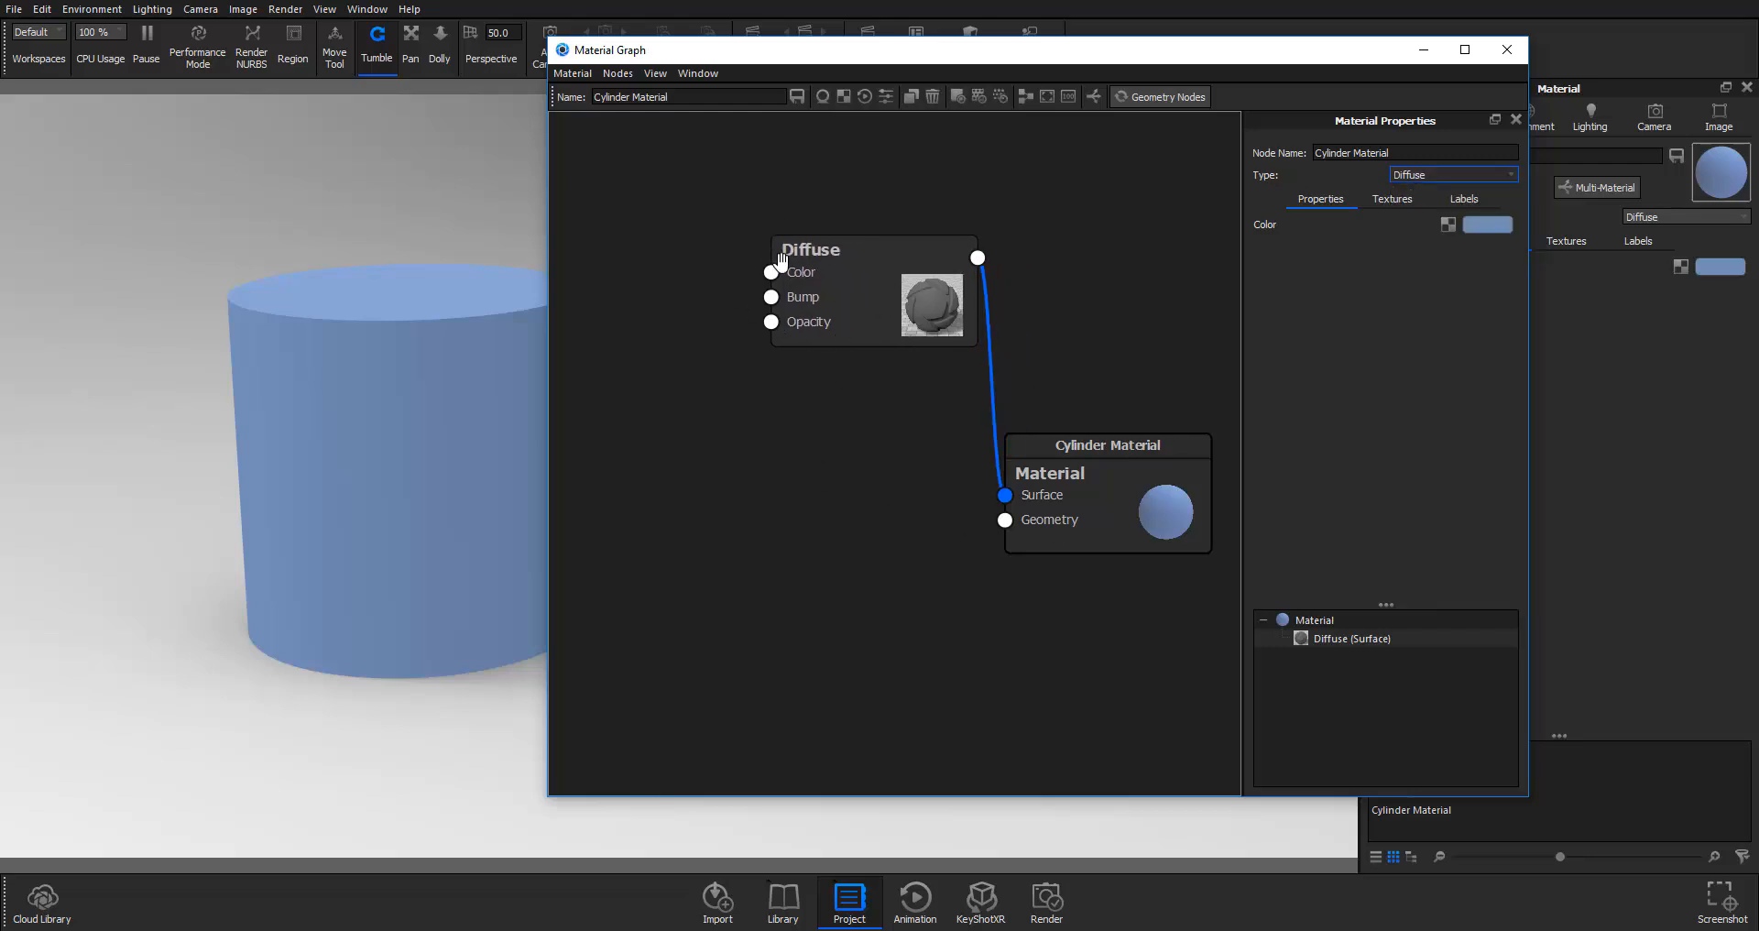
mouse_move(779, 339)
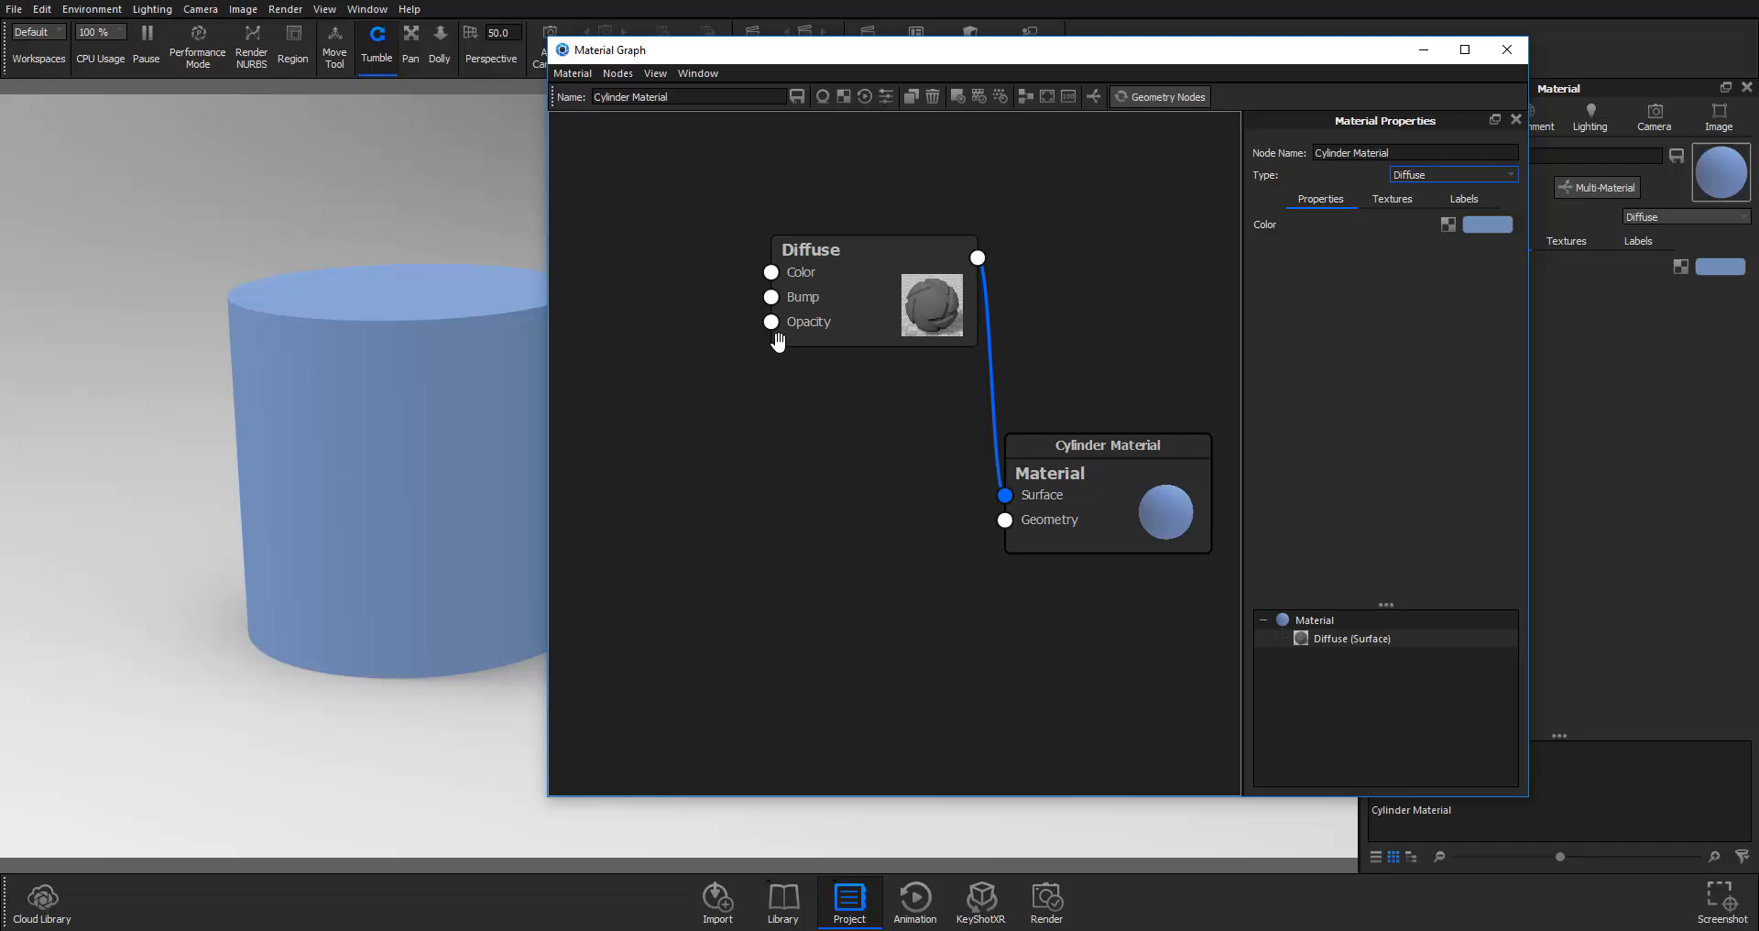
mouse_move(721, 447)
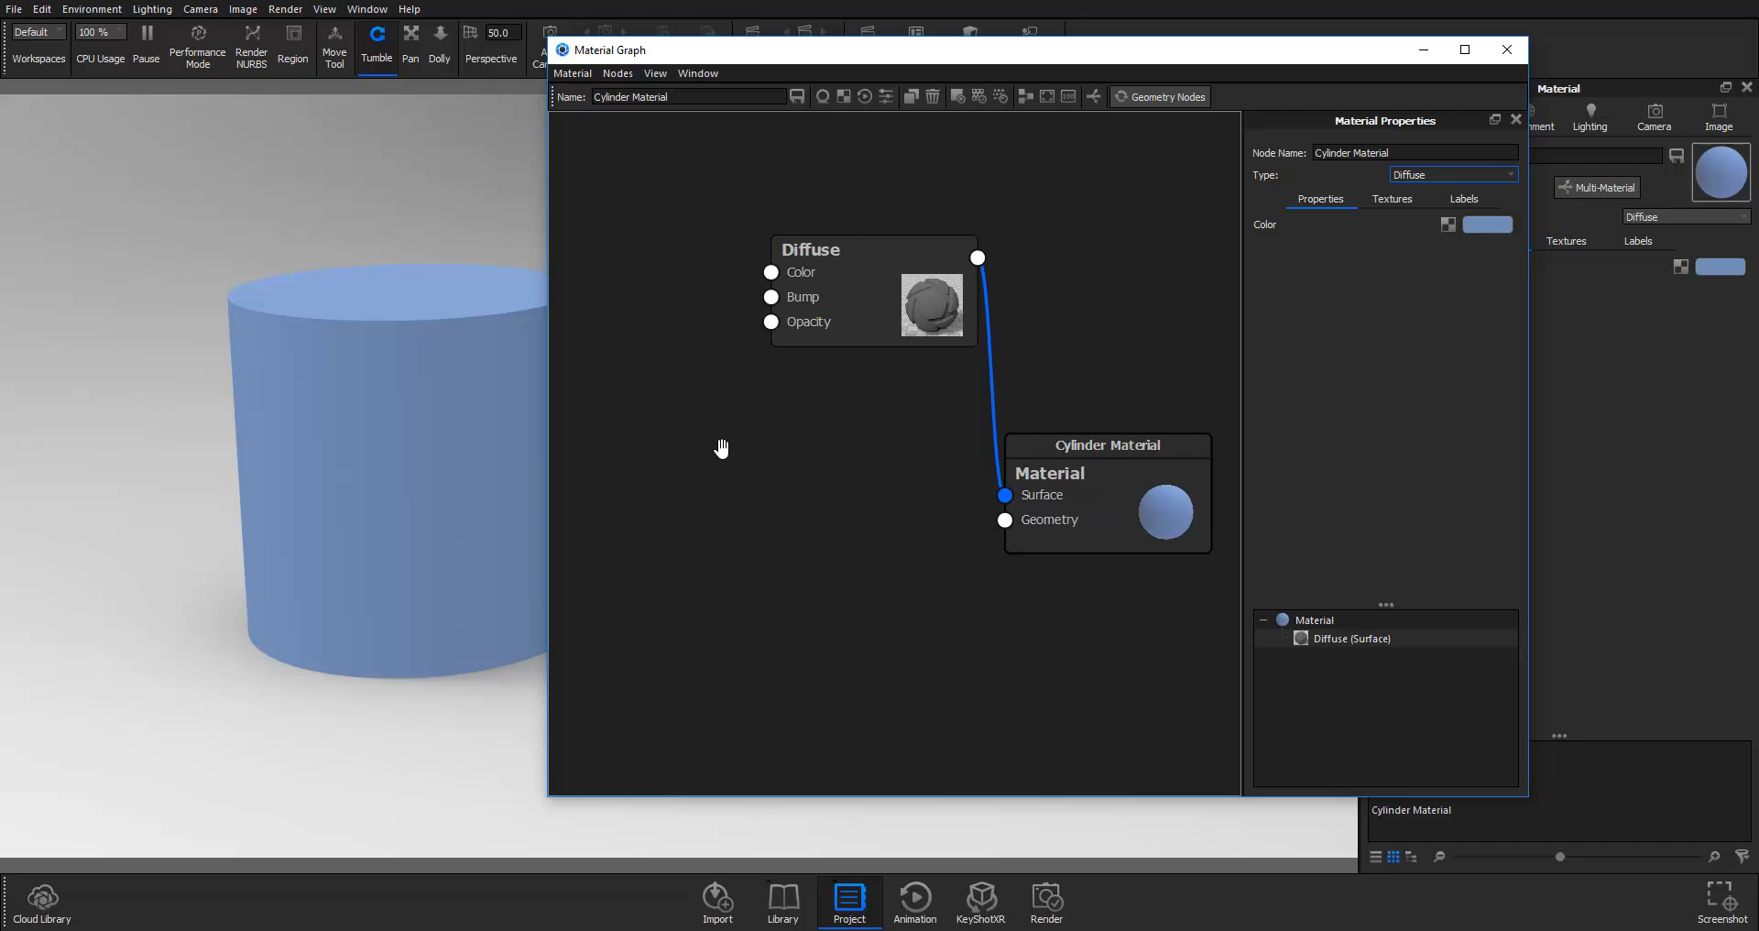
Step: Add Spots and Mesh texture nodes from the graph's Textures menu
right_click(721, 447)
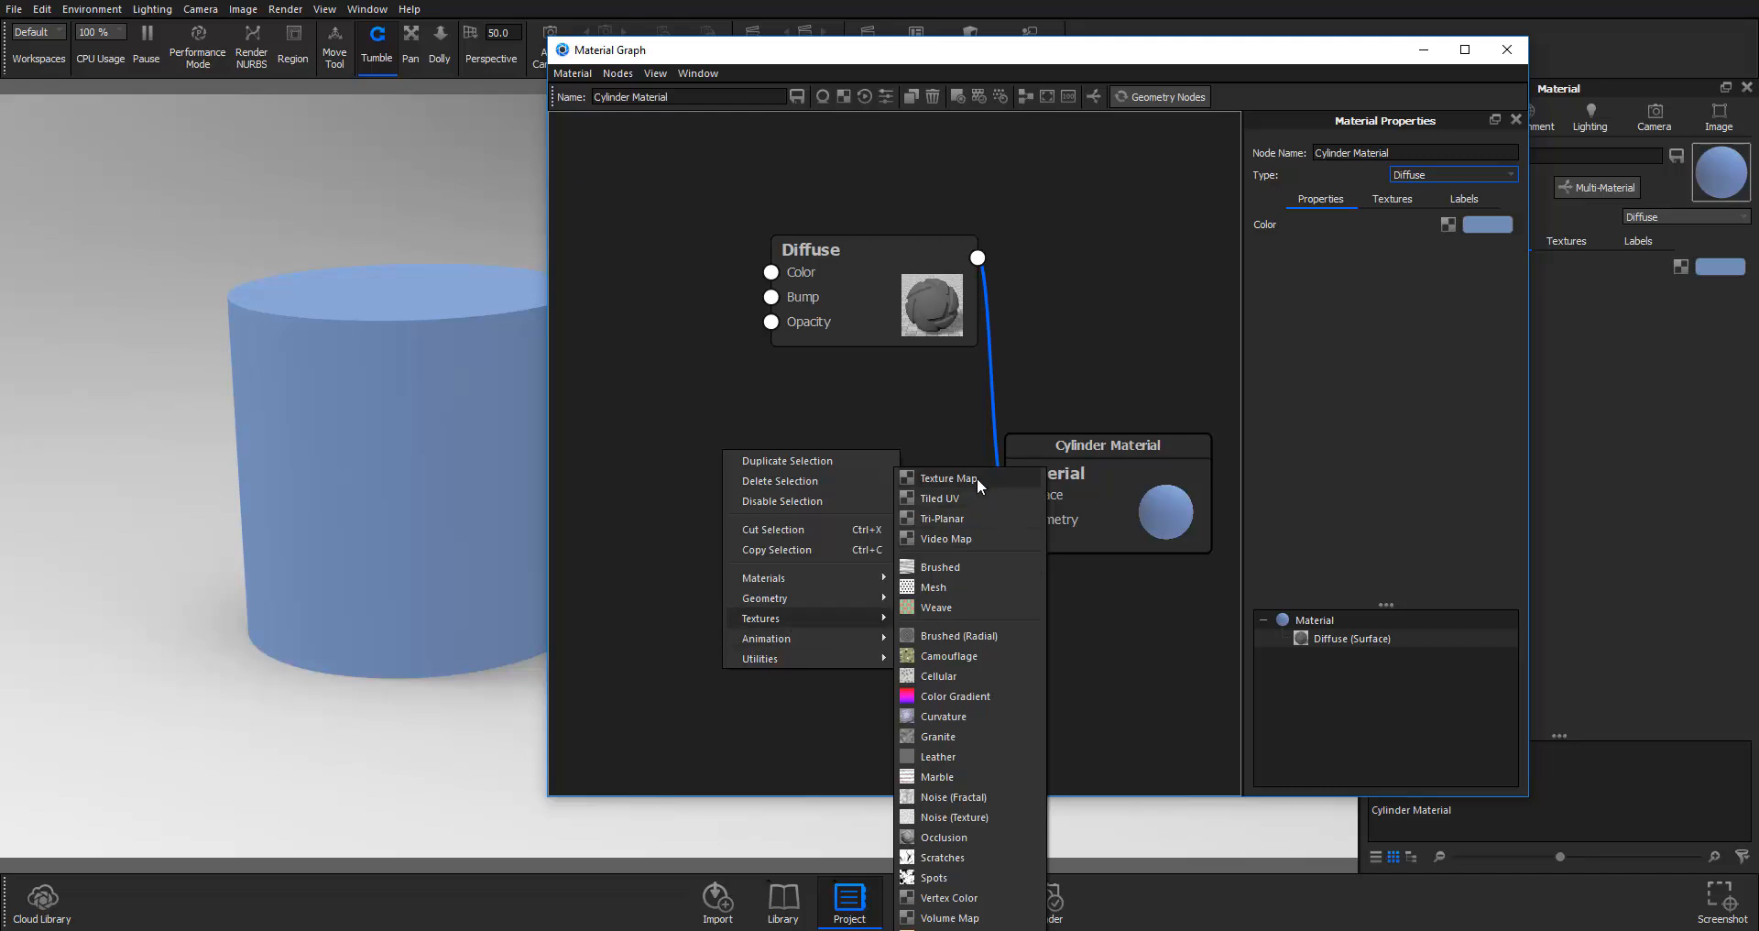
mouse_move(646, 389)
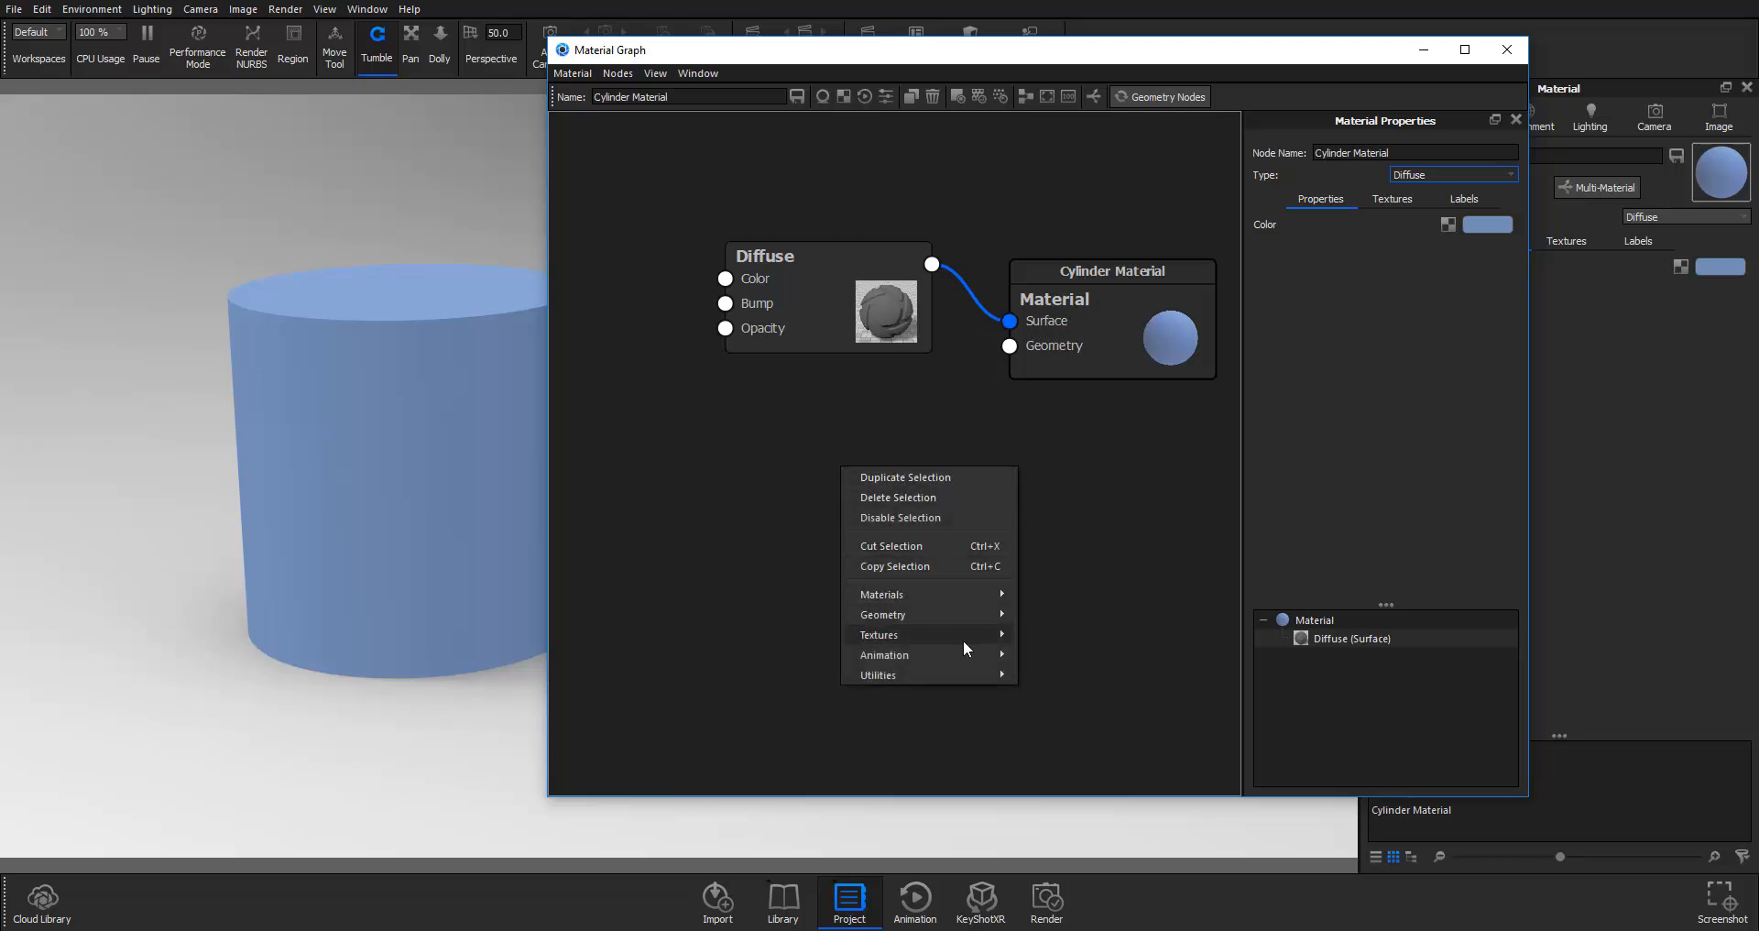
left_click(879, 634)
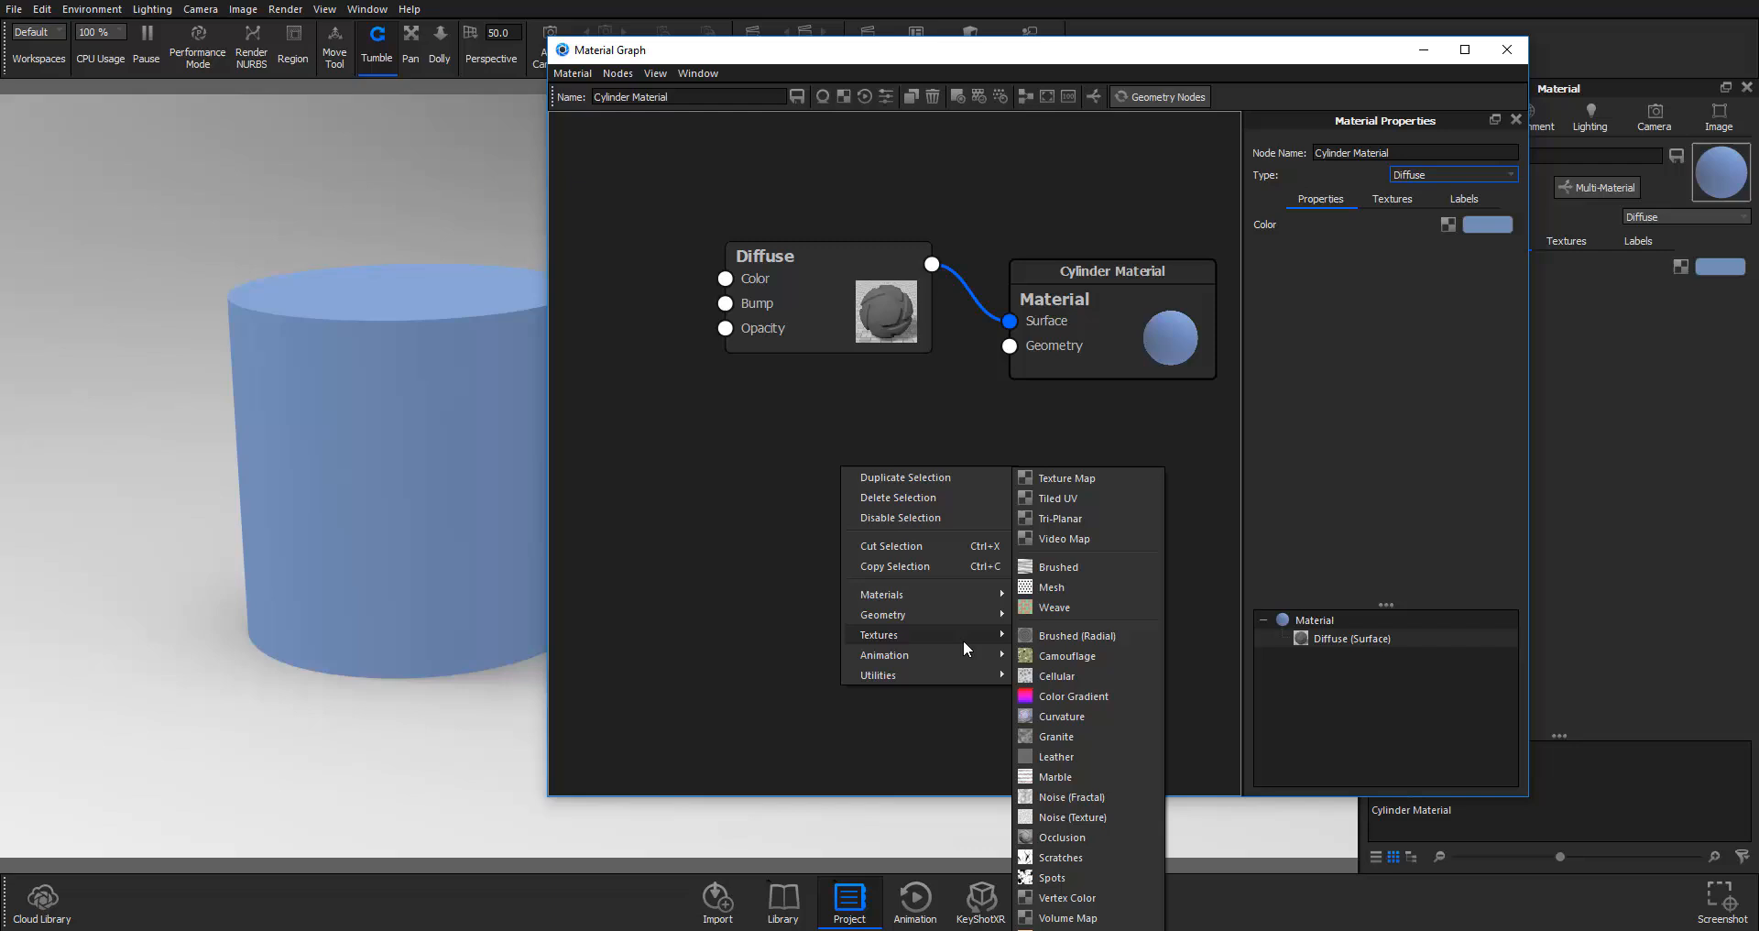
mouse_move(1054, 876)
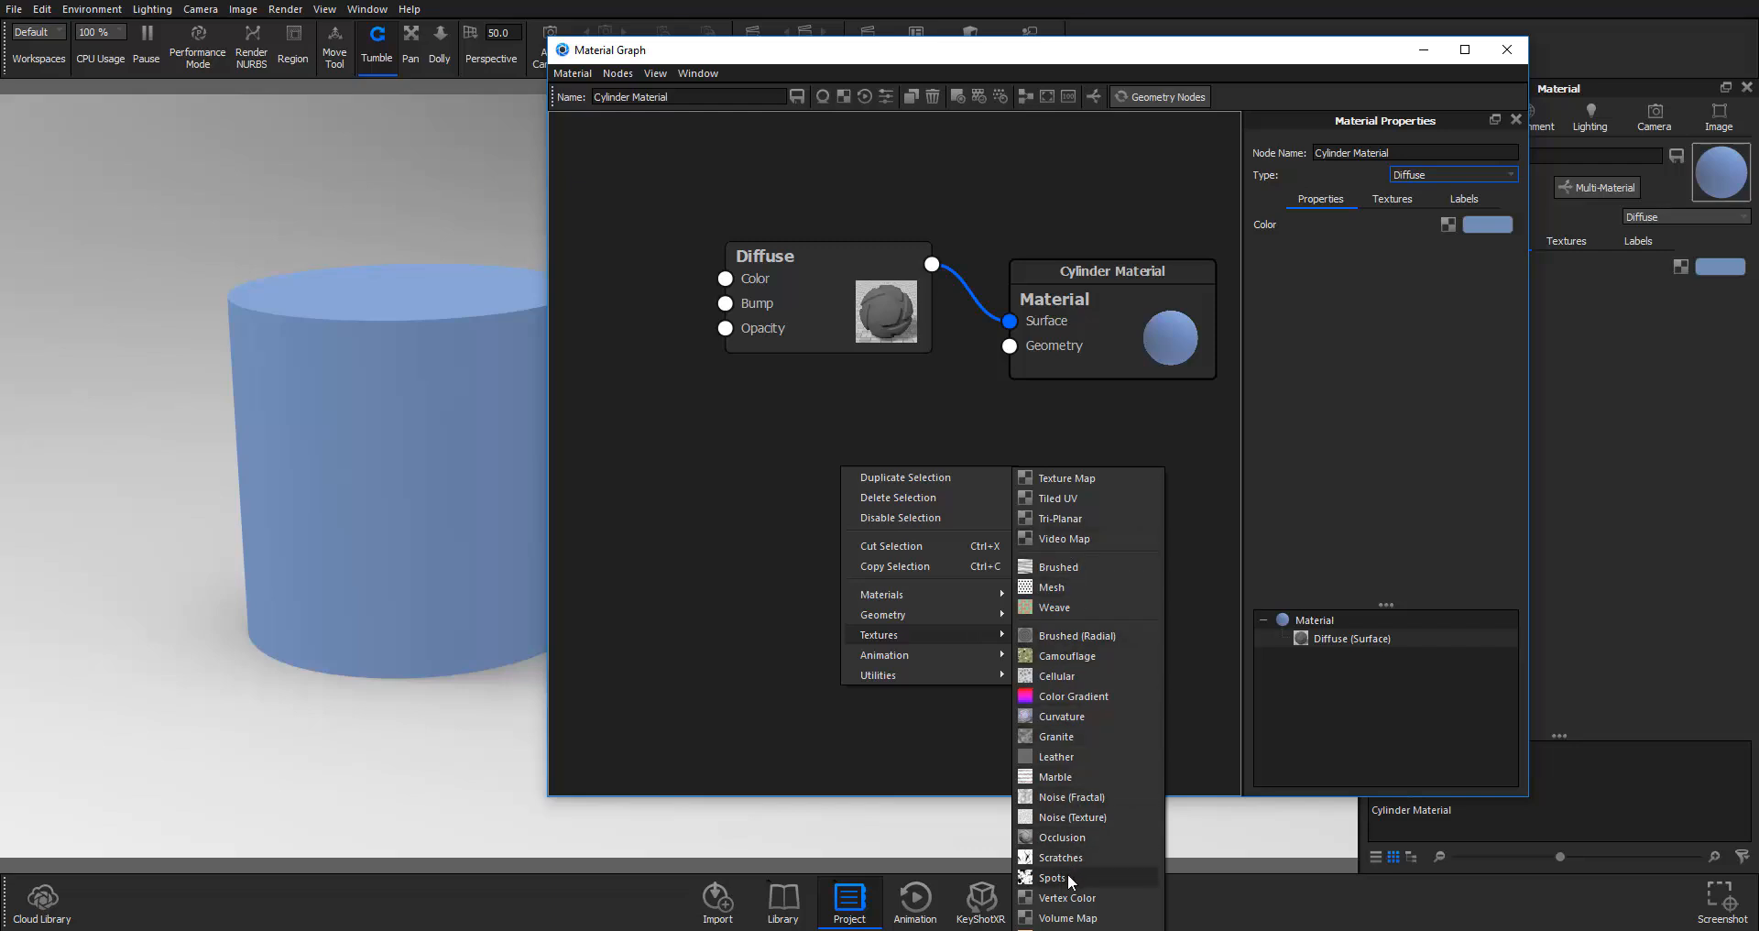
left_click(1053, 877)
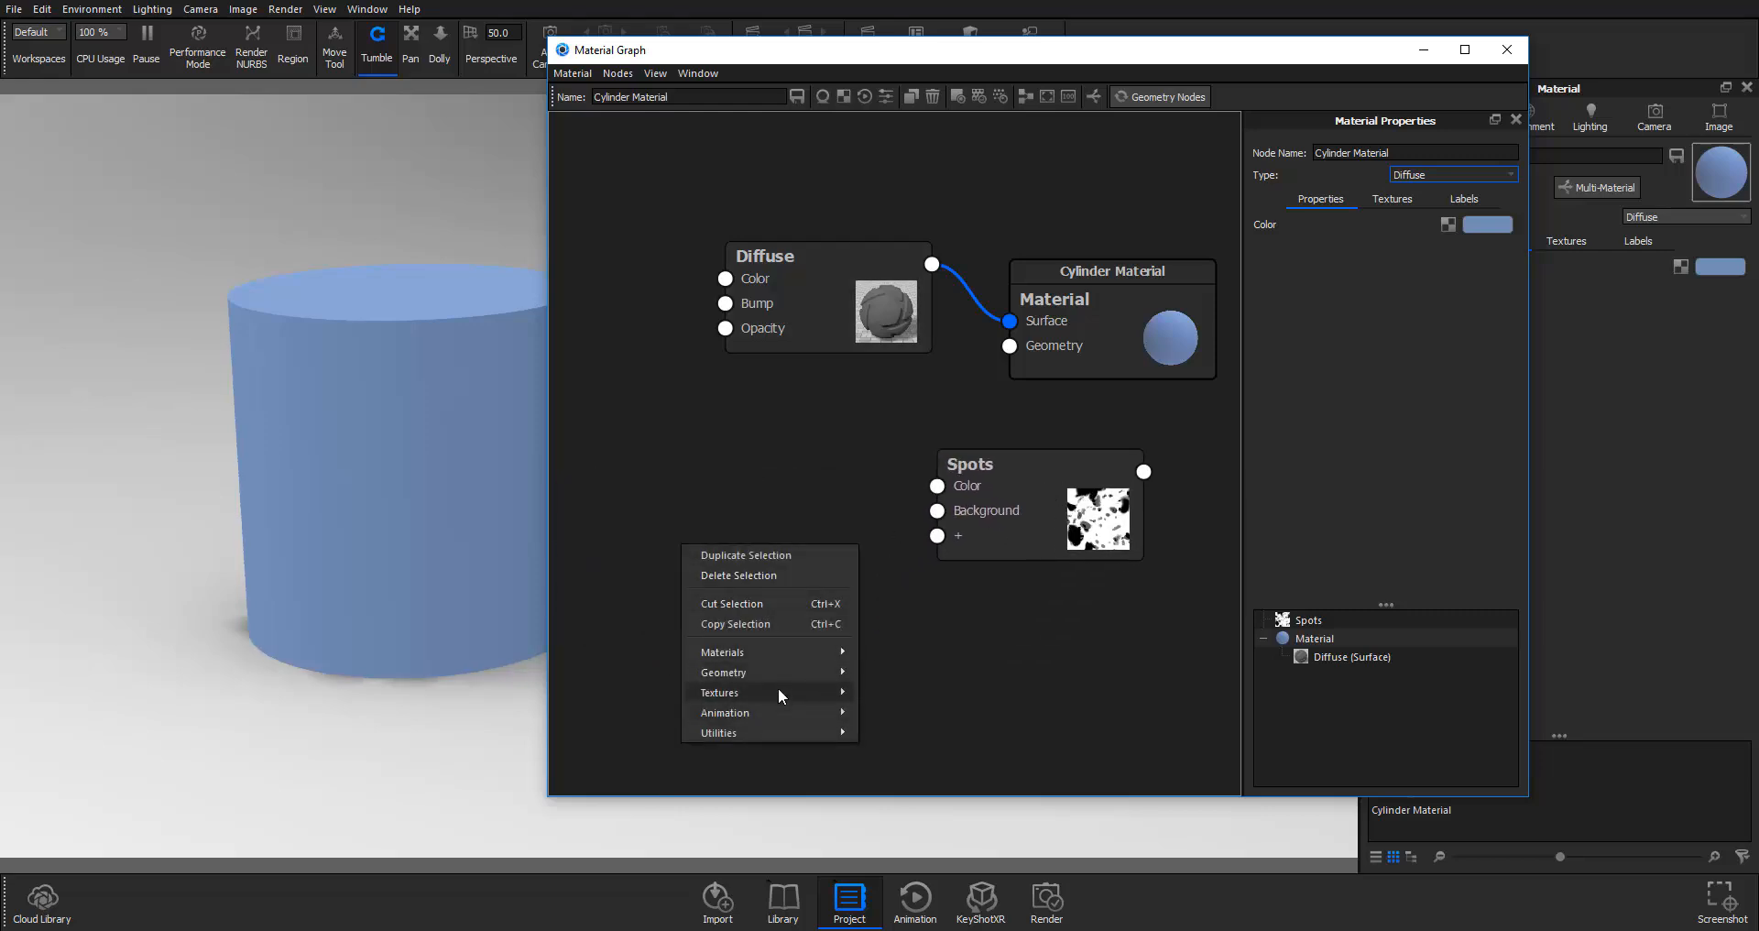
left_click(719, 692)
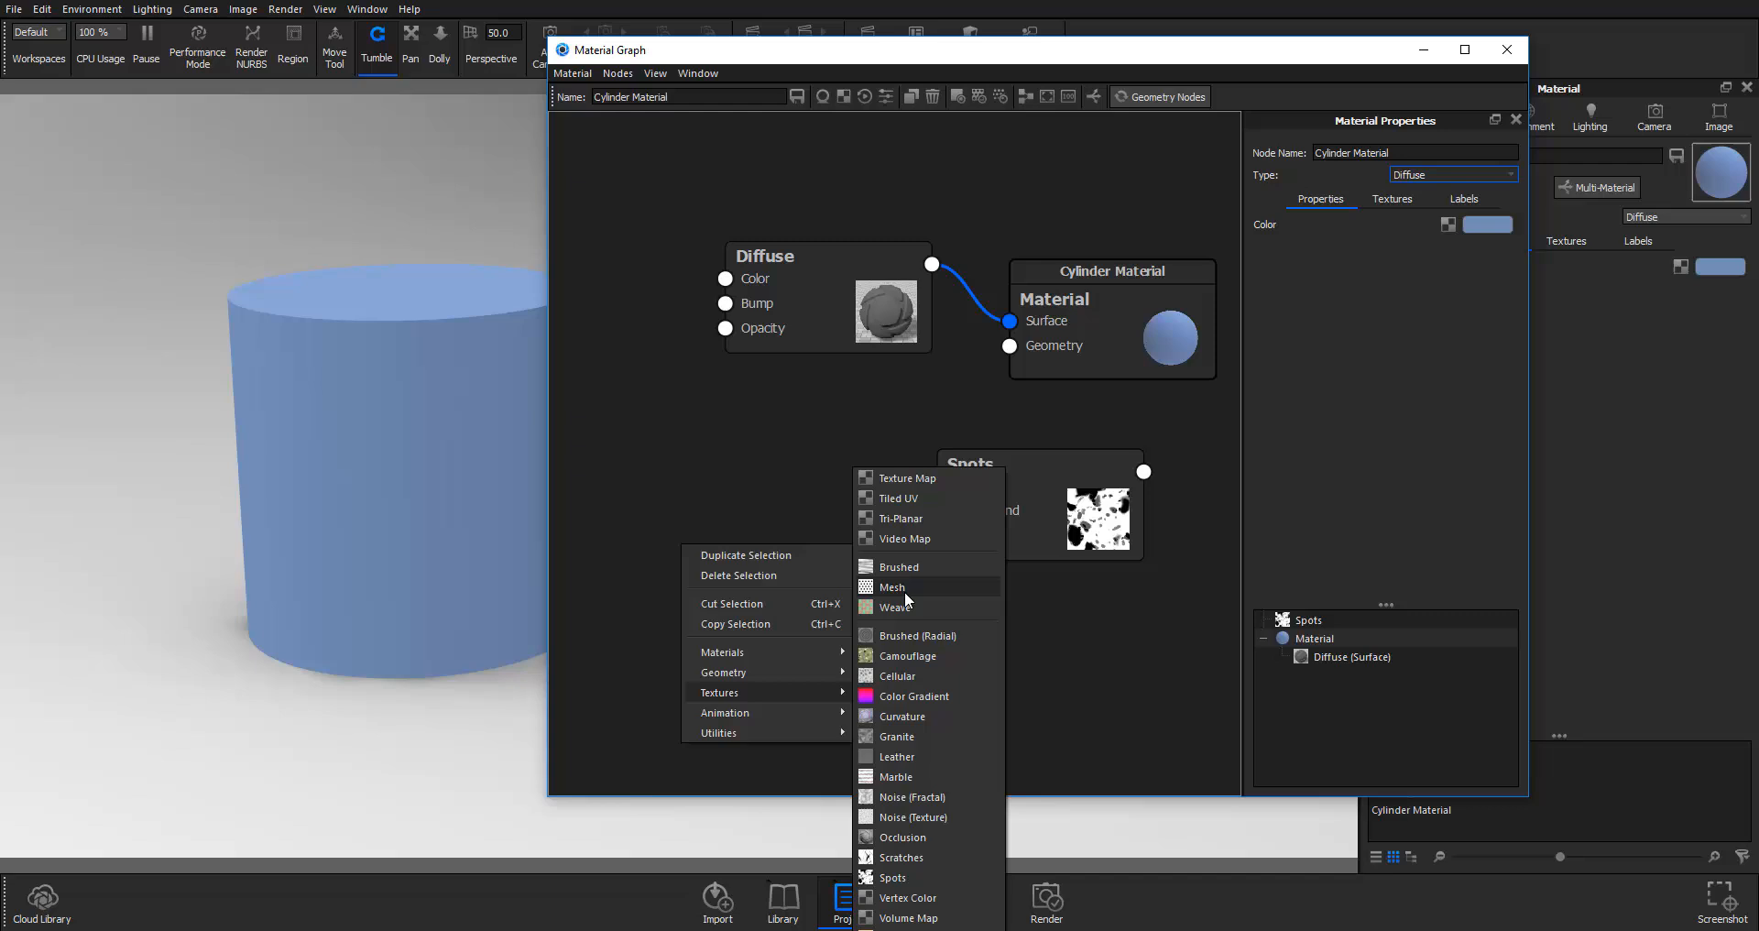
left_click(894, 587)
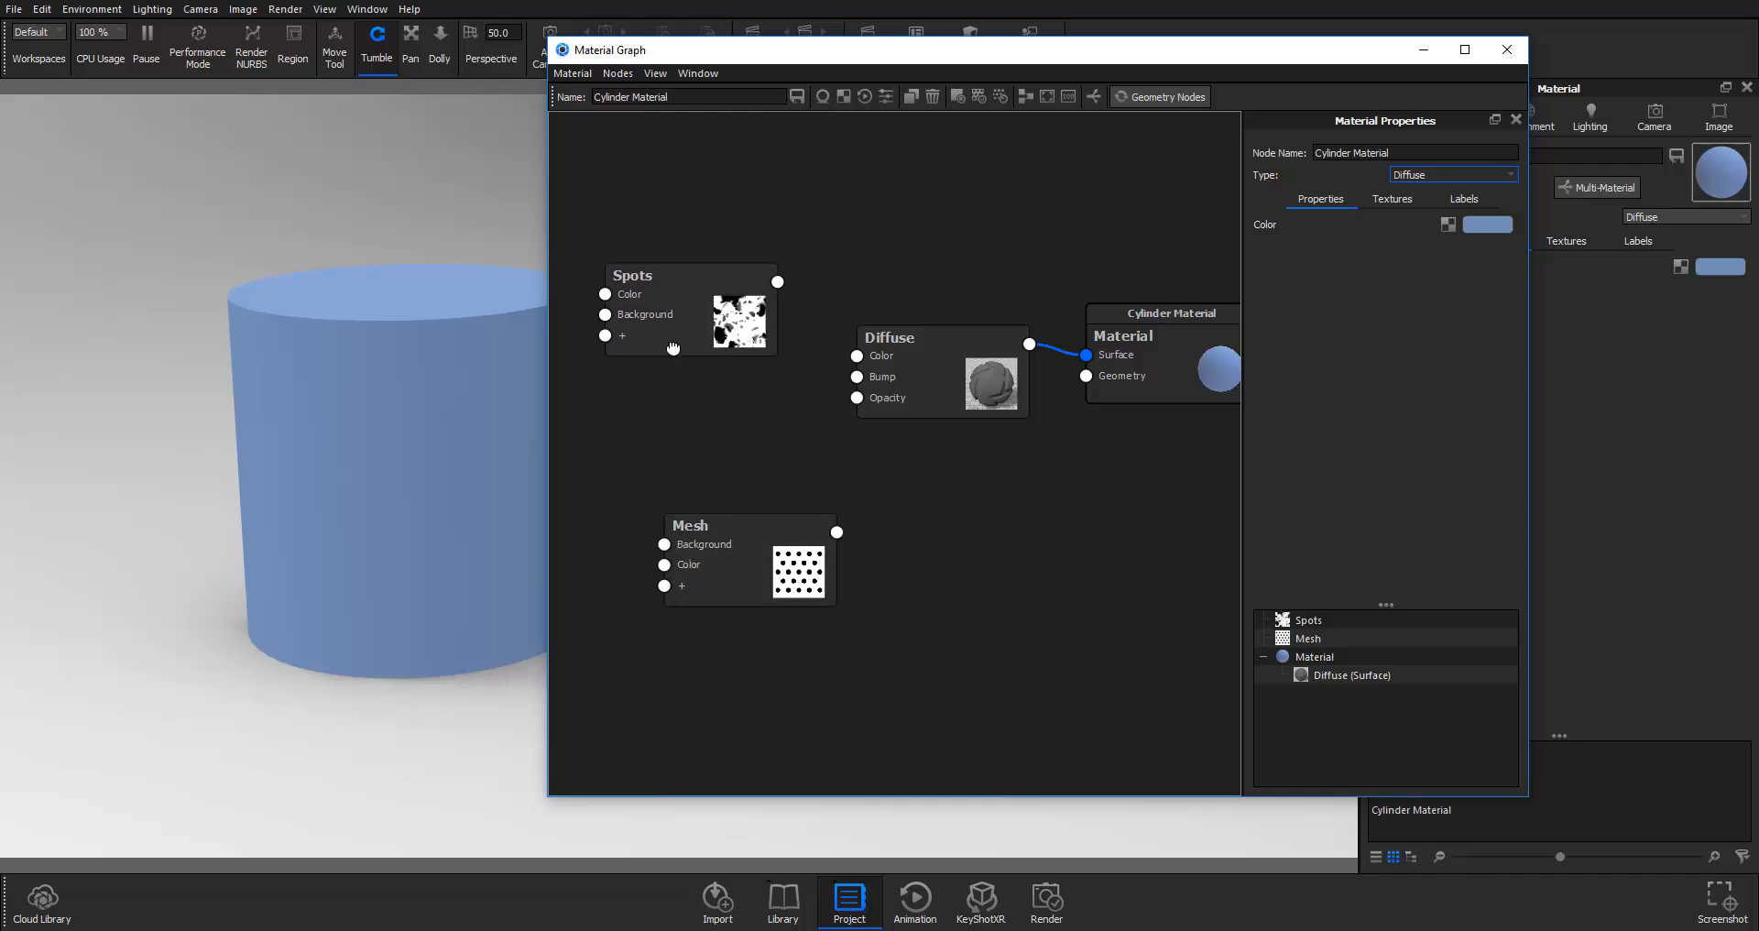
mouse_move(785, 295)
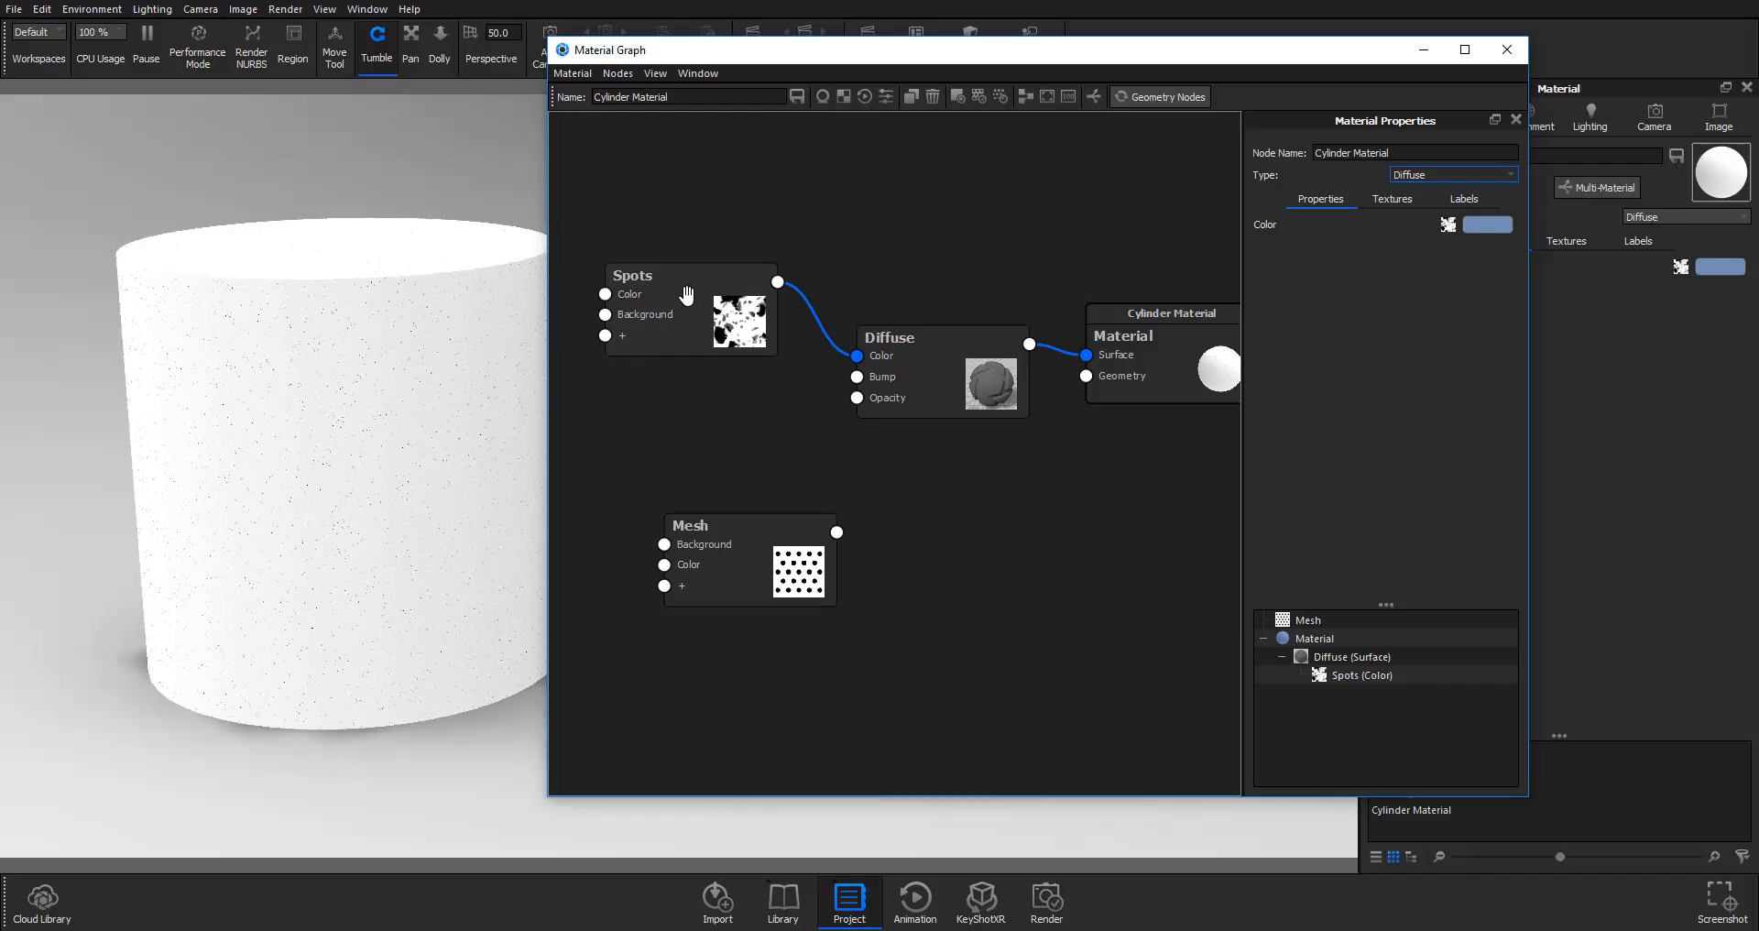
Step: Set the Spots texture scale to 0.1 and radius to 0.646, then tidy the nodes
left_click(631, 276)
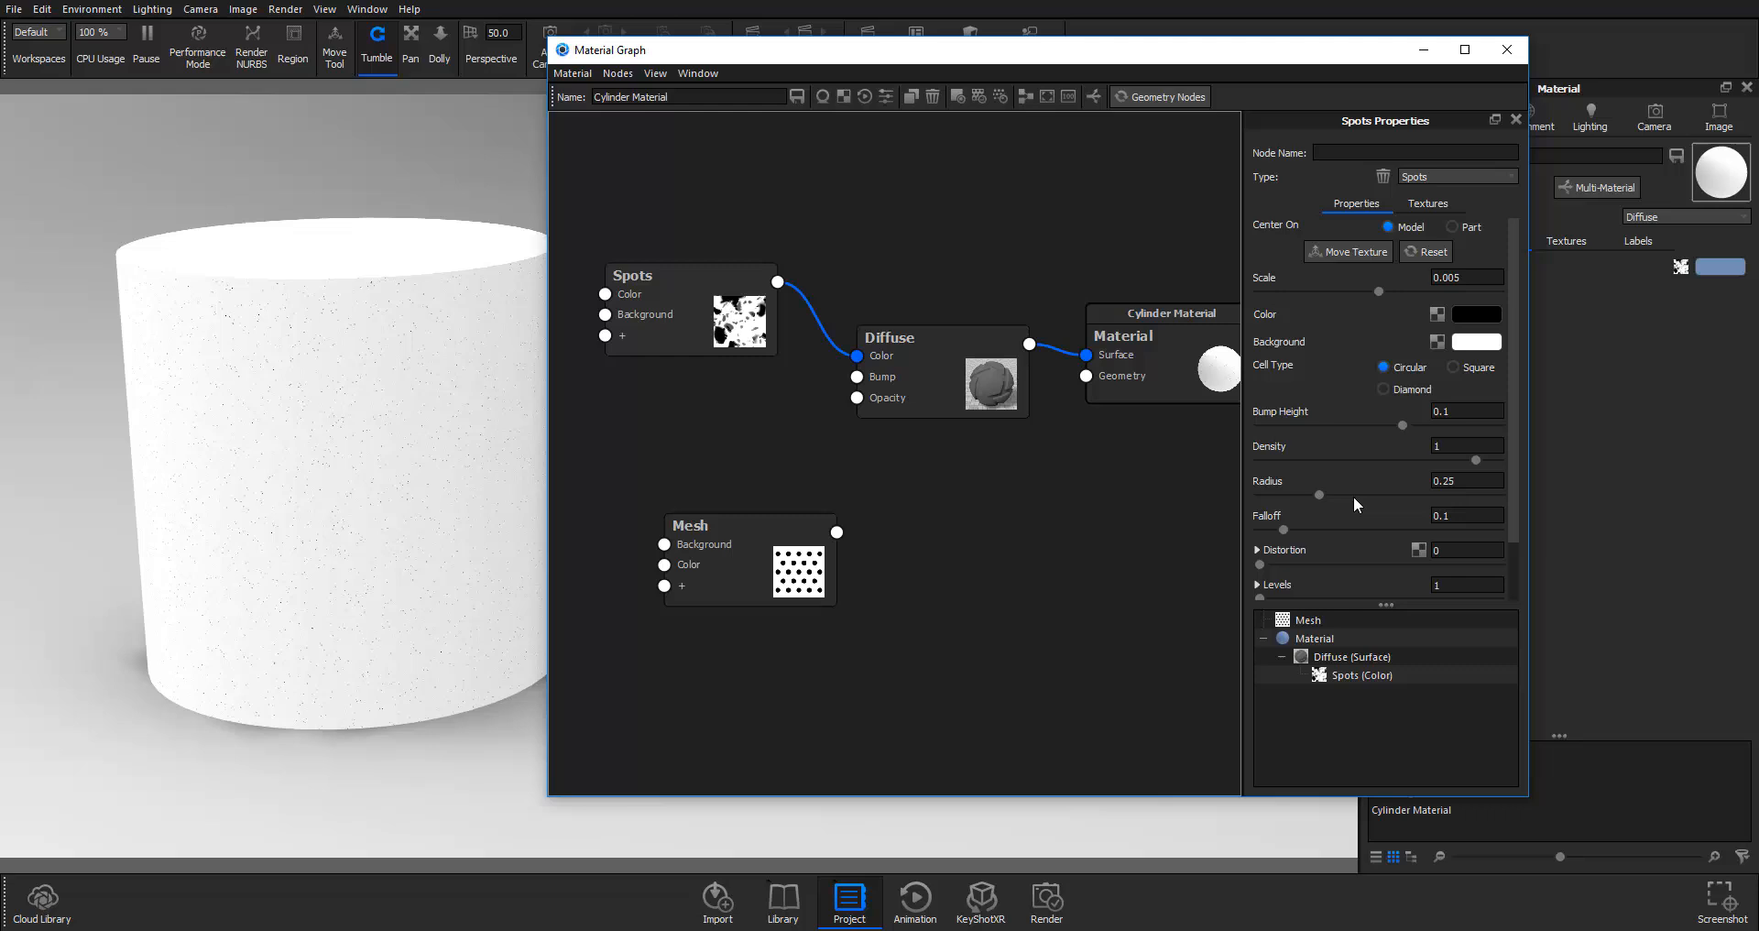
mouse_move(1366, 451)
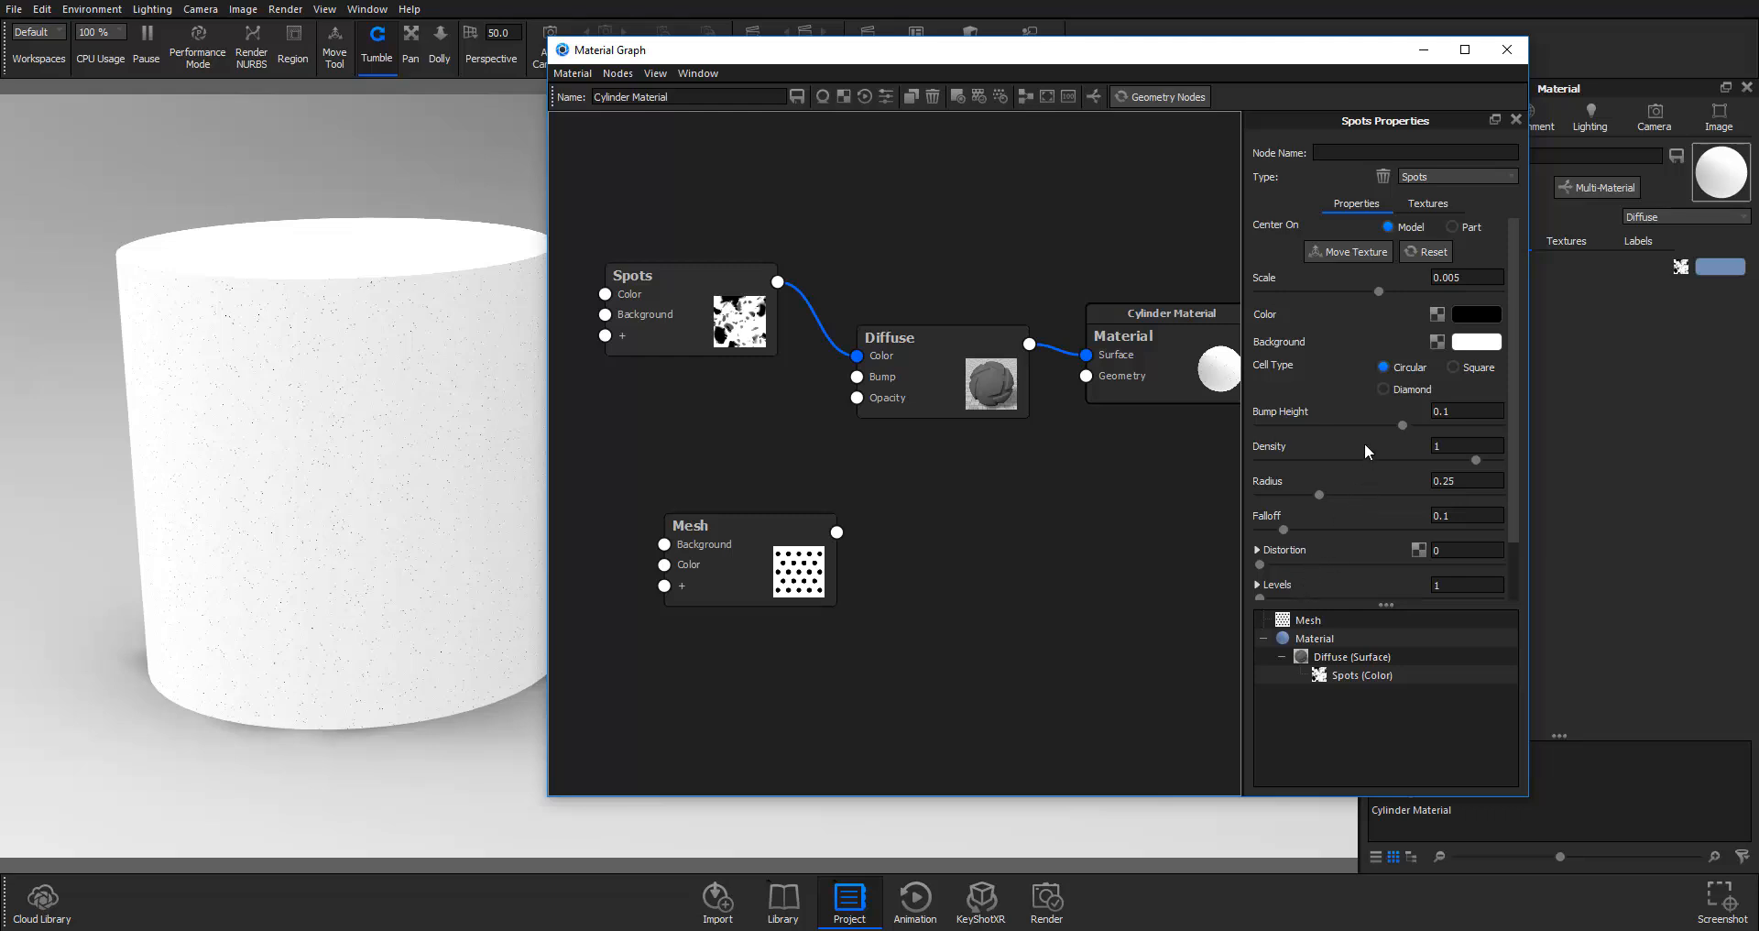
mouse_move(1367, 409)
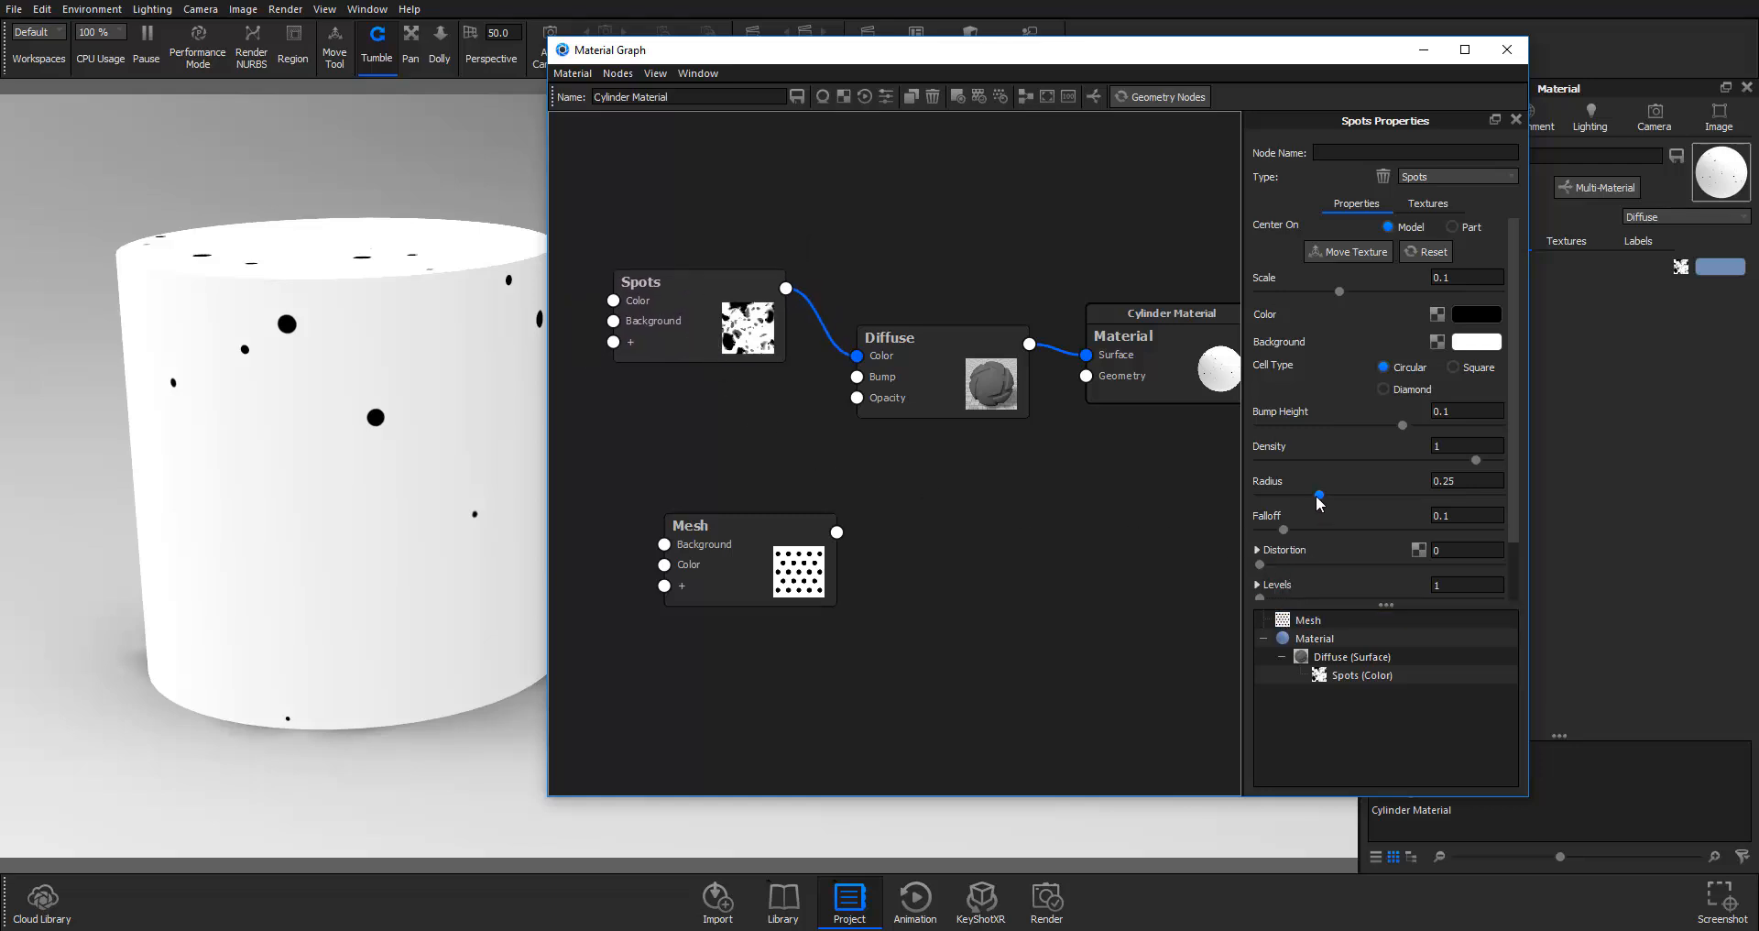
left_click_drag(1318, 493, 1353, 493)
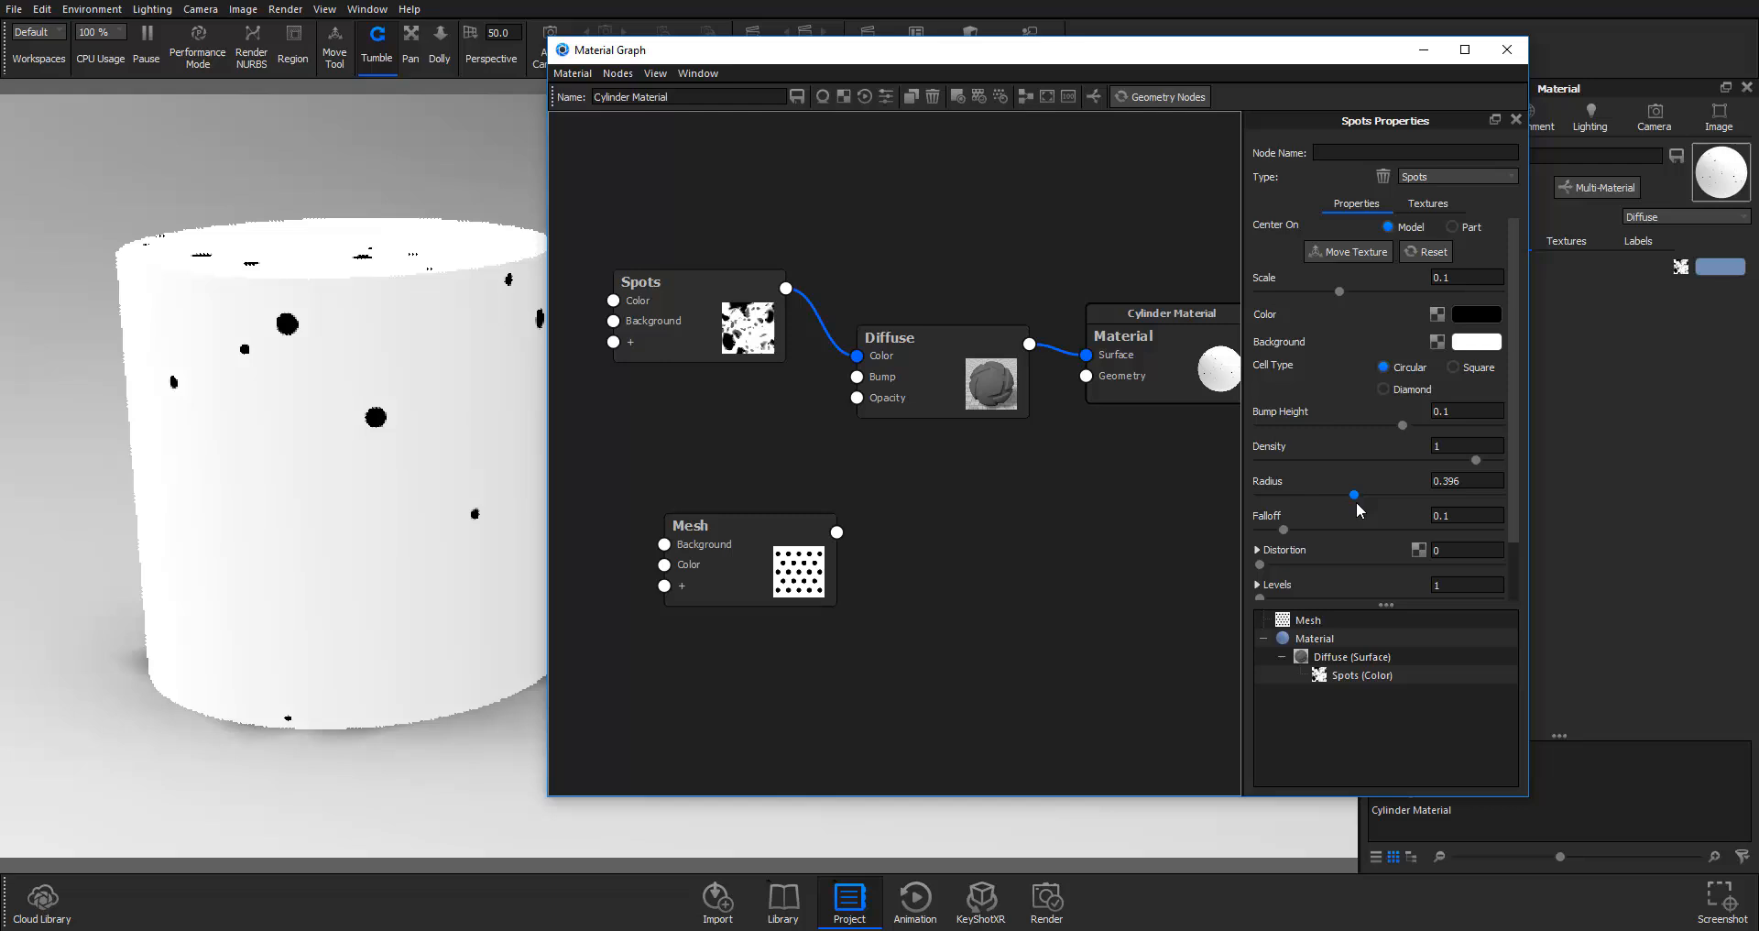
left_click_drag(1353, 494, 1370, 495)
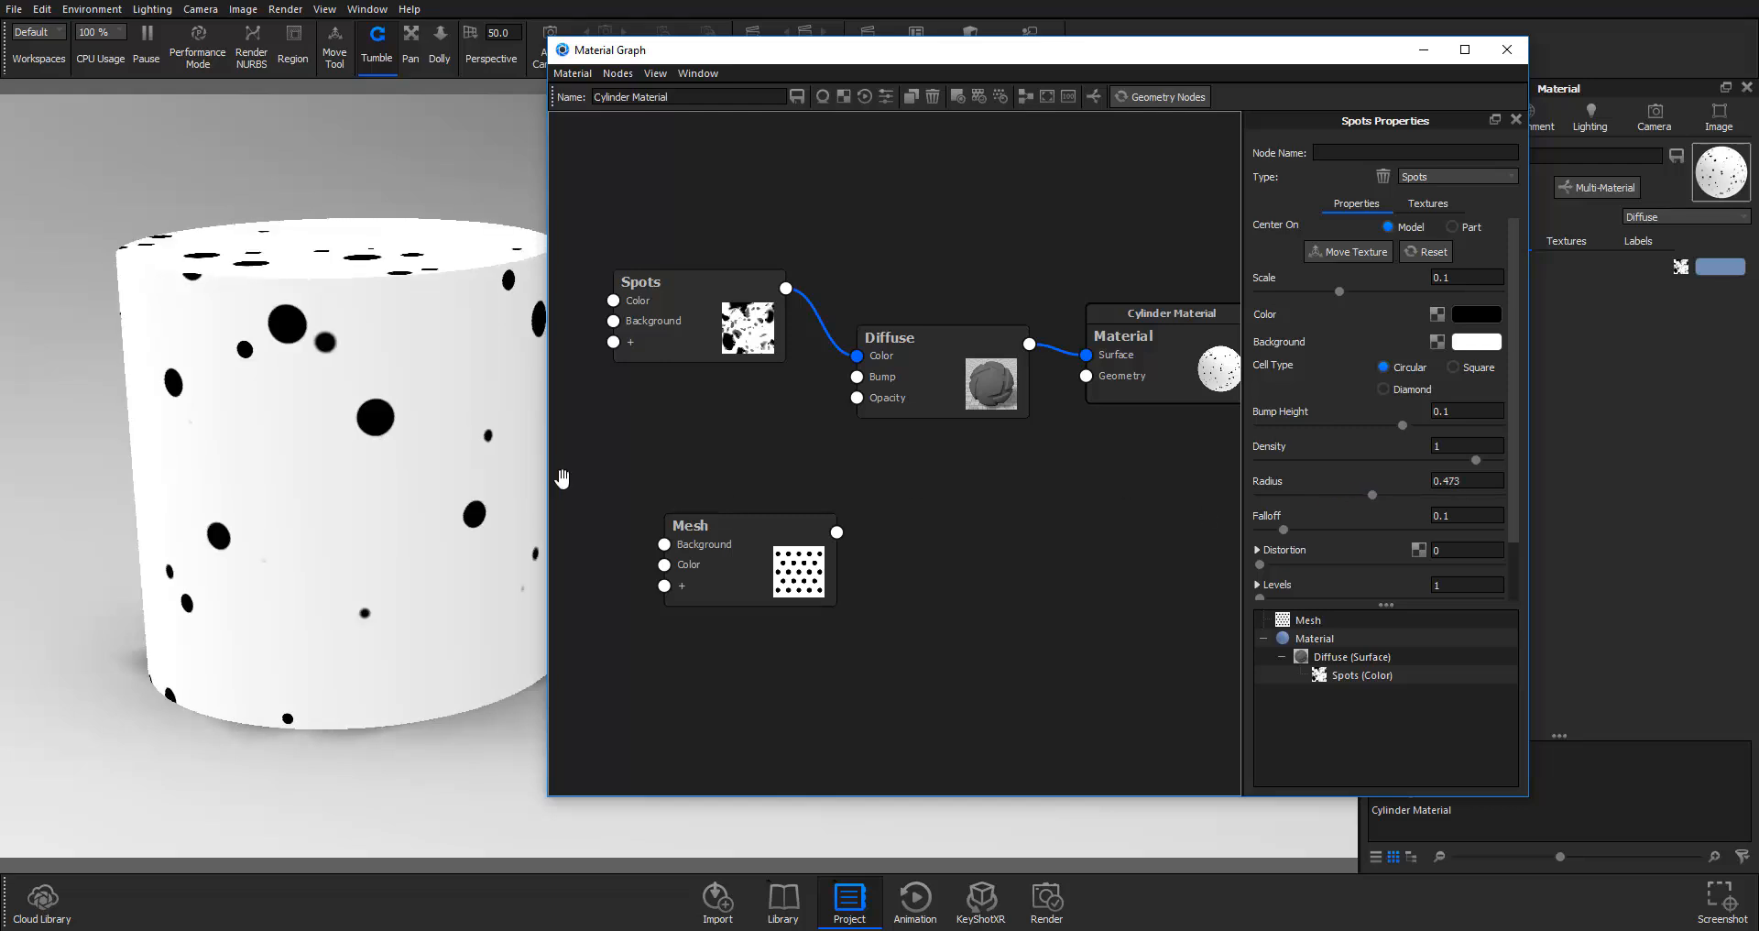
left_click_drag(1340, 494, 1415, 494)
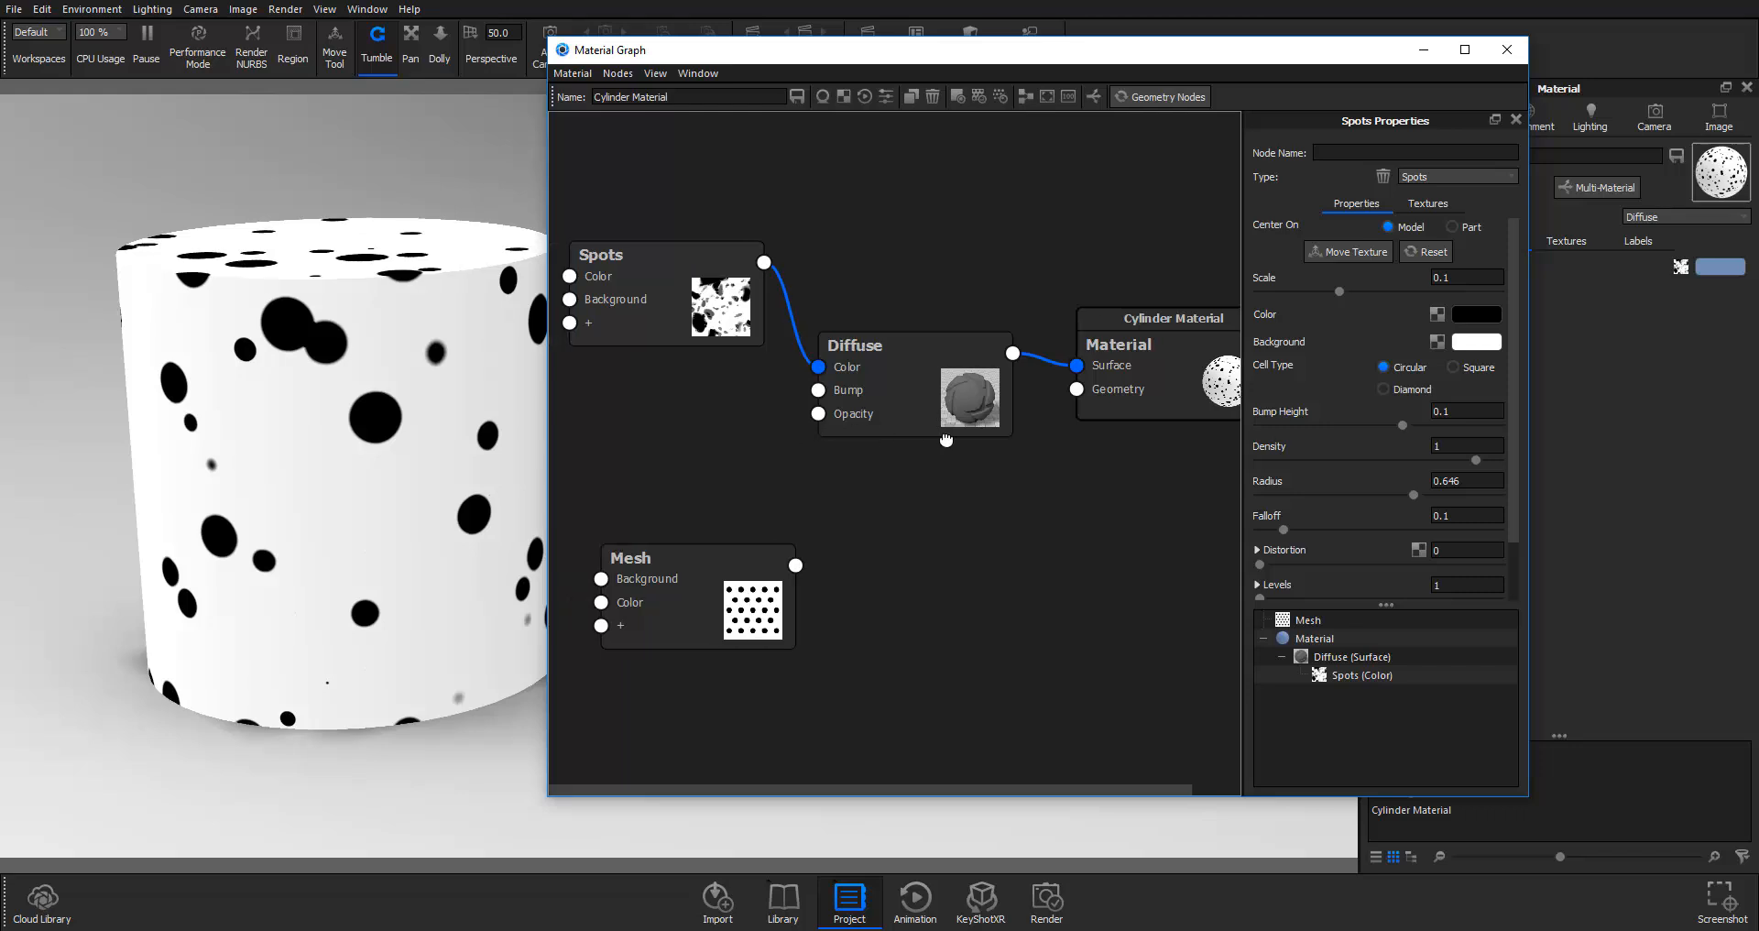
left_click_drag(666, 253, 685, 186)
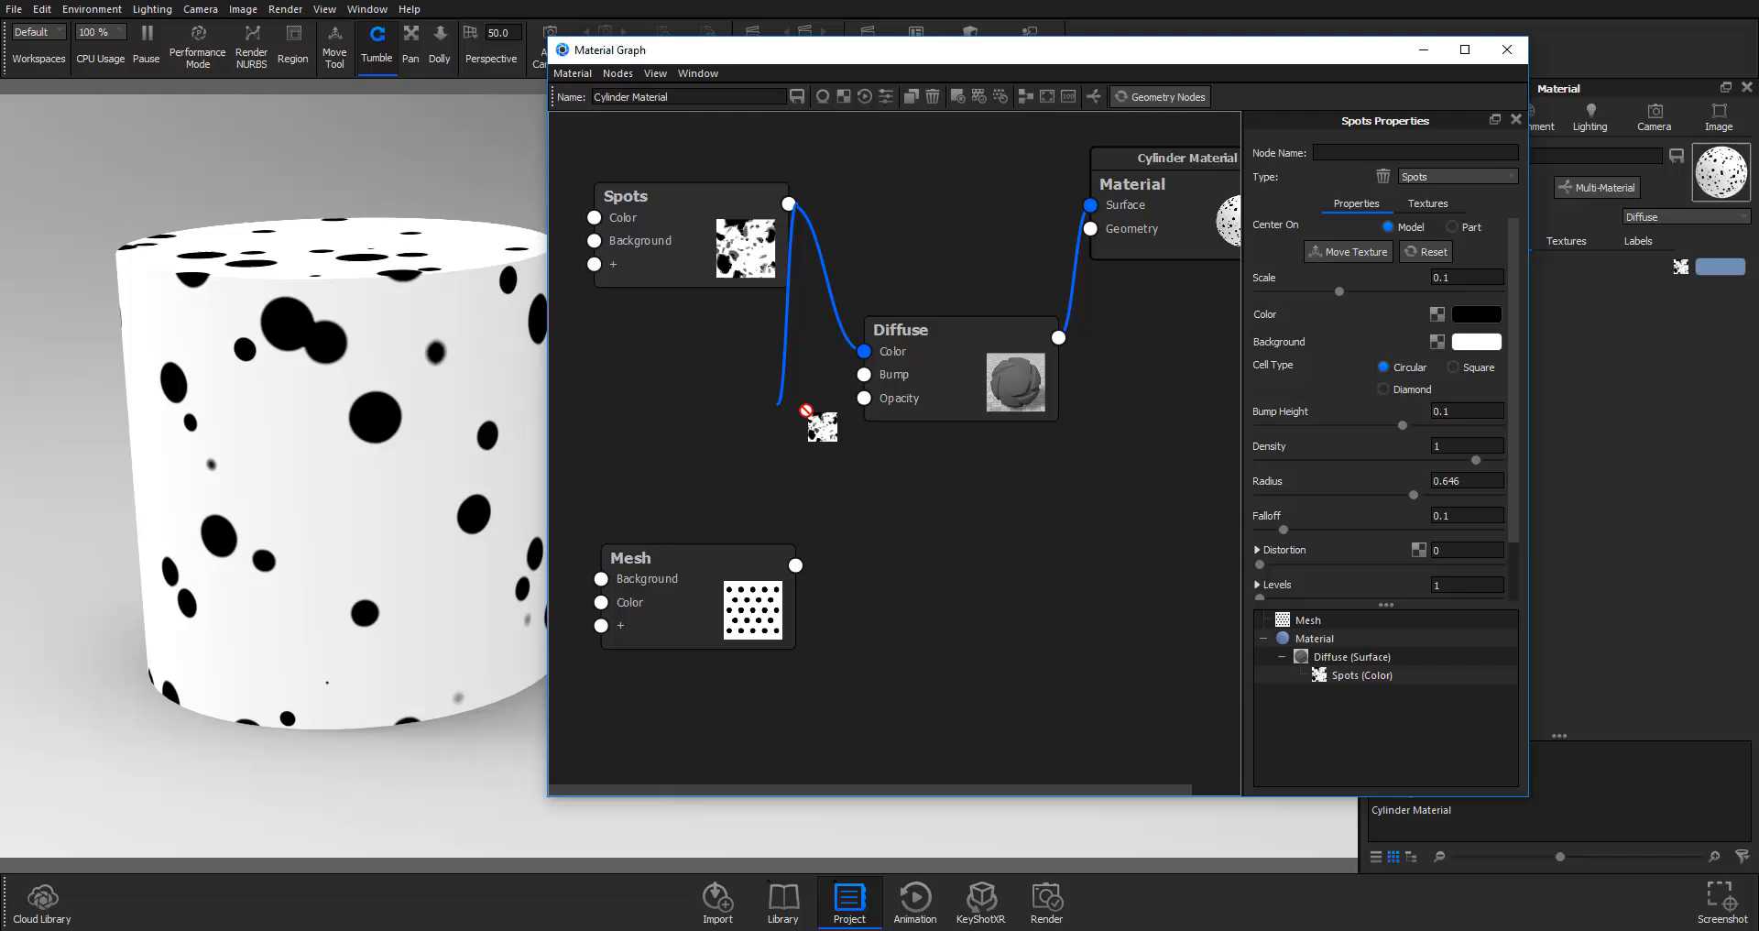
Step: Connect the Spots output to the Diffuse node's Bump input
left_click_drag(807, 426, 886, 404)
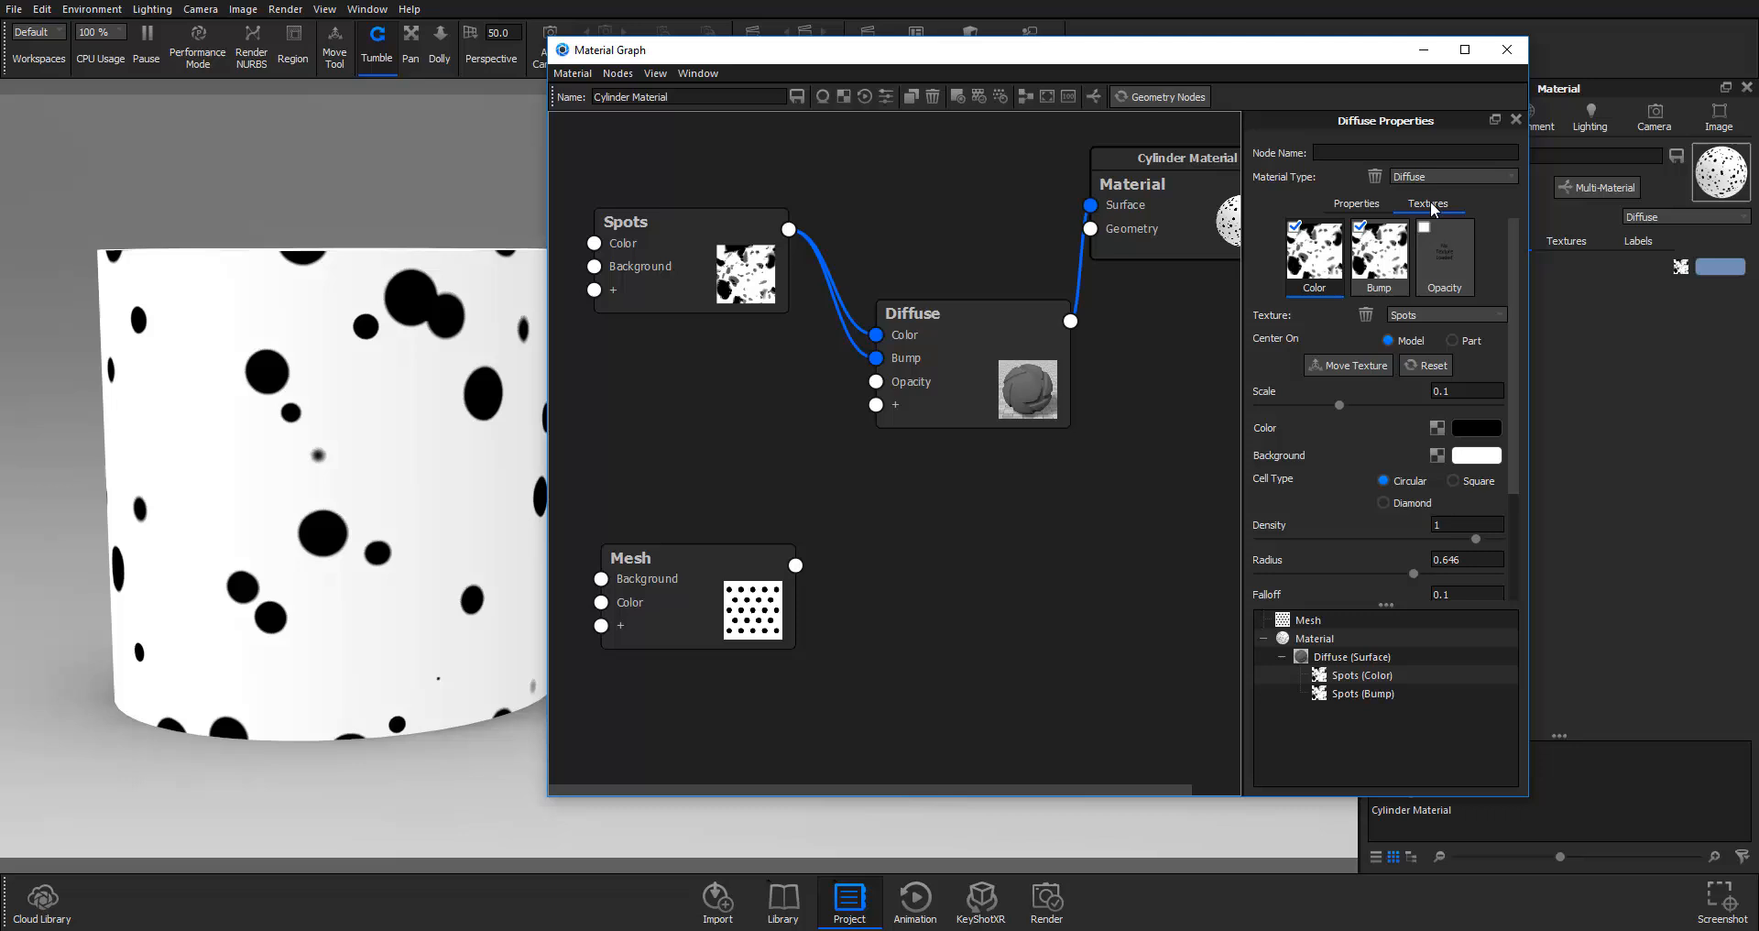
Step: Set the Spots bump height to 10 in the Diffuse node's Bump texture settings
scroll("down", 3)
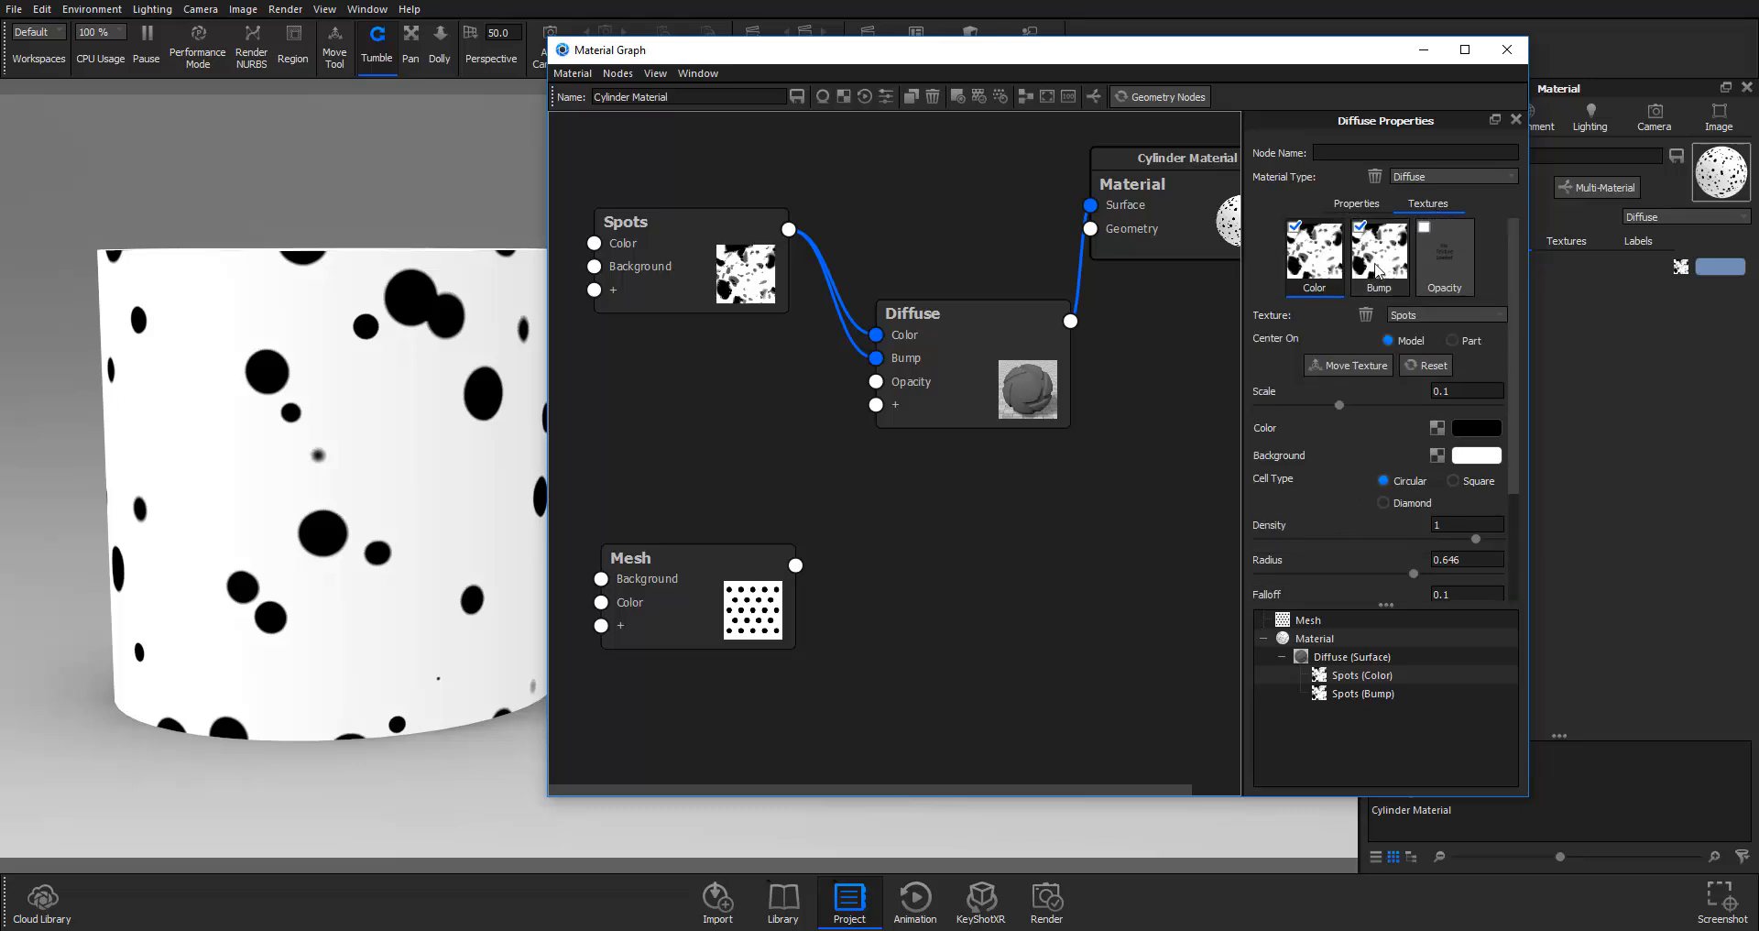
left_click(1379, 252)
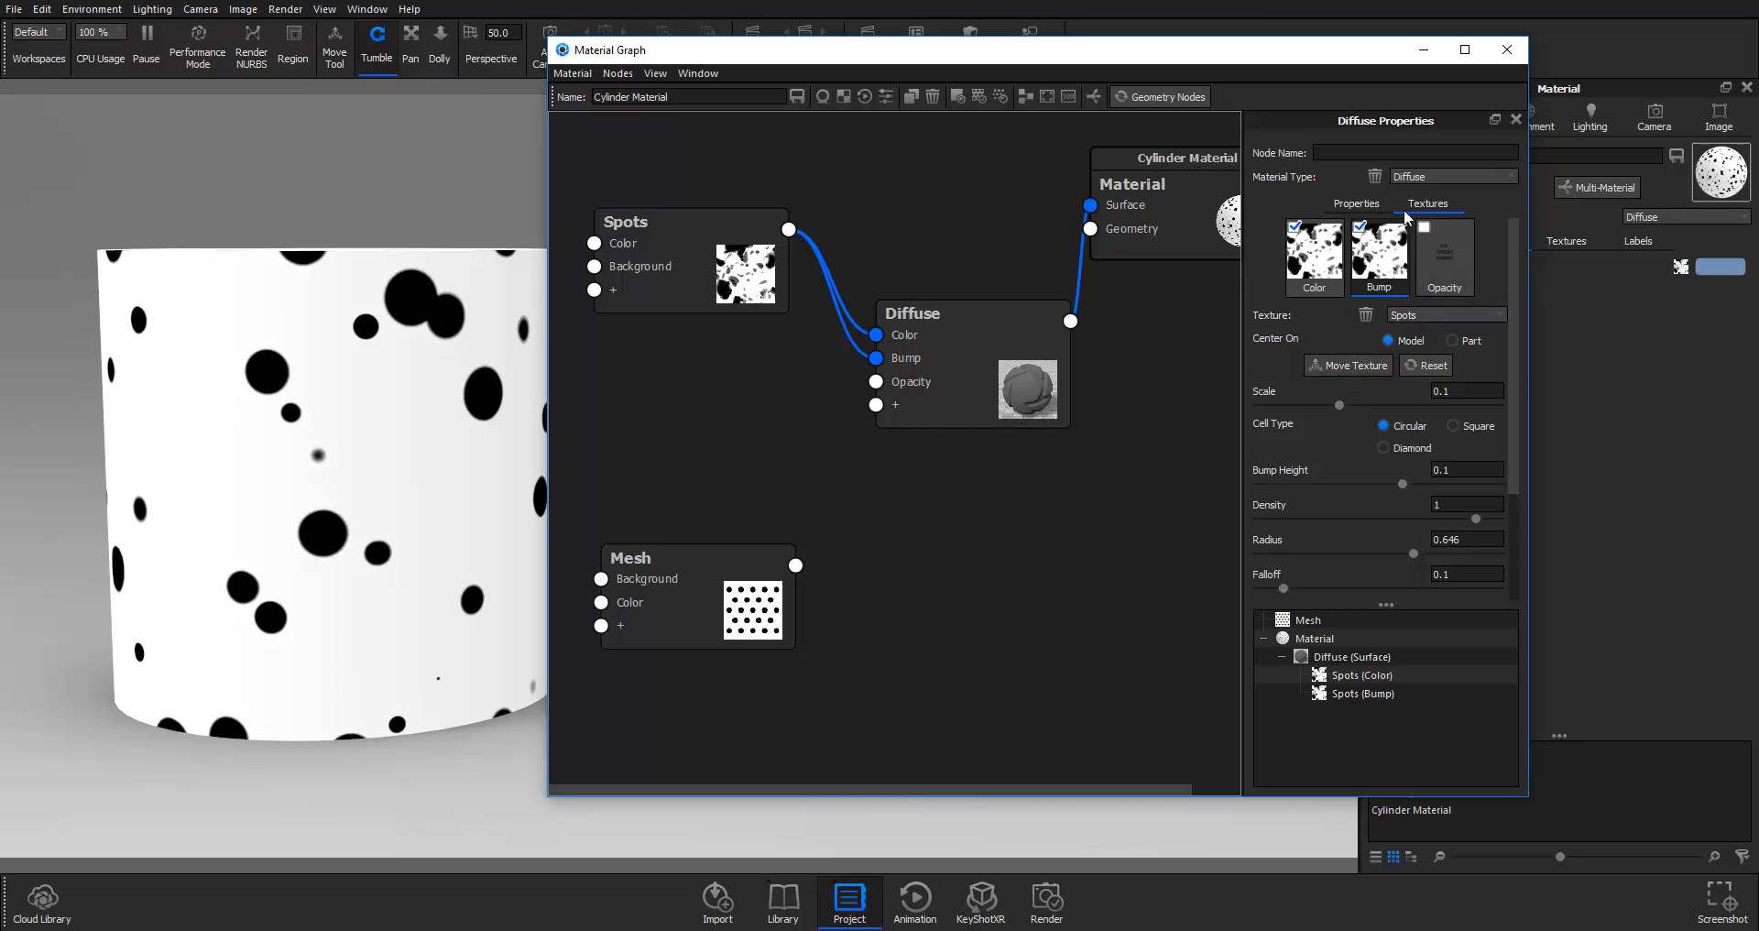
mouse_move(1374, 388)
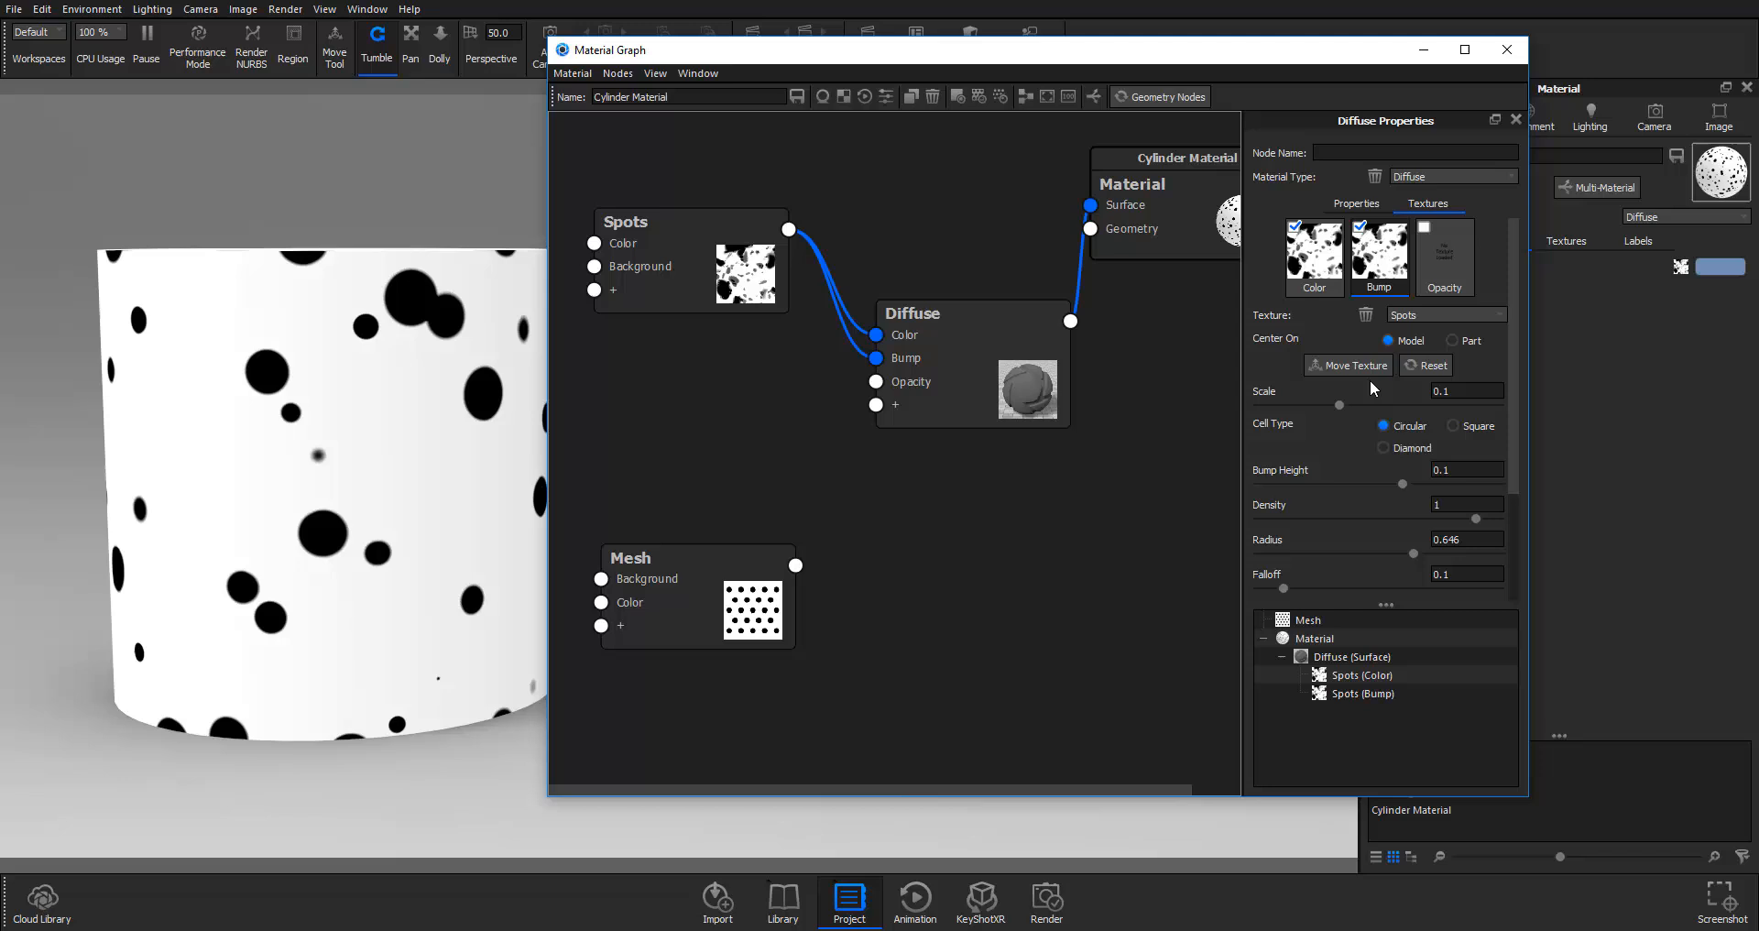
mouse_move(1425, 495)
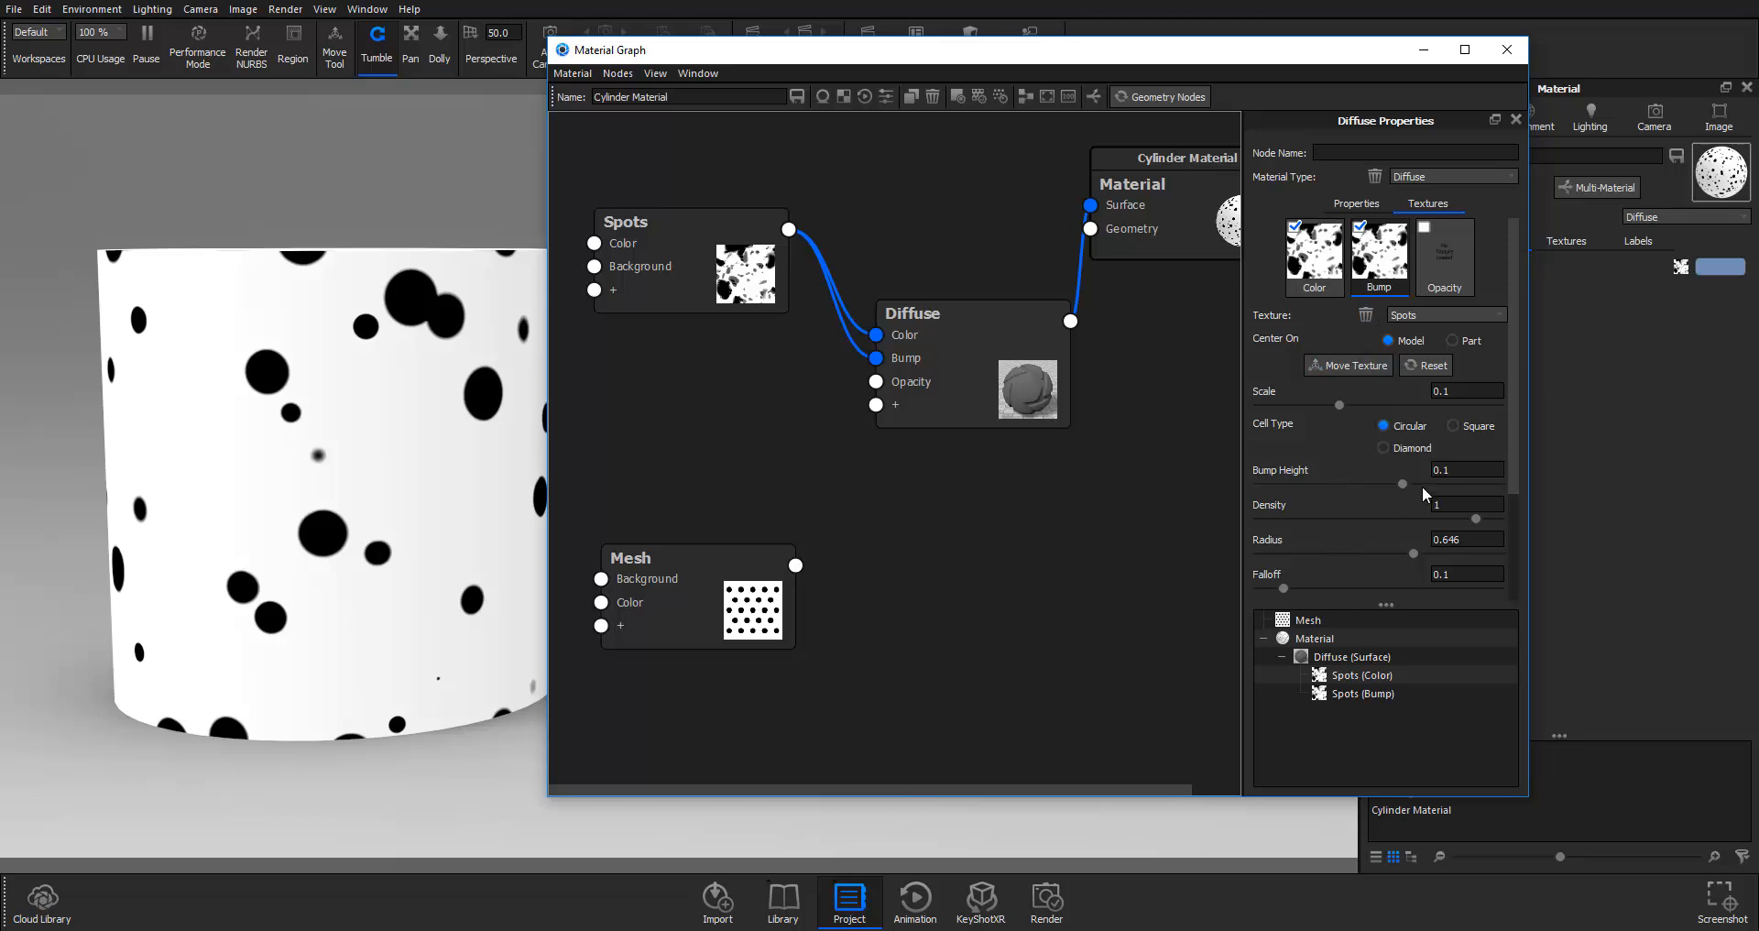
left_click_drag(1399, 484, 1498, 483)
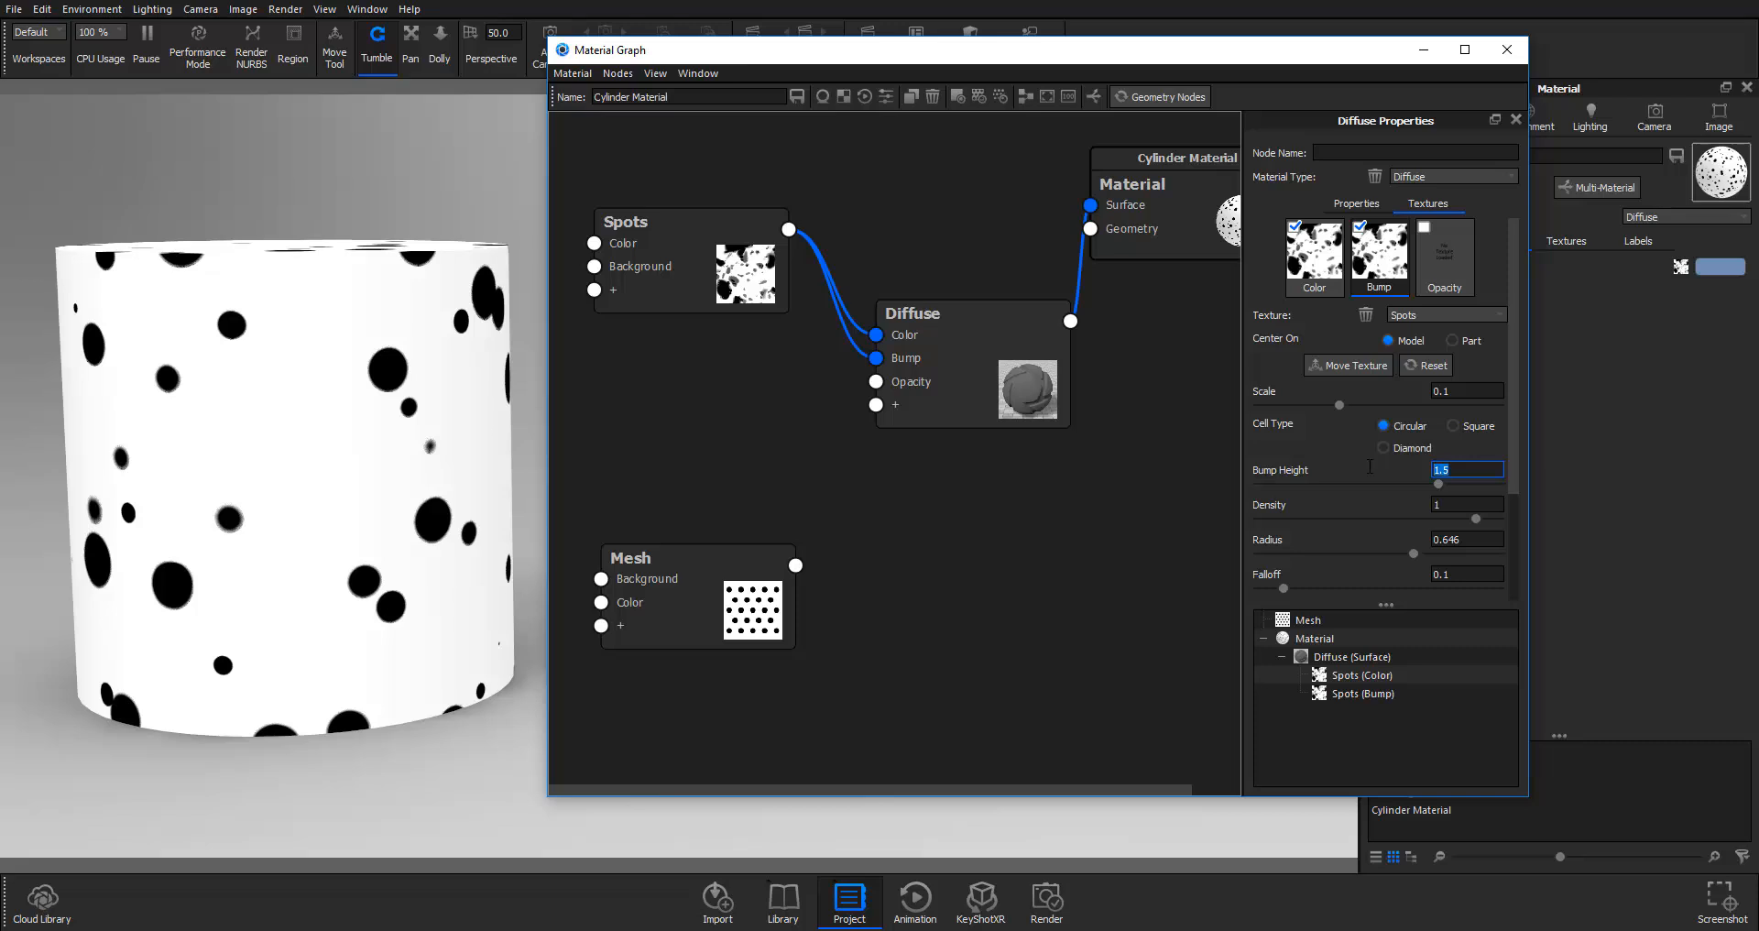
type("10")
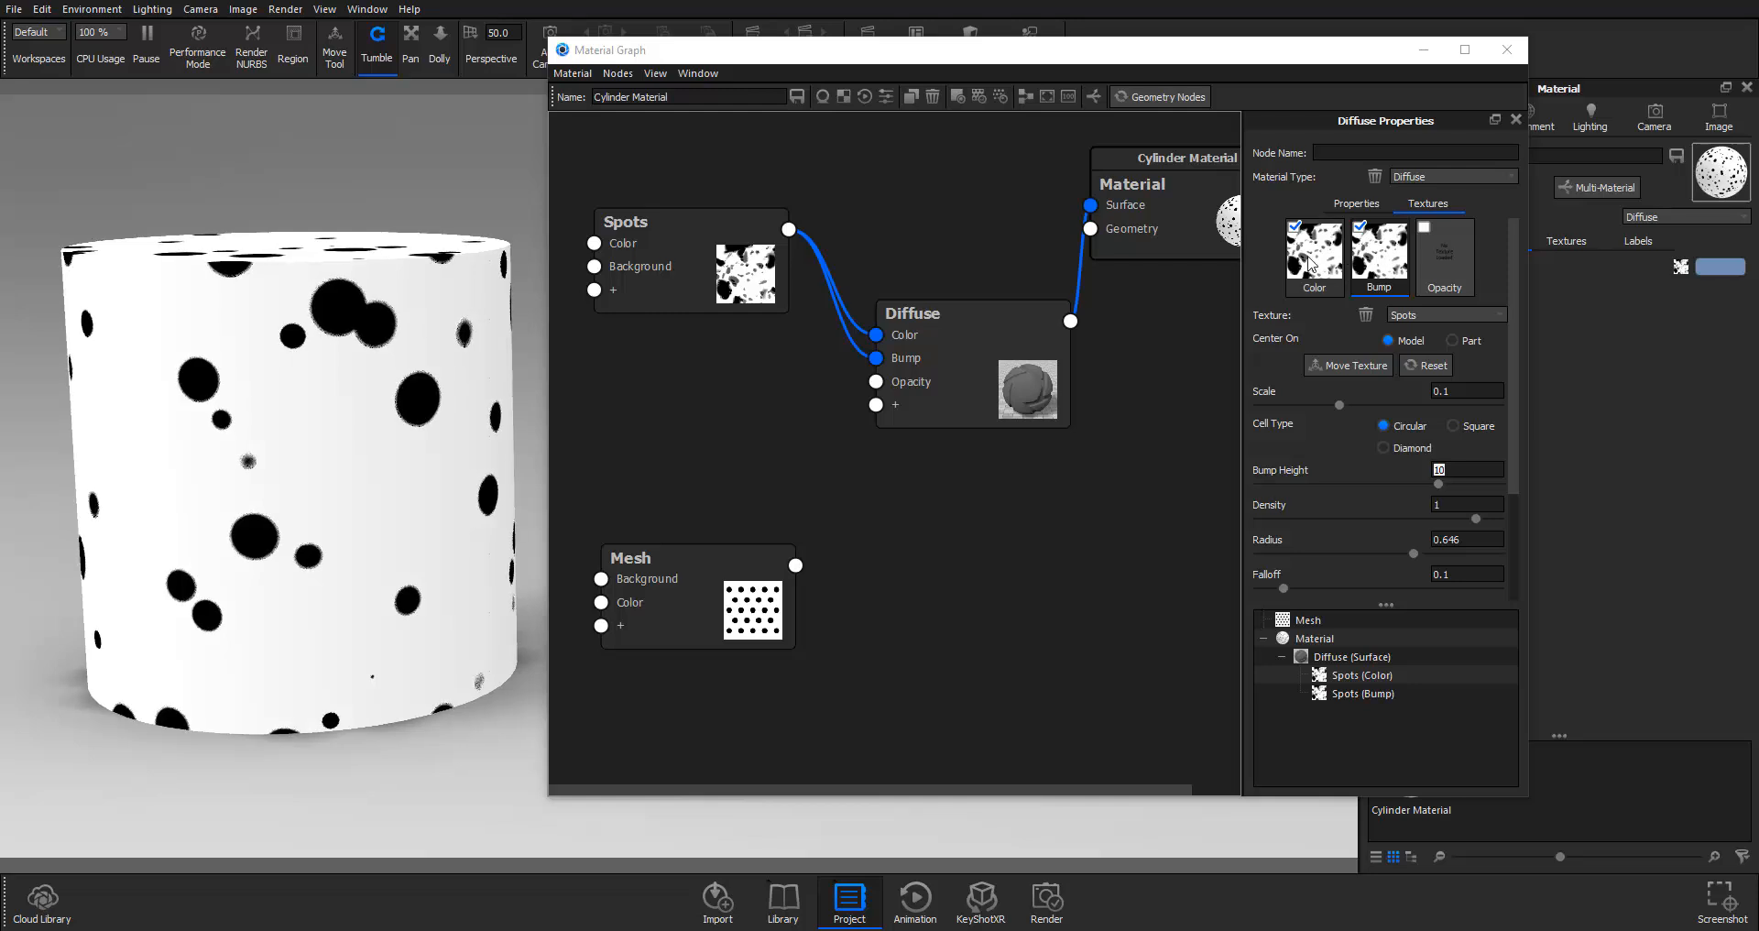
scroll("down", 3)
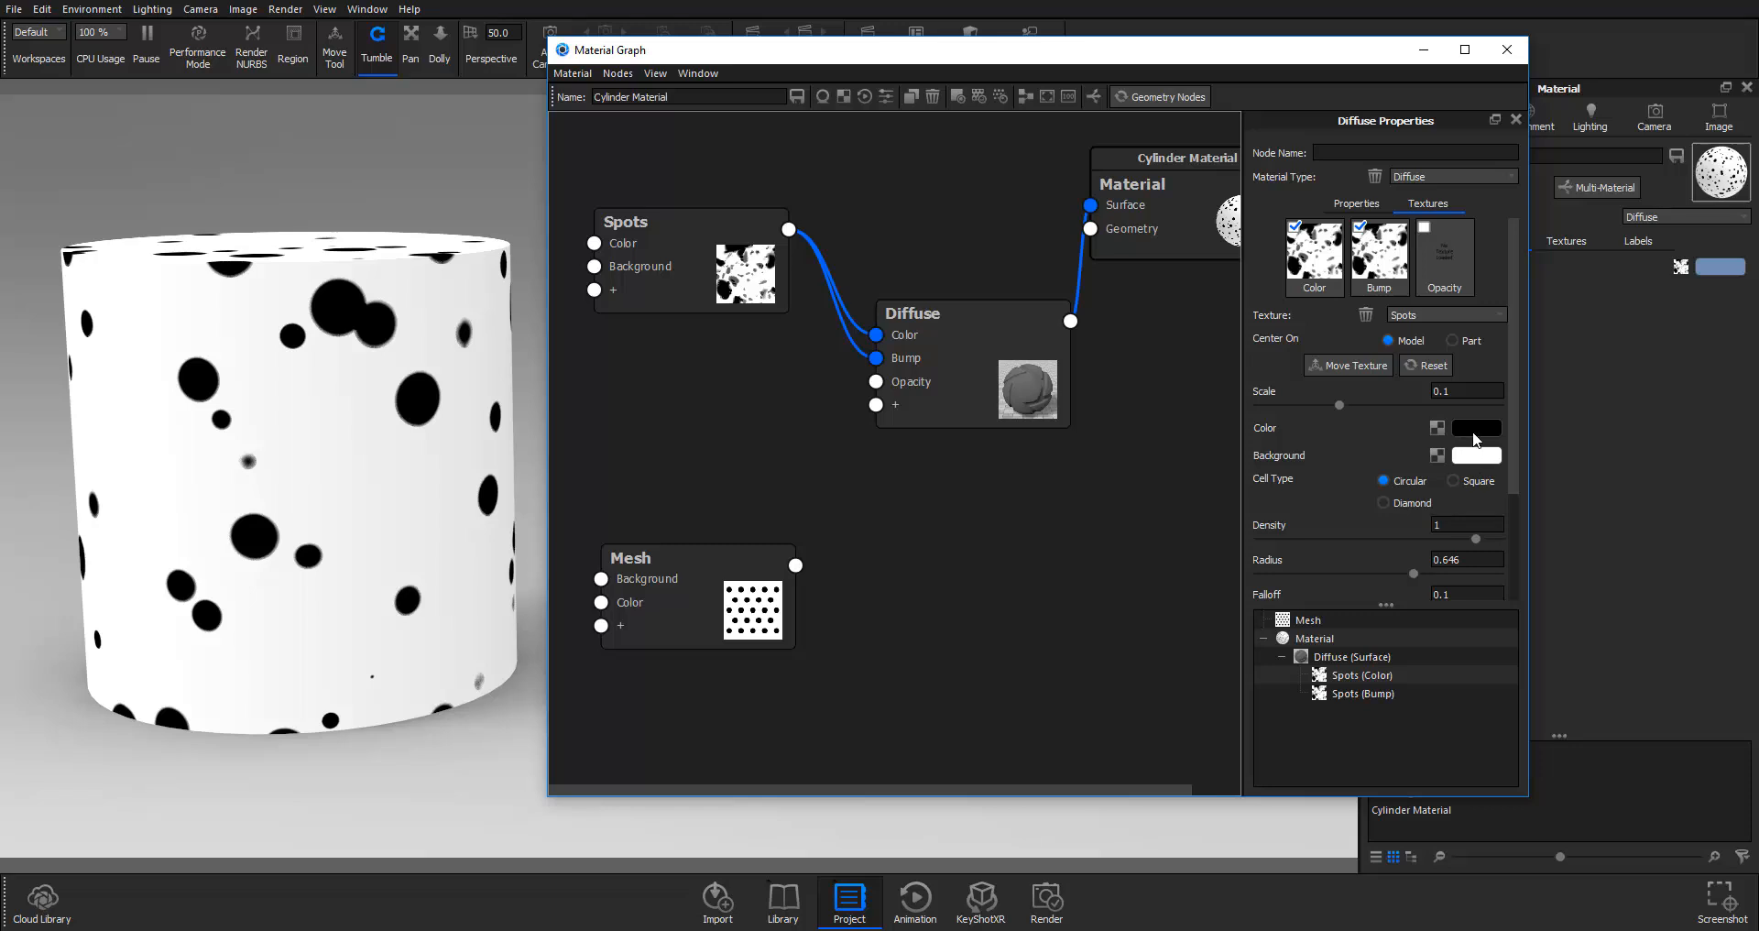
Step: Change the Spots spot colour to a salmon red in the Color Picker
left_click(1475, 427)
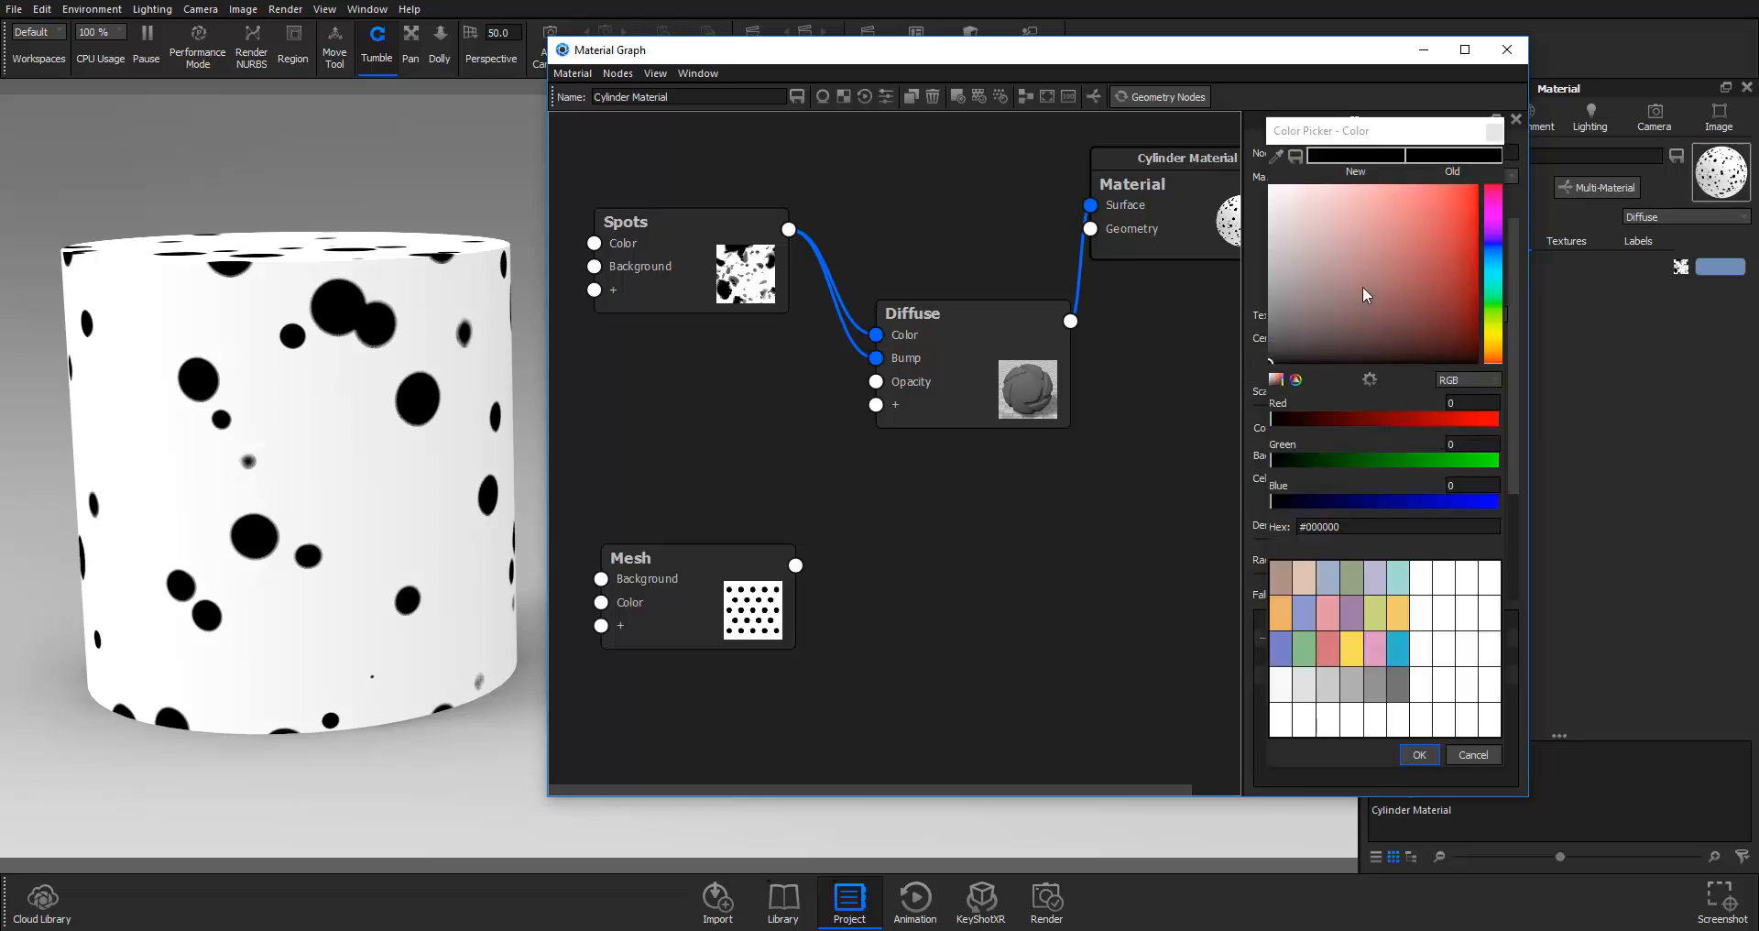
left_click(1426, 231)
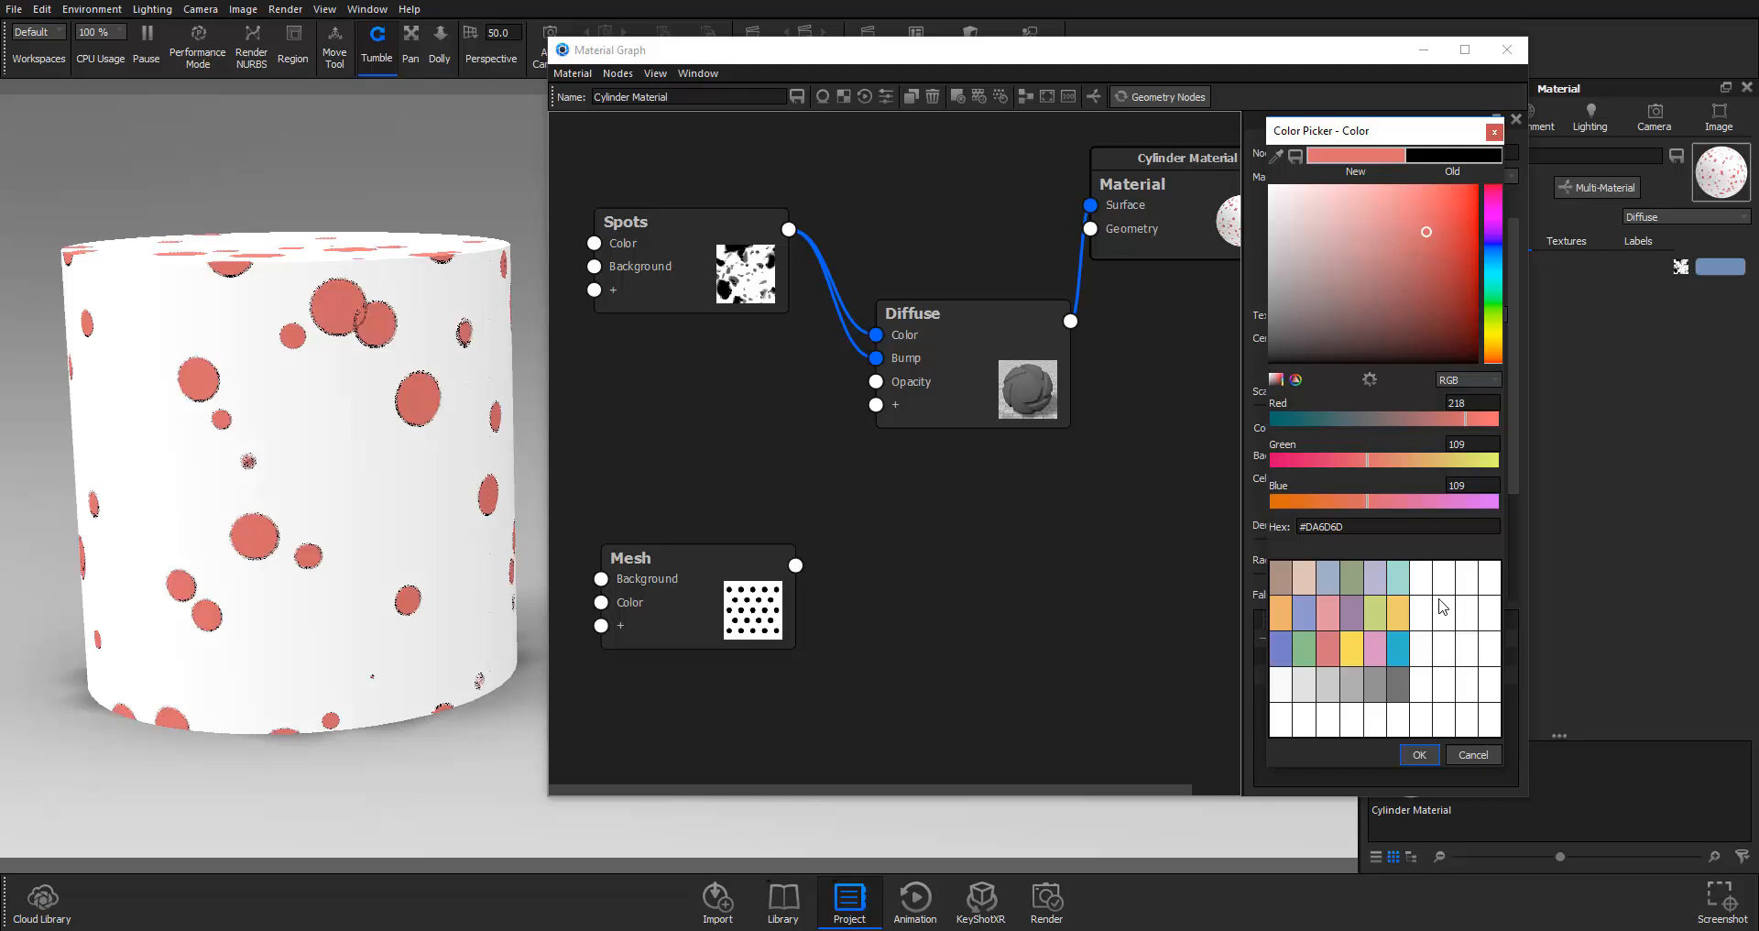
left_click(1418, 754)
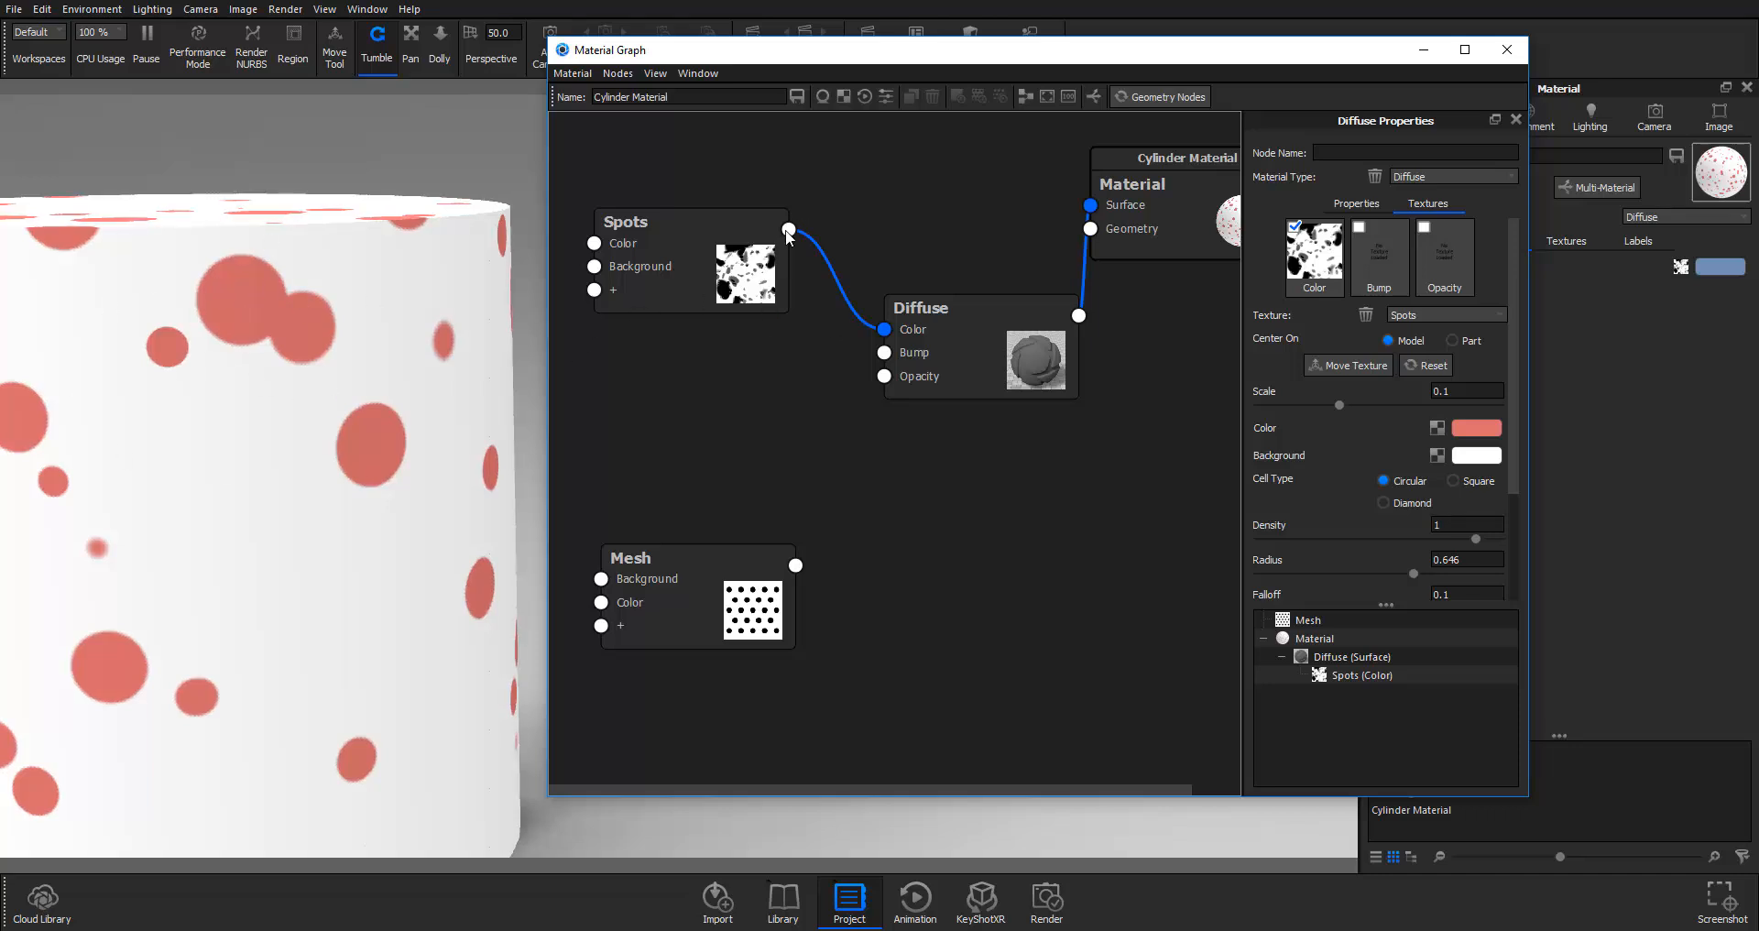
Step: Wire the Spots output back into the Diffuse node's Bump input
left_click_drag(788, 229, 884, 352)
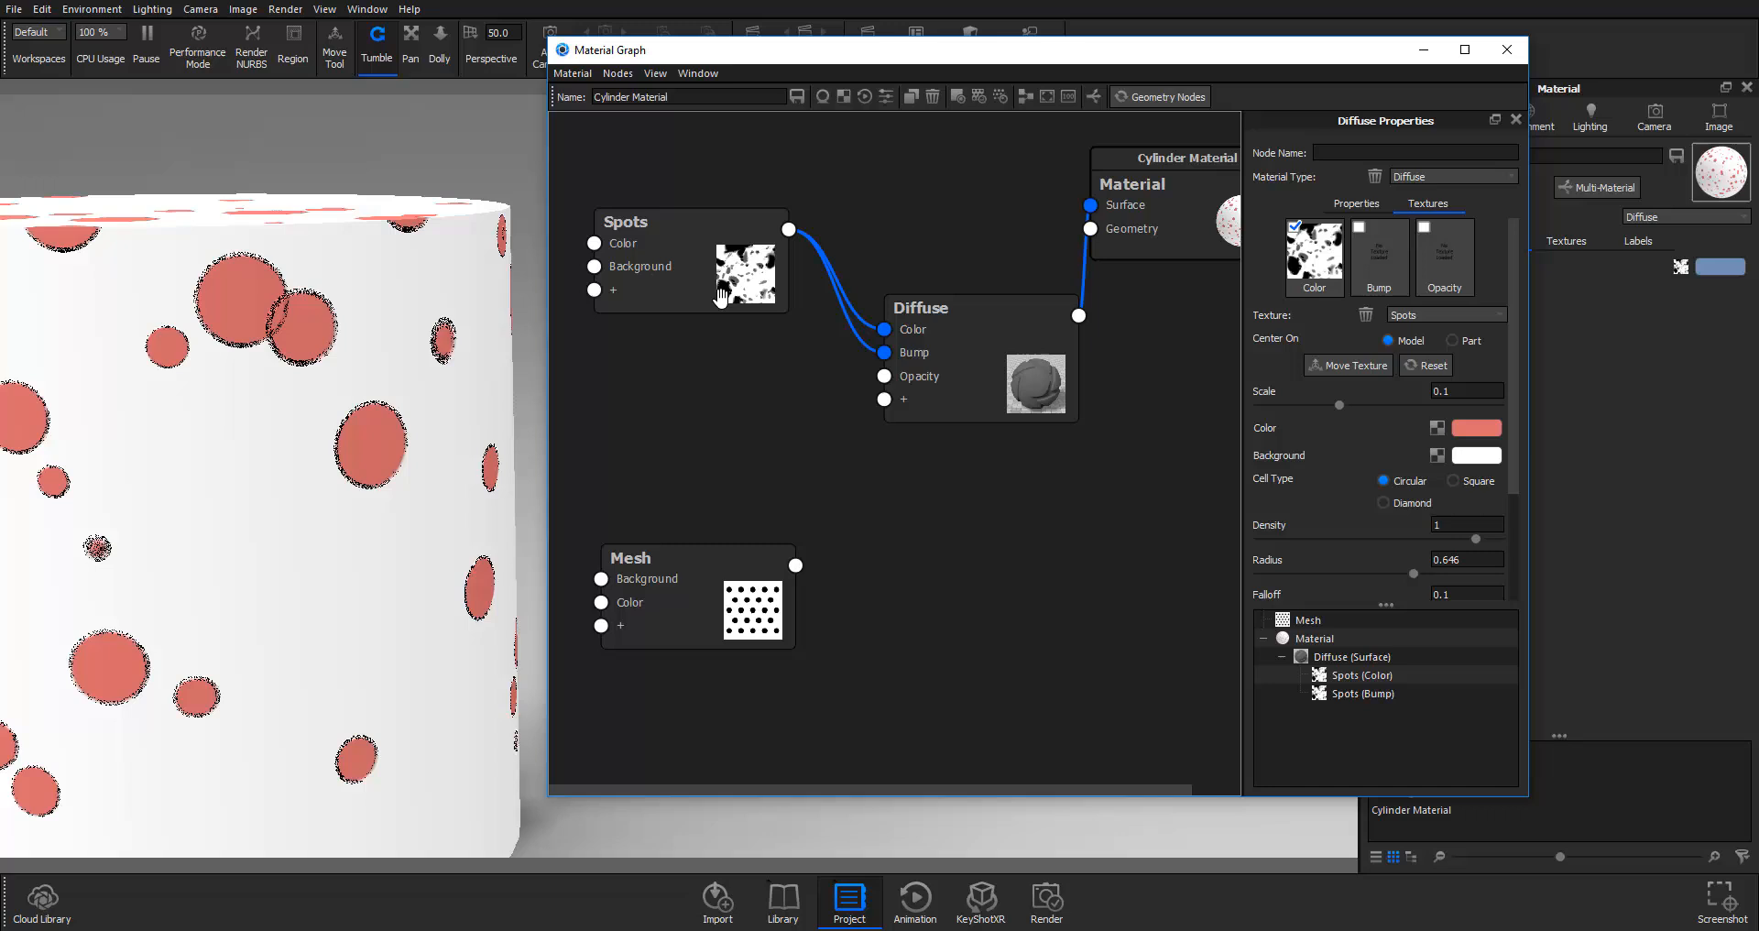
left_click_drag(626, 221, 635, 256)
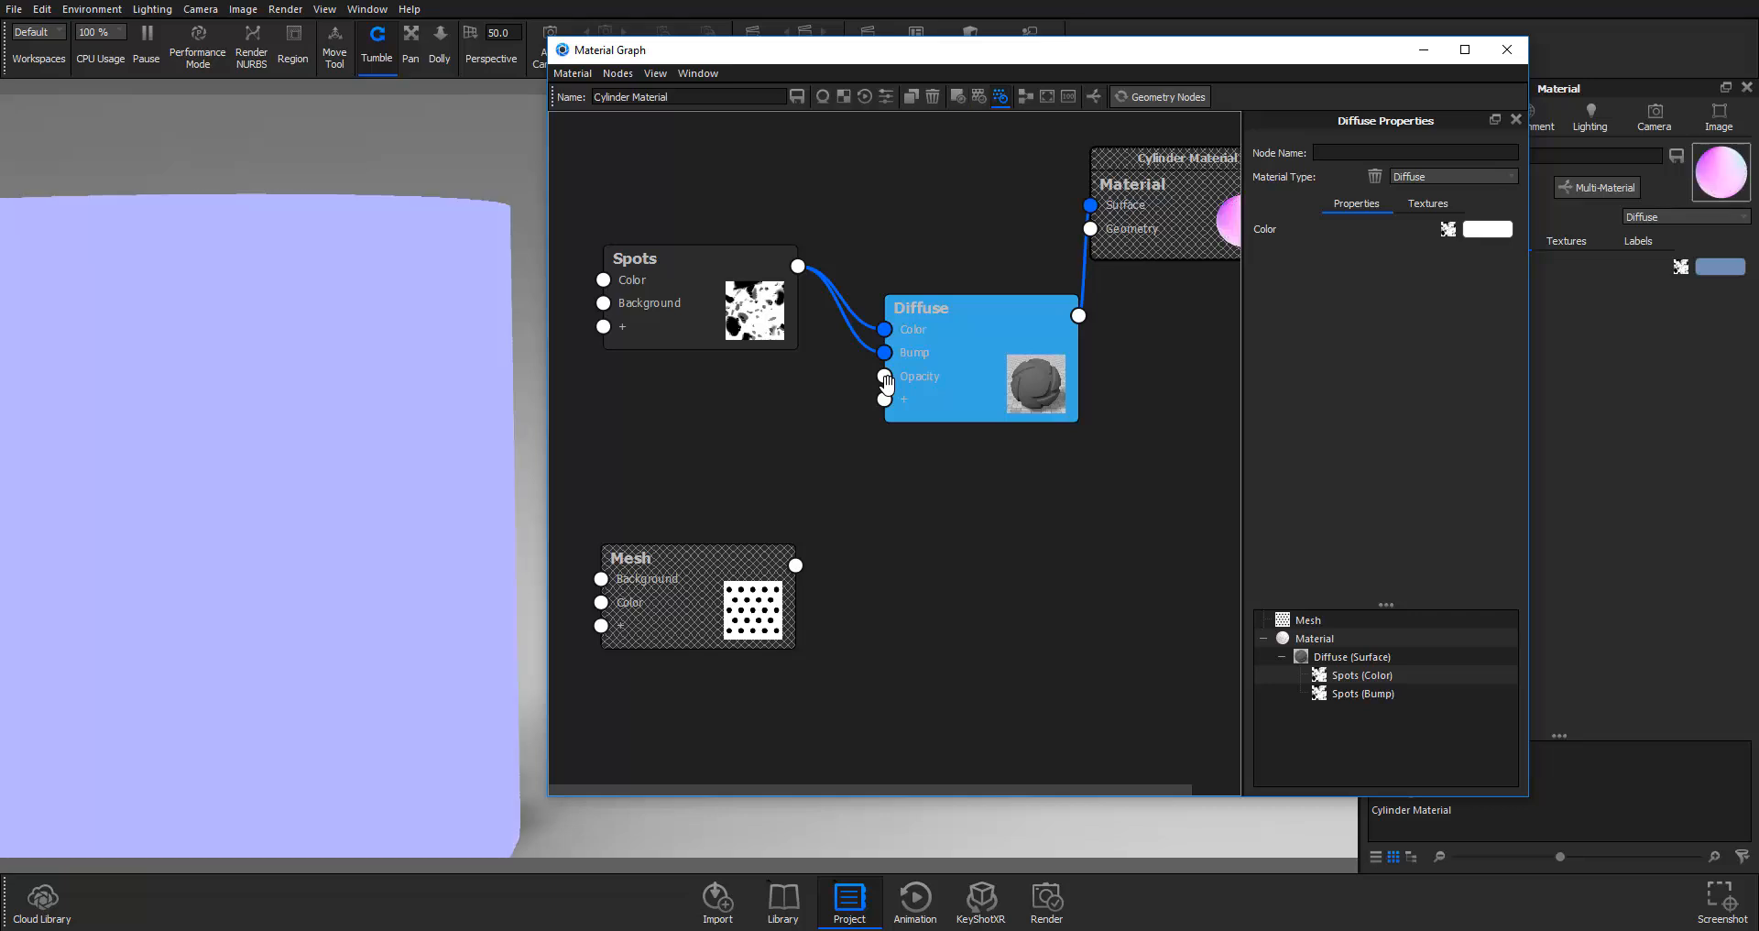
Step: Connect Spots to Diffuse Opacity and show the opacity texture's settings in the Textures tab
left_click(958, 96)
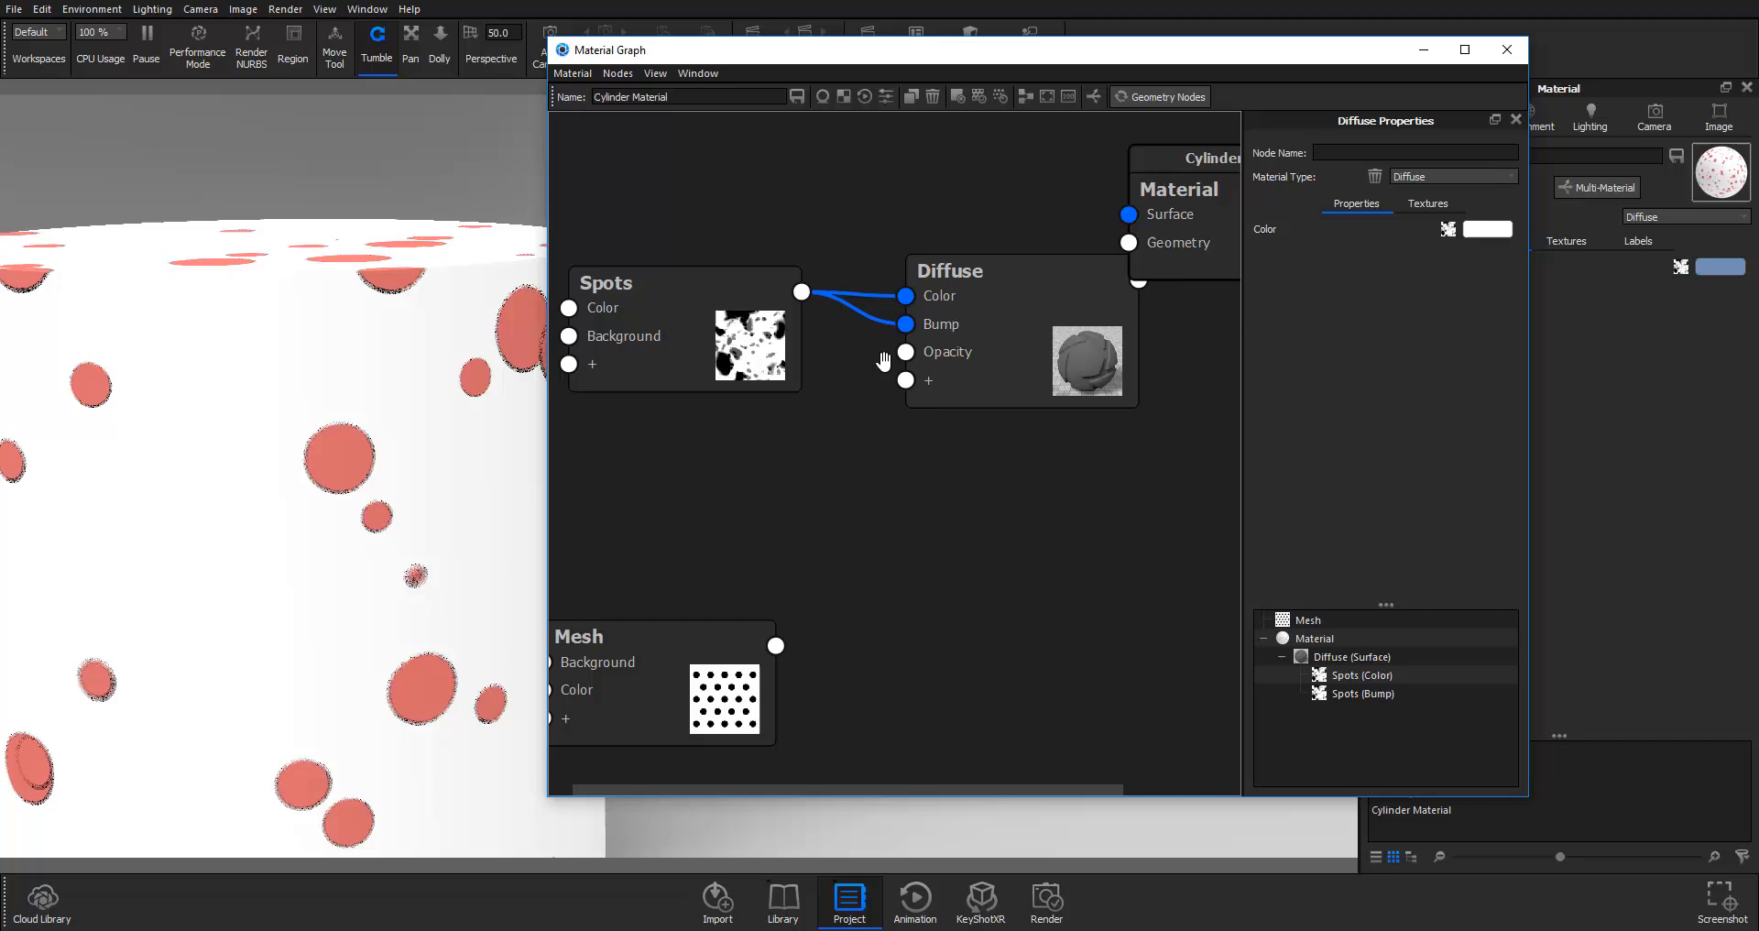
left_click_drag(684, 282, 667, 236)
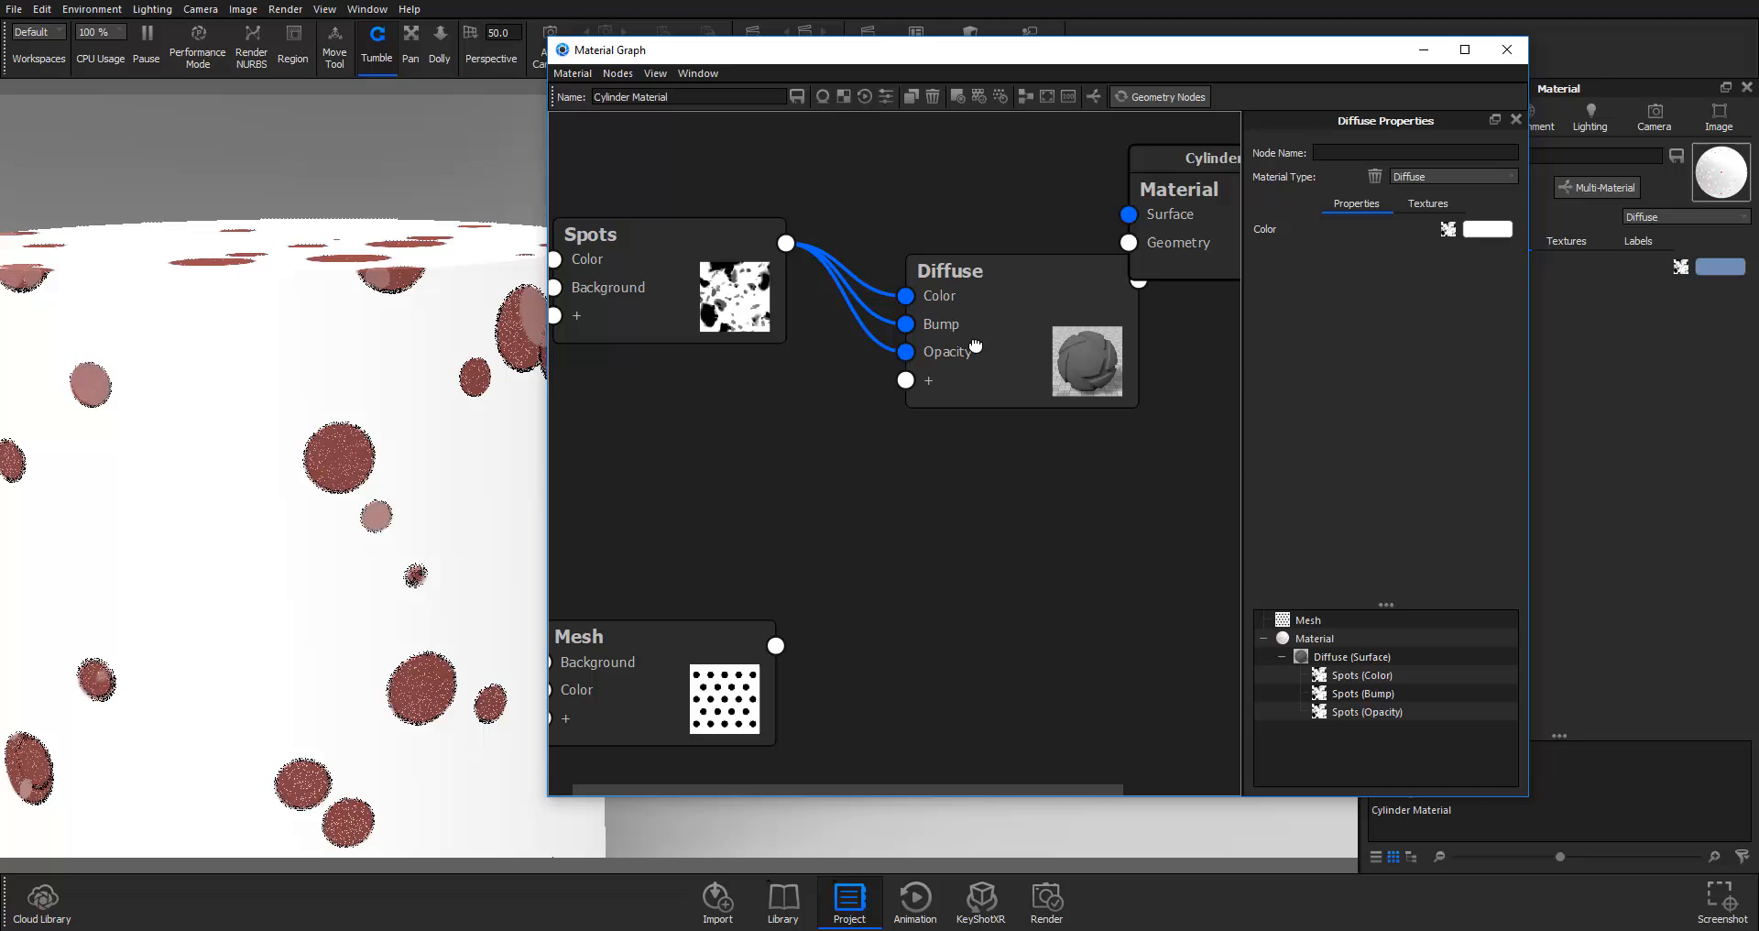
mouse_move(1358, 245)
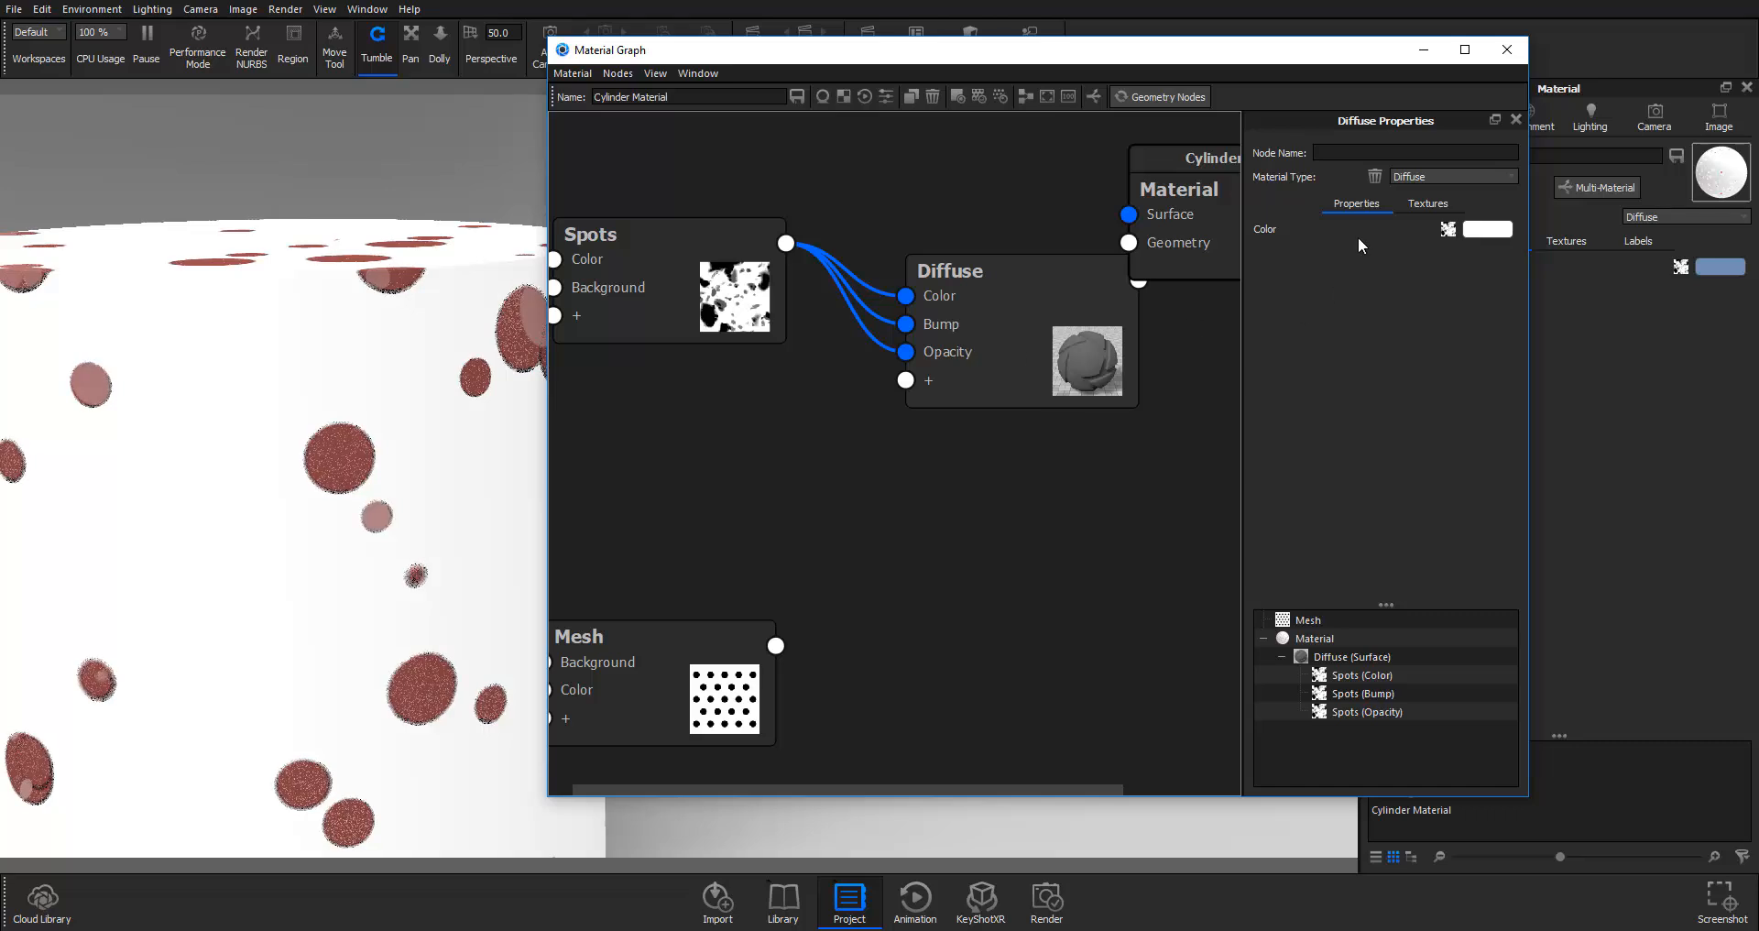
left_click(1427, 204)
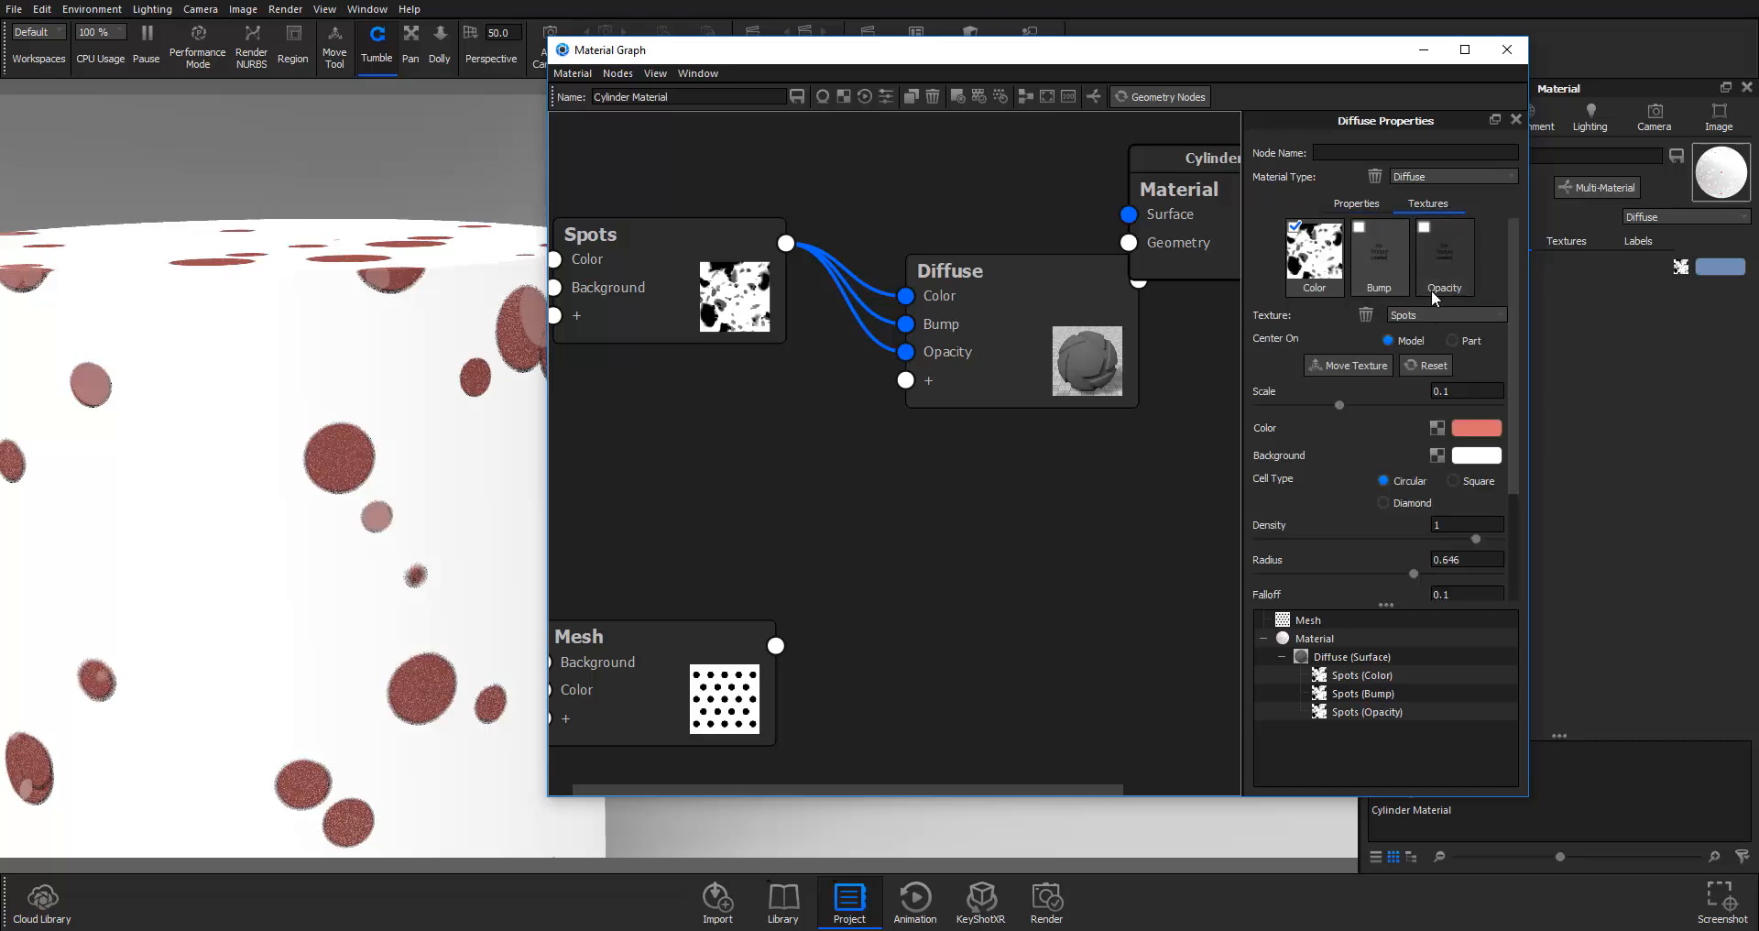
left_click(1354, 204)
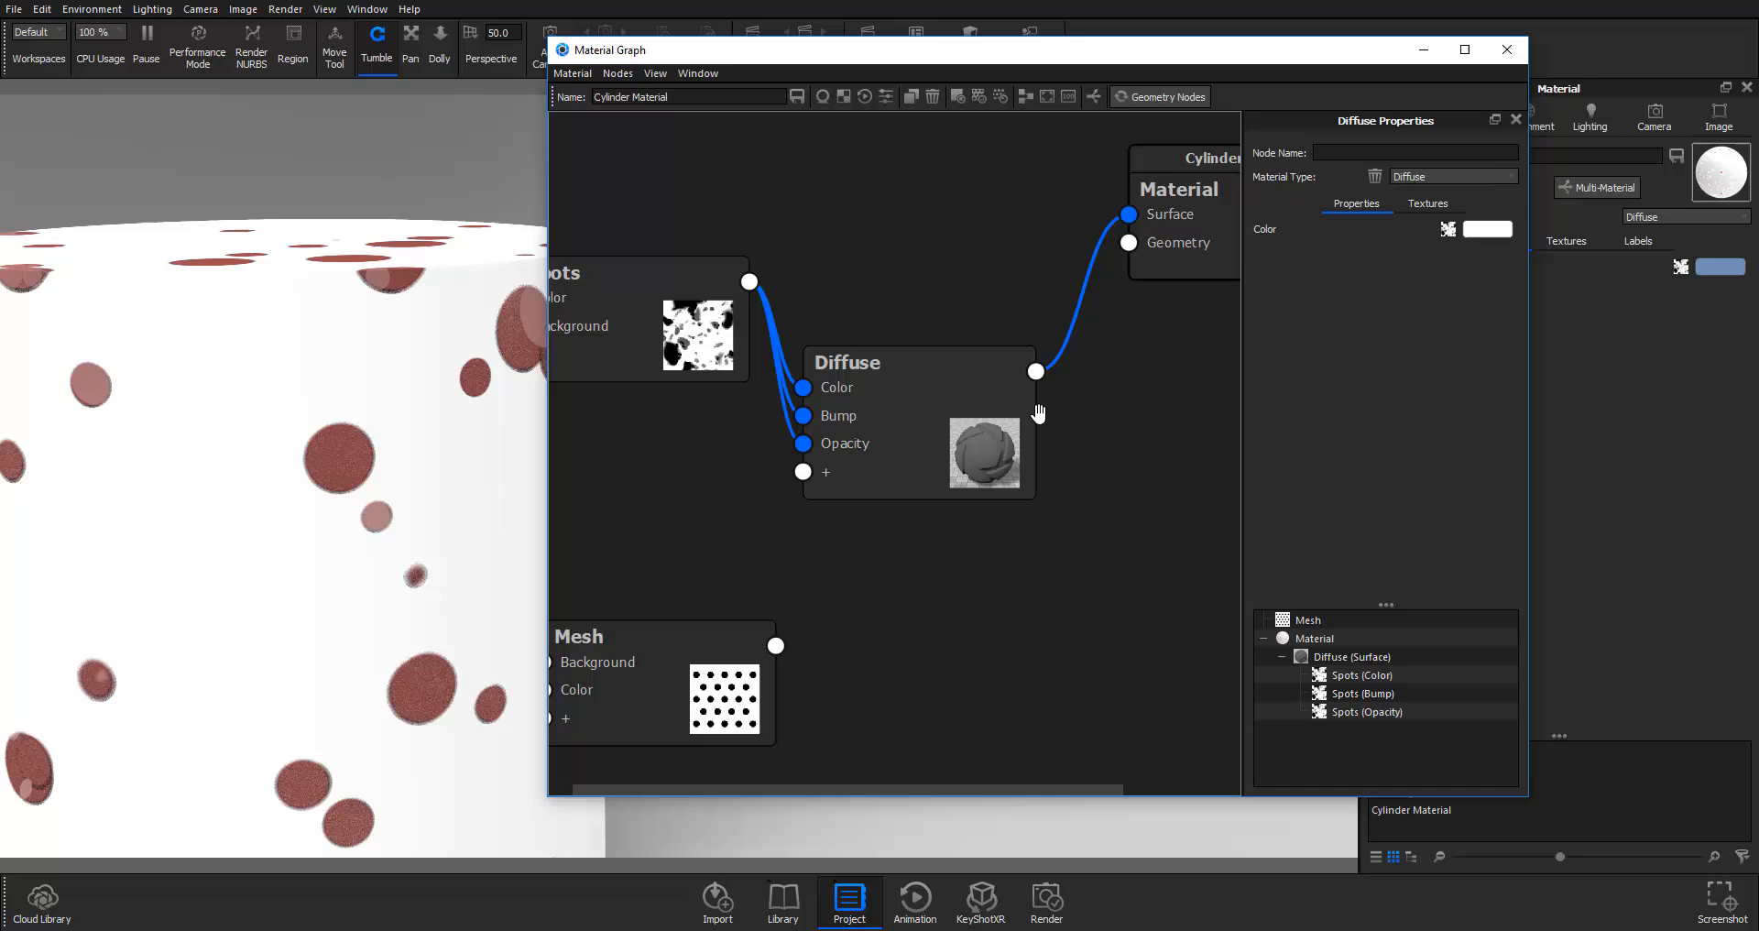
left_click(1425, 204)
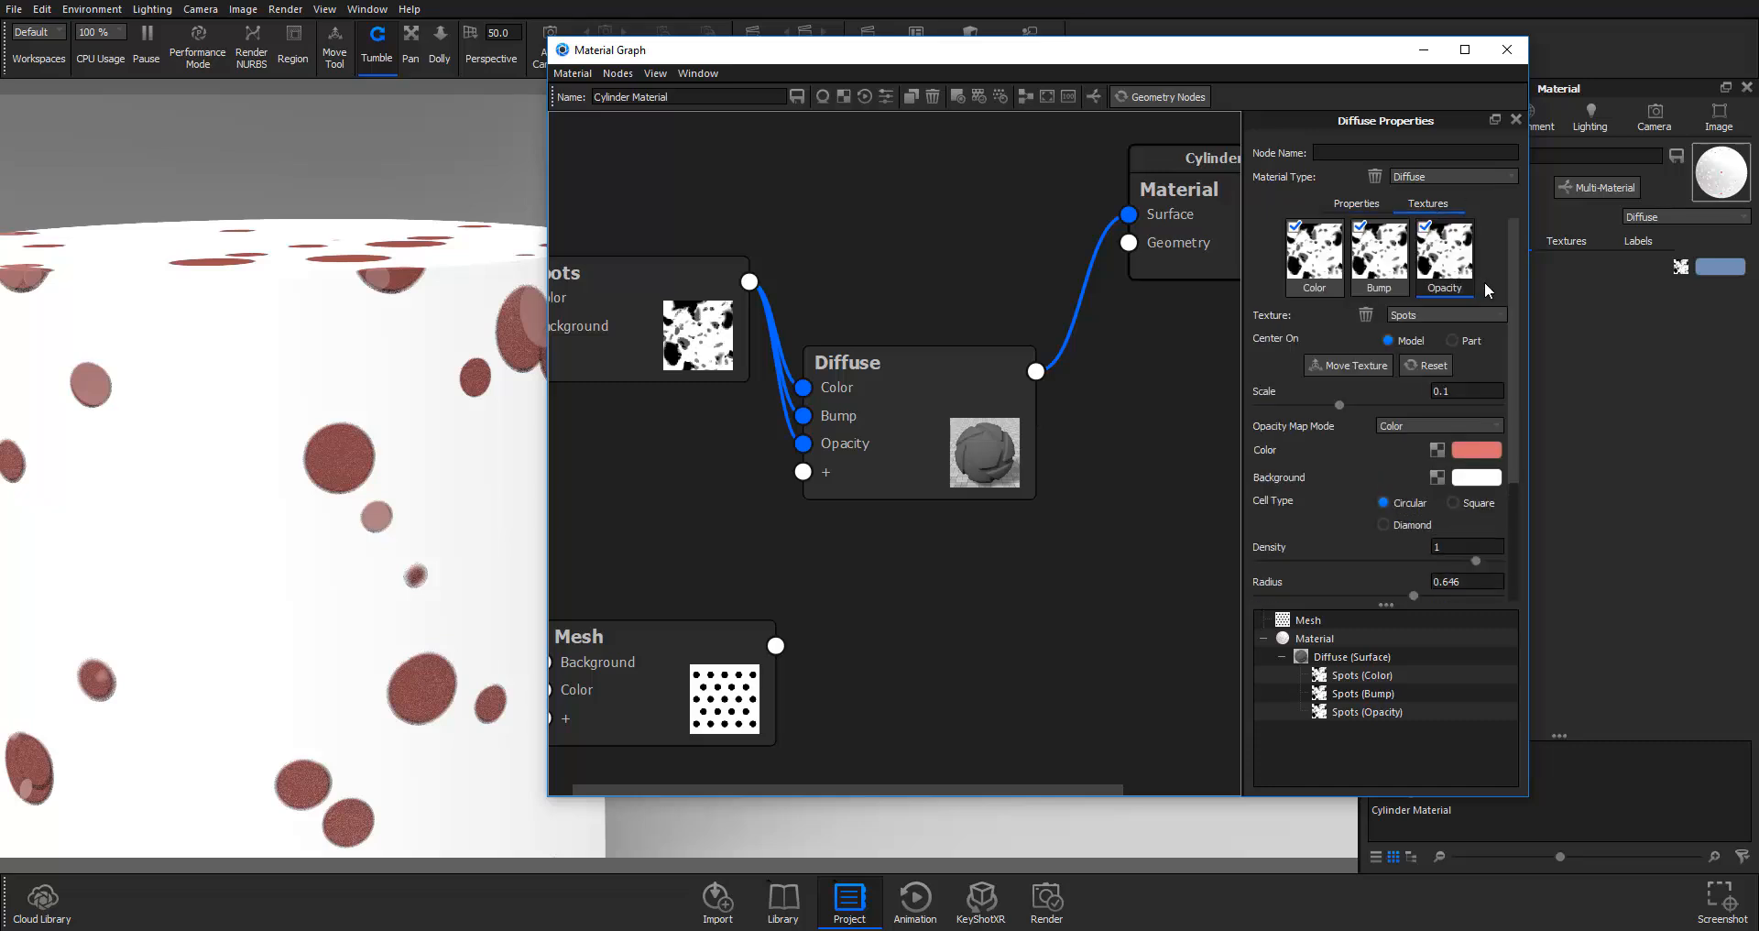
scroll("down", 3)
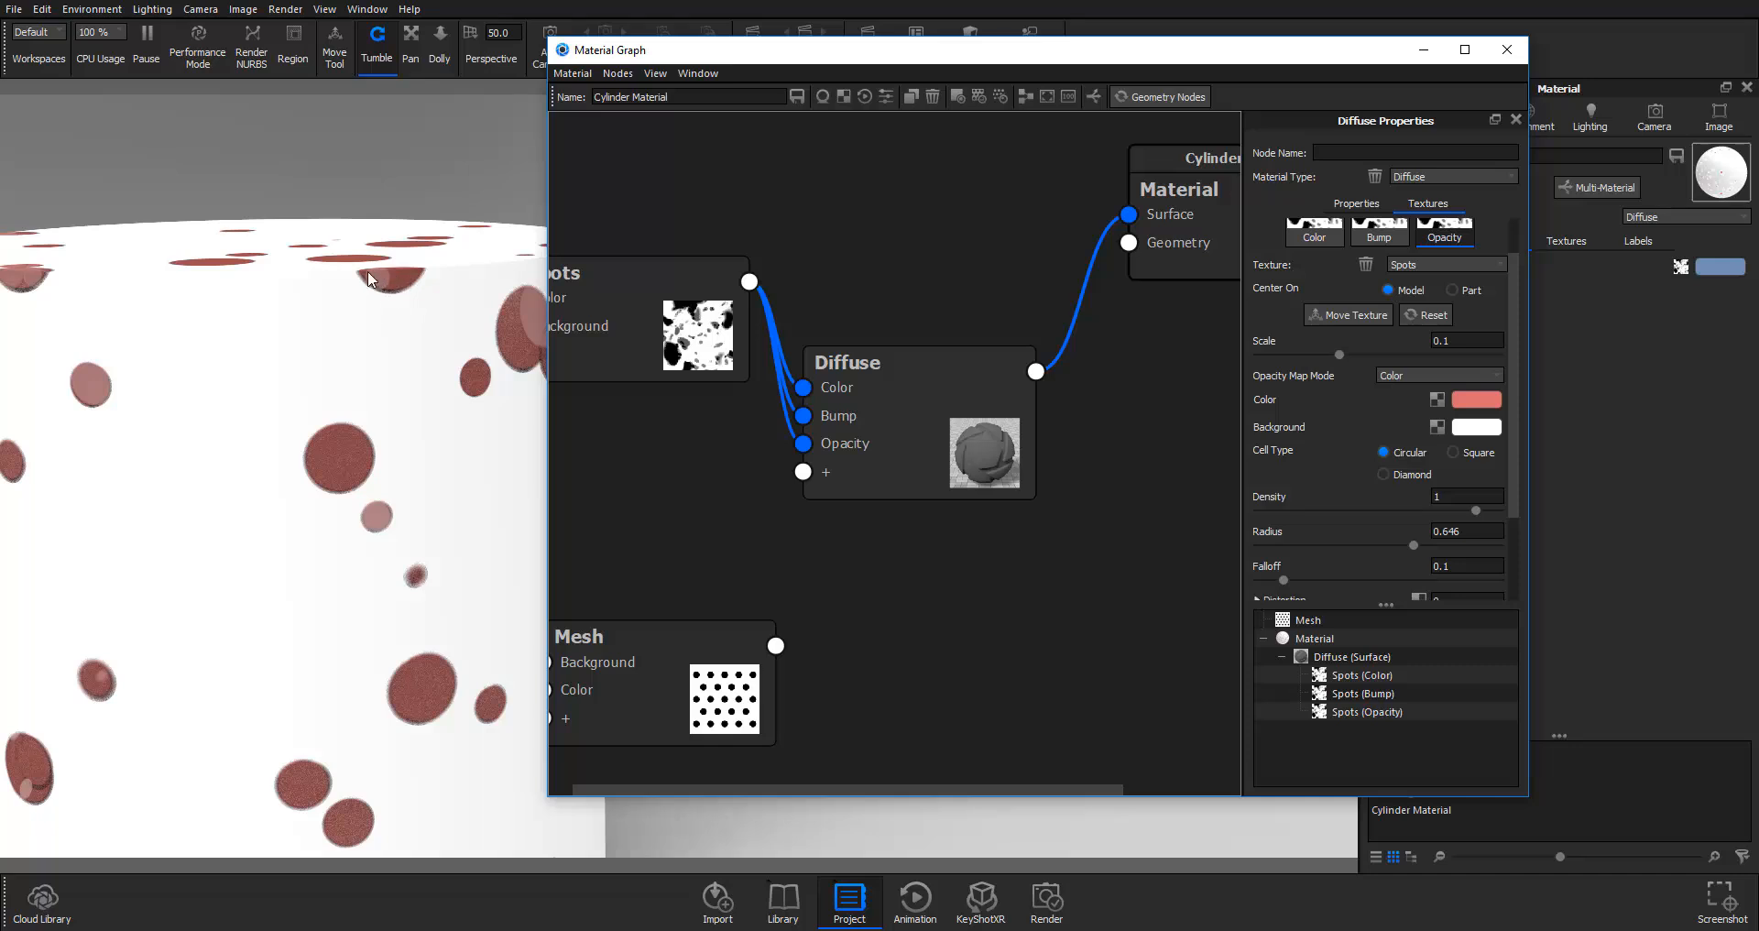
mouse_move(444, 162)
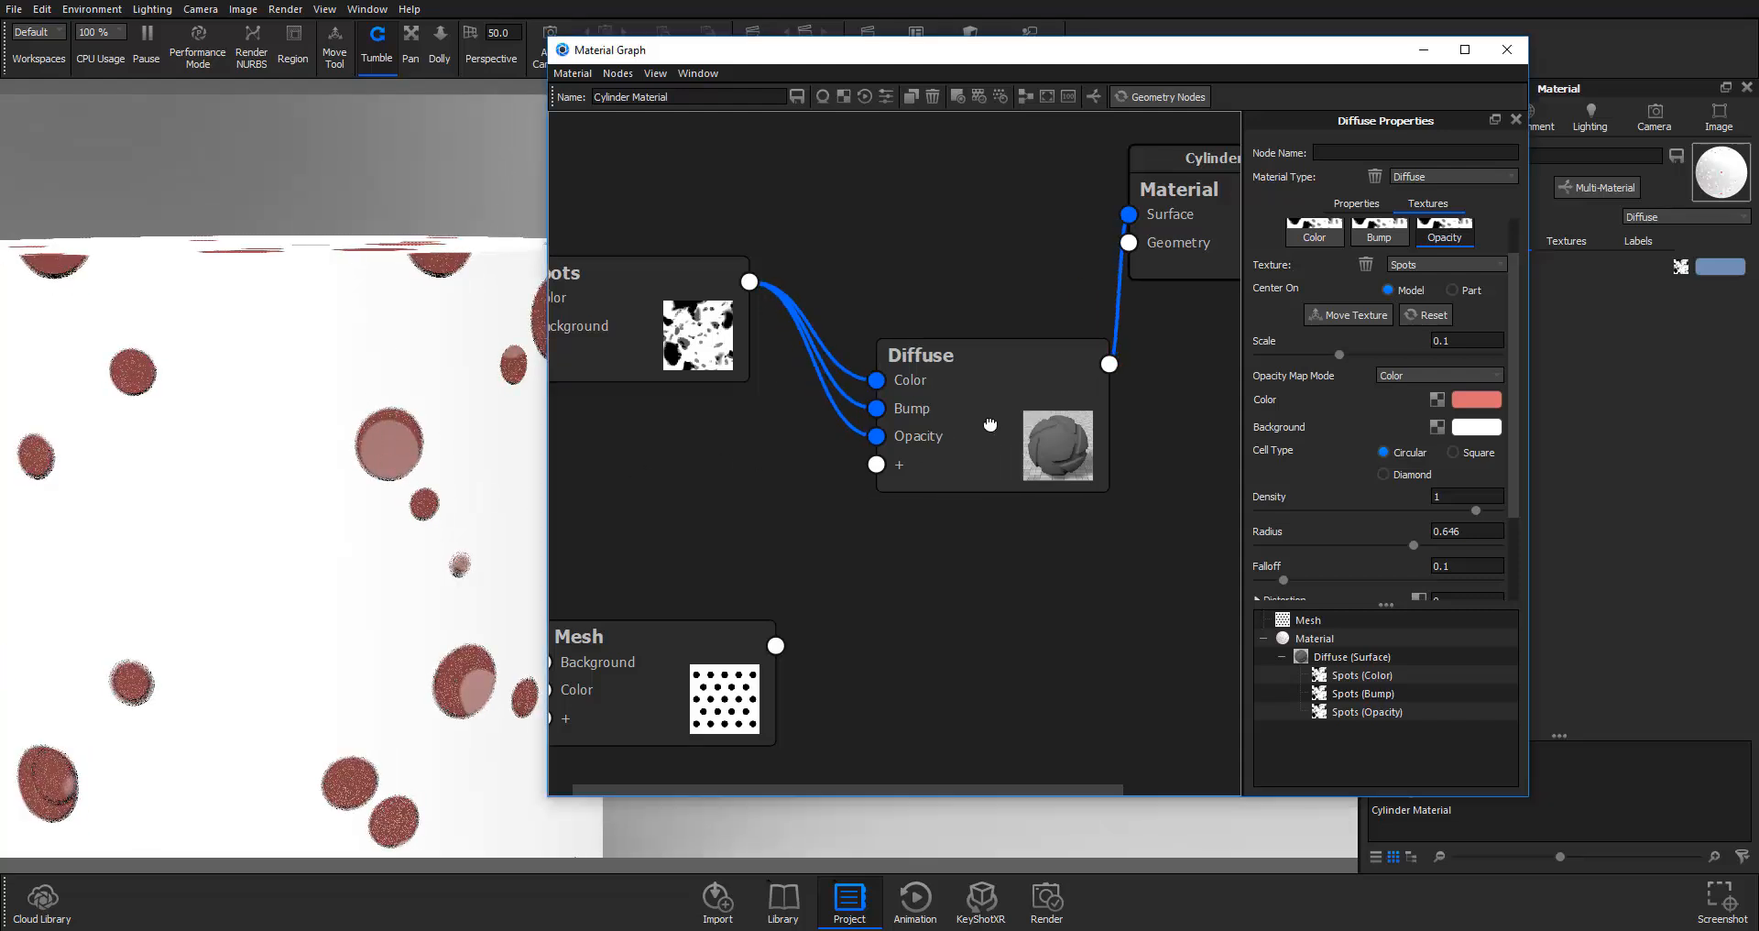
mouse_move(1365, 439)
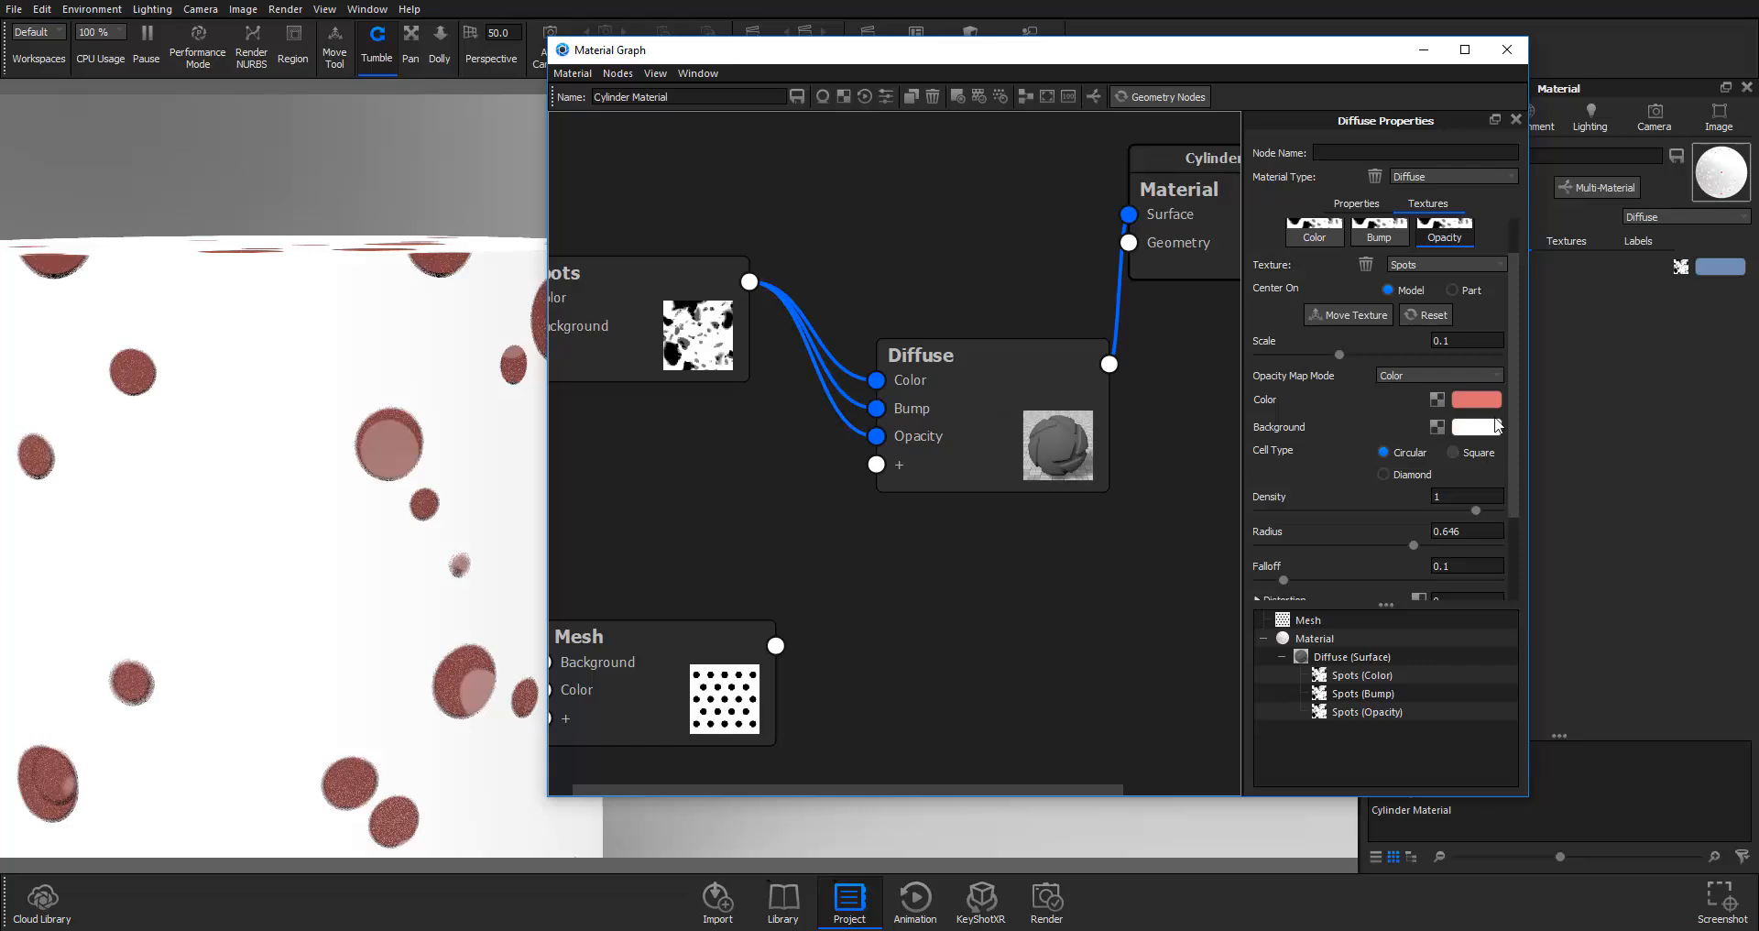
Step: Set the opacity Spots colour to black (RGB 0,0,0)
left_click(1476, 400)
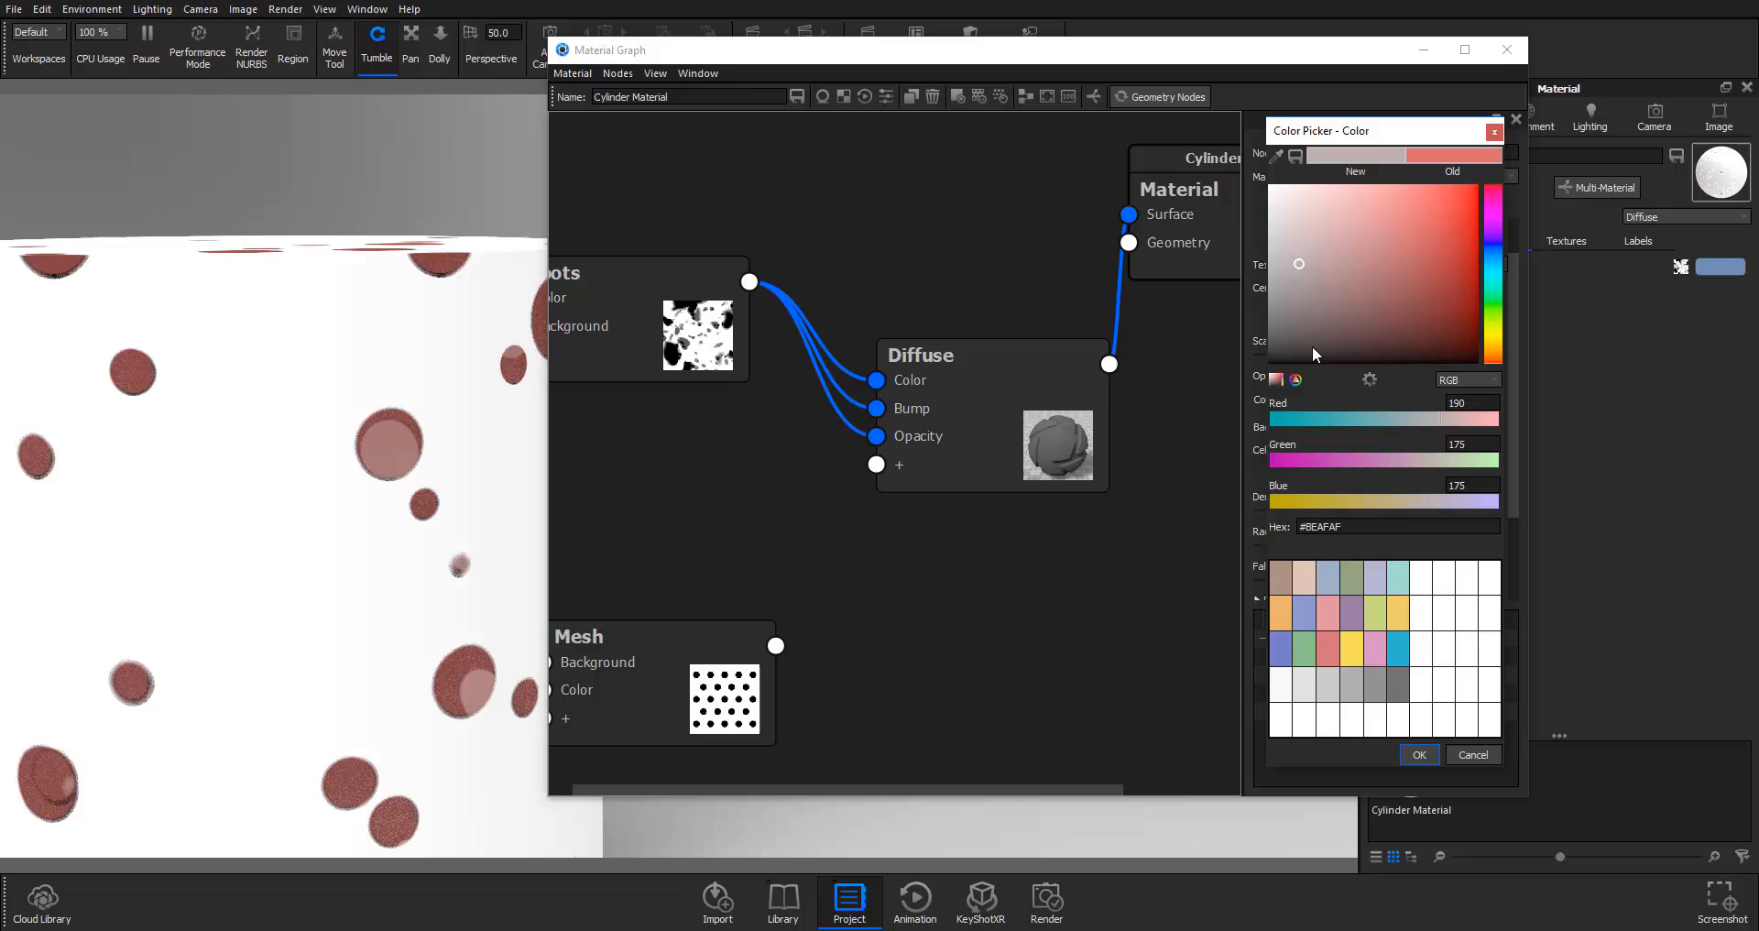
left_click(1274, 359)
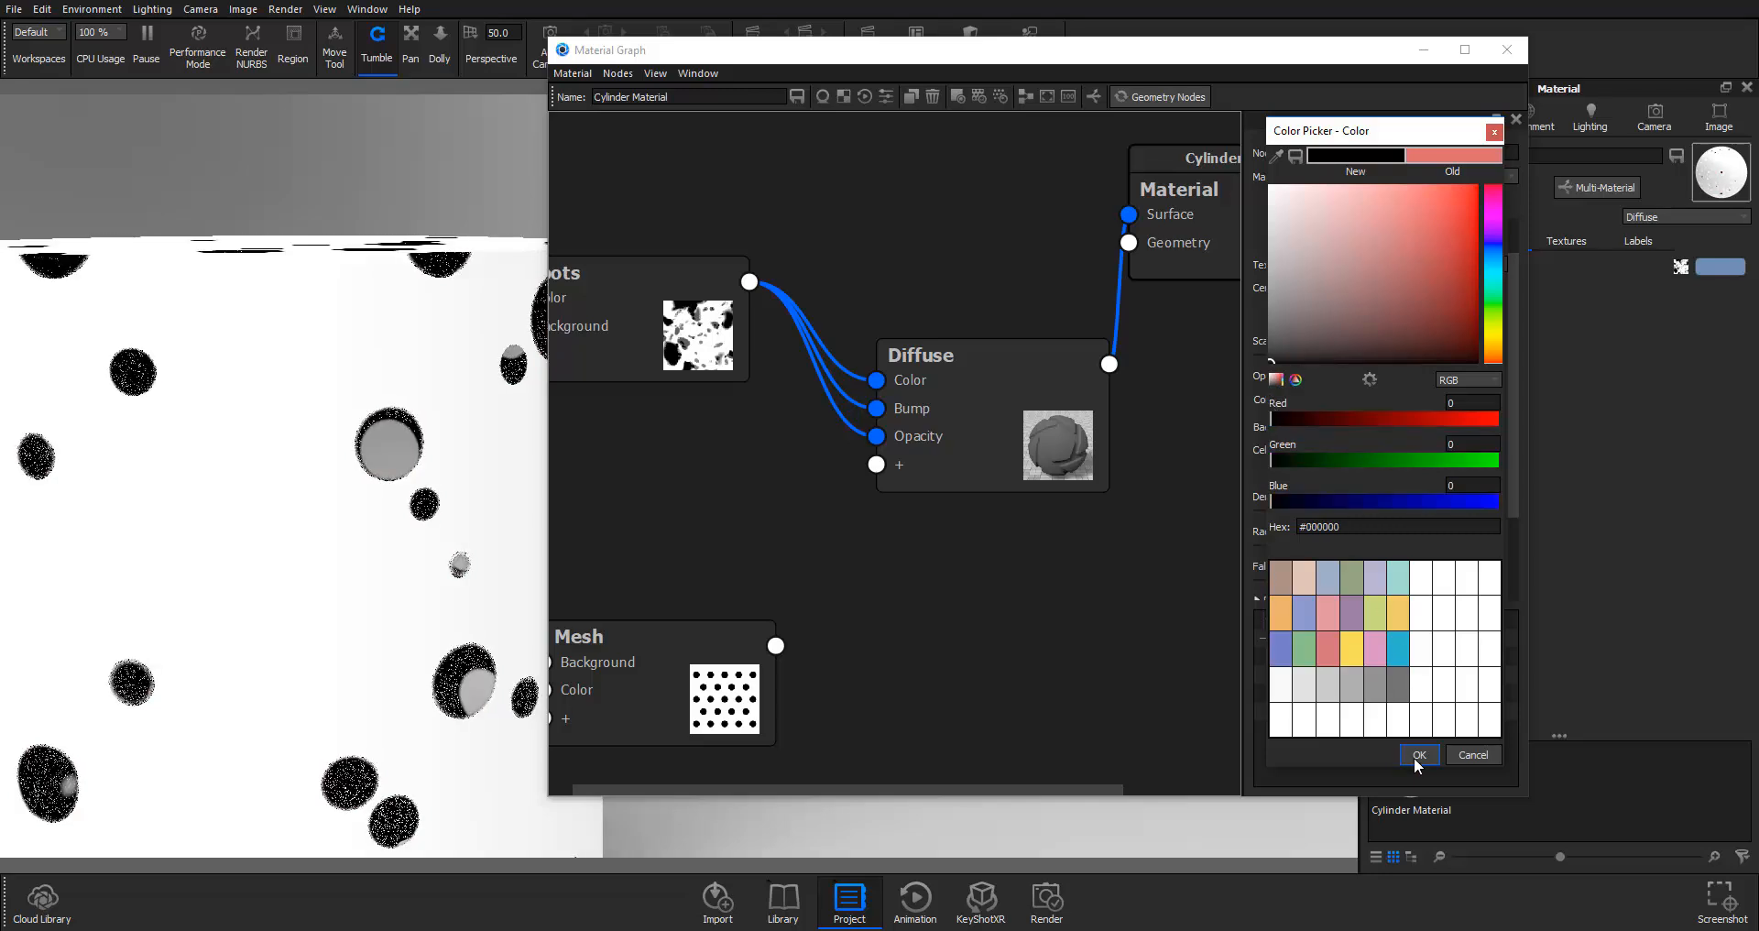
left_click(1418, 755)
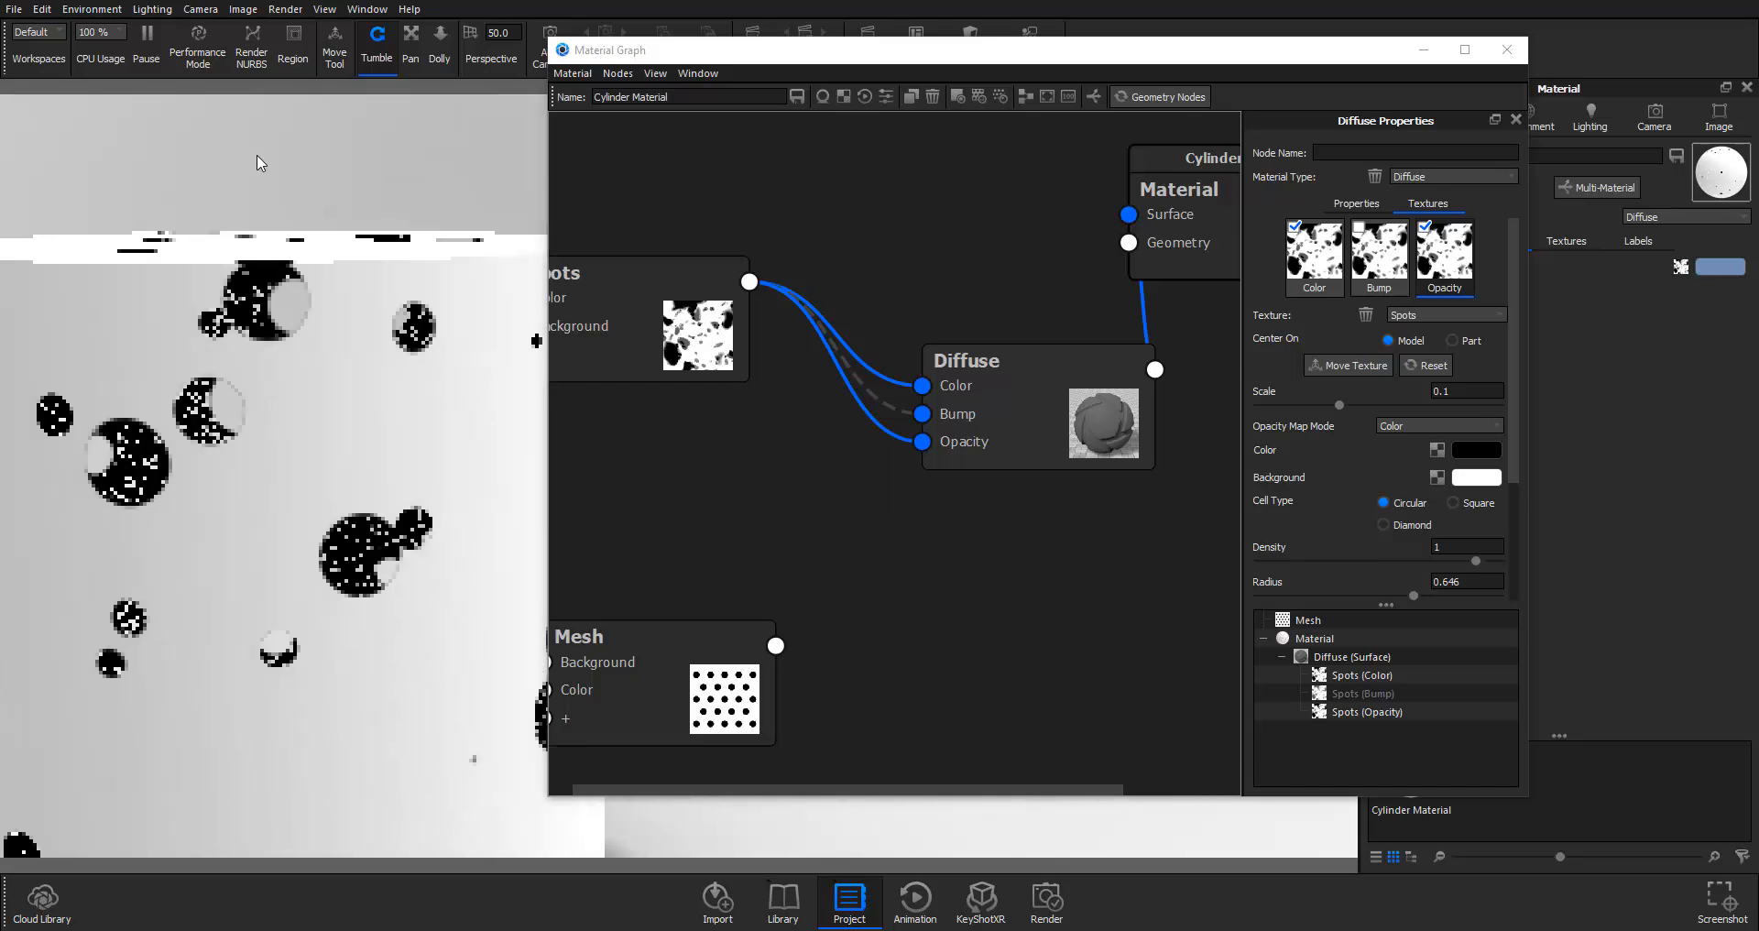
mouse_move(415, 214)
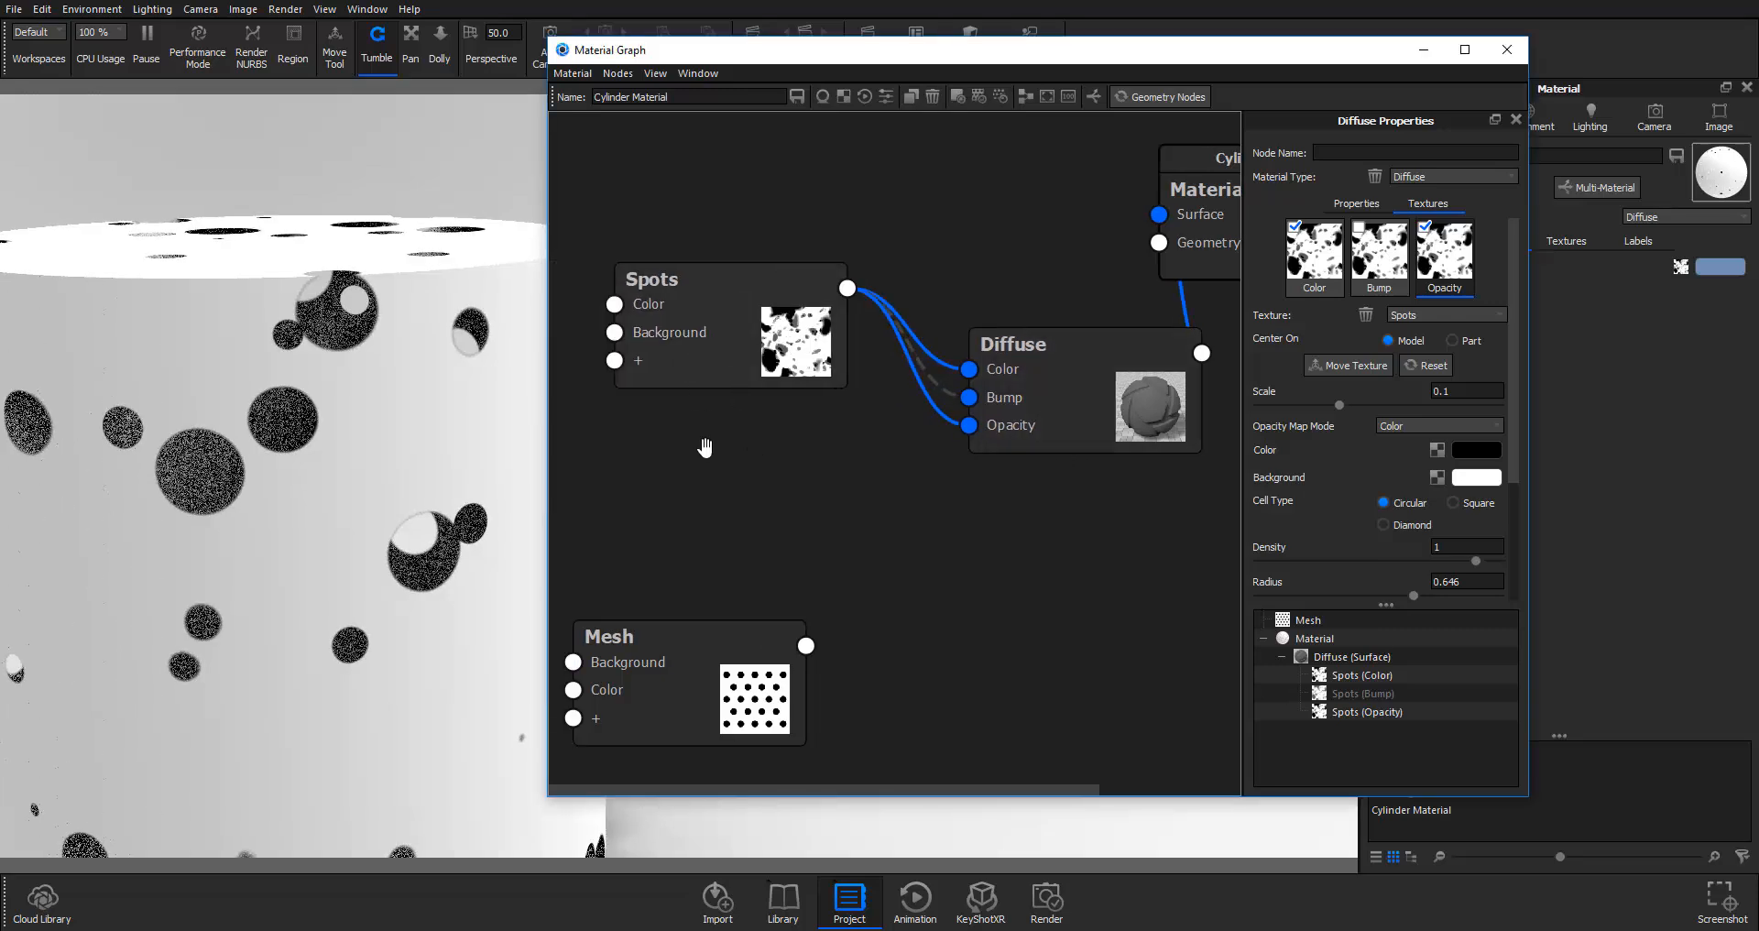
Step: Wire the Mesh pattern output into Diffuse Opacity in place of Spots
left_click_drag(686, 635, 757, 491)
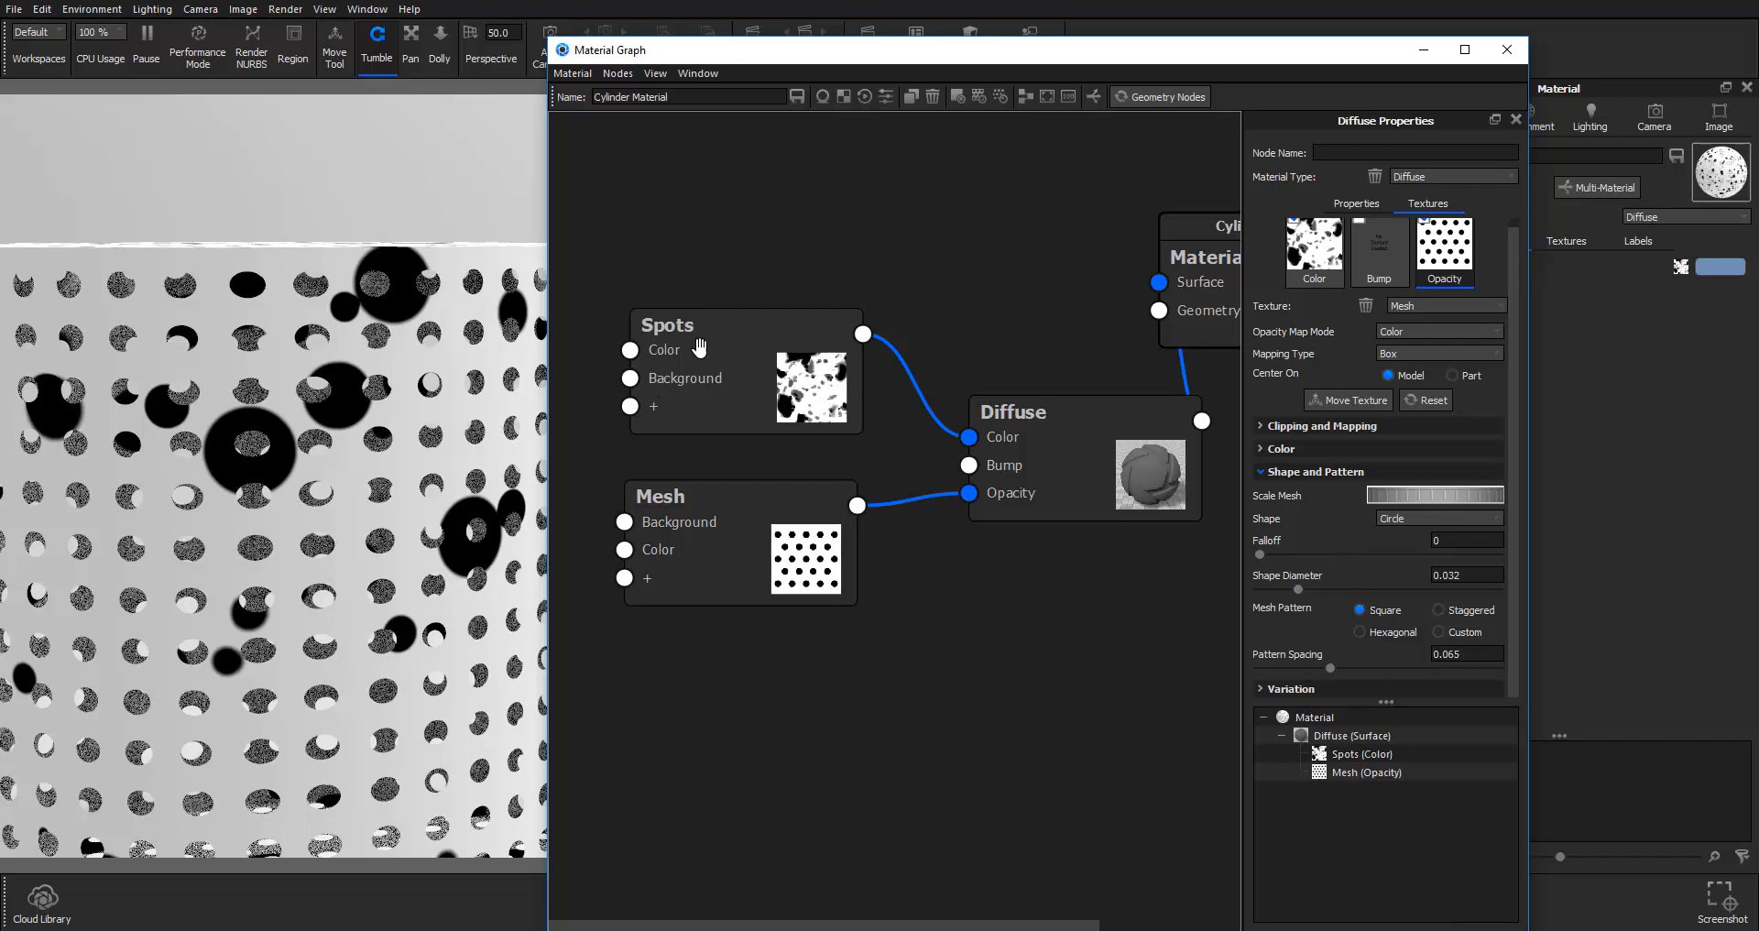
left_click(668, 330)
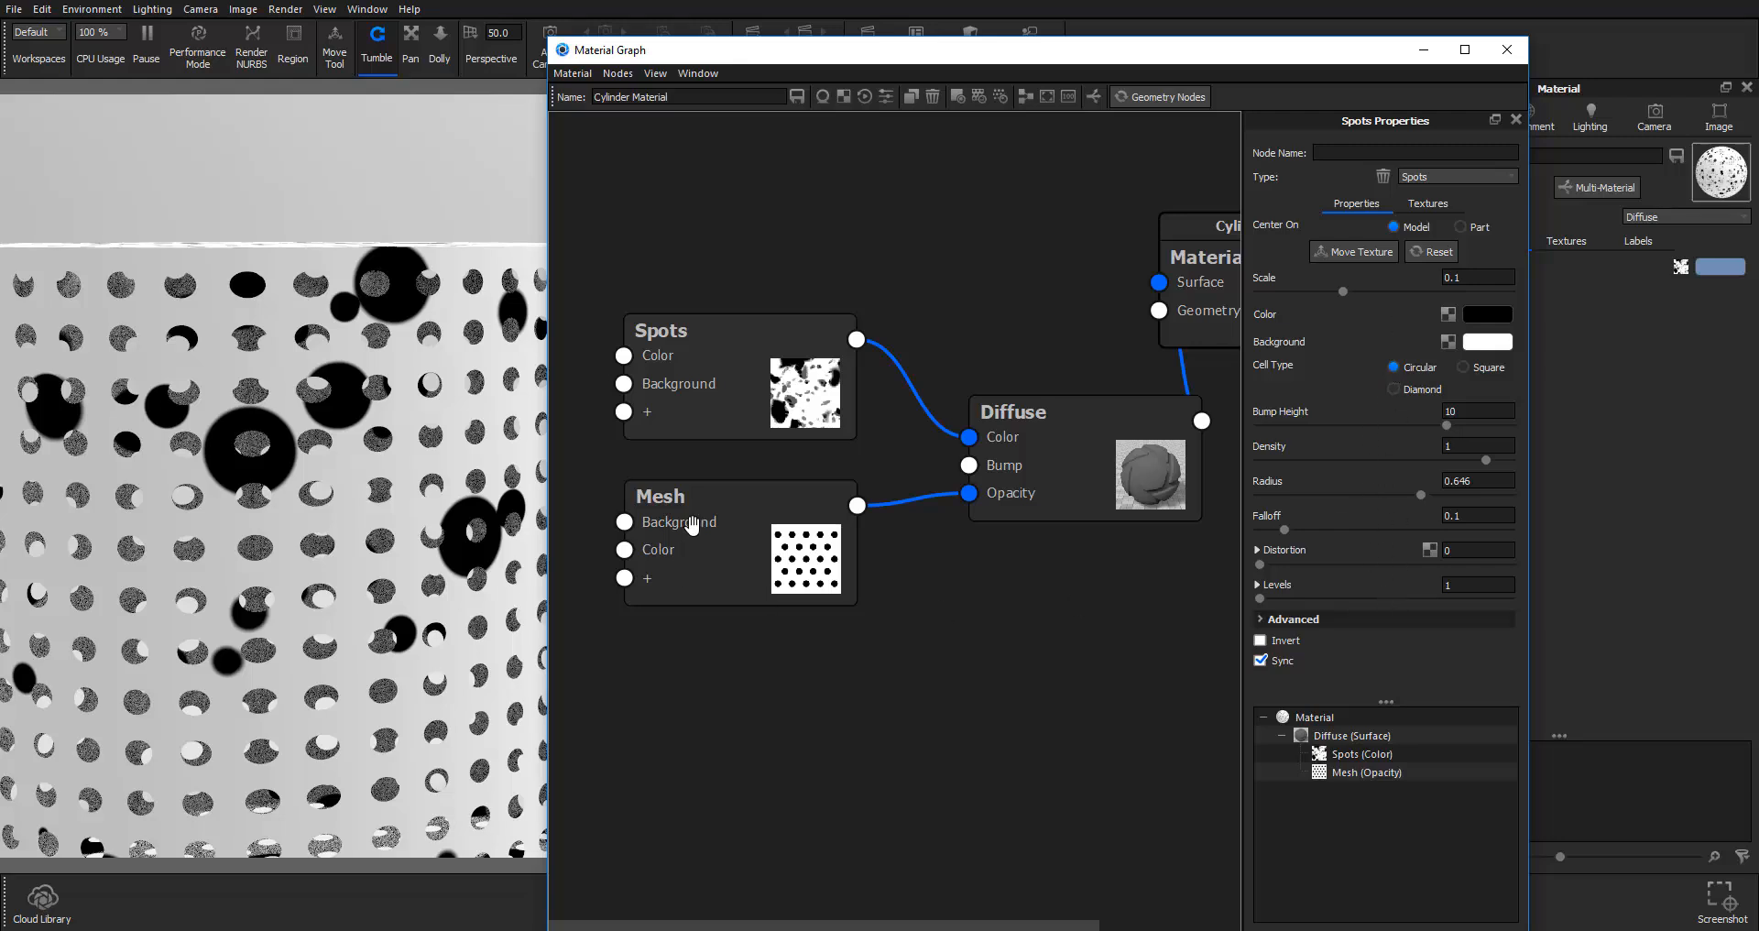
left_click(660, 495)
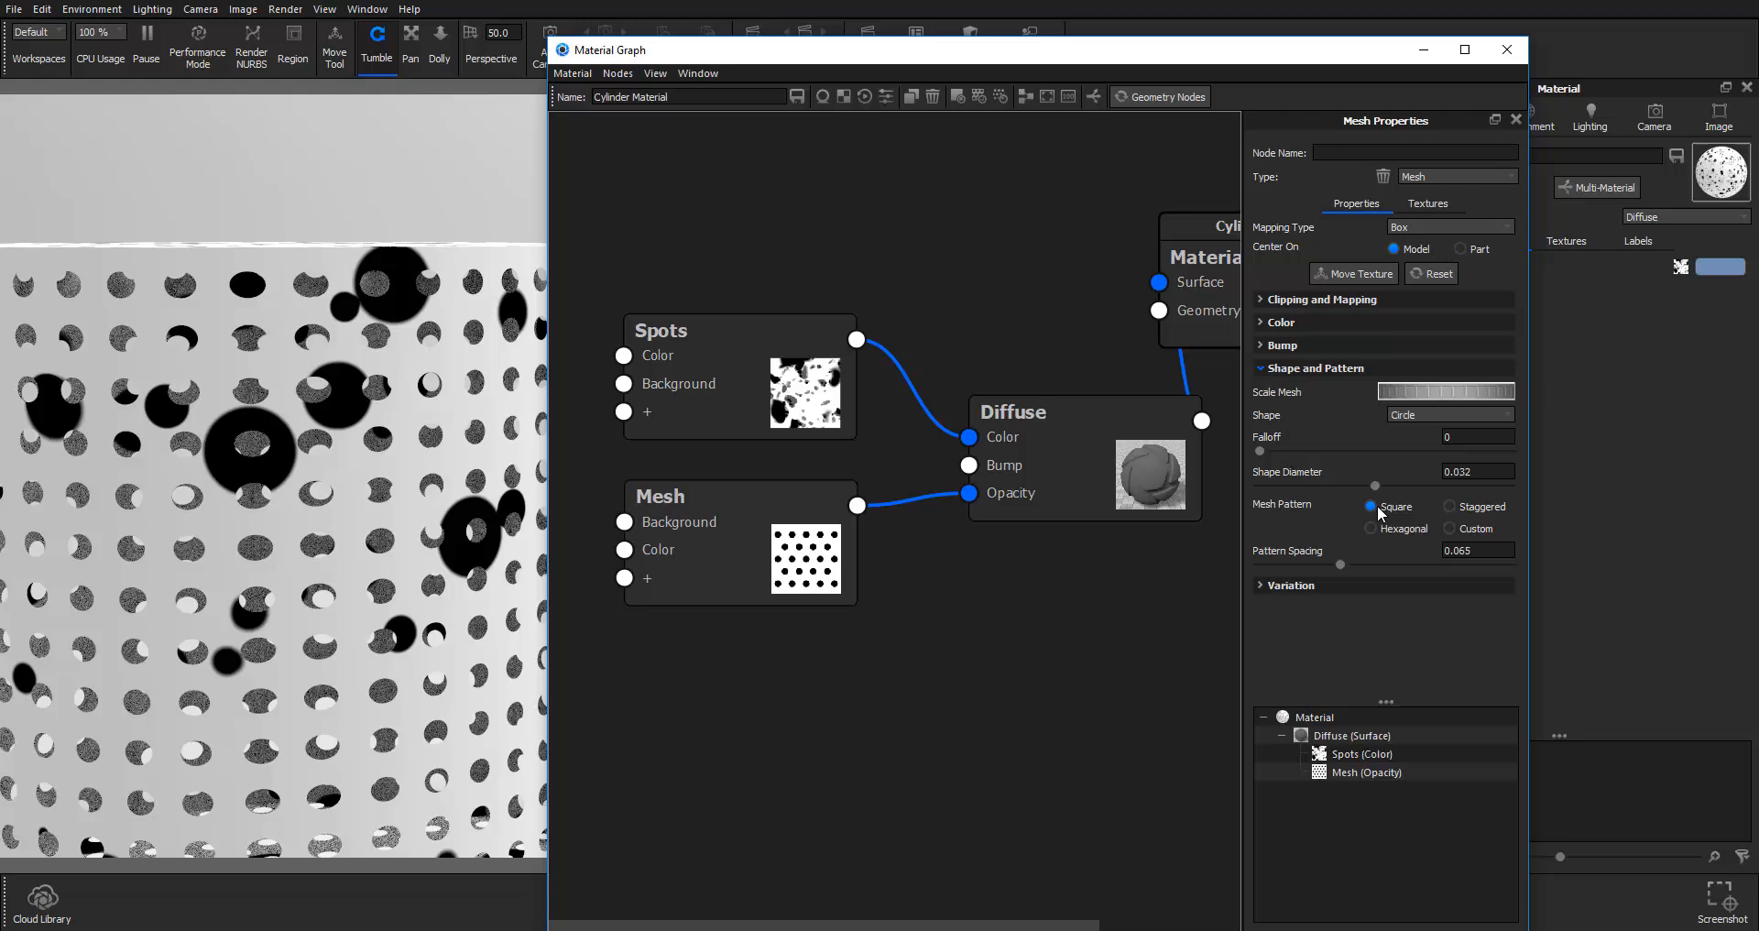
mouse_move(1366, 492)
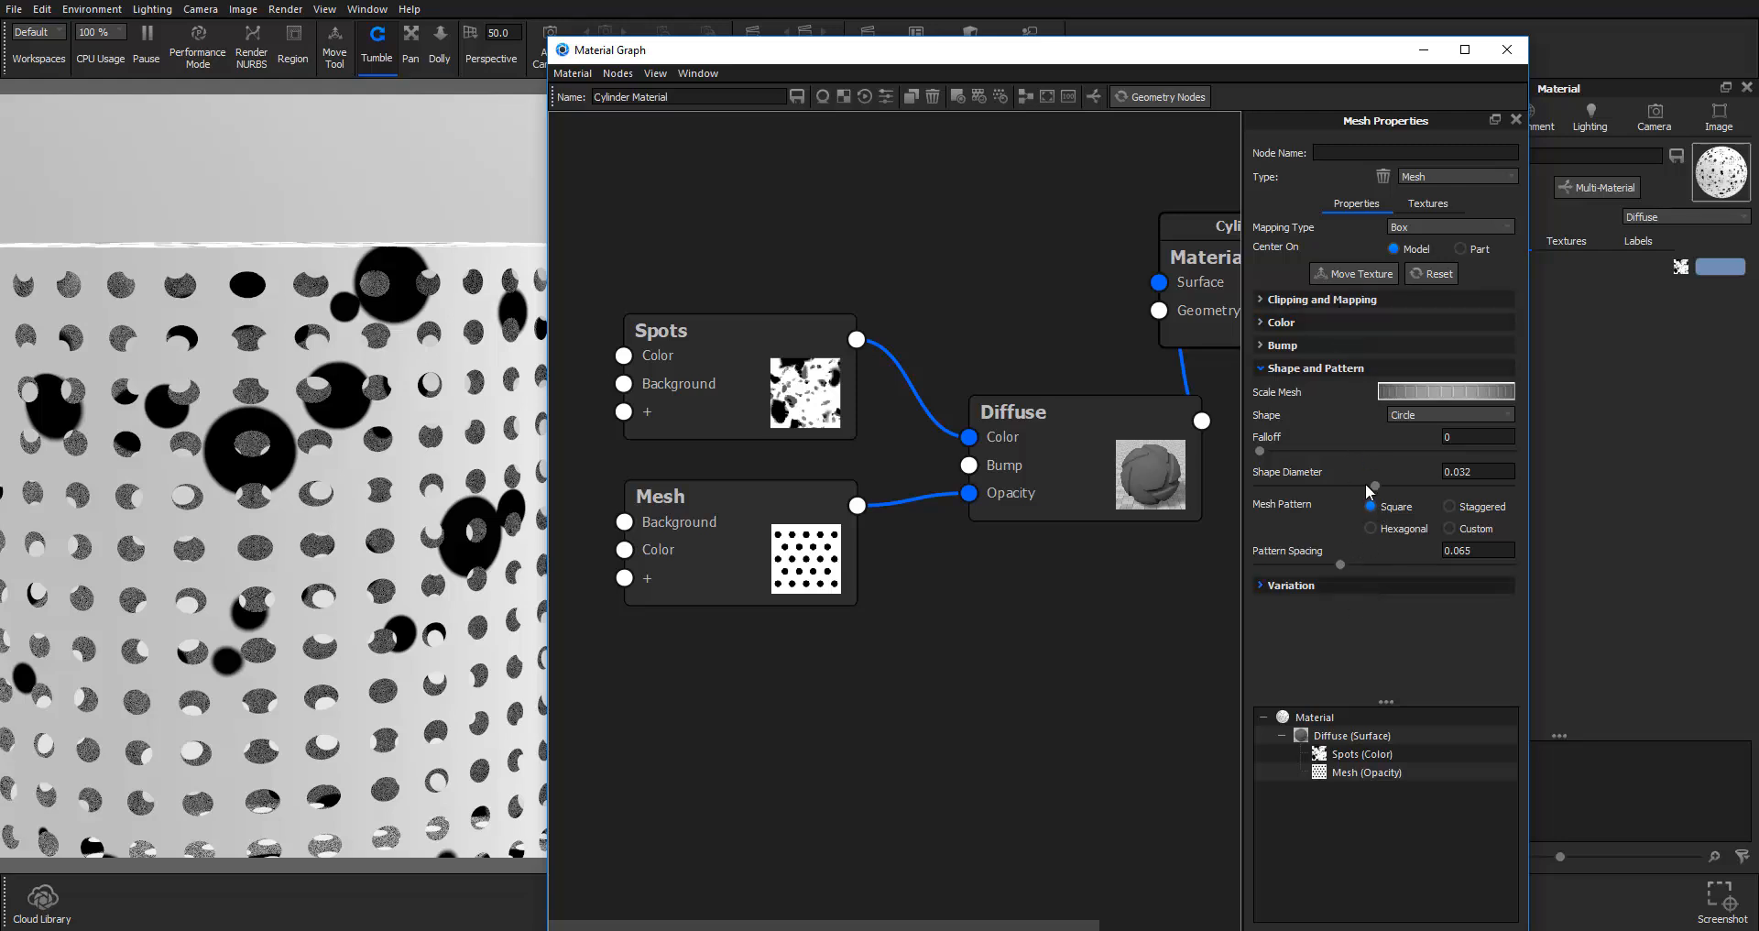
left_click(1373, 506)
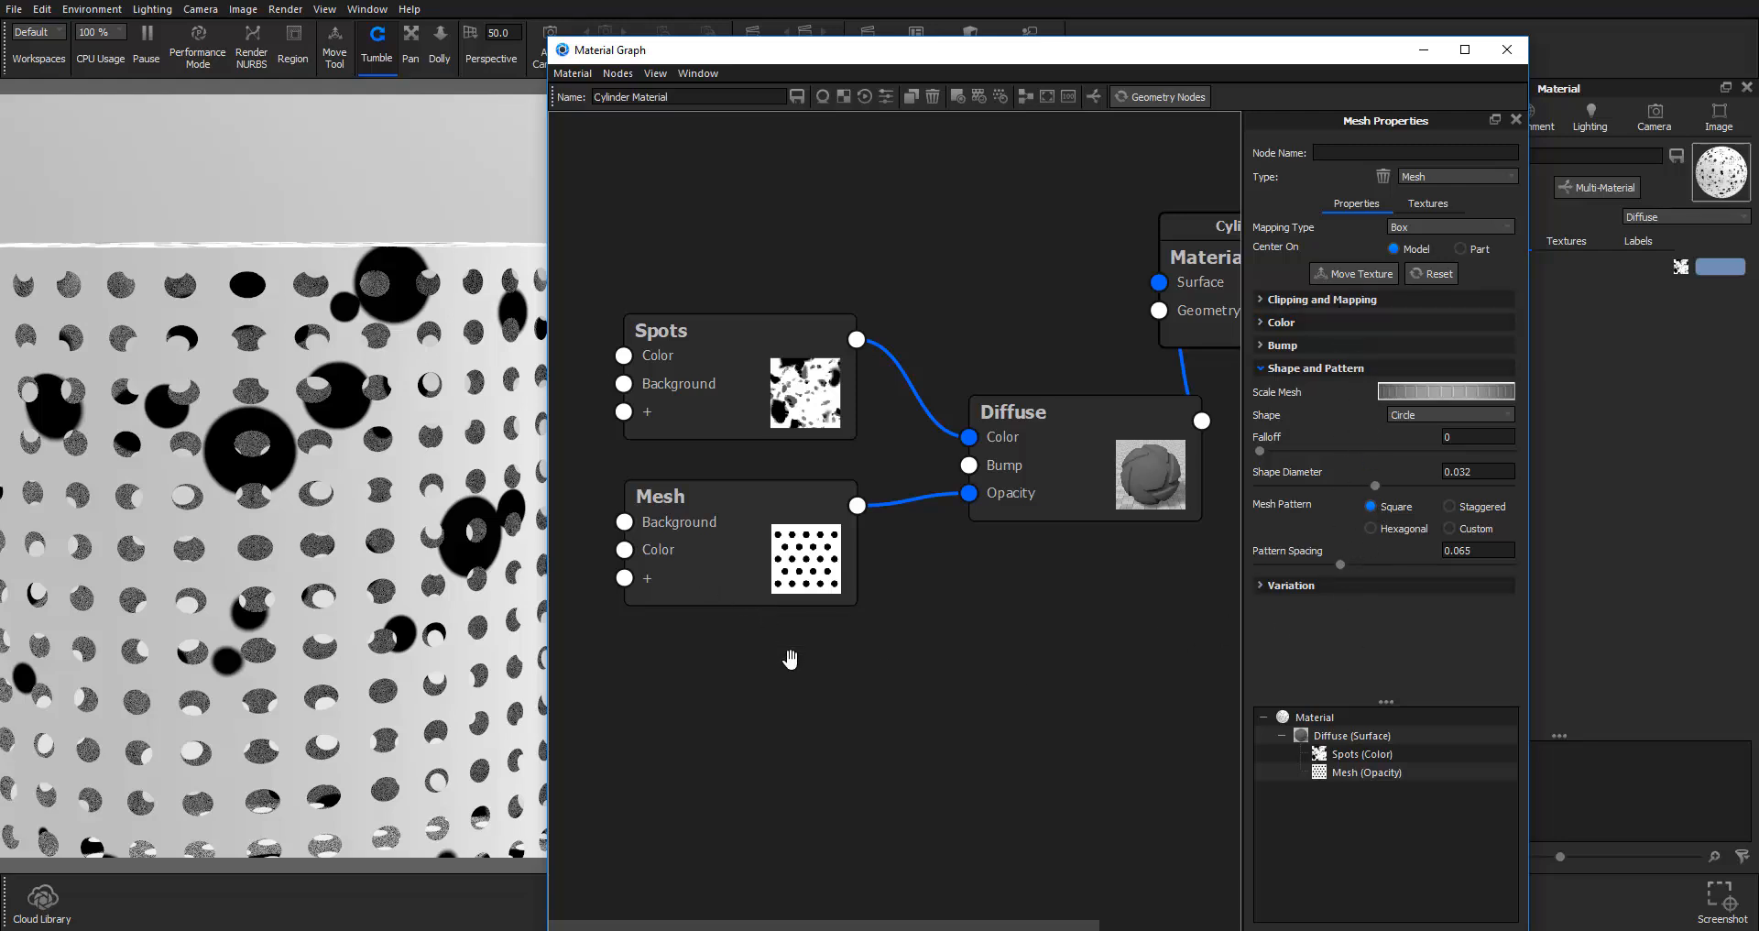
mouse_move(874, 715)
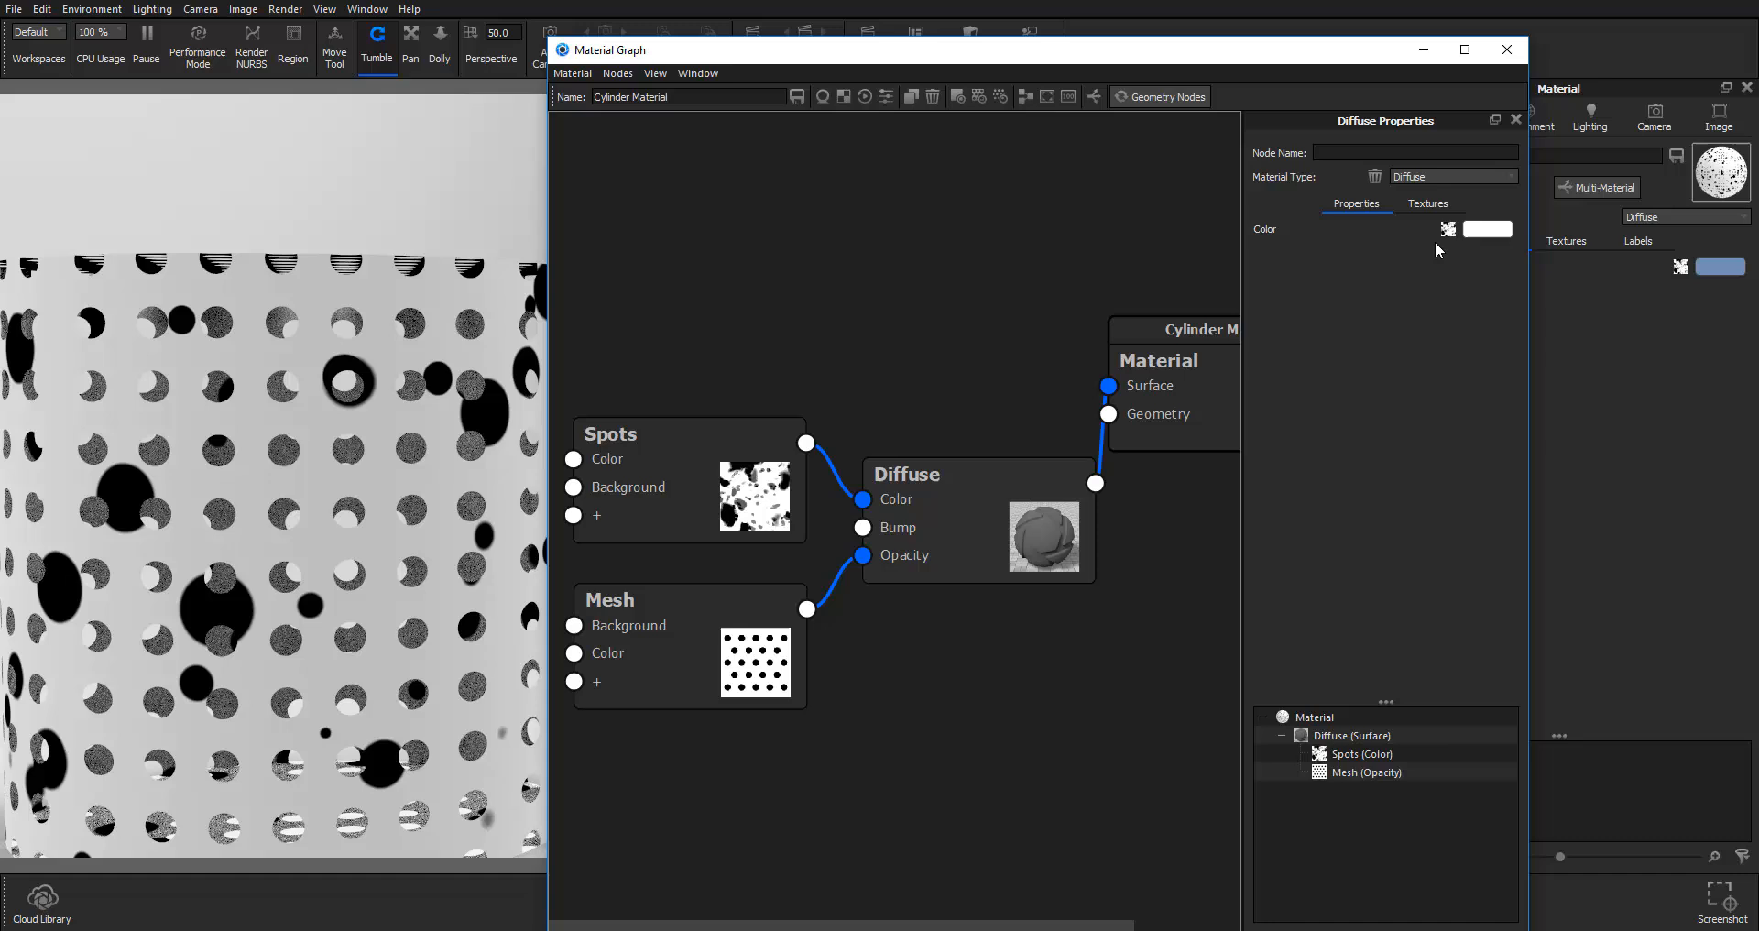
Step: Switch off the Spots colour texture, set the diffuse base colour to coral red, then re-enable Spots
left_click(1427, 203)
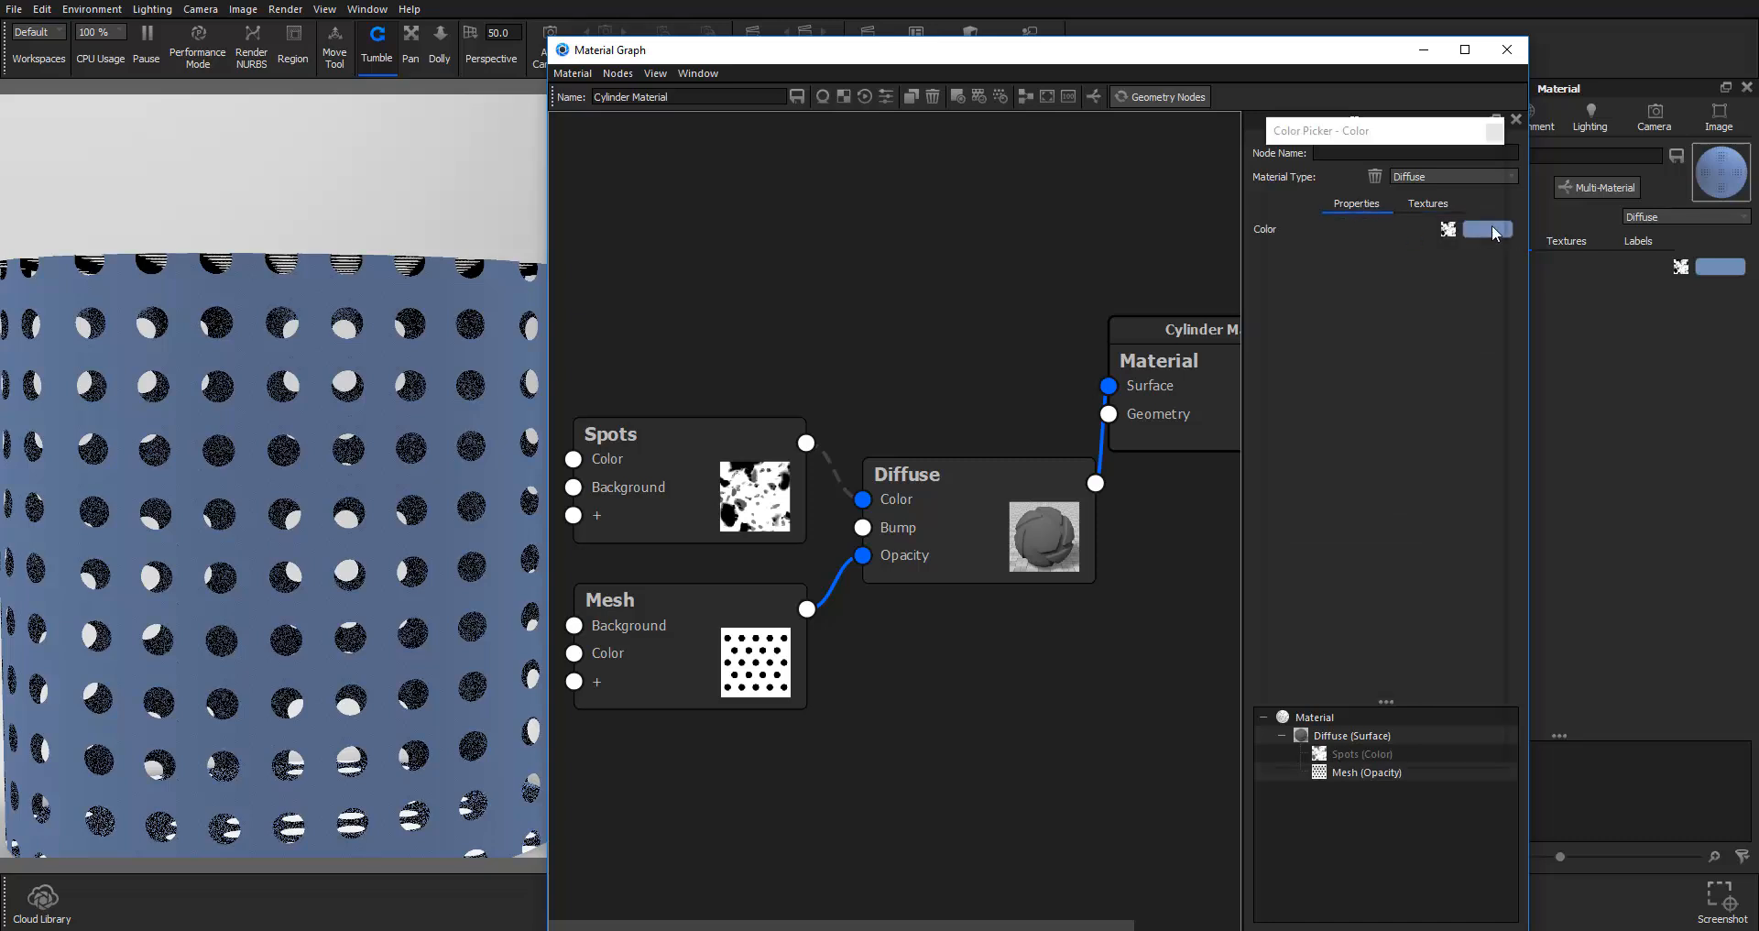
left_click(1485, 229)
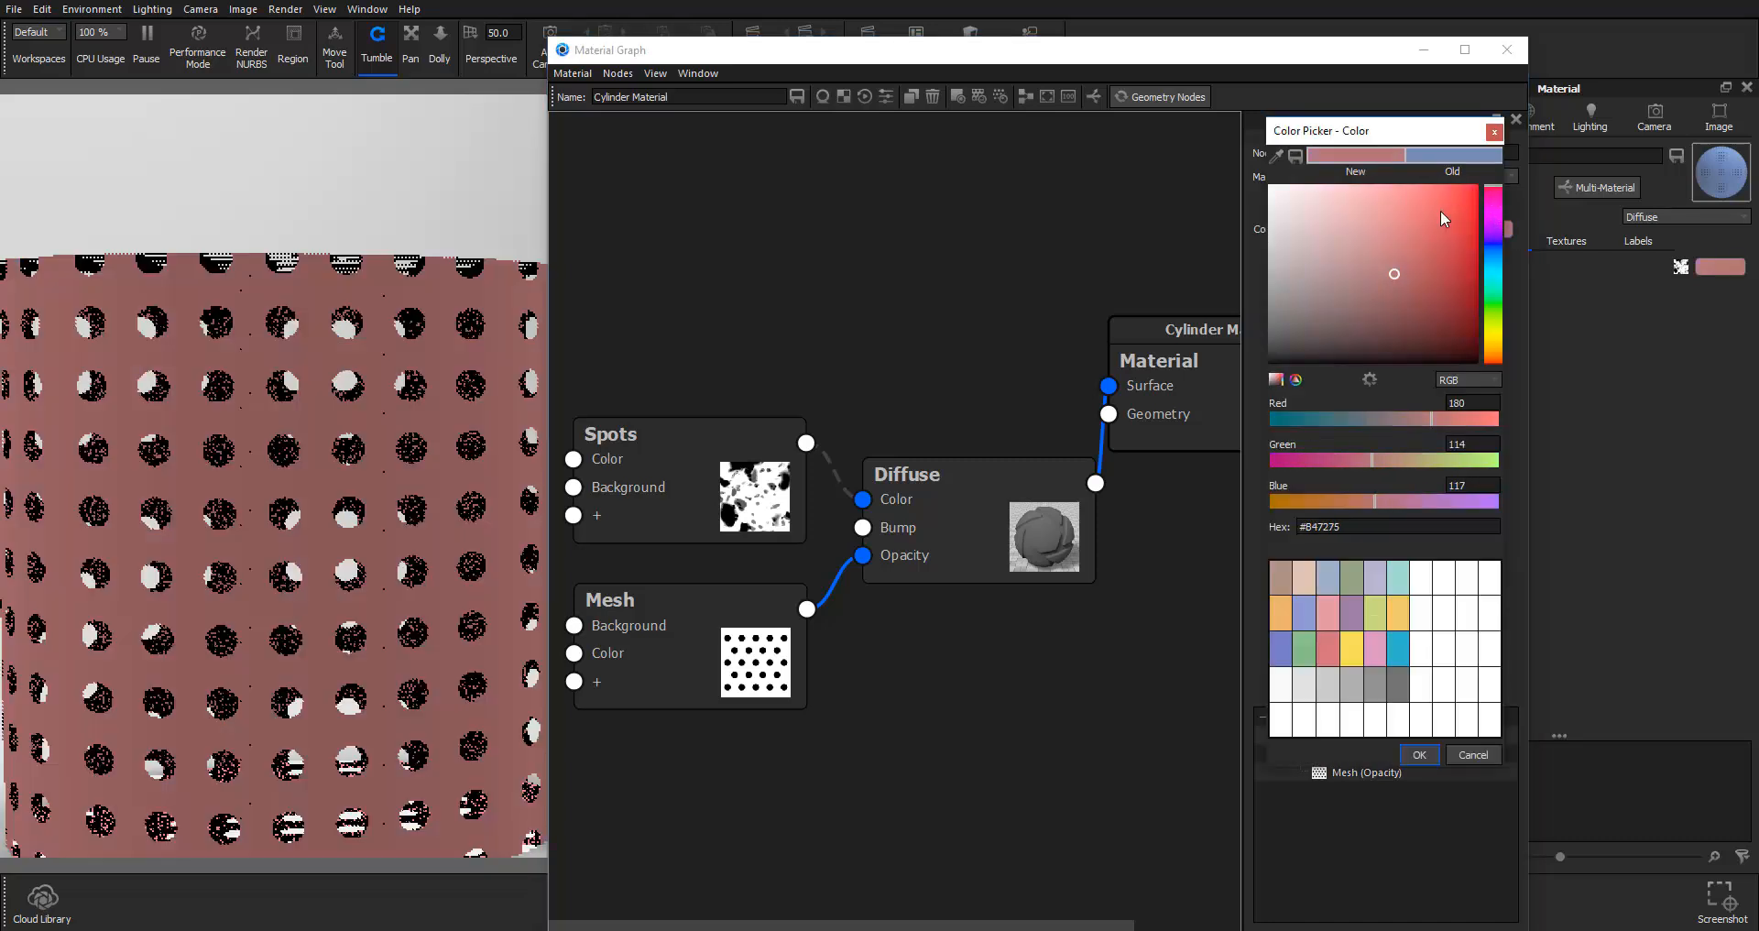
left_click(1398, 244)
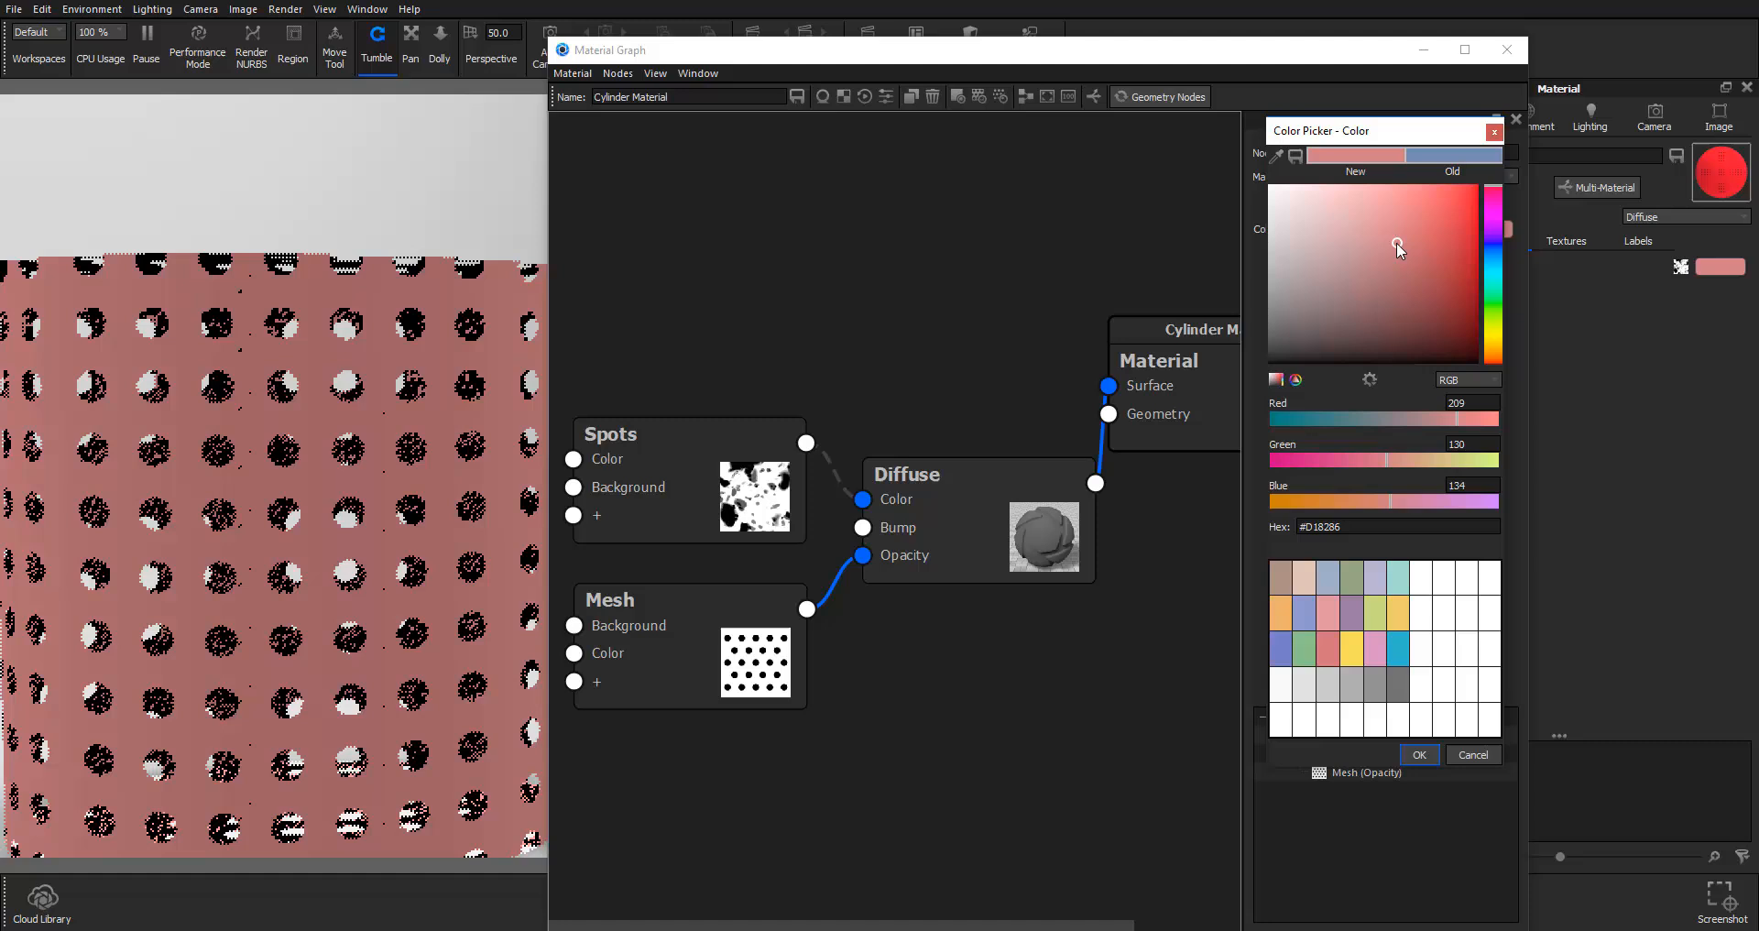
left_click(1392, 266)
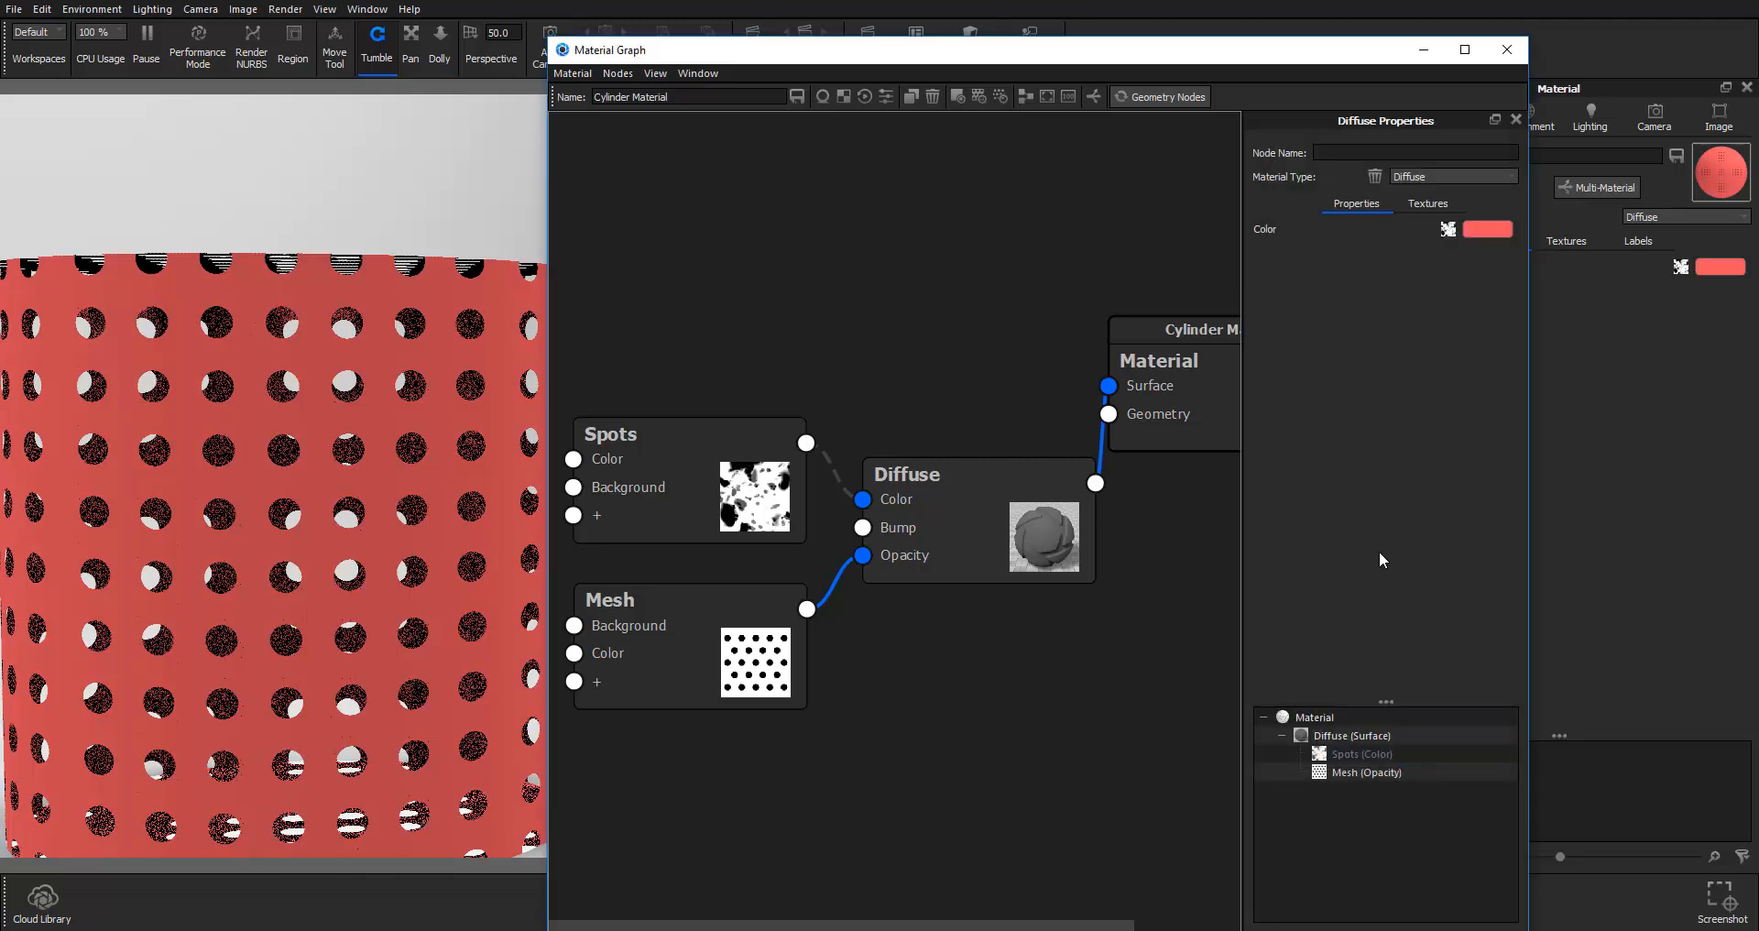
left_click(1425, 204)
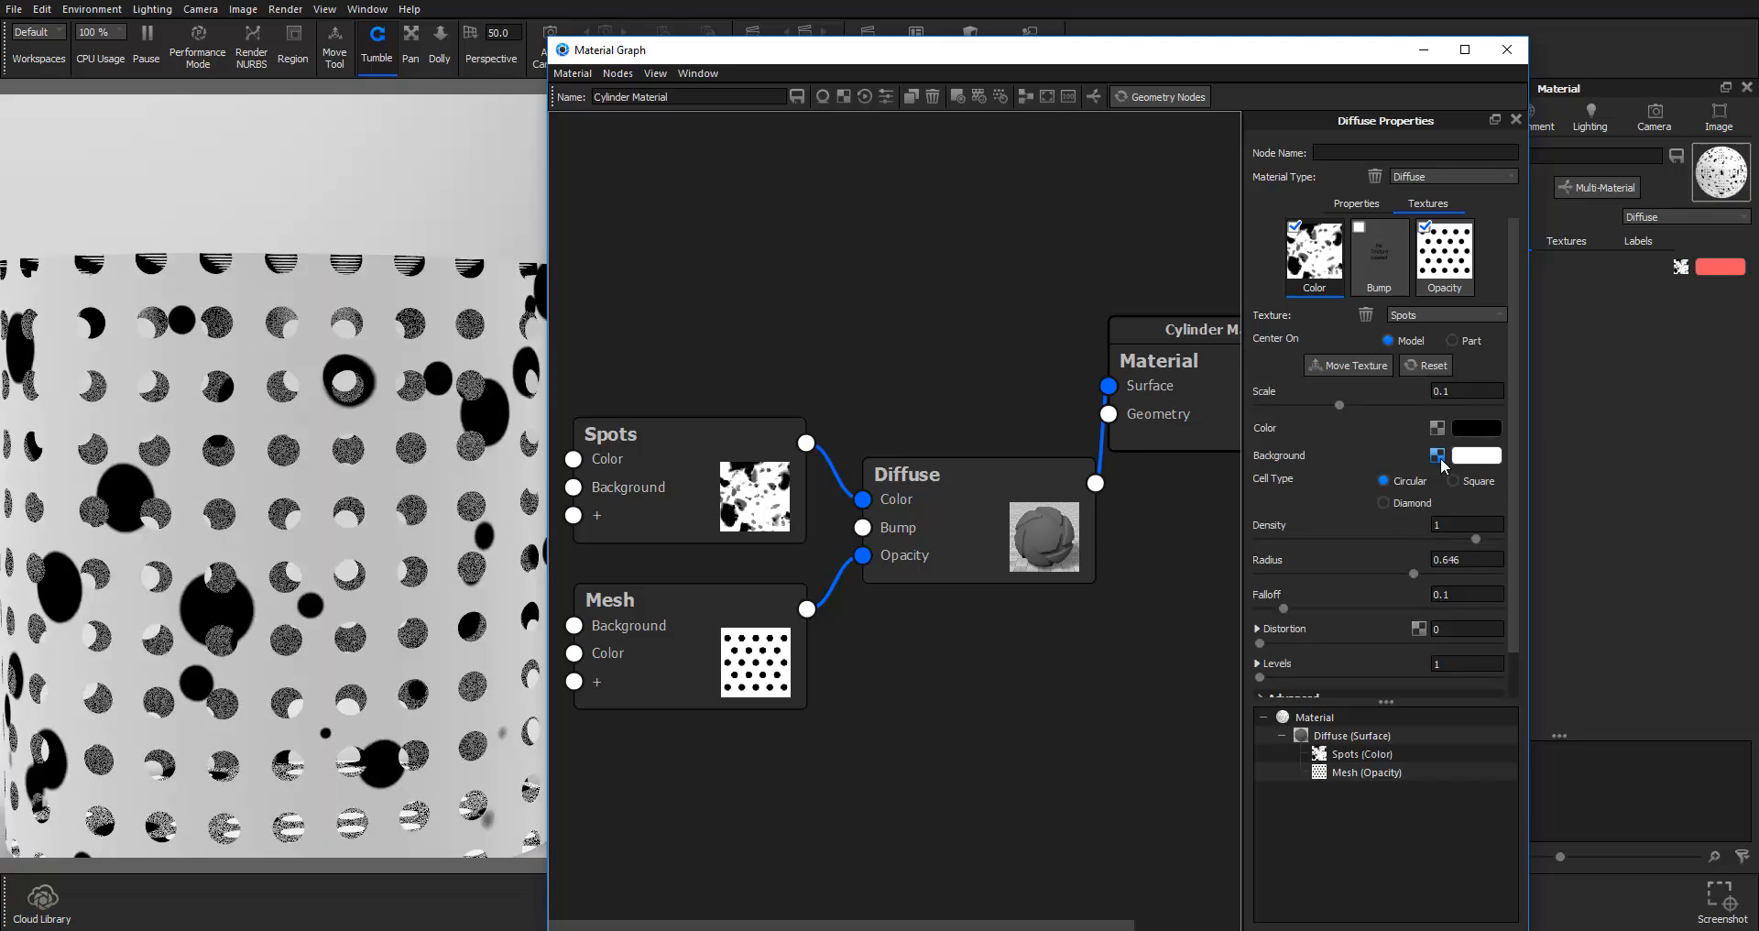
Step: Begin adding a new node to the material graph, then cancel it
left_click(1474, 454)
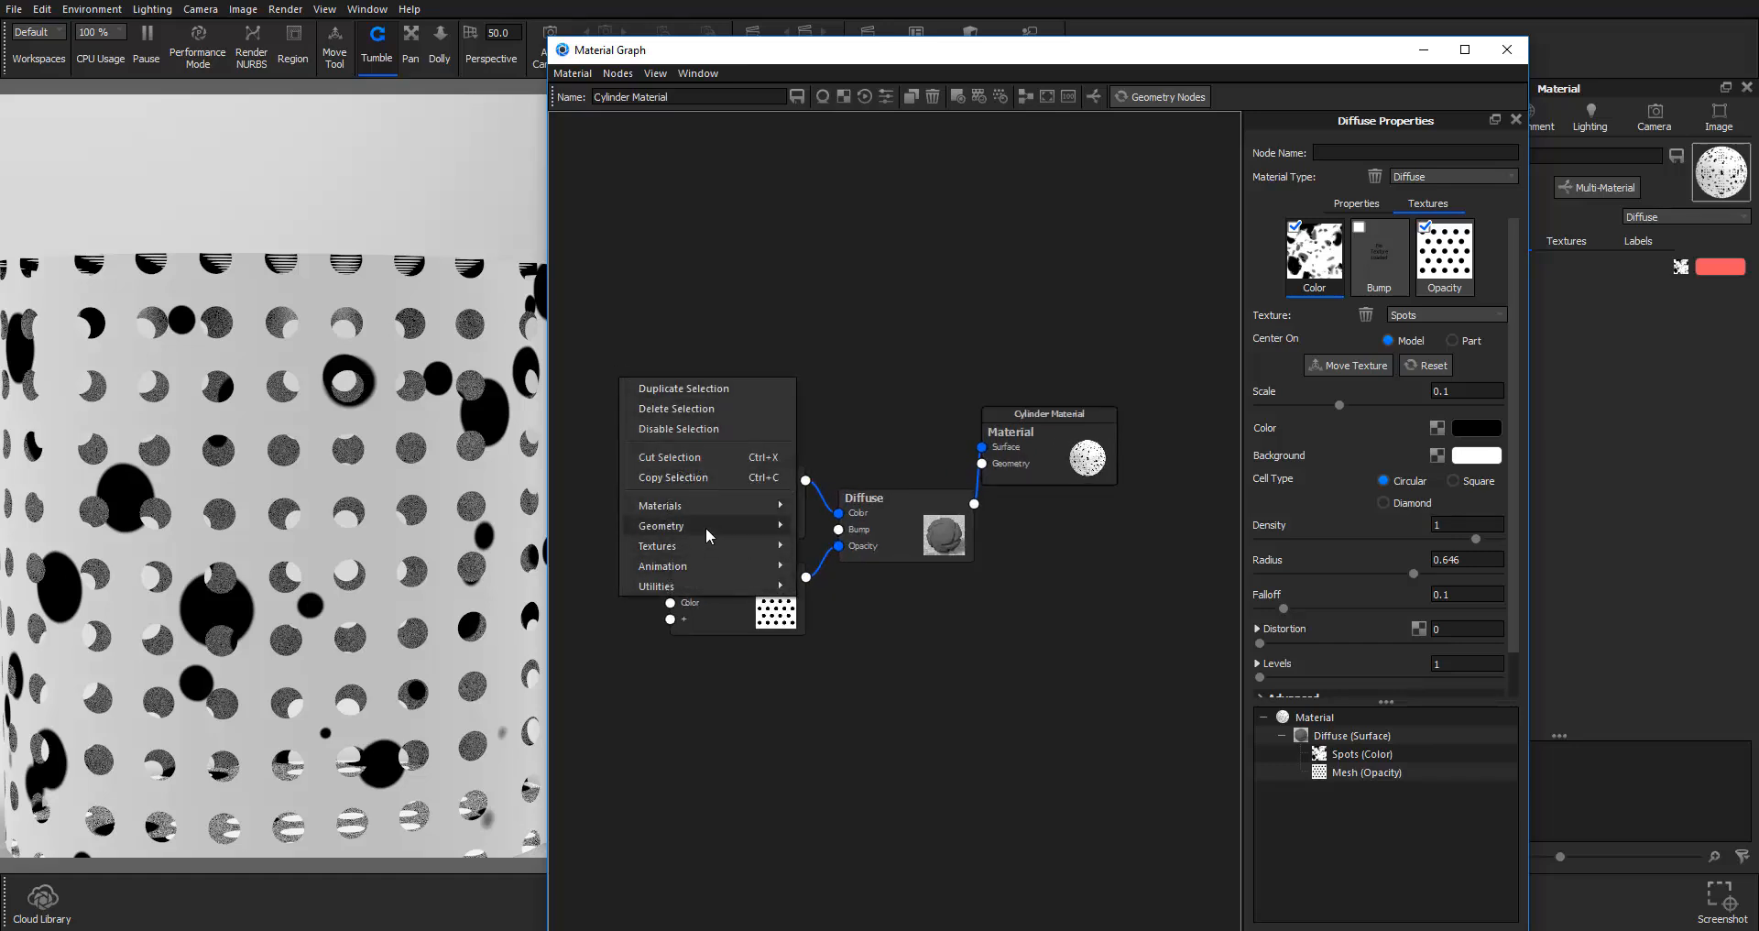
left_click(890, 625)
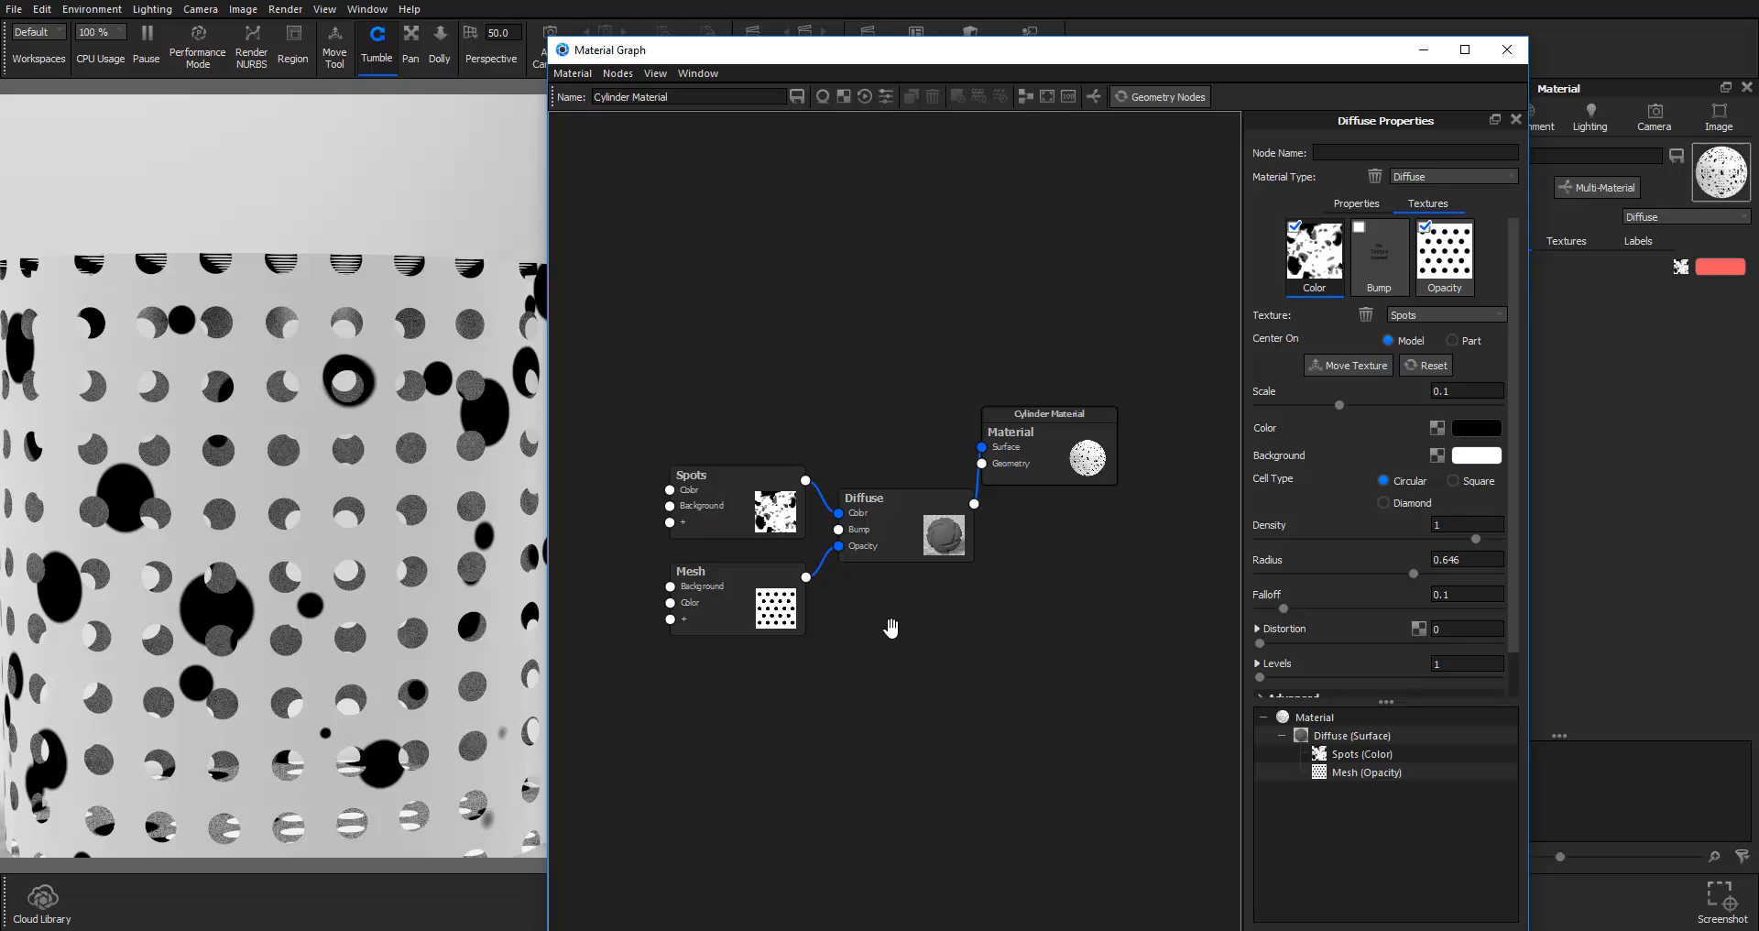
mouse_move(693, 411)
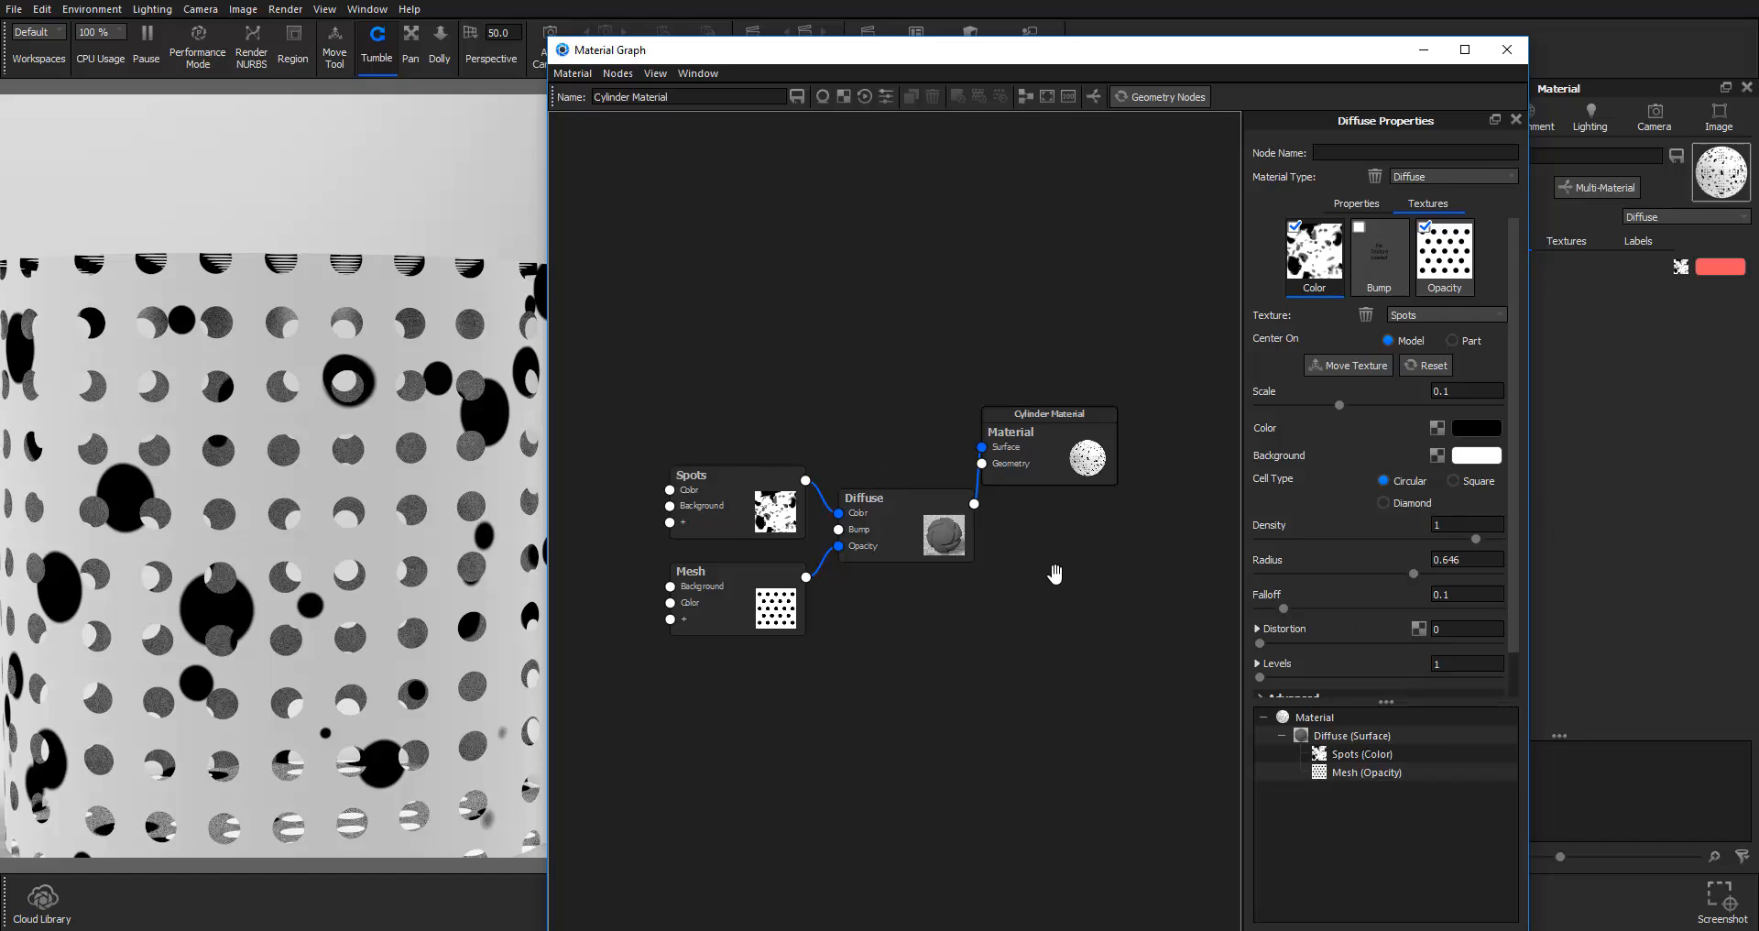
mouse_move(1262, 637)
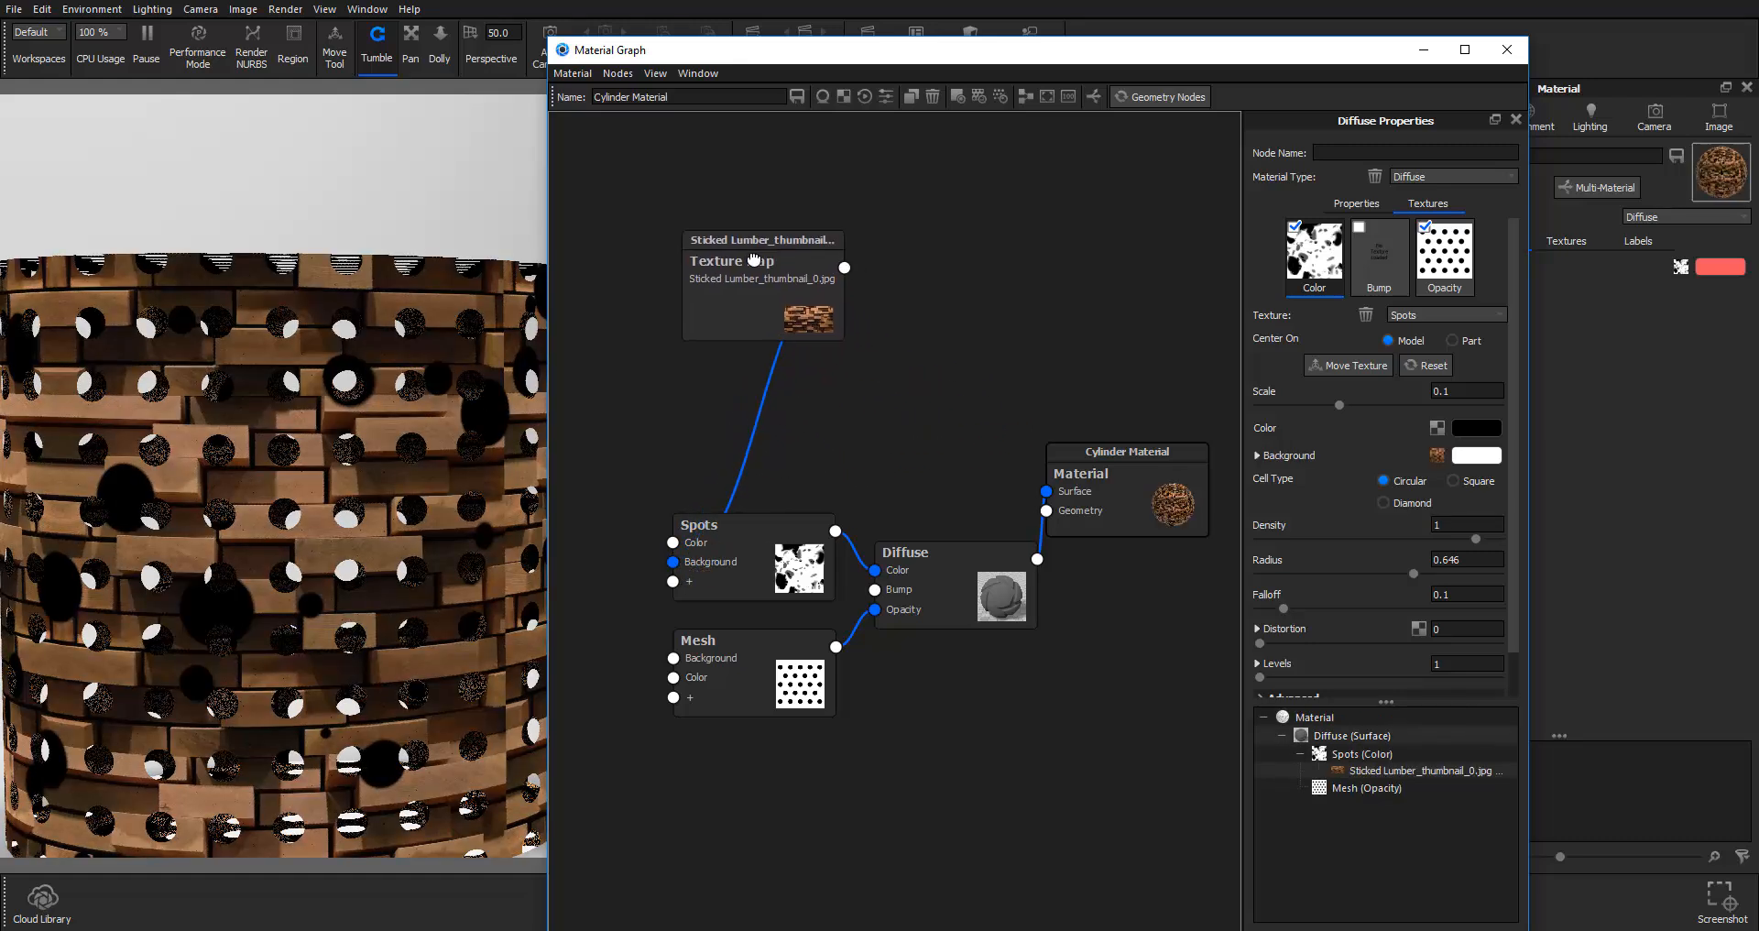
Step: Move the Sticked Lumber texture node to the left in the graph
left_click_drag(730, 260, 612, 255)
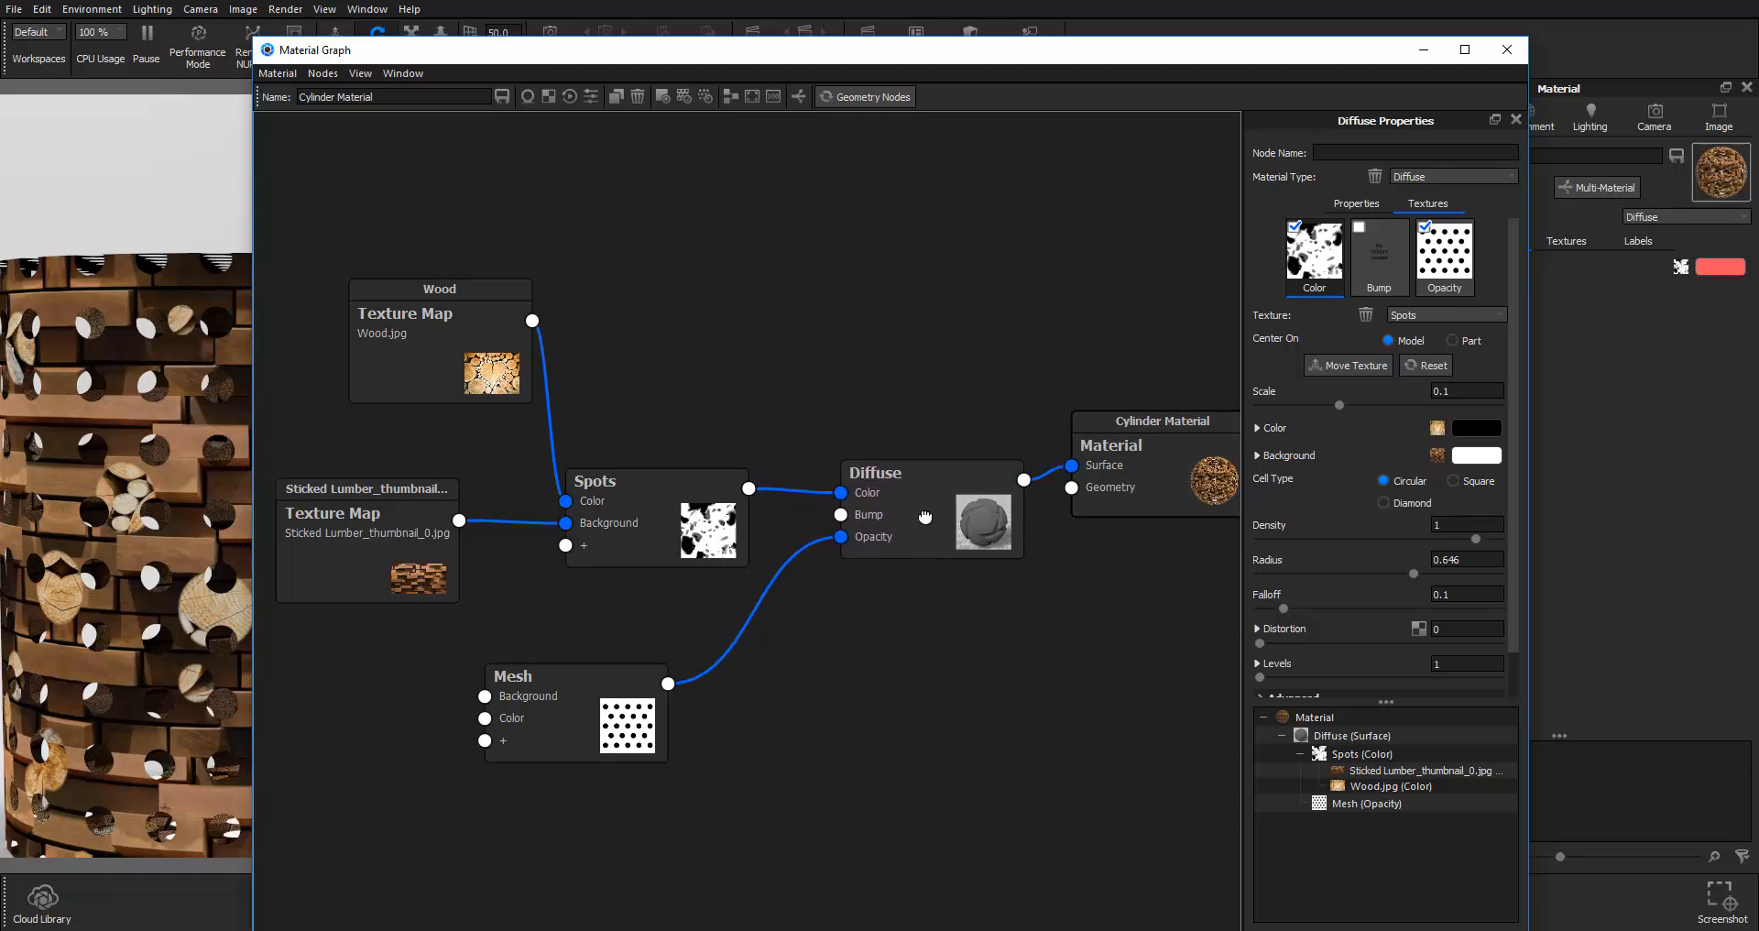
Step: Move the Wood texture node beside the lumber node and shift Spots closer
left_click_drag(930, 471, 886, 476)
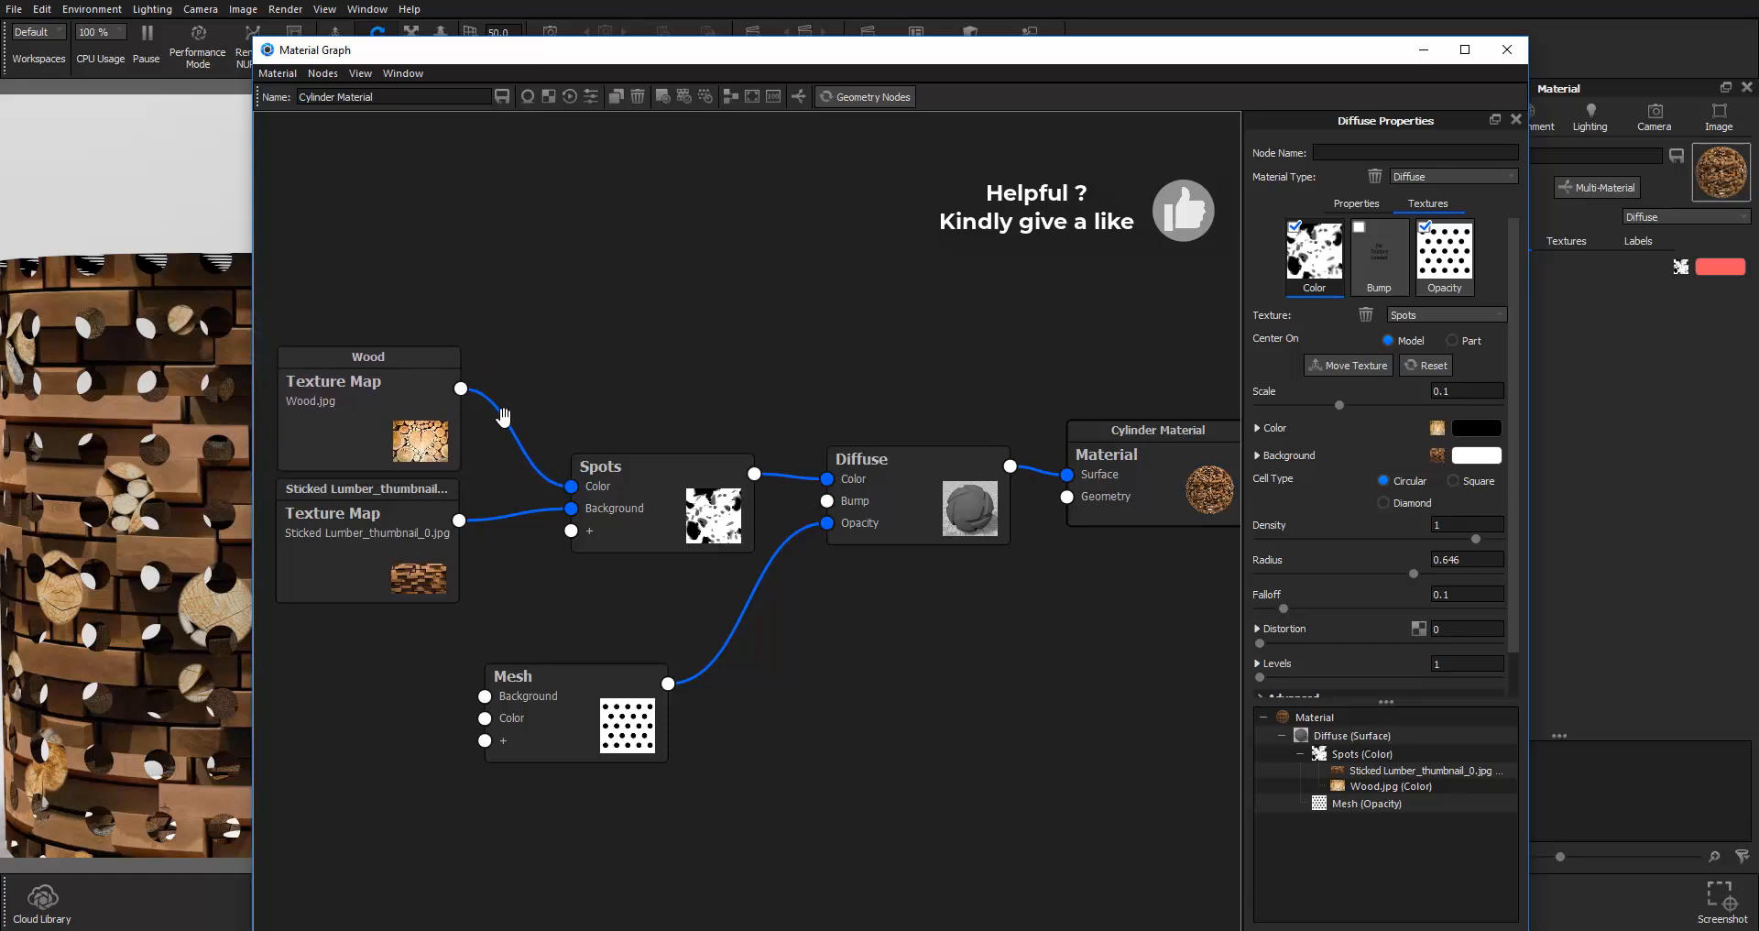
left_click_drag(599, 466, 568, 435)
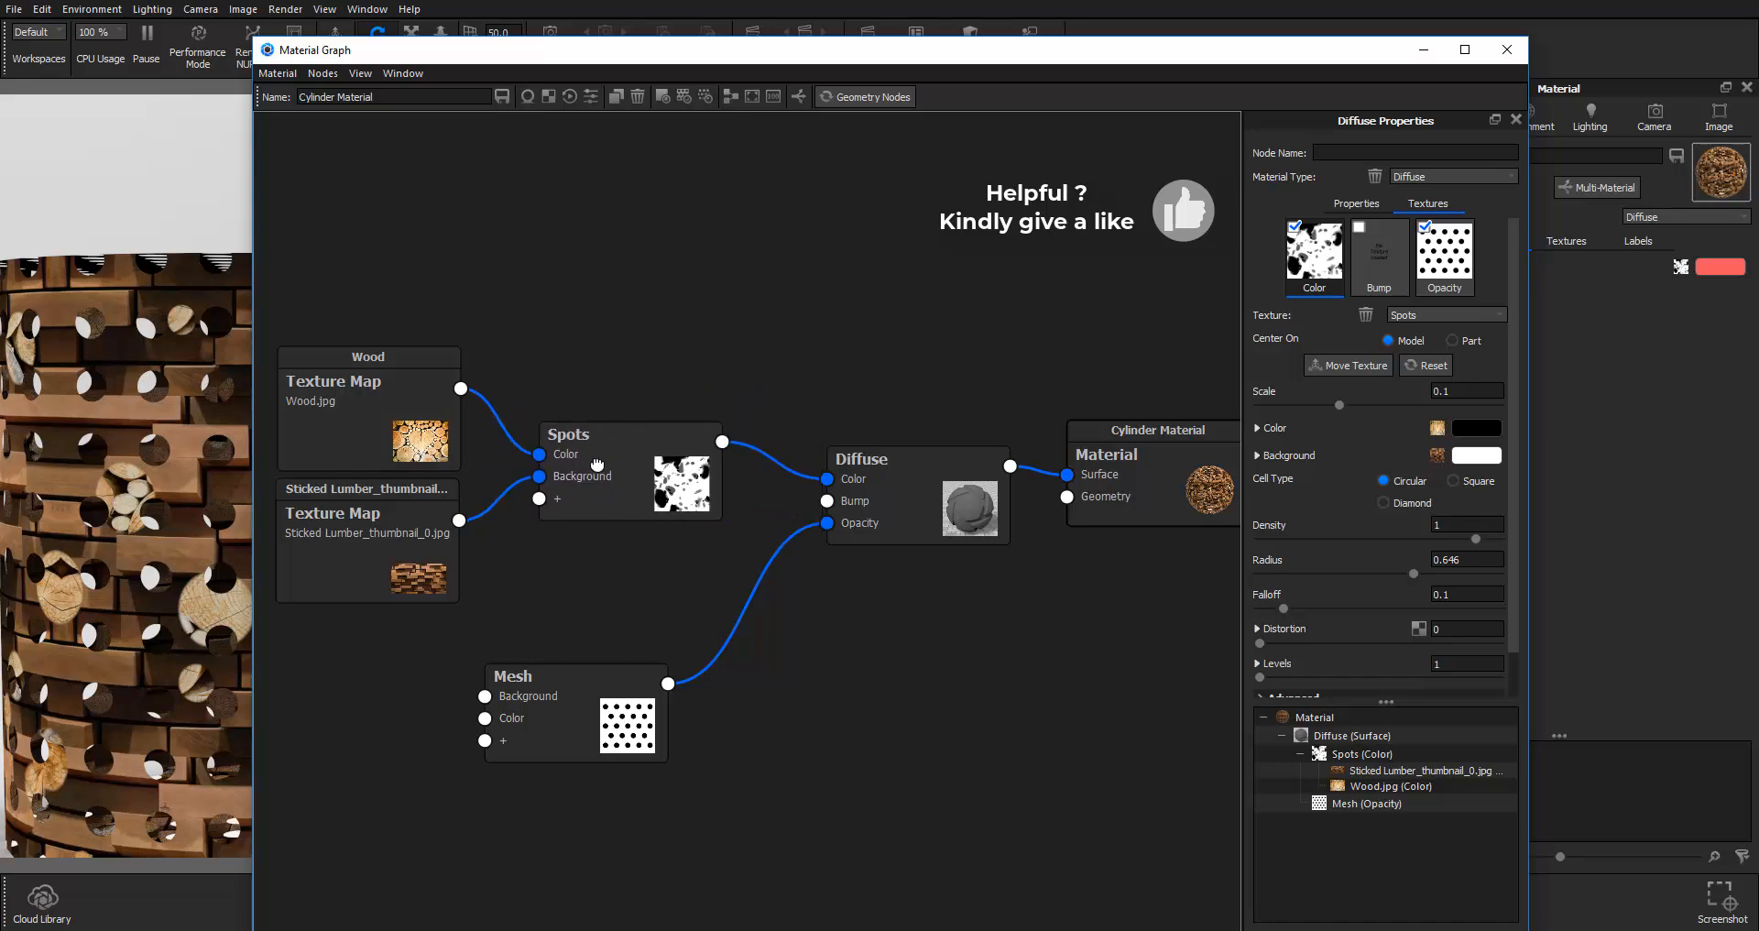